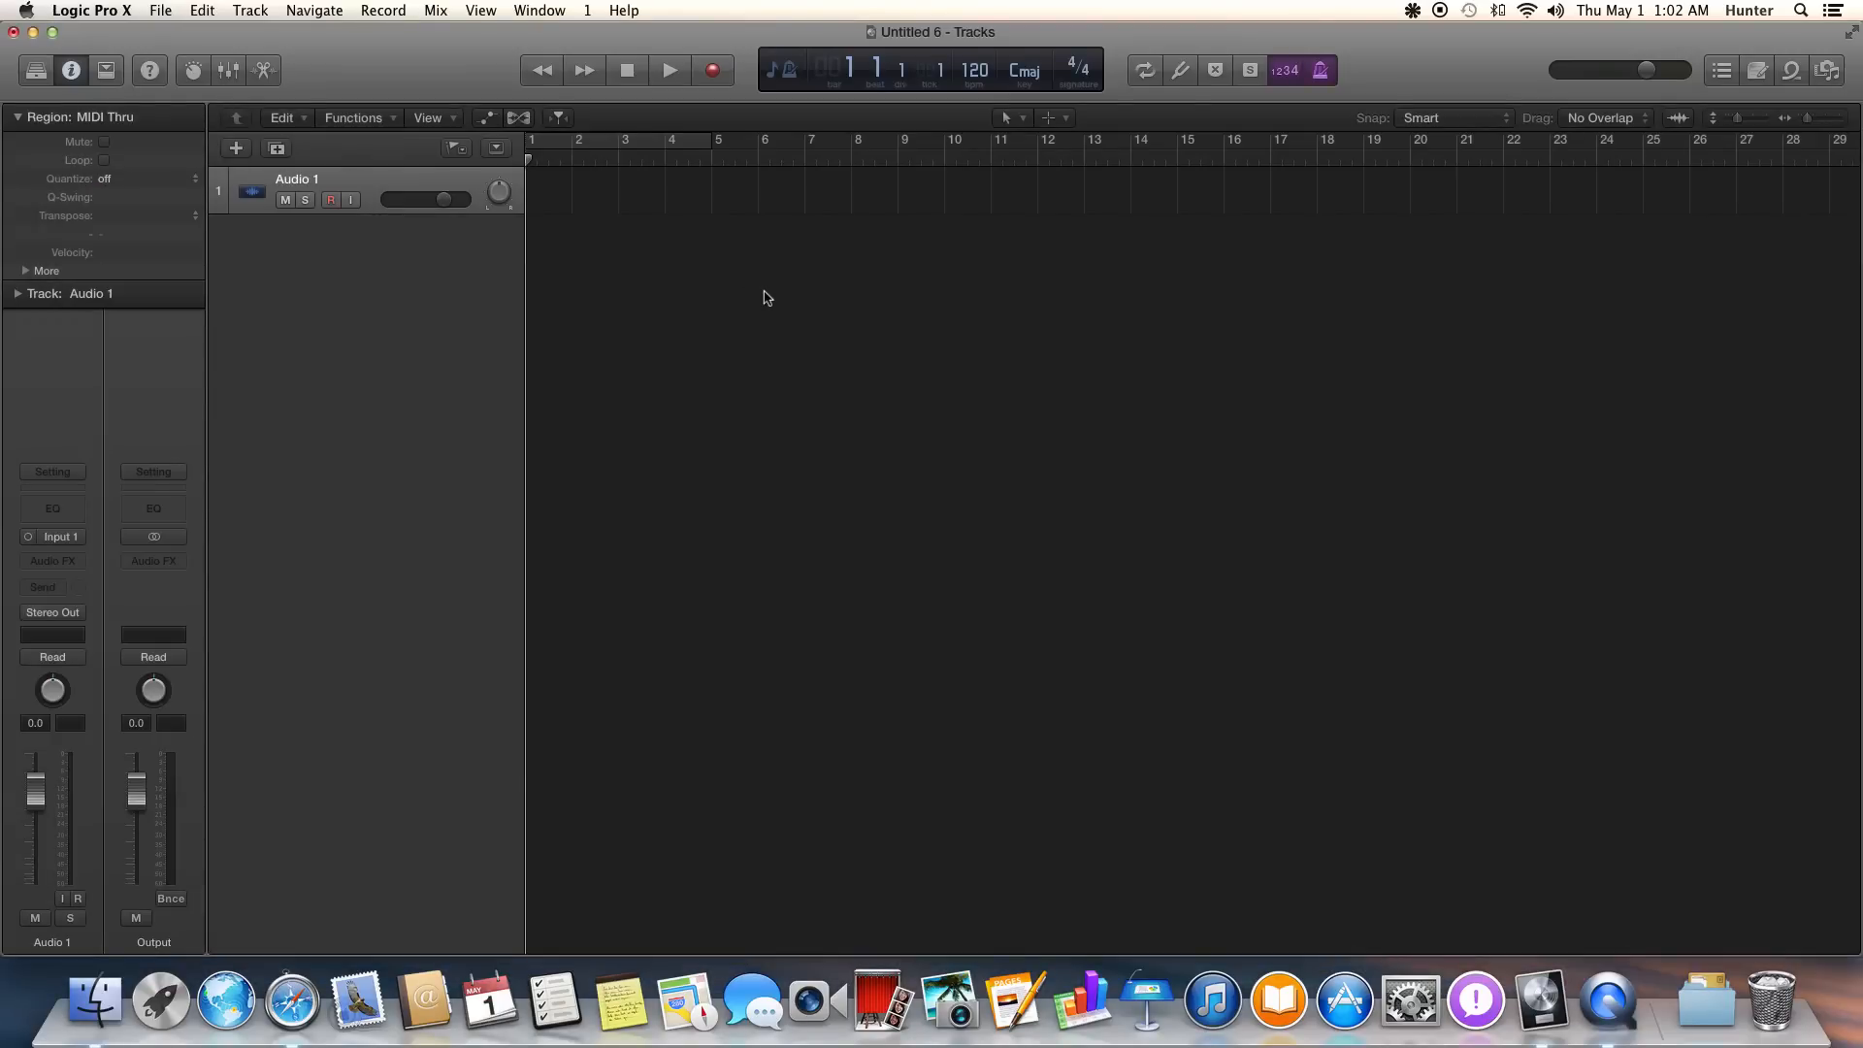
{"action": "mouse_move", "coordinate": [778, 300]}
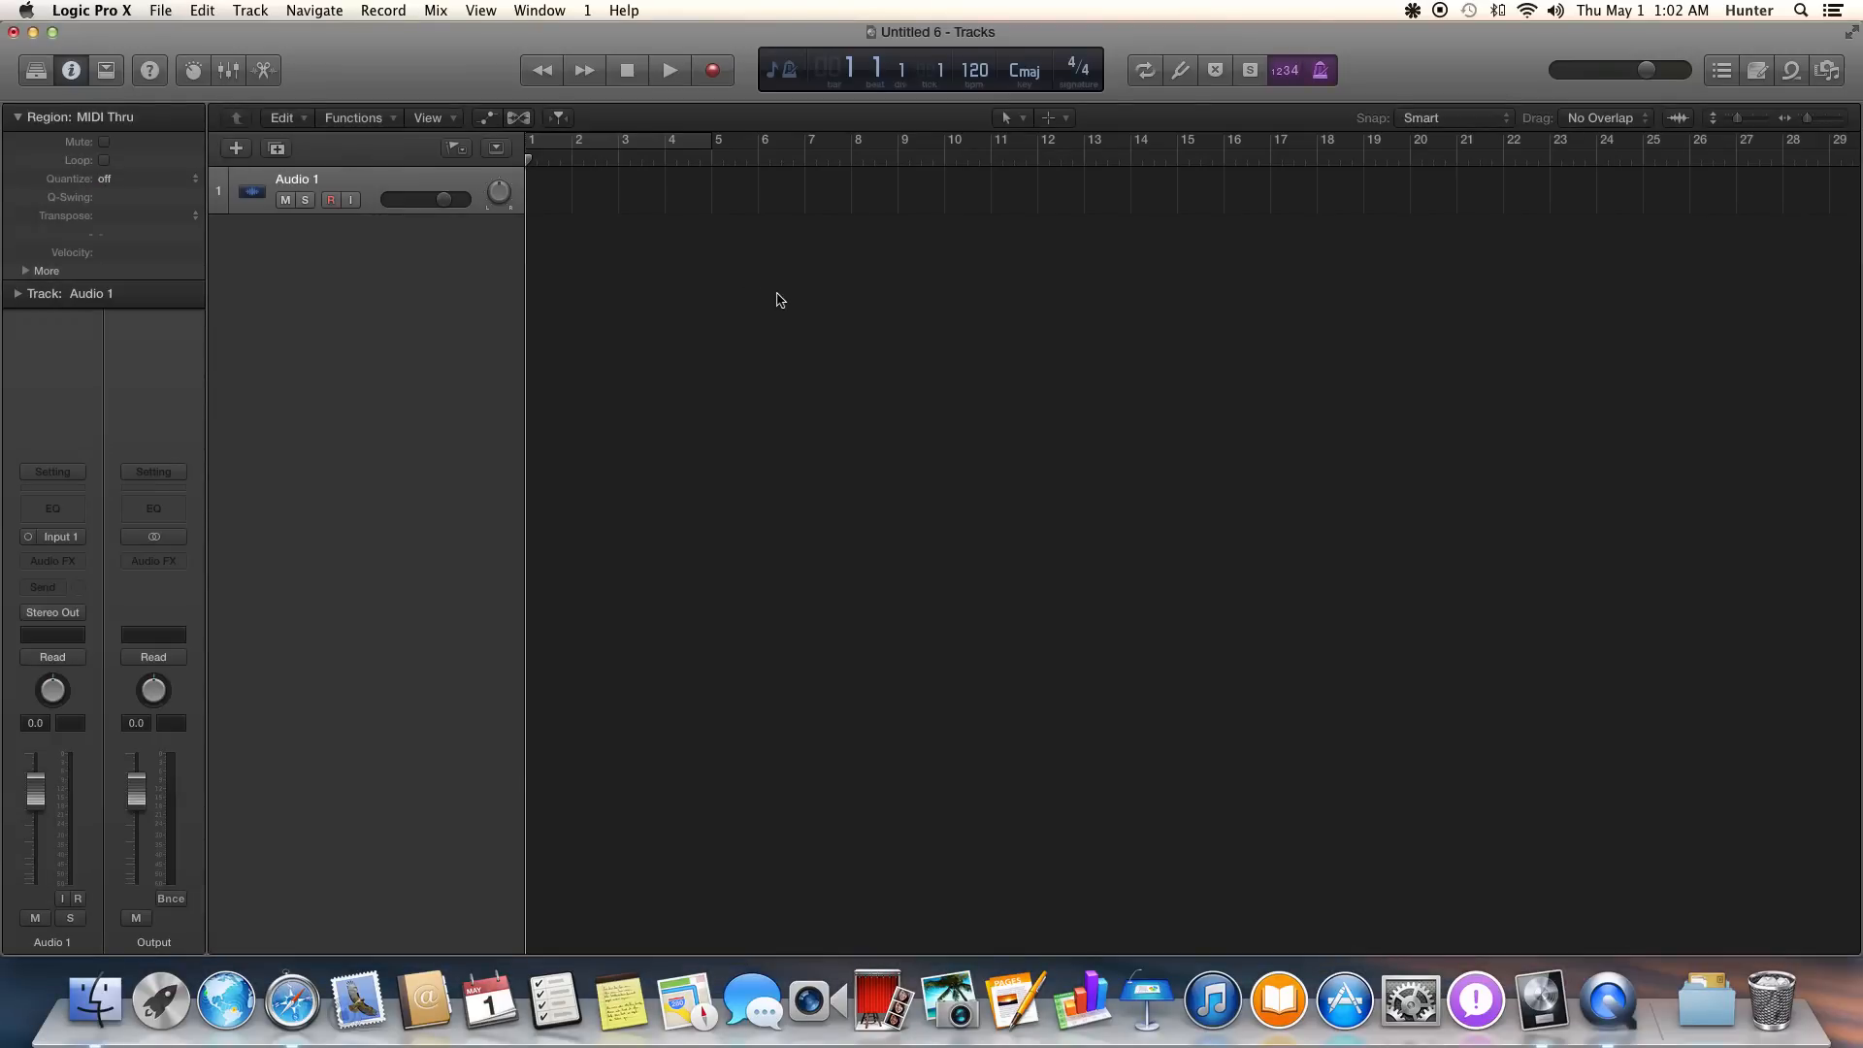
{"action": "mouse_move", "coordinate": [1304, 392]}
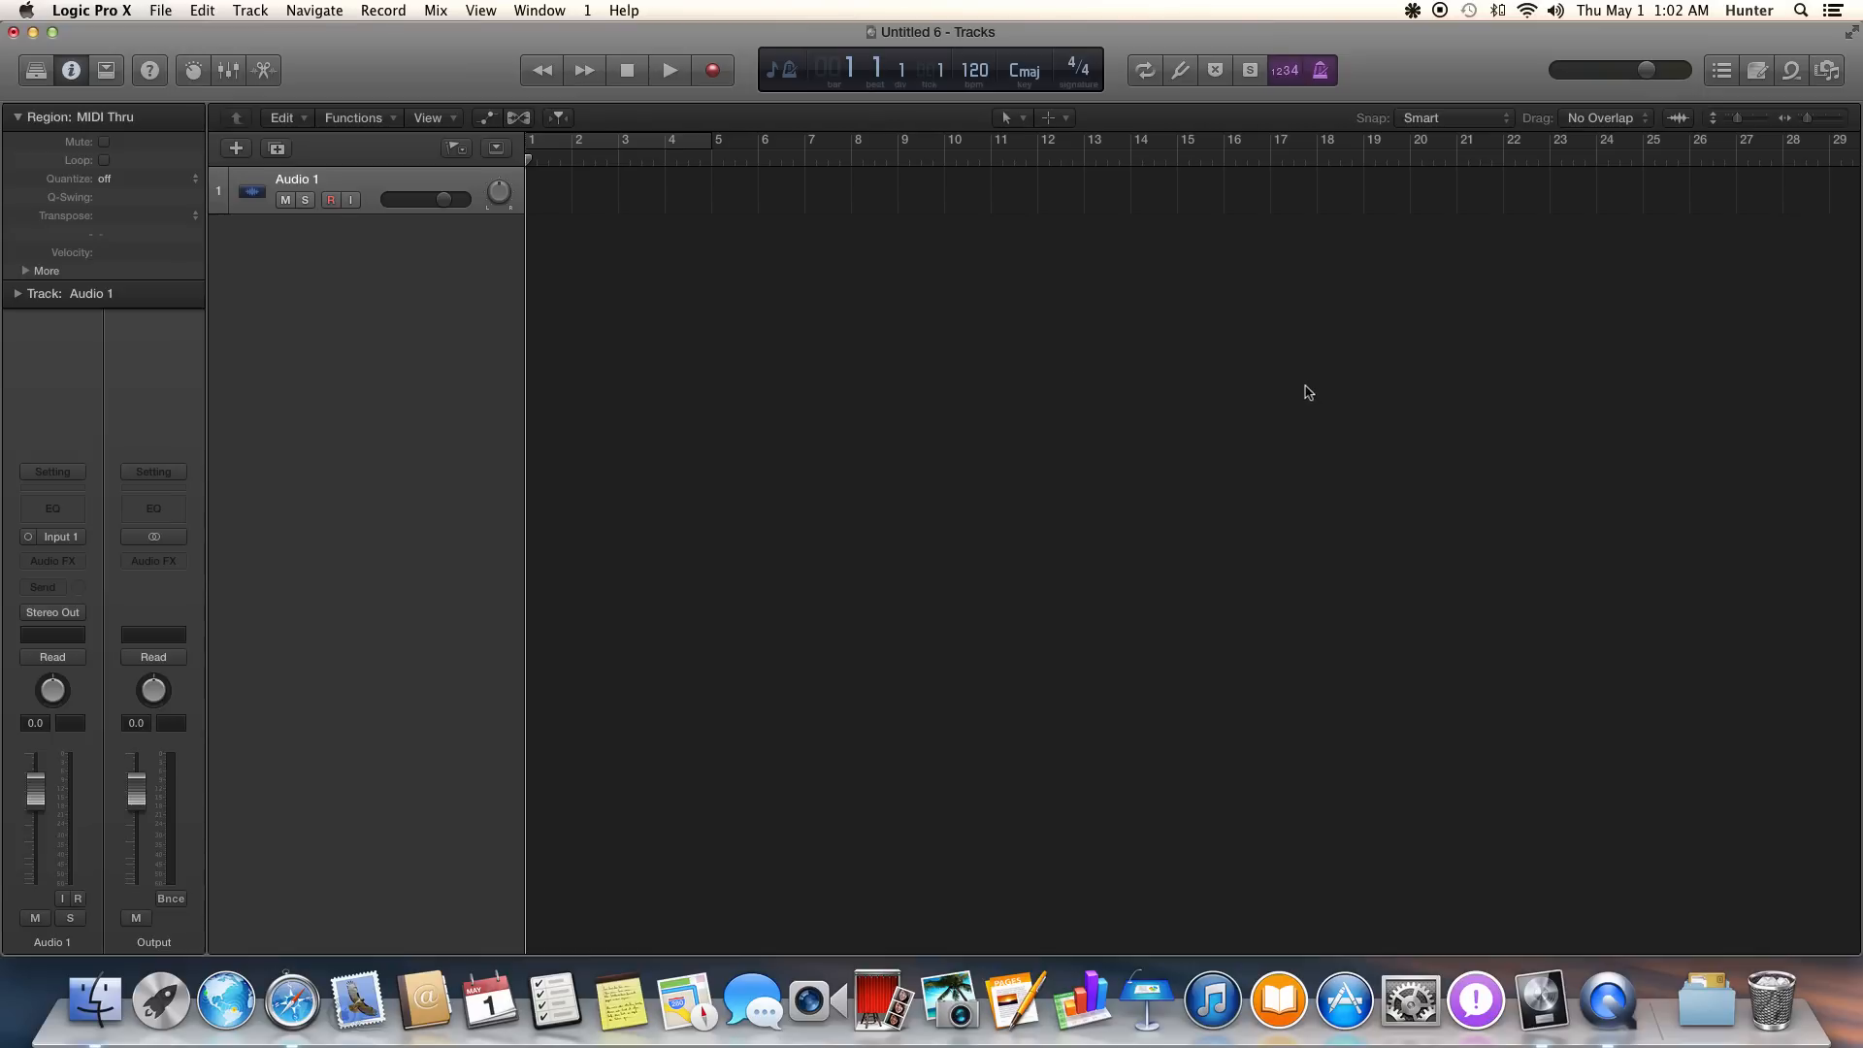
{"action": "mouse_move", "coordinate": [1557, 166]}
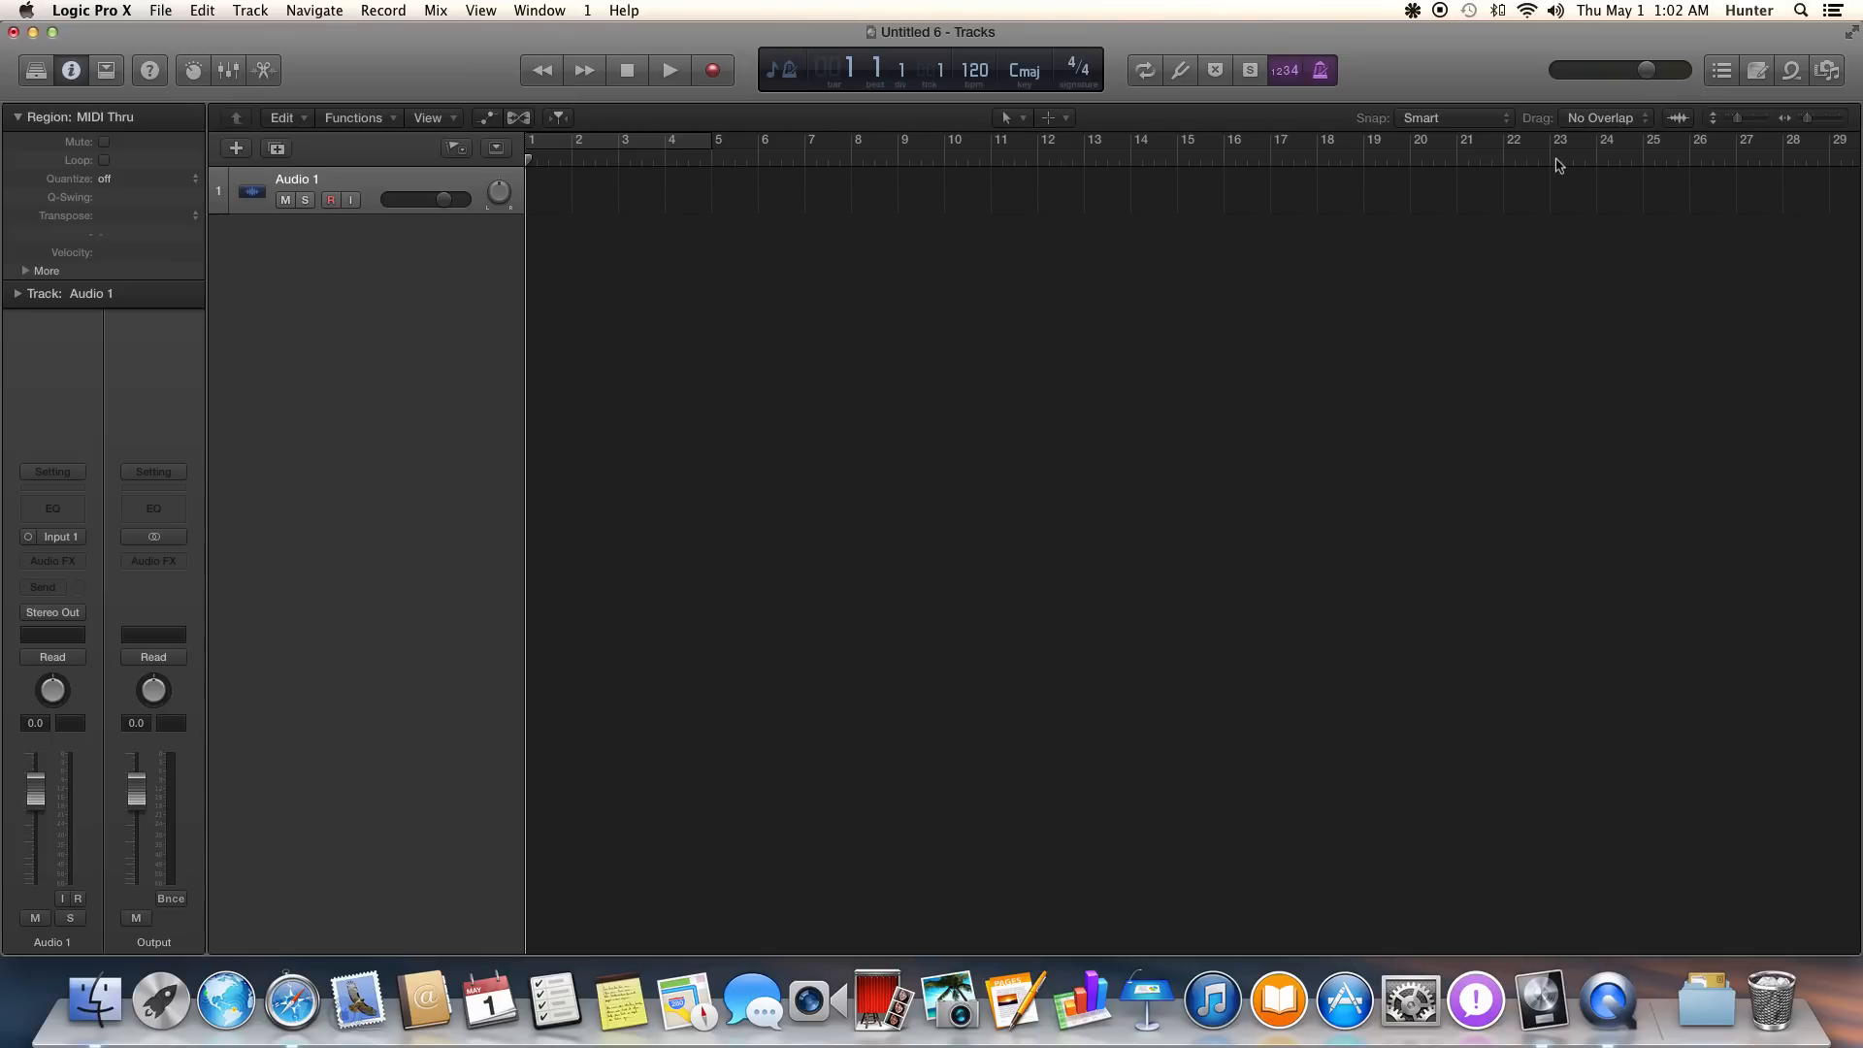
{"action": "mouse_move", "coordinate": [1378, 360]}
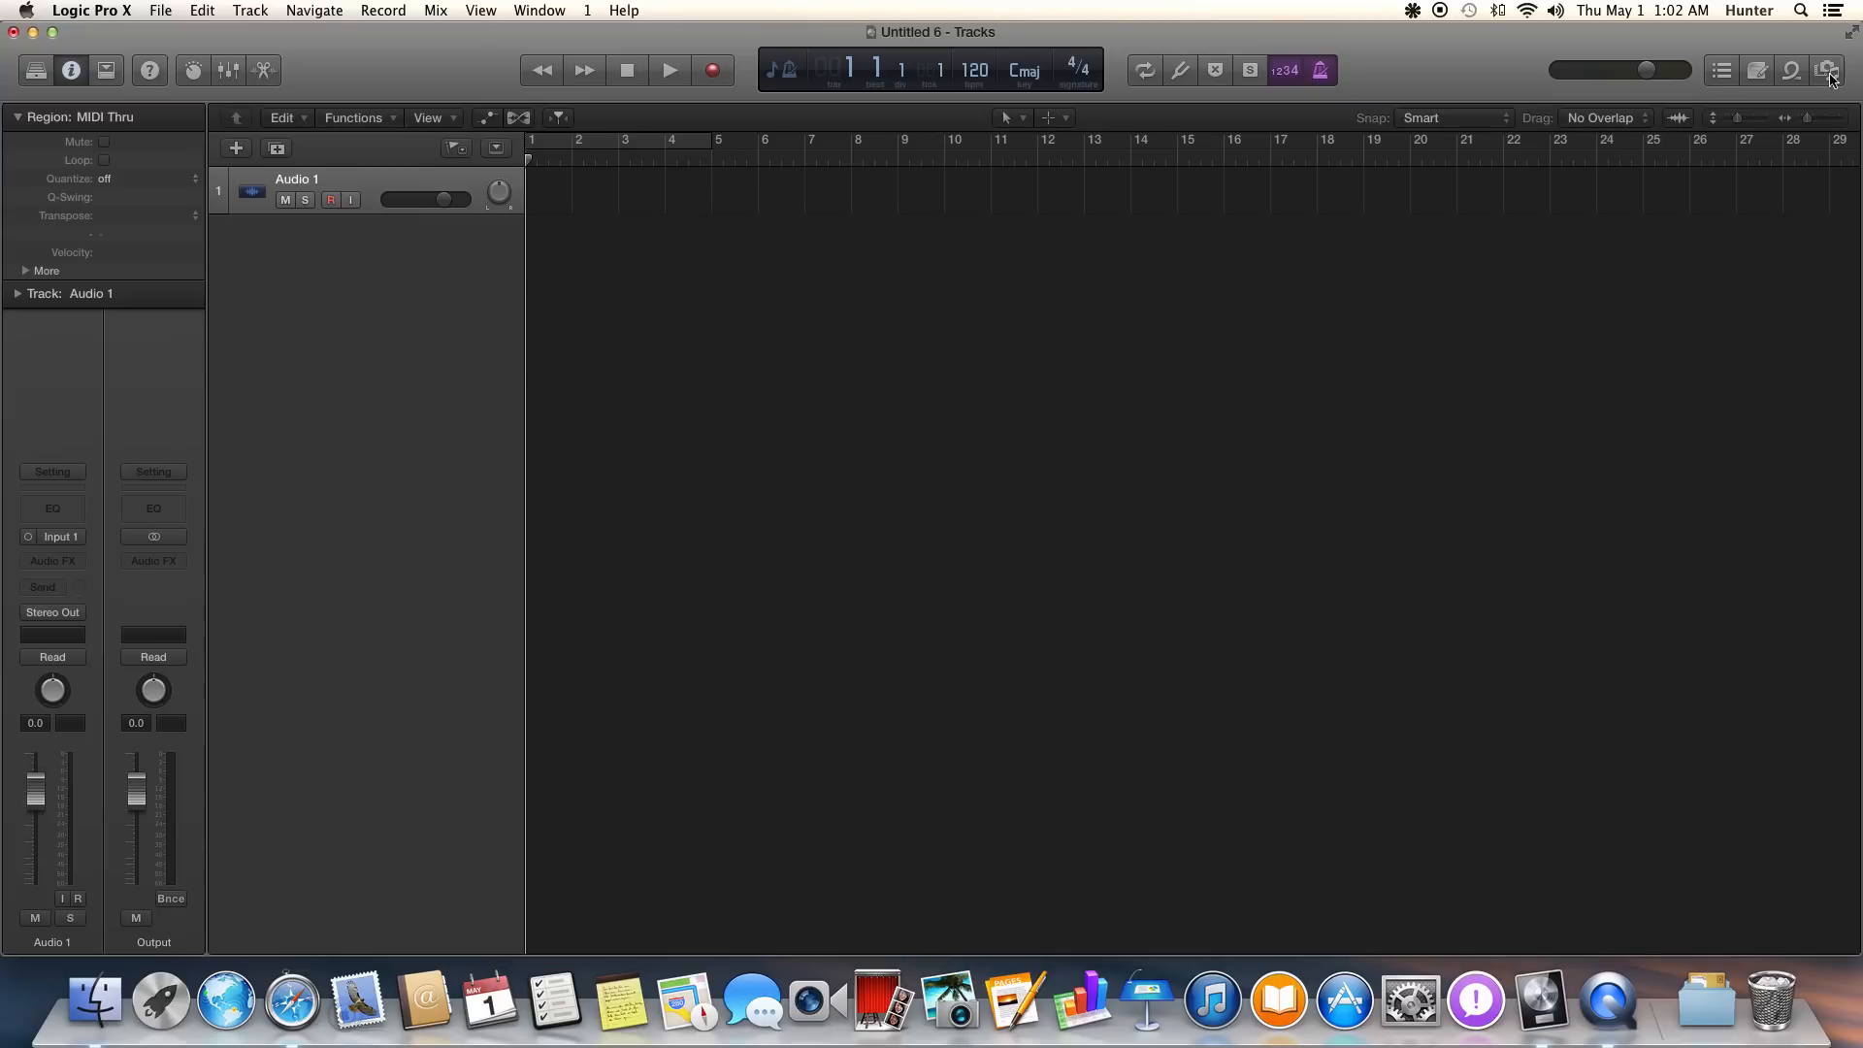
Search the Media browser's audio library for 'sta' to find Nothin's Gonna Stop Us Now.
{"action": "left_click", "coordinate": [1827, 69]}
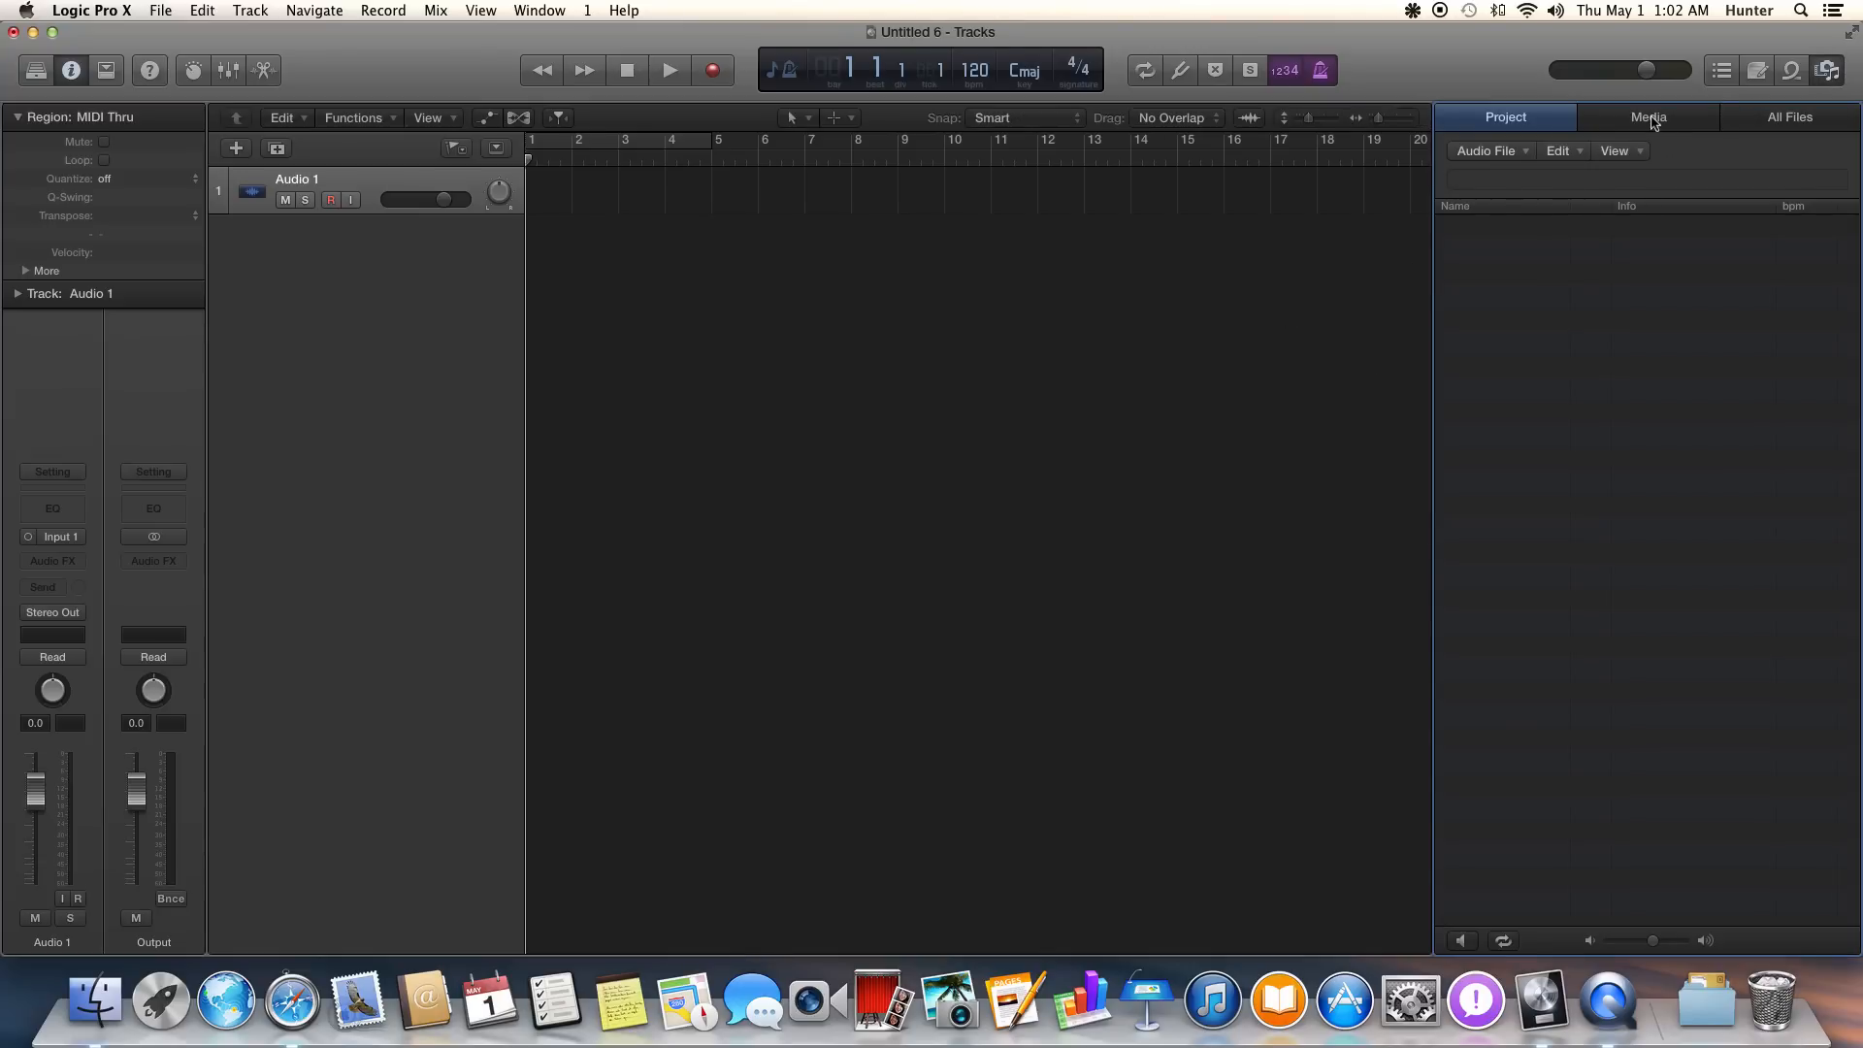
{"action": "left_click", "coordinate": [1648, 117]}
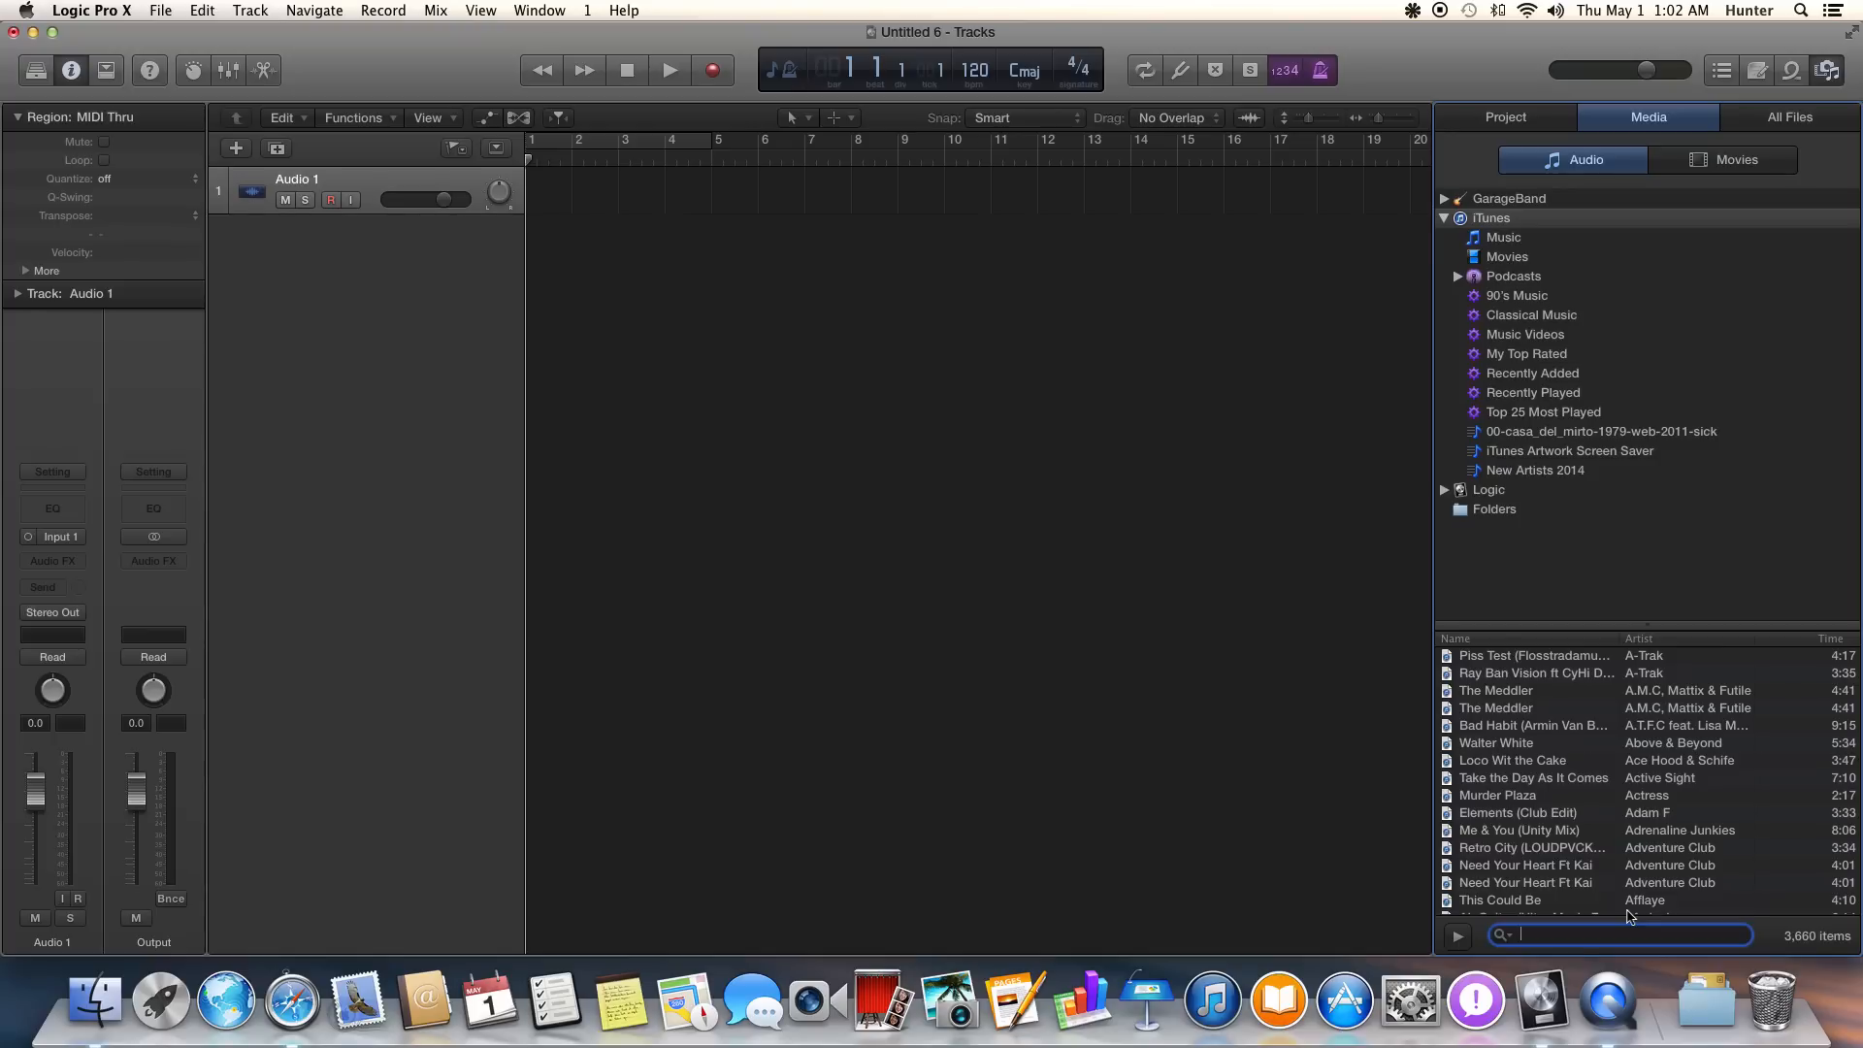
{"action": "type", "text": "starship"}
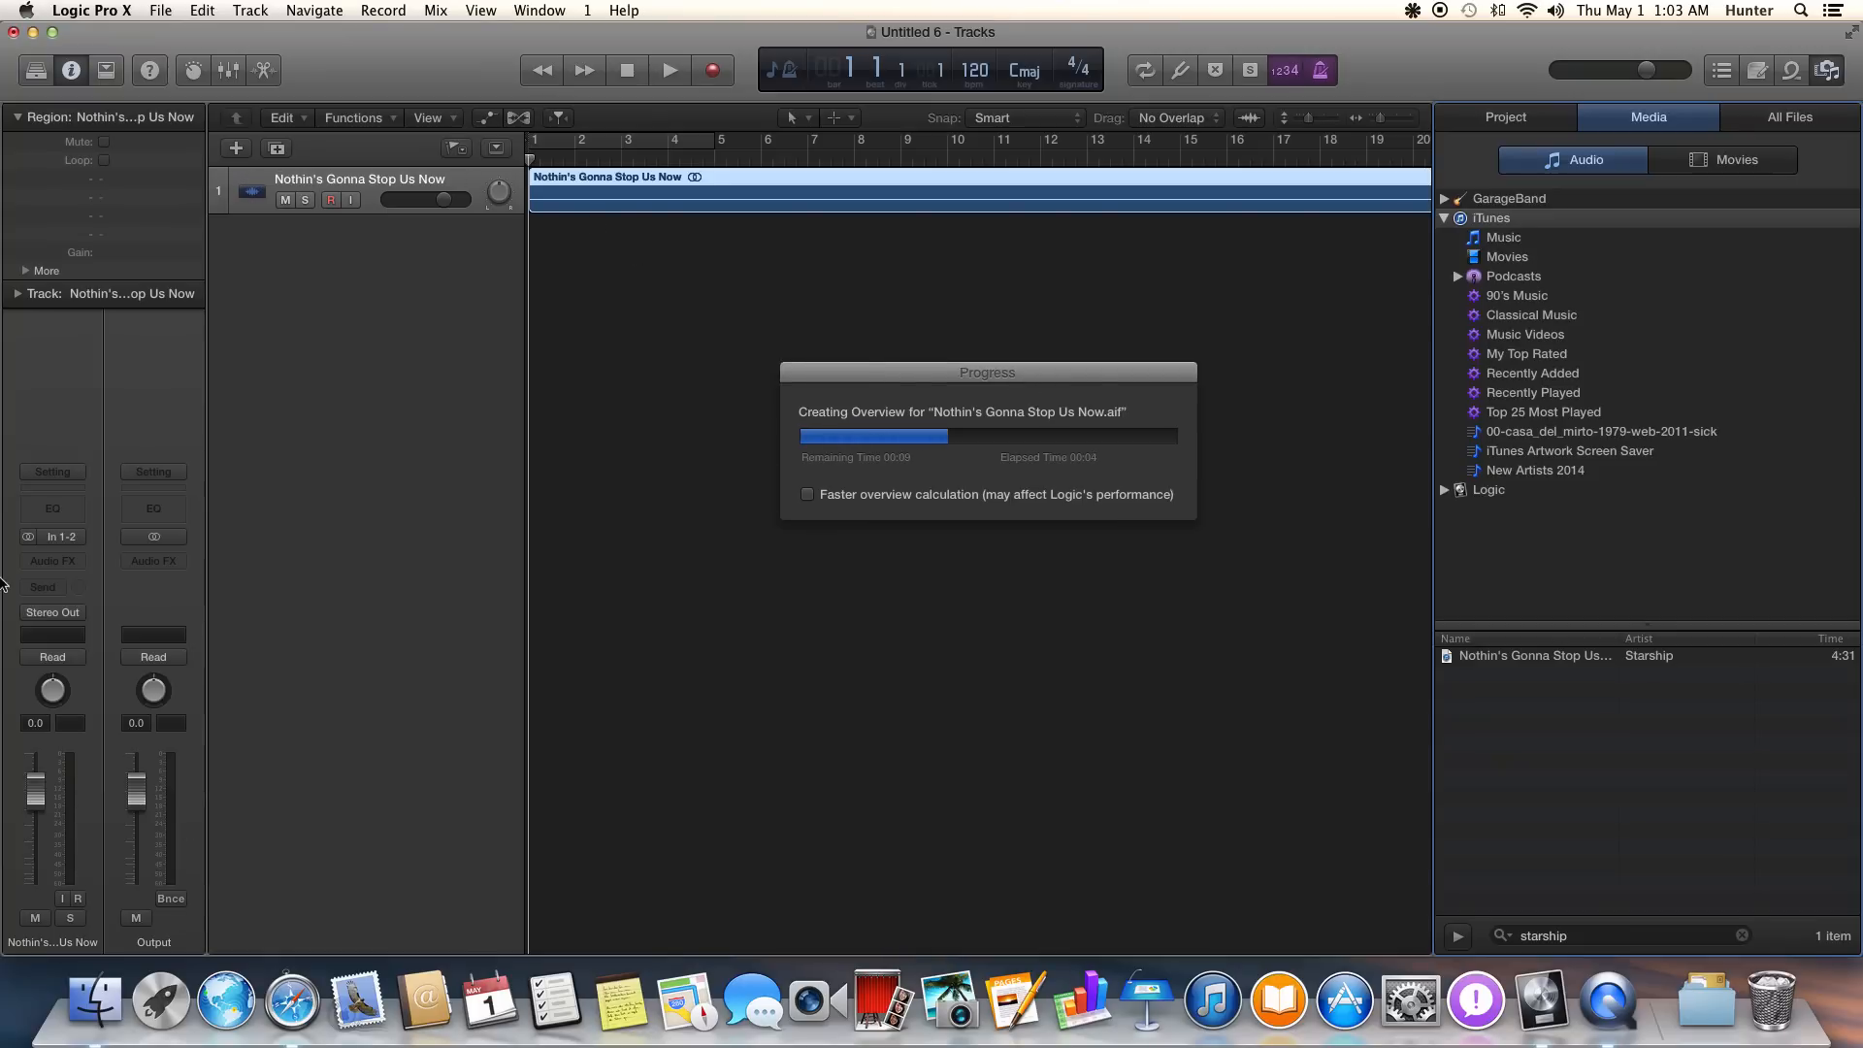
{"action": "mouse_move", "coordinate": [594, 202]}
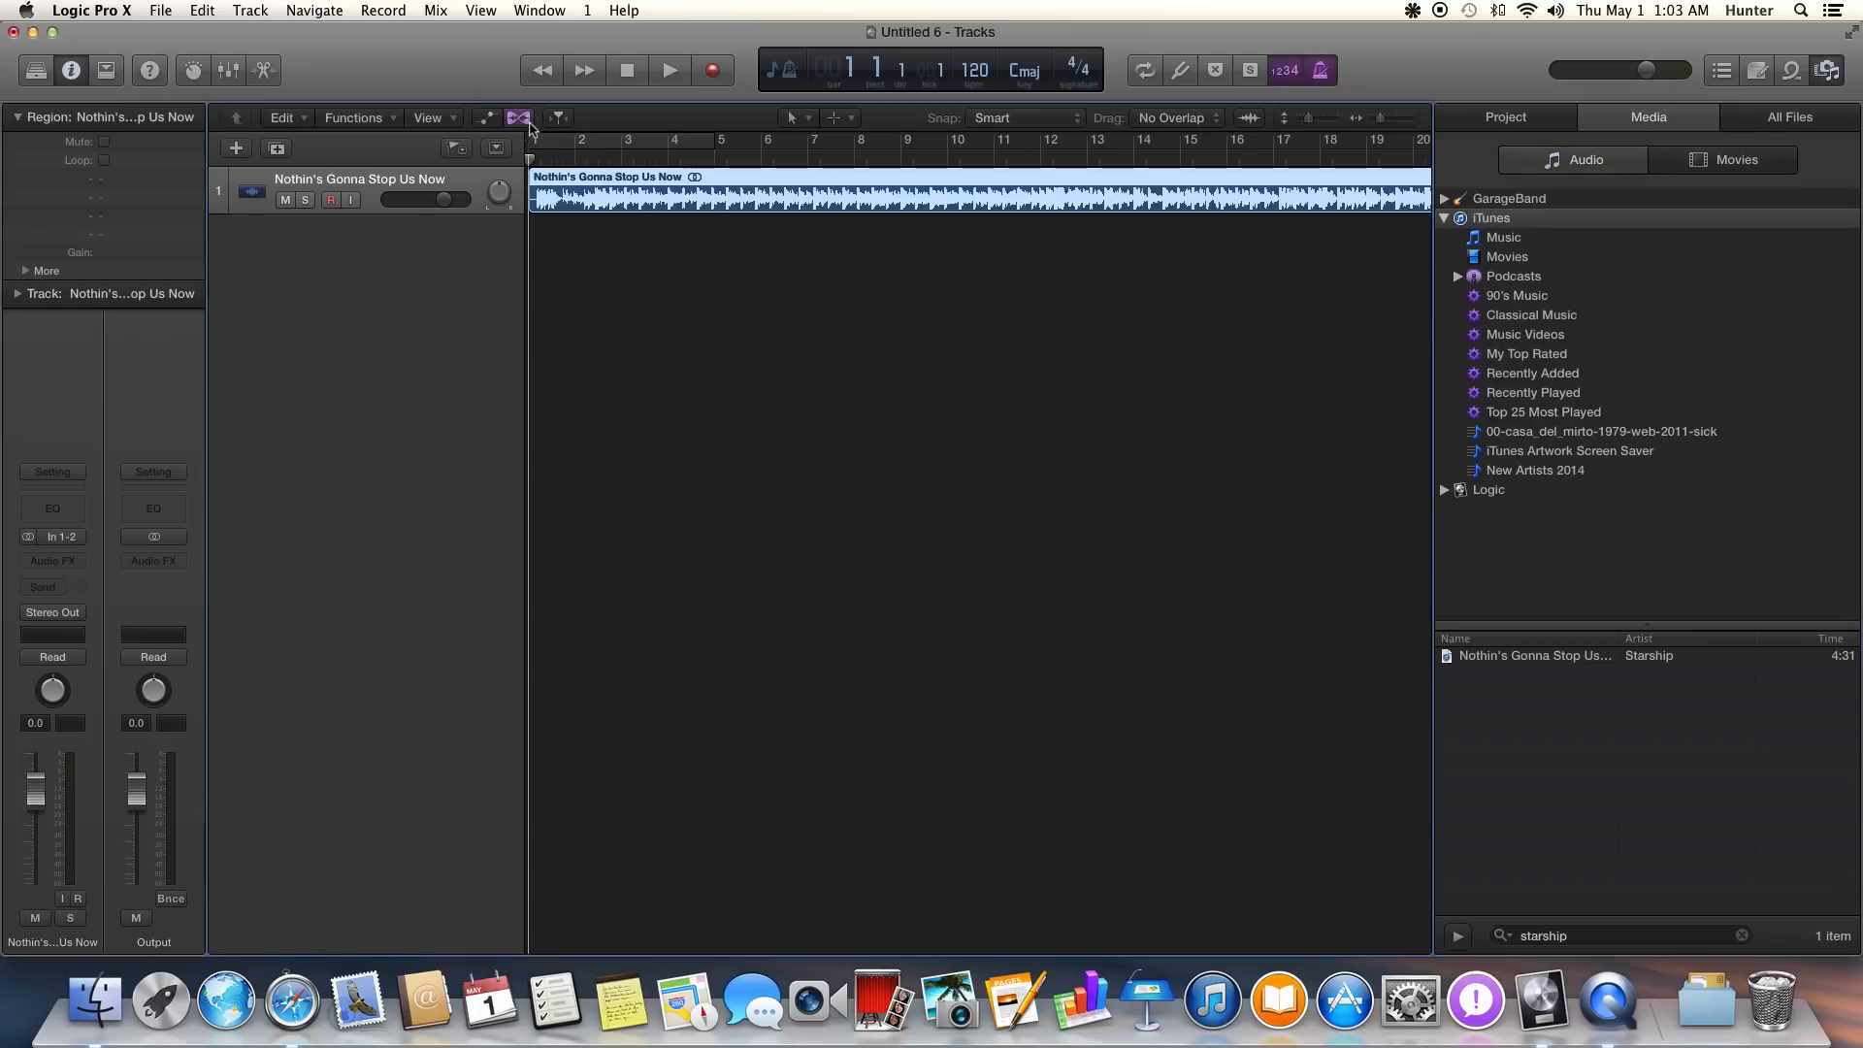
Show flex controls in the Tracks area and bring up the song track's flex mode choices.
{"action": "left_click", "coordinate": [518, 117]}
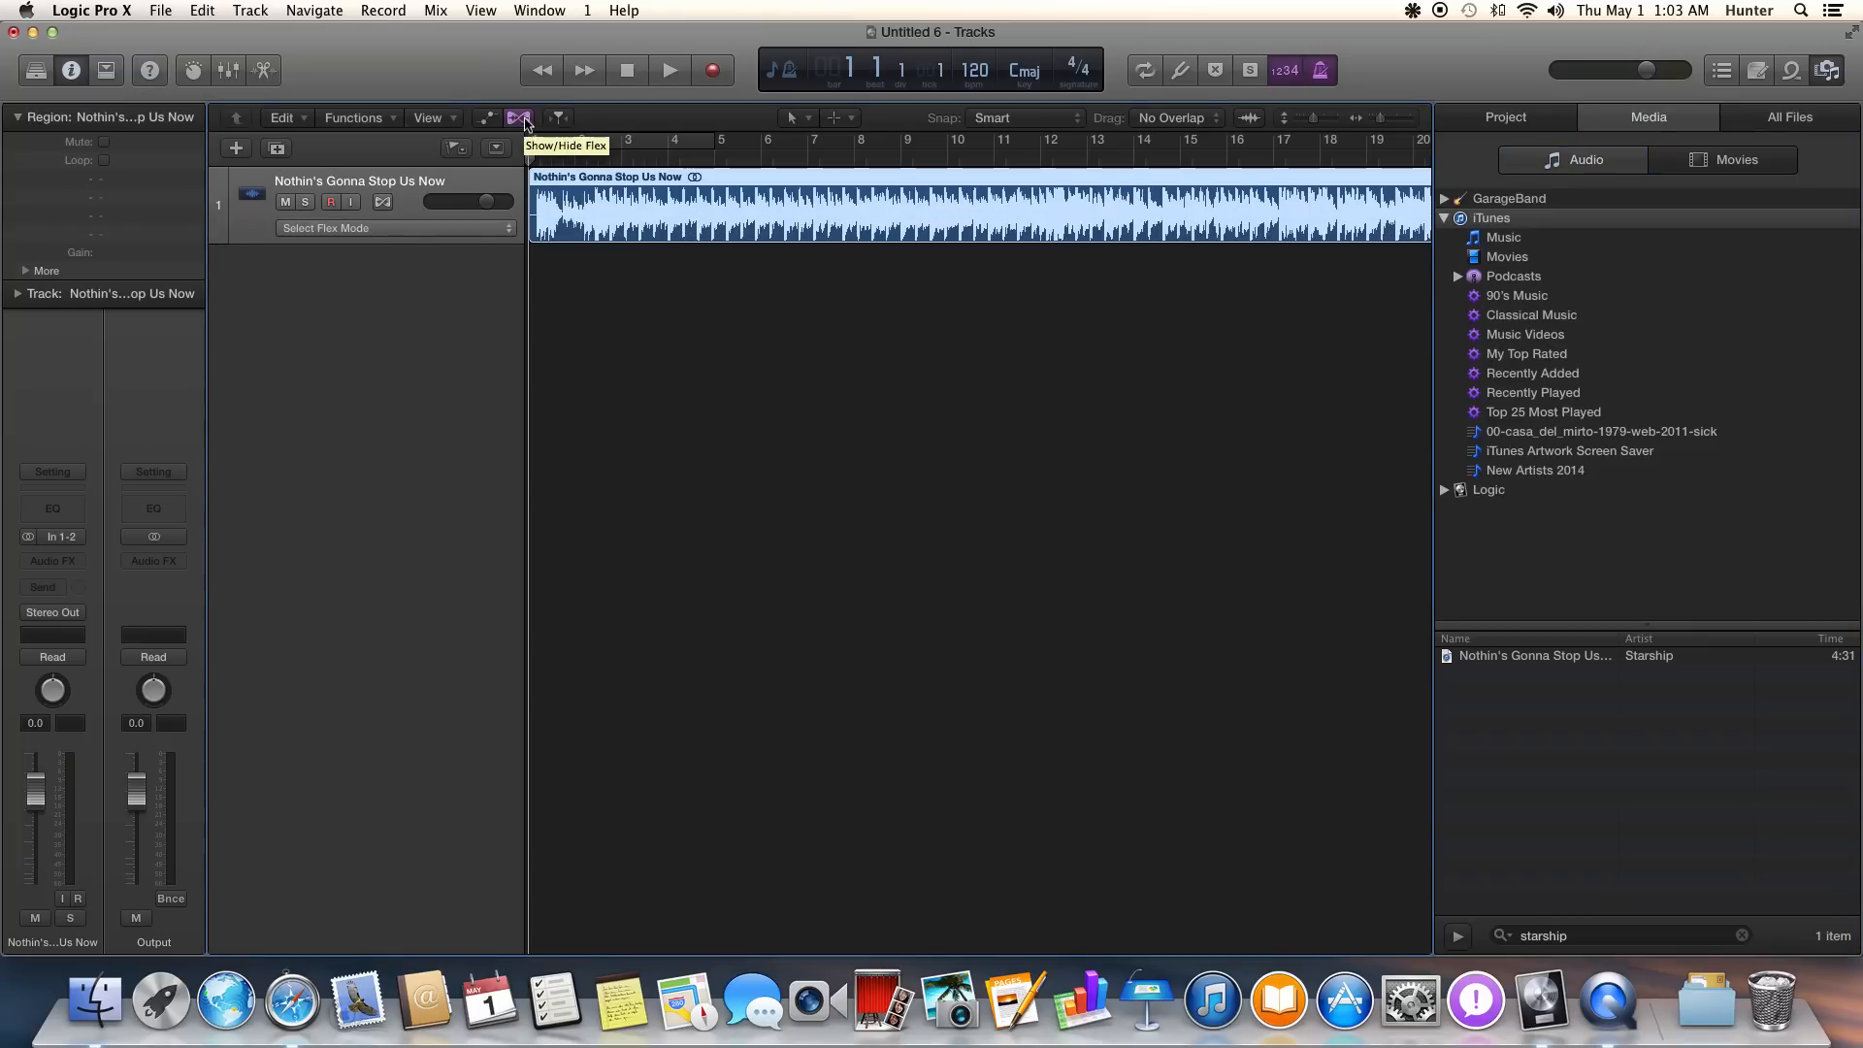
{"action": "left_click", "coordinate": [517, 117]}
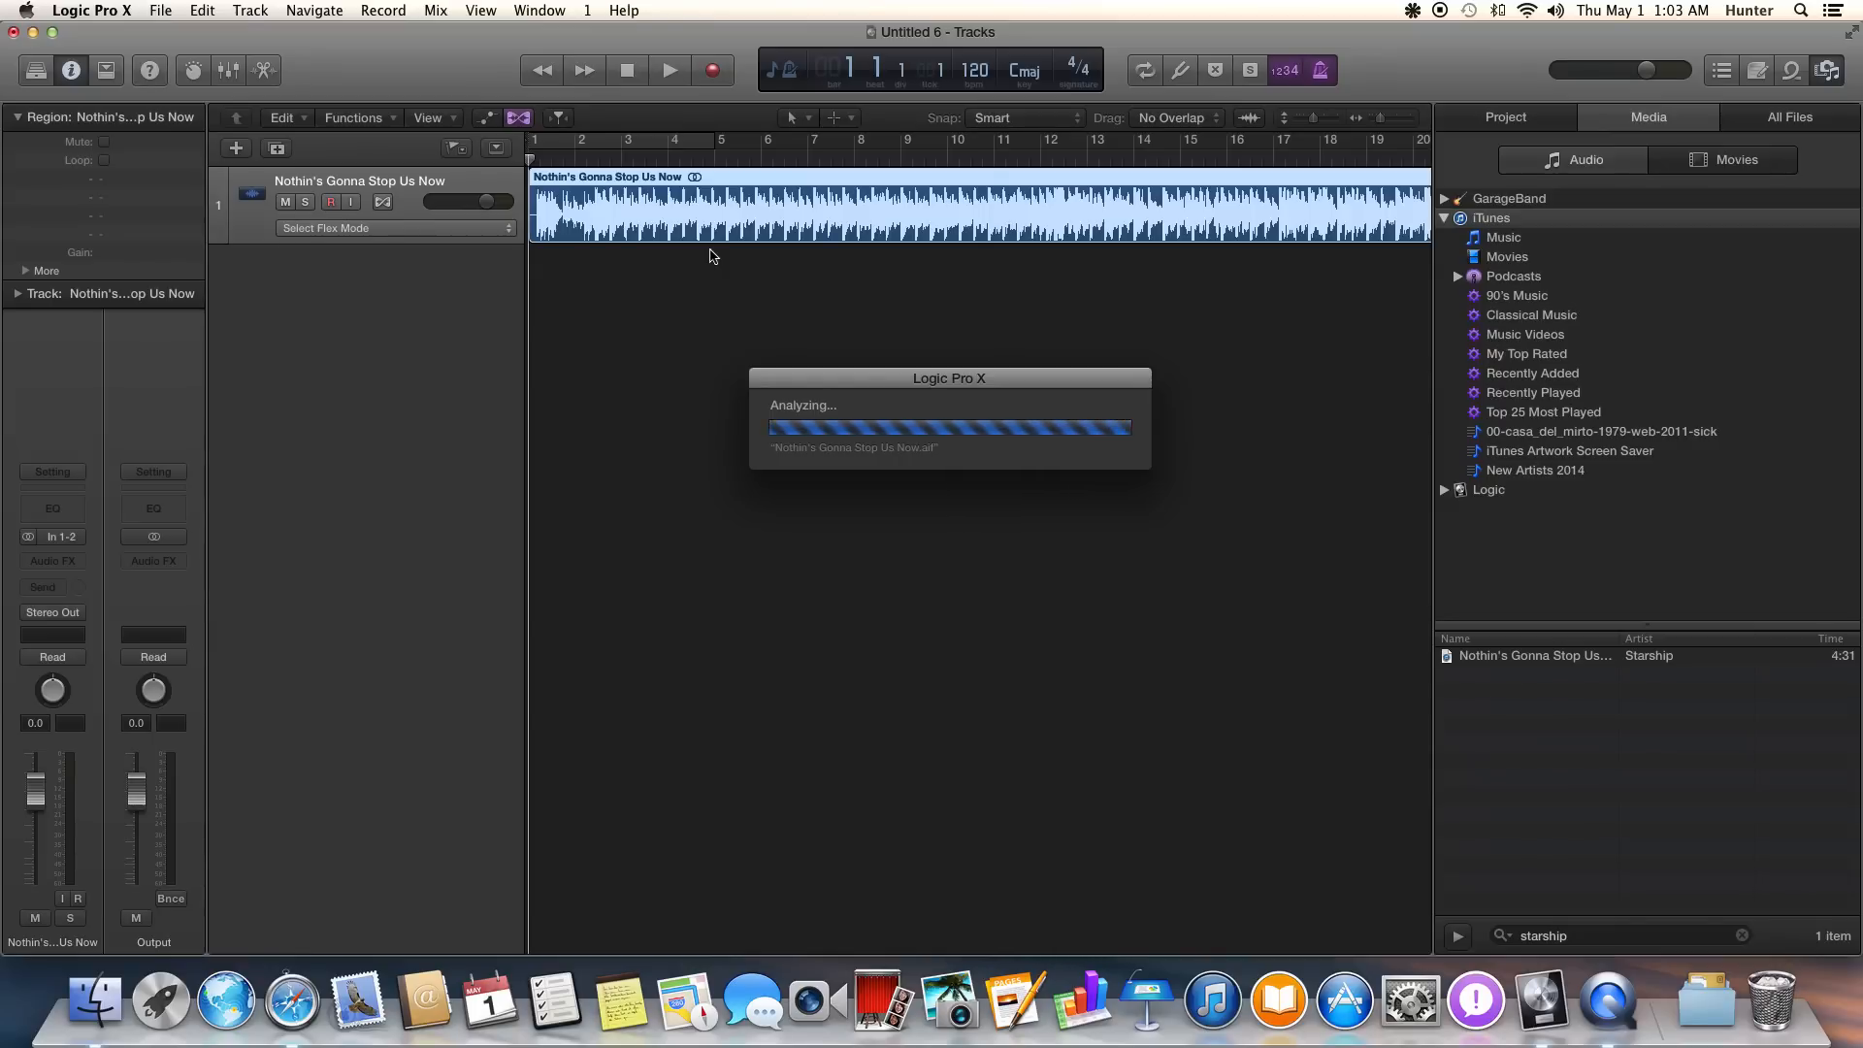
{"action": "mouse_move", "coordinate": [715, 292]}
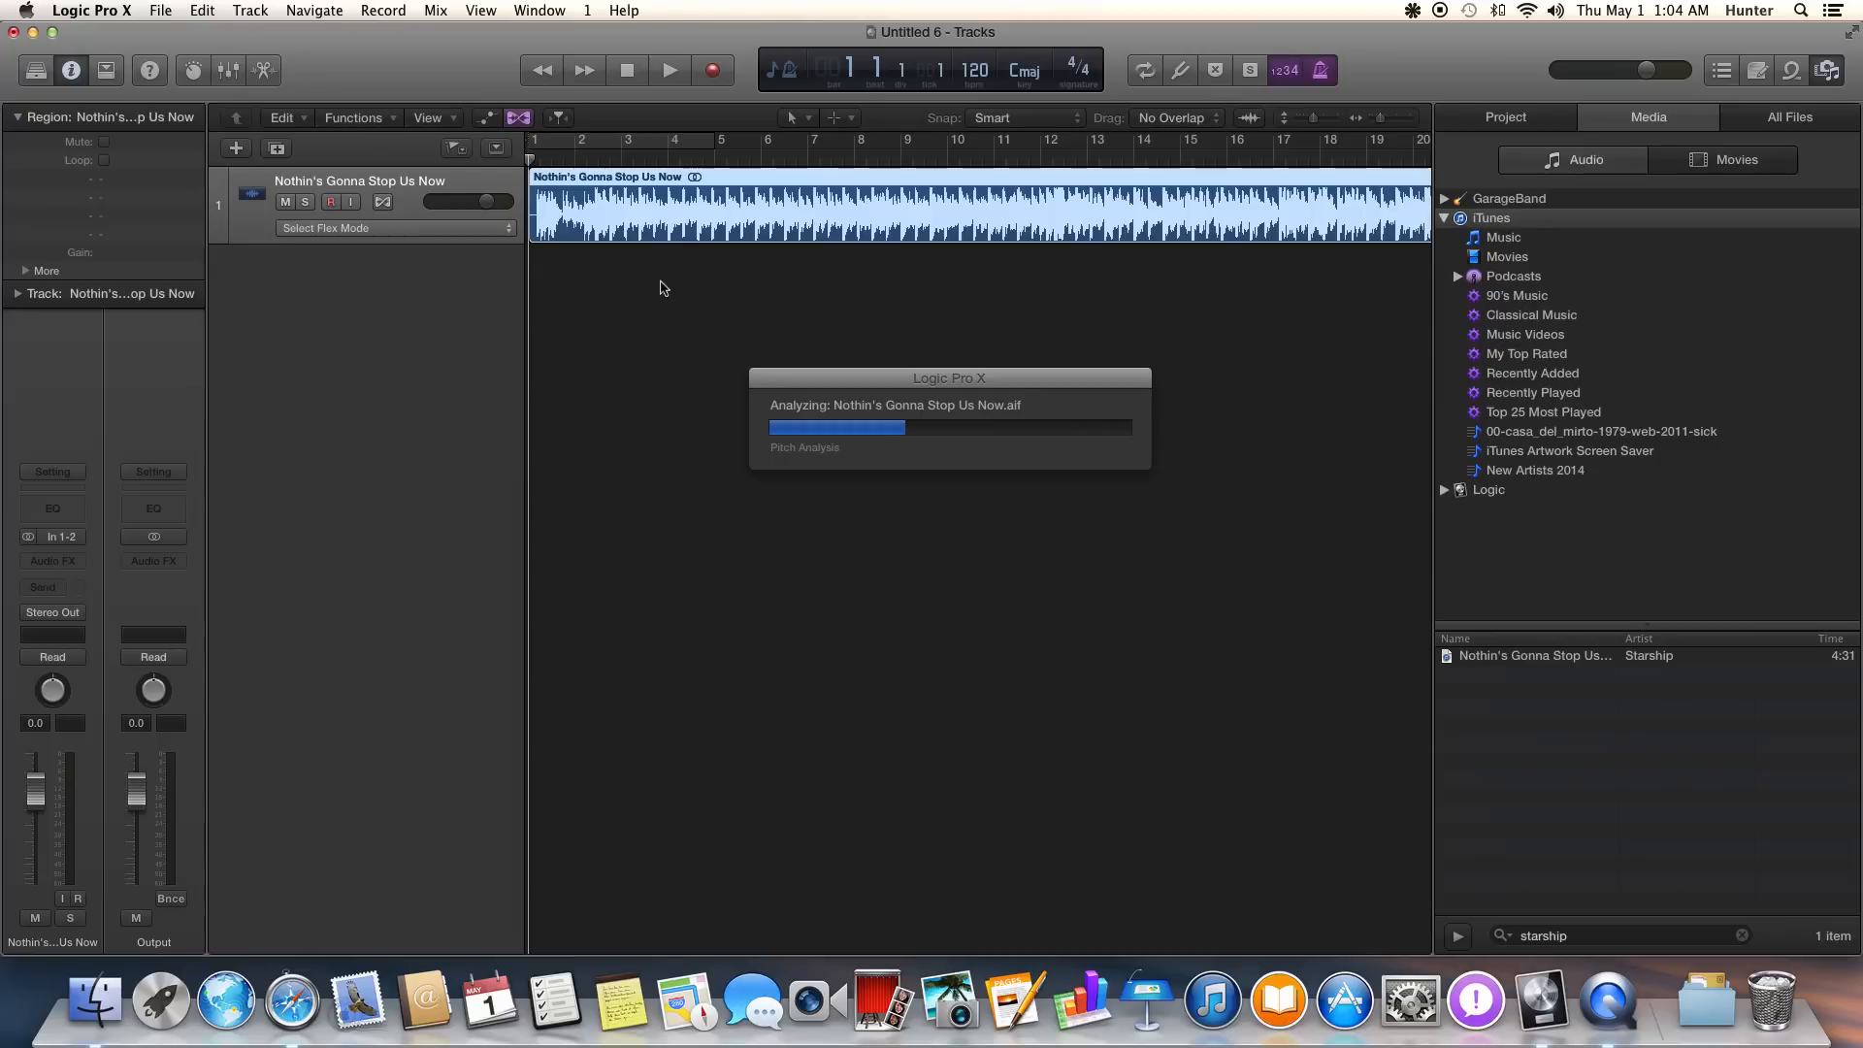
{"action": "mouse_move", "coordinate": [630, 292]}
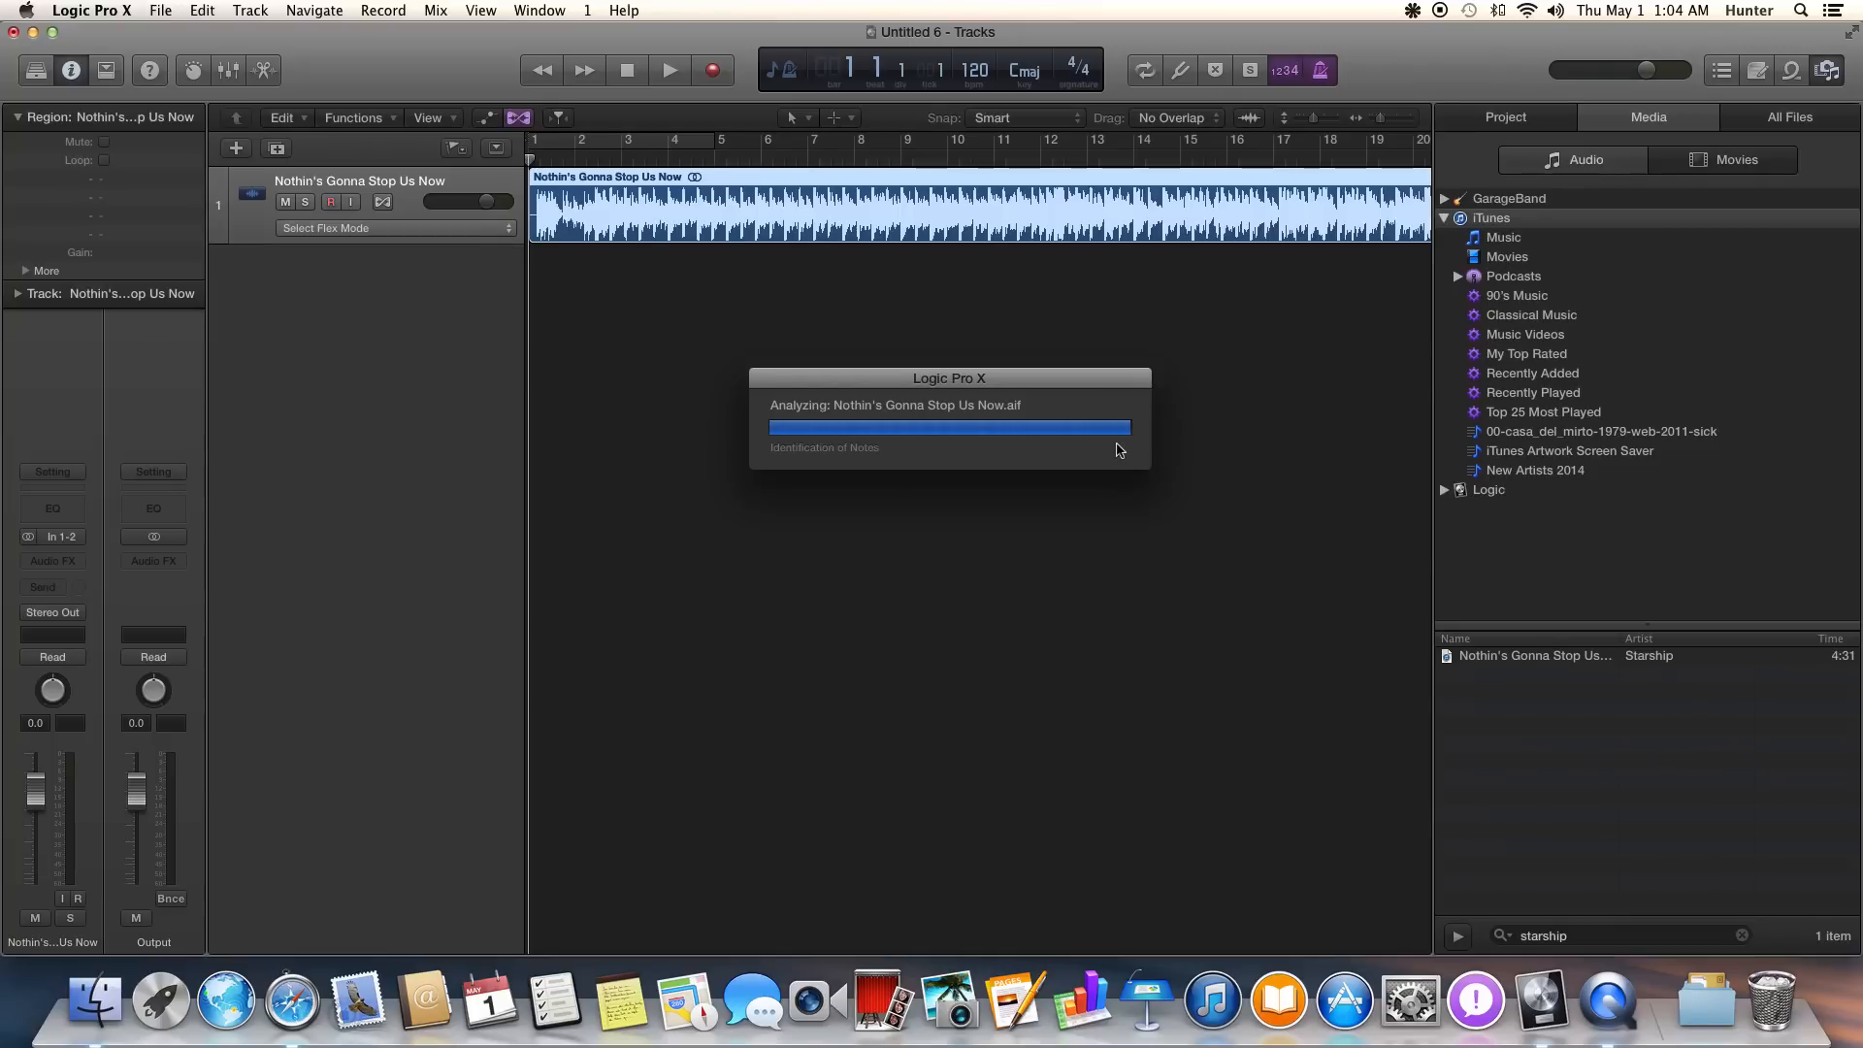
Set the song track's flex mode to Flex Time - Speed (FX).
{"action": "left_click", "coordinate": [395, 227]}
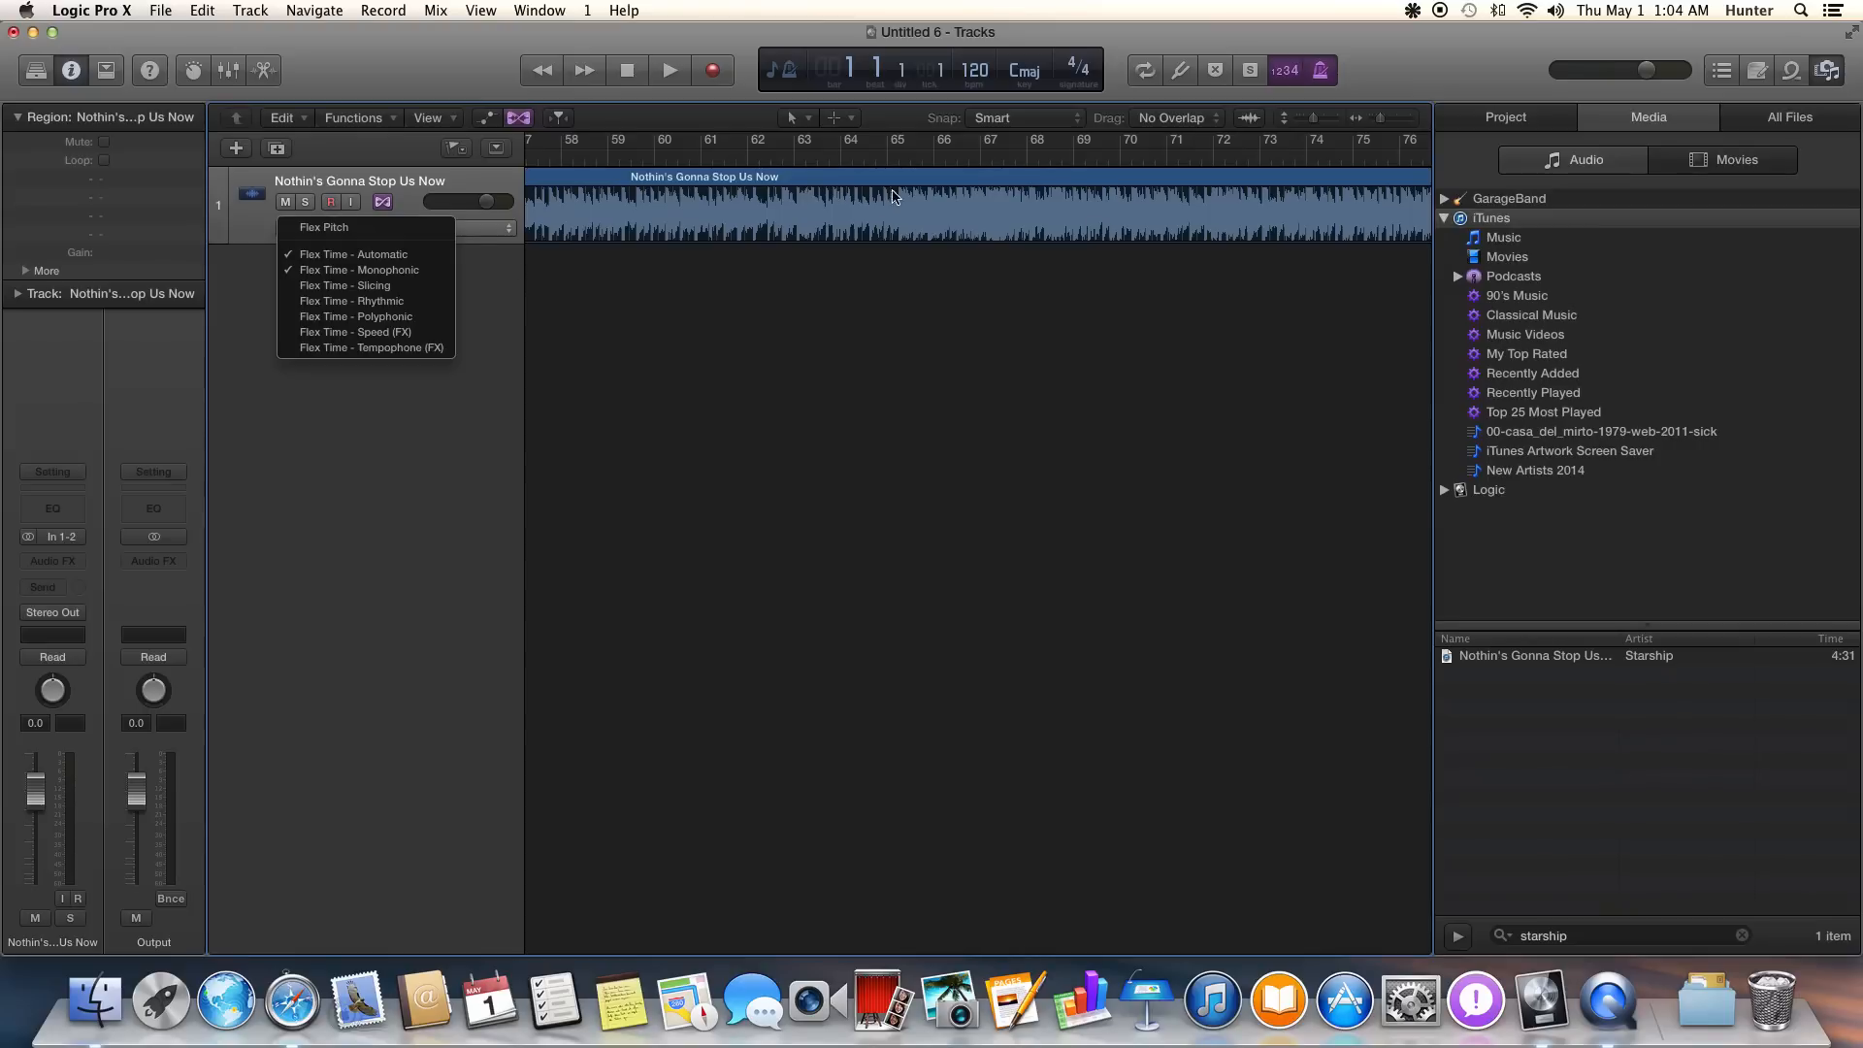
{"action": "left_click", "coordinate": [359, 270]}
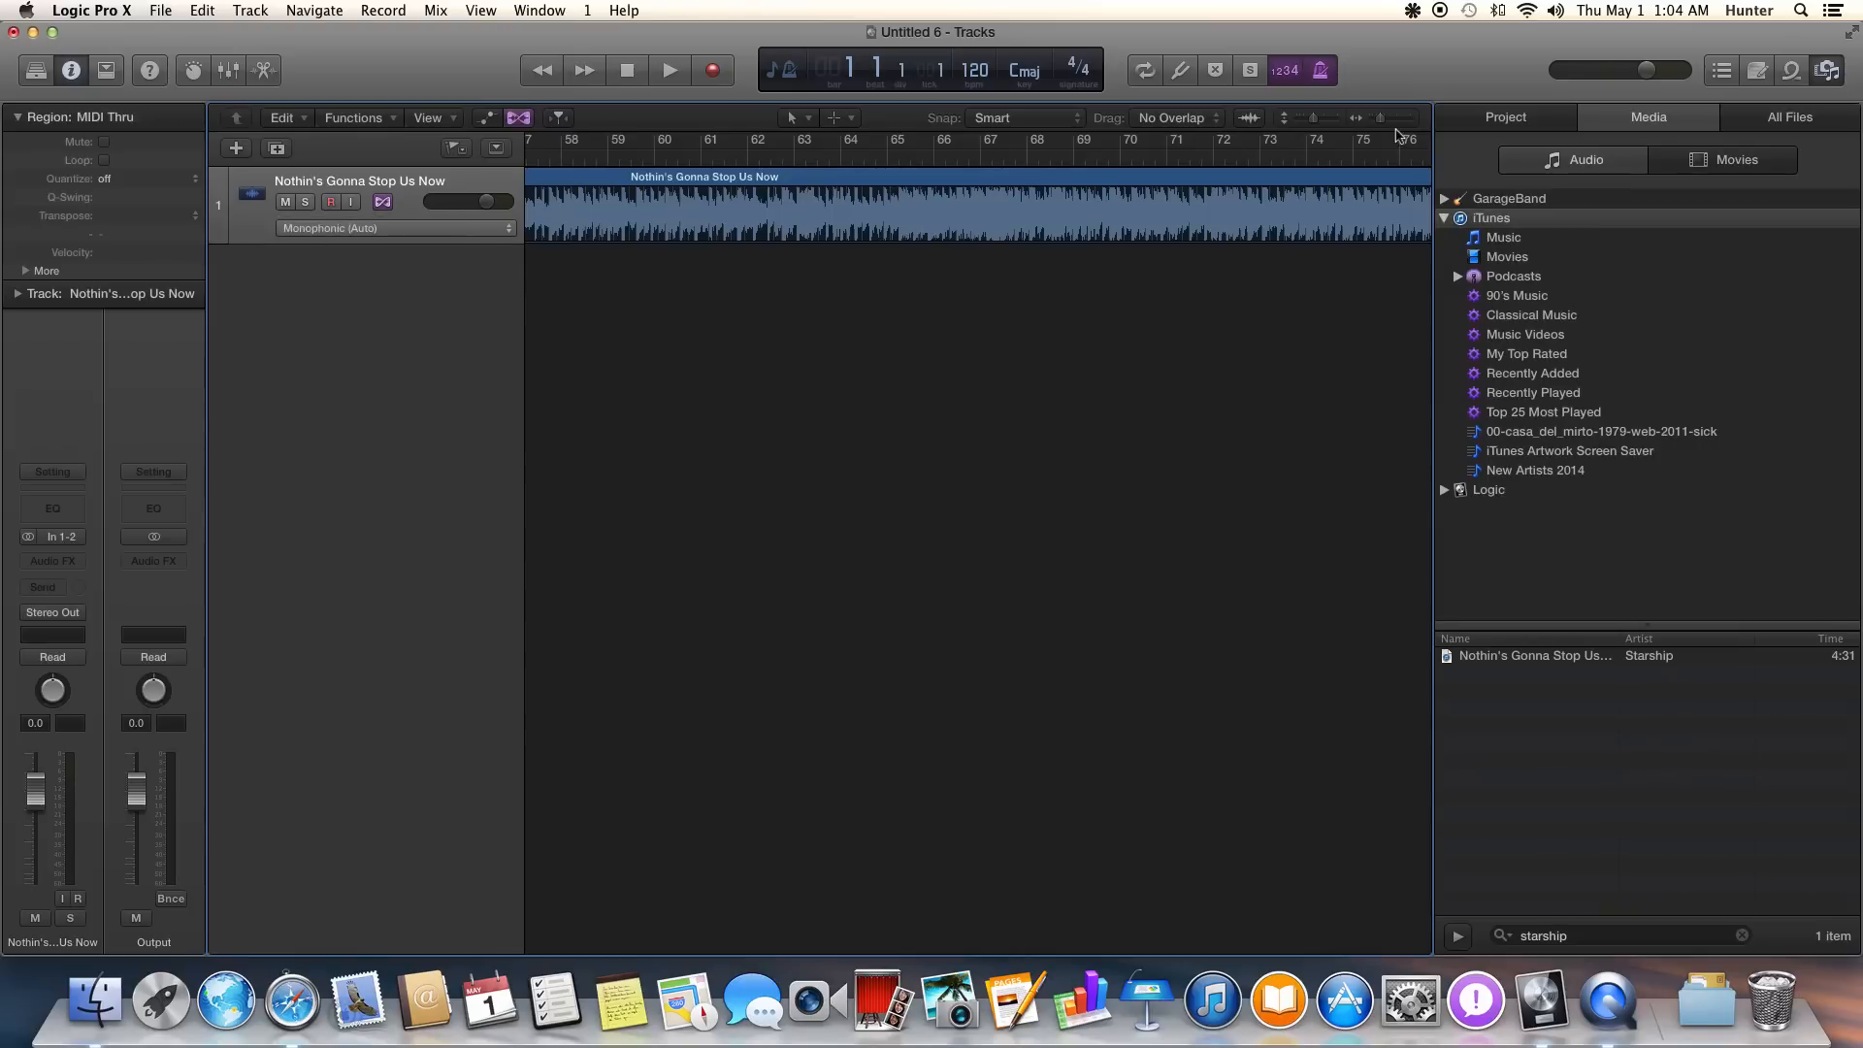
{"action": "left_click", "coordinate": [1359, 117]}
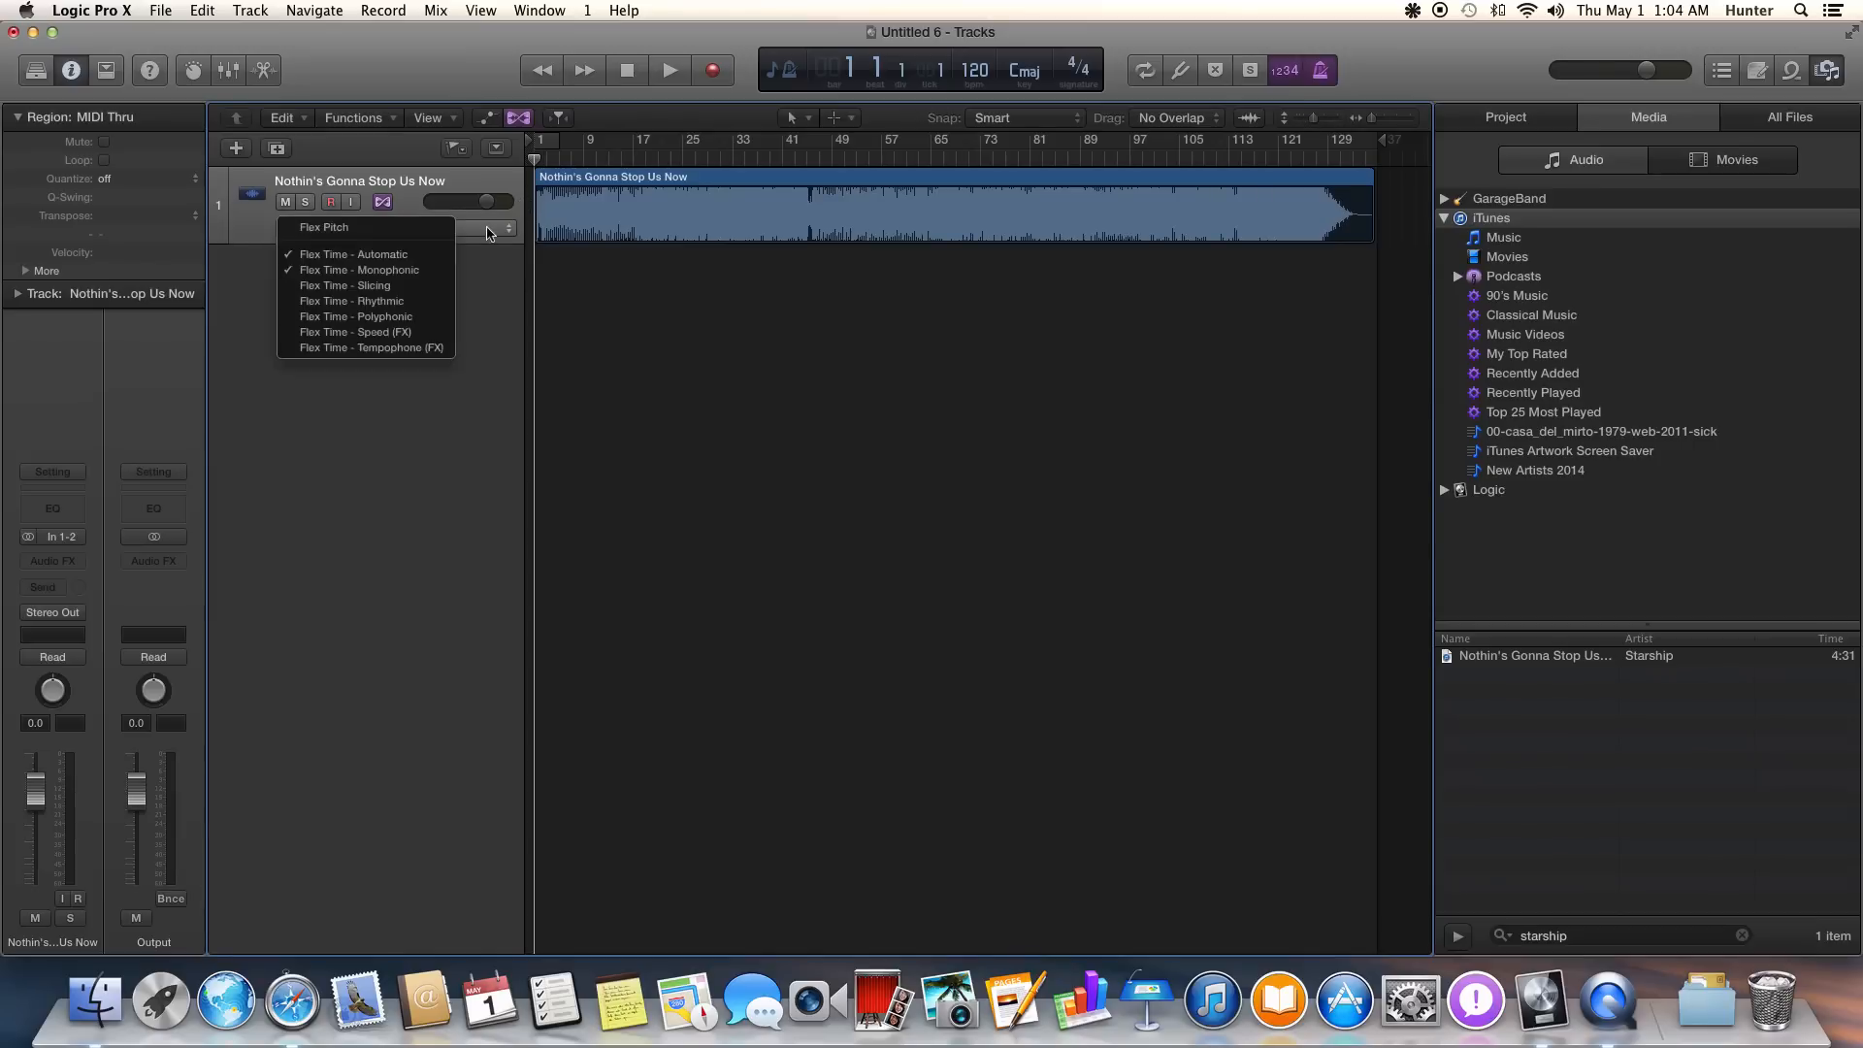
{"action": "left_click", "coordinate": [354, 332]}
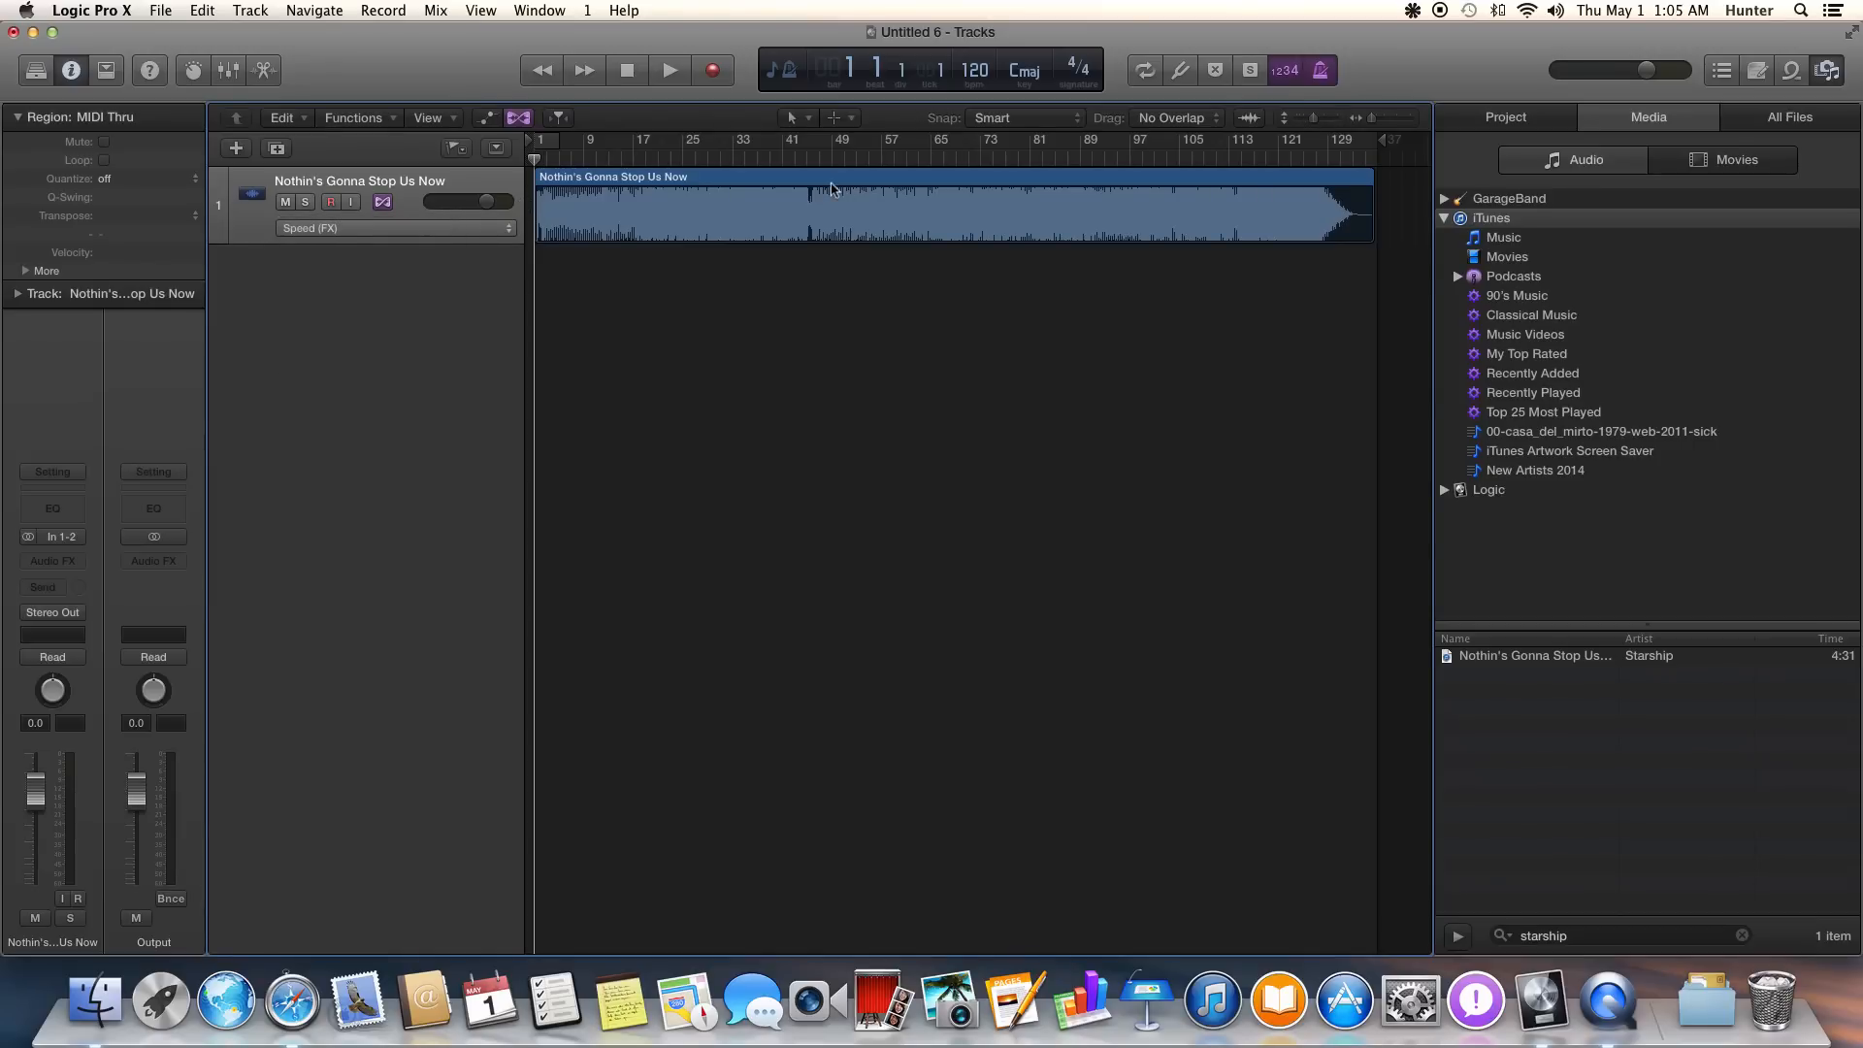
{"action": "mouse_move", "coordinate": [1180, 200]}
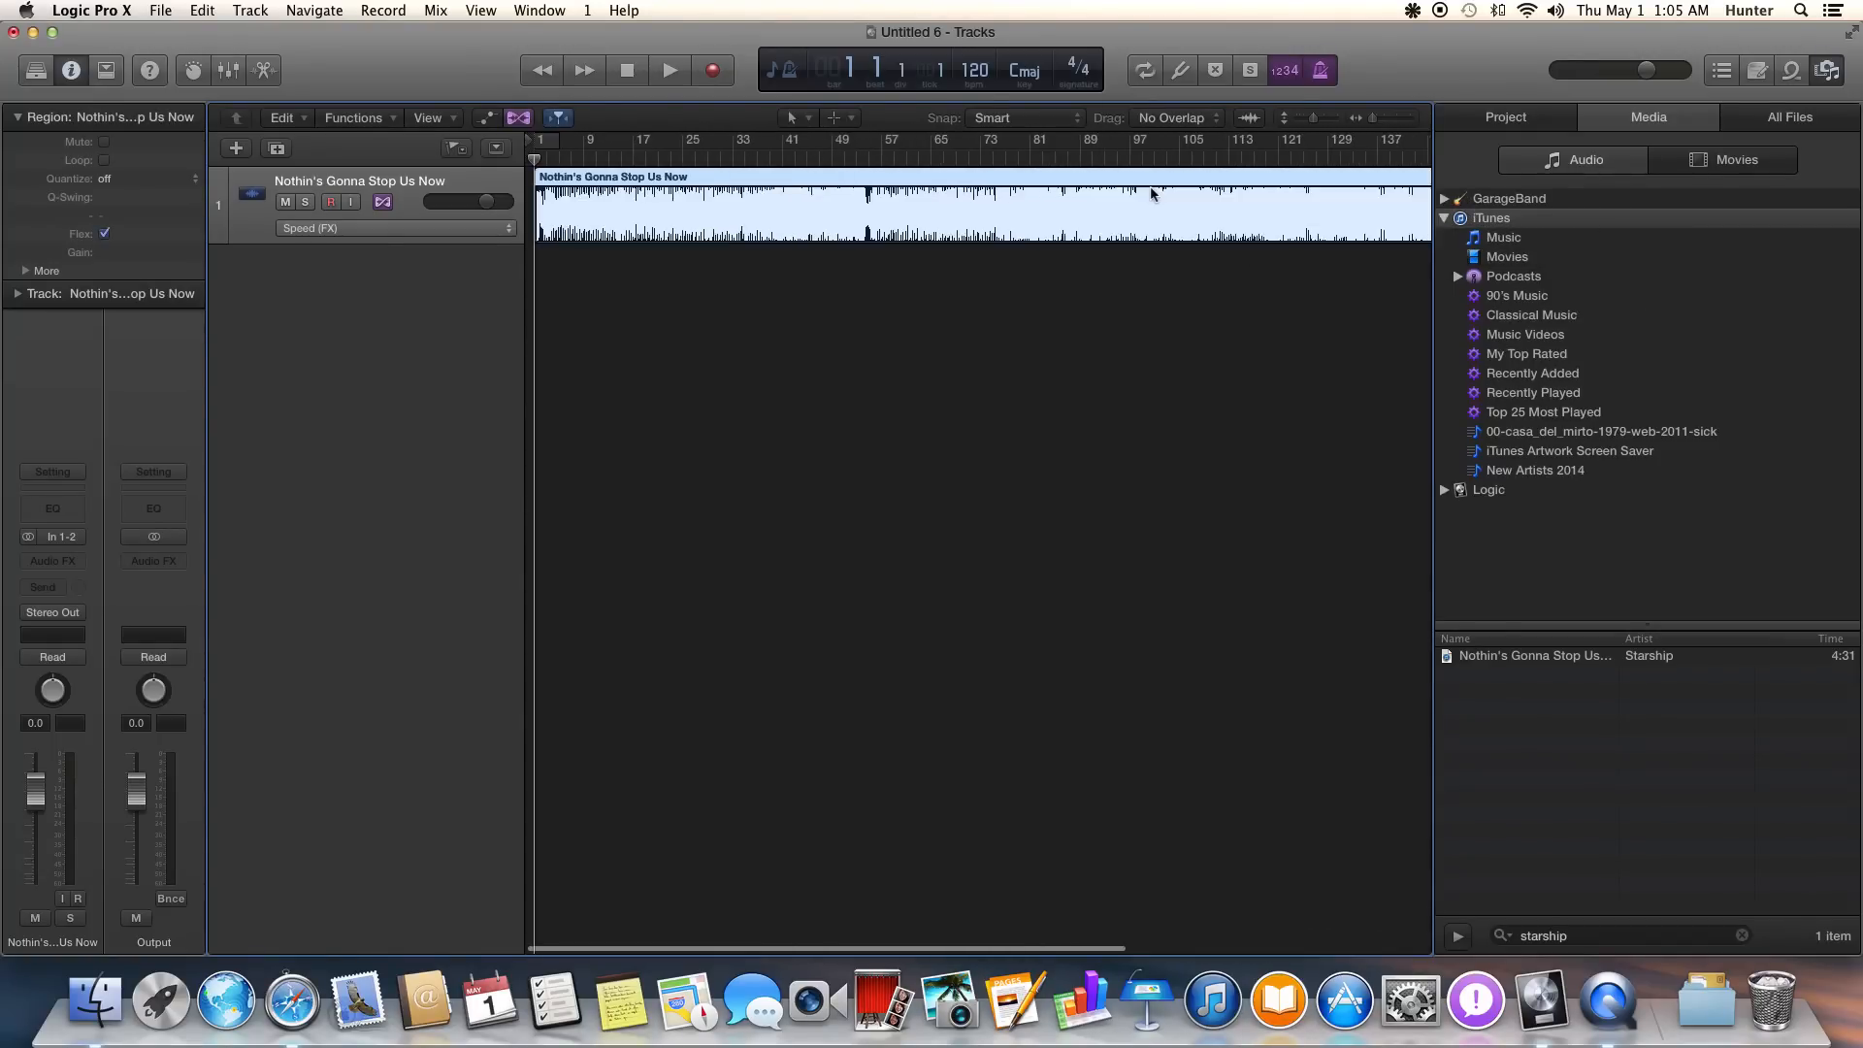
Play the slowed song briefly, stop, and return the playhead to the start.
{"action": "left_click", "coordinate": [669, 69]}
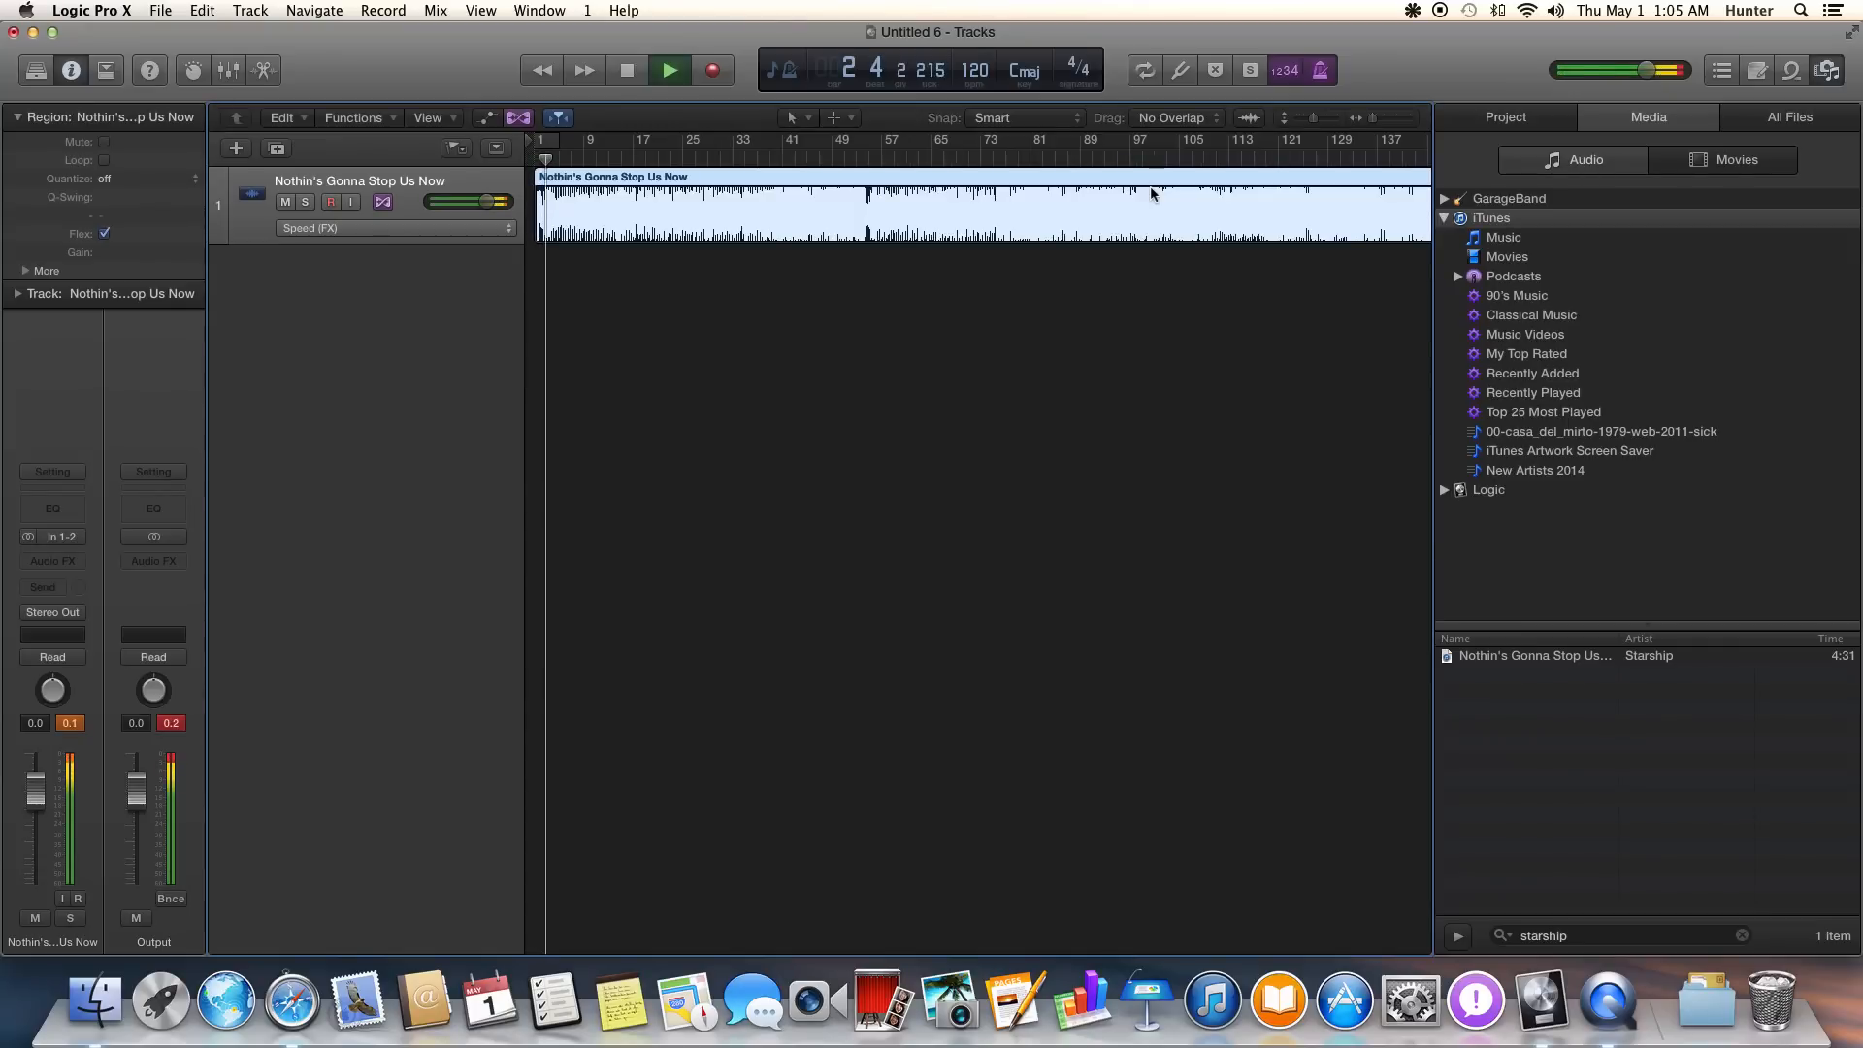
{"action": "left_click", "coordinate": [626, 69]}
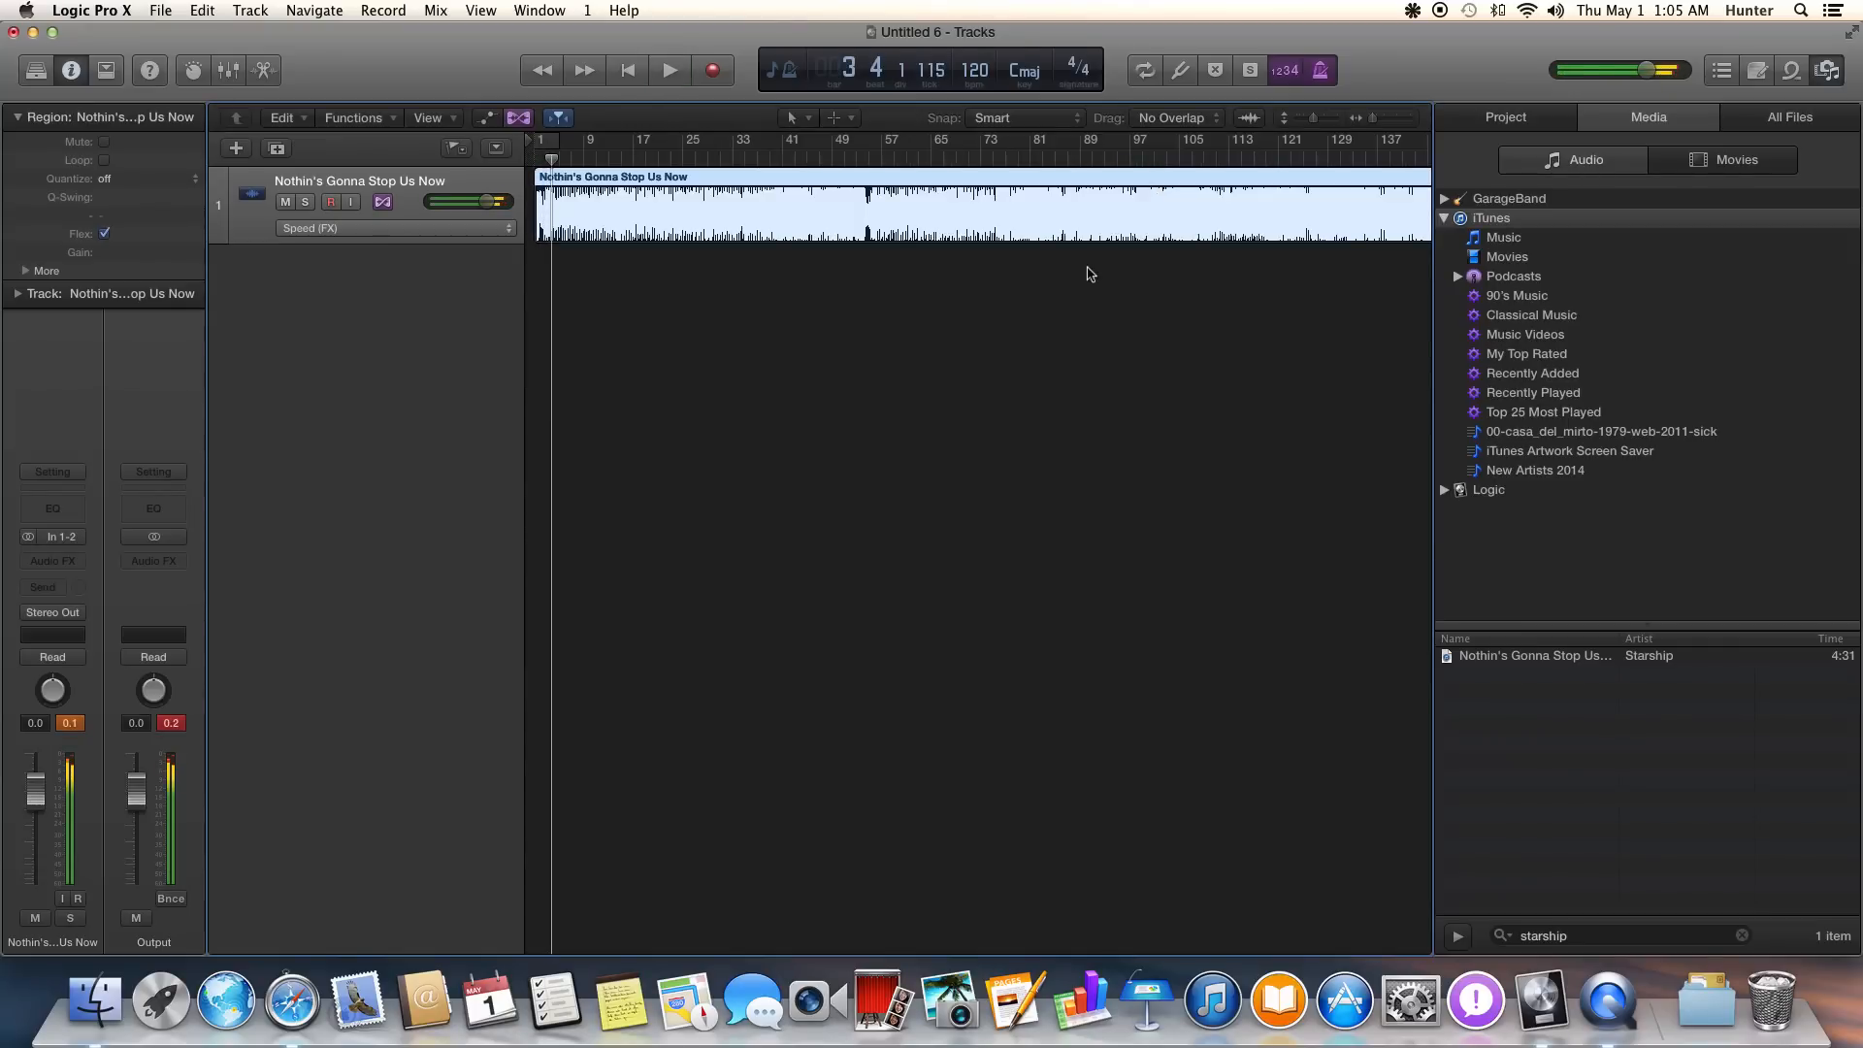
{"action": "left_click", "coordinate": [669, 69]}
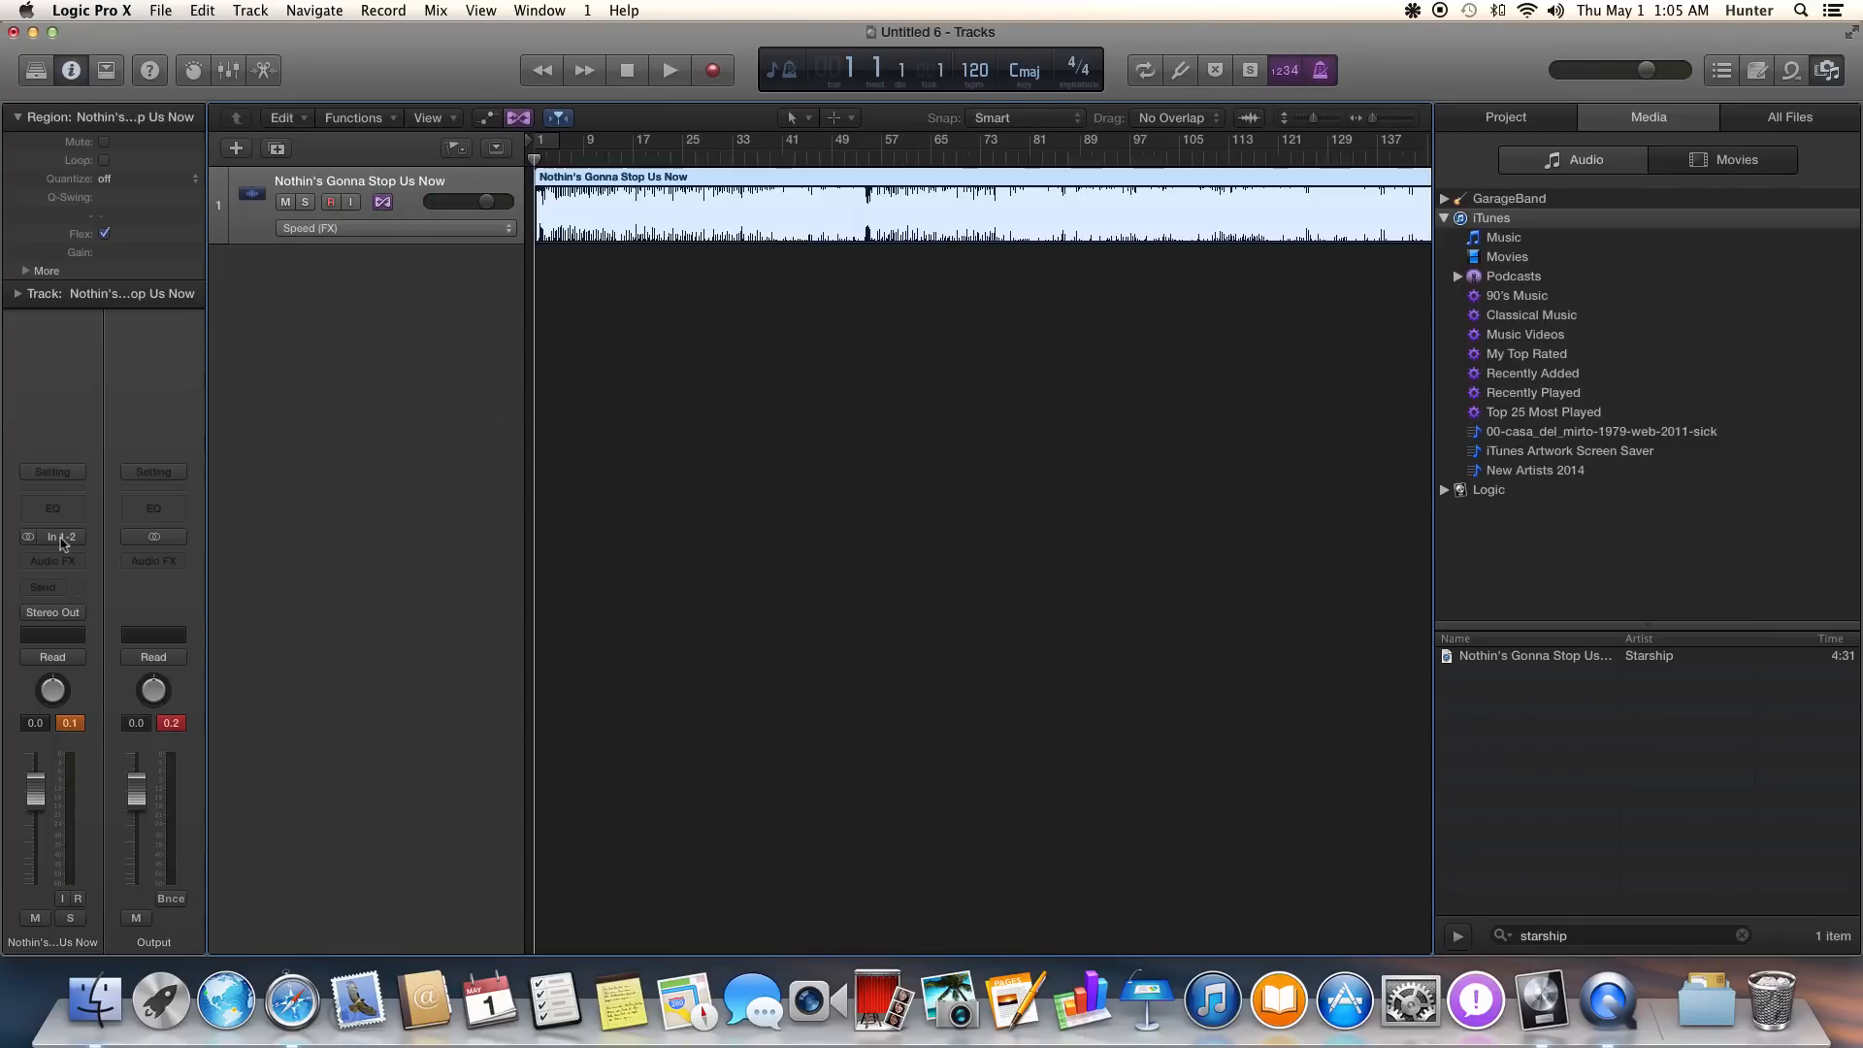
Insert Pitch Shifter in an Audio FX slot, centre its window, and start filling the next slot.
{"action": "left_click", "coordinate": [52, 561]}
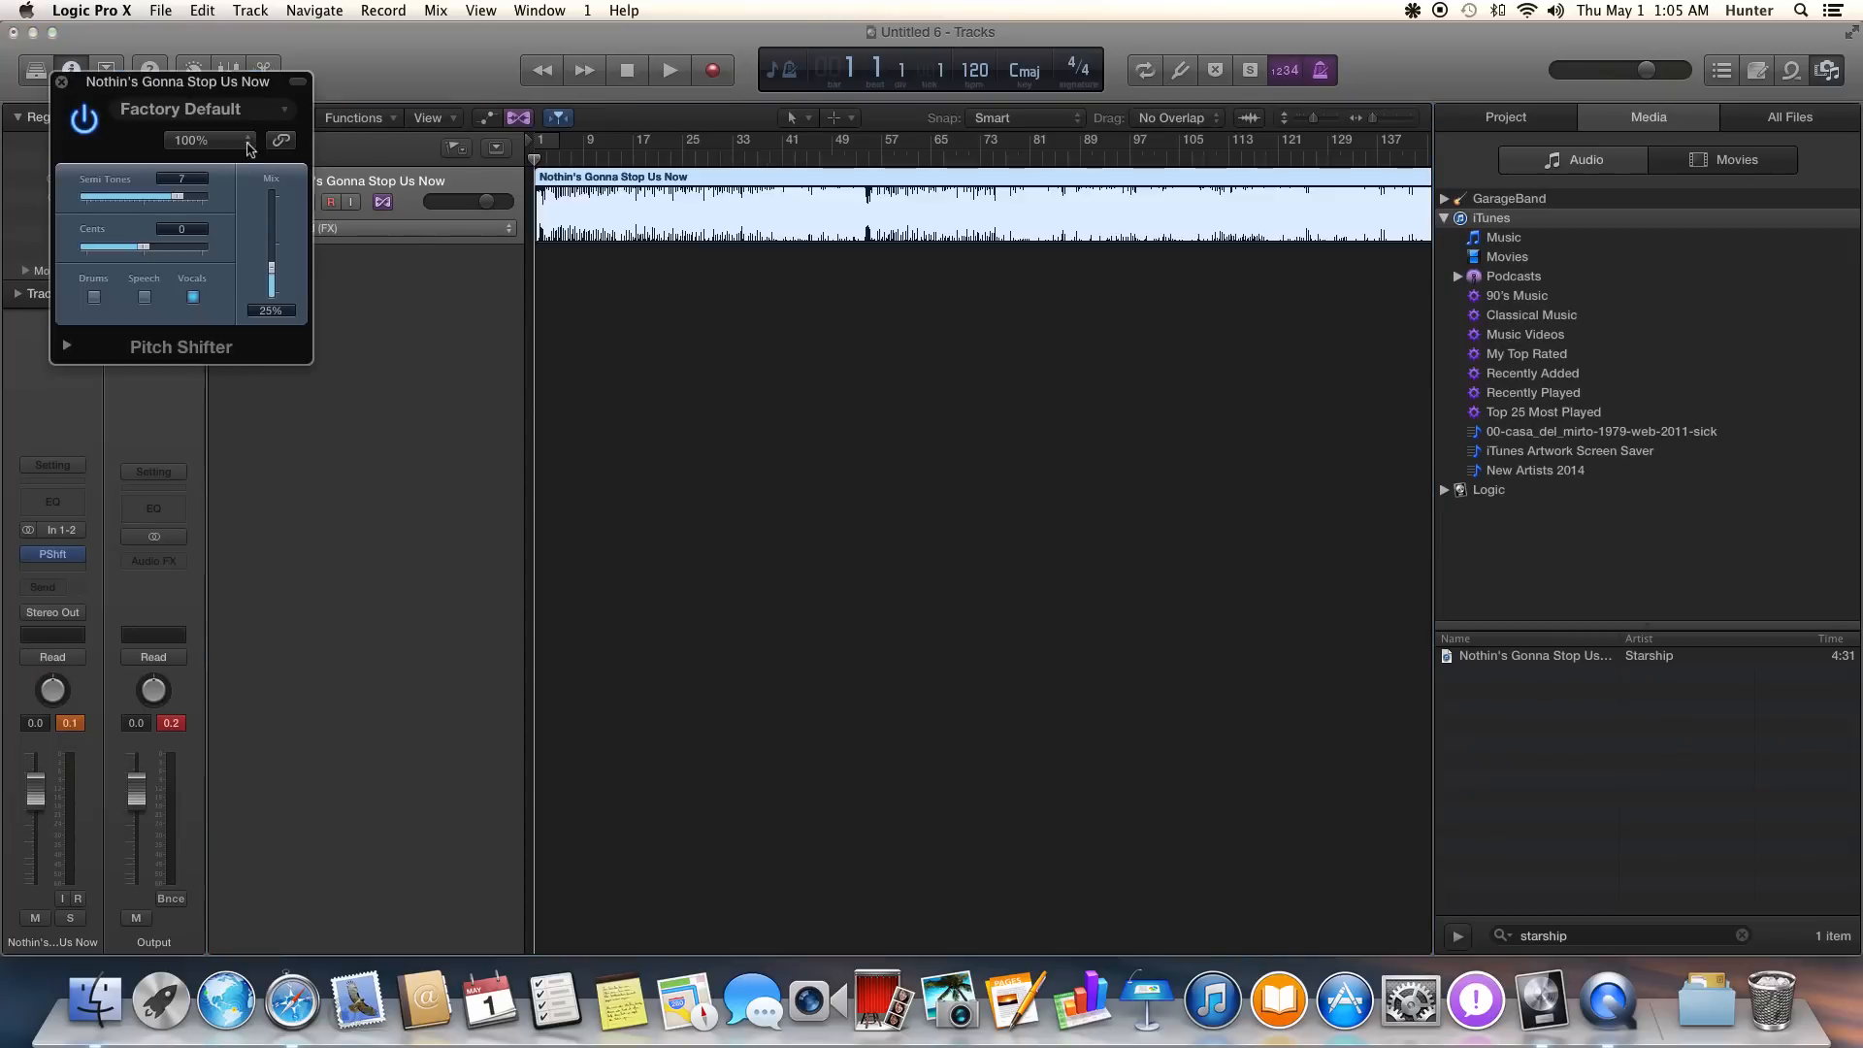
{"action": "left_click_drag", "start_coordinate": [179, 81], "coordinate": [637, 269]}
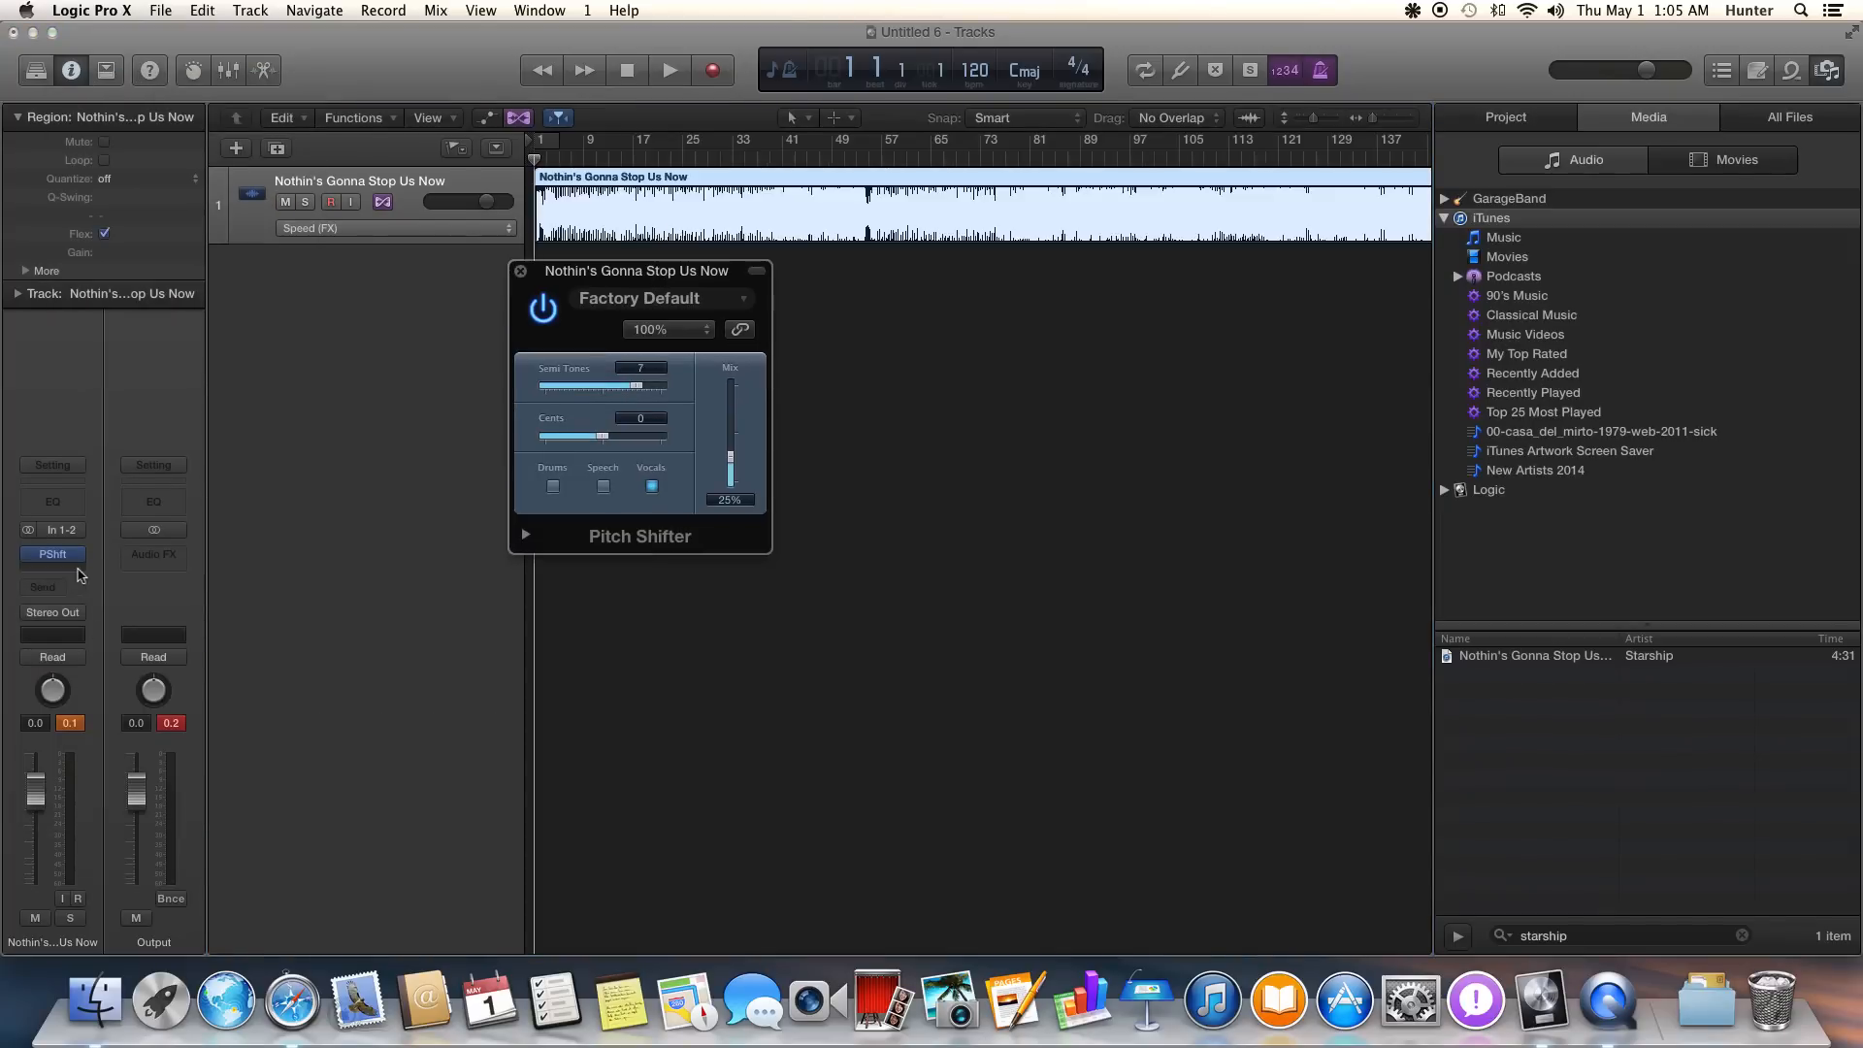
{"action": "left_click", "coordinate": [53, 554]}
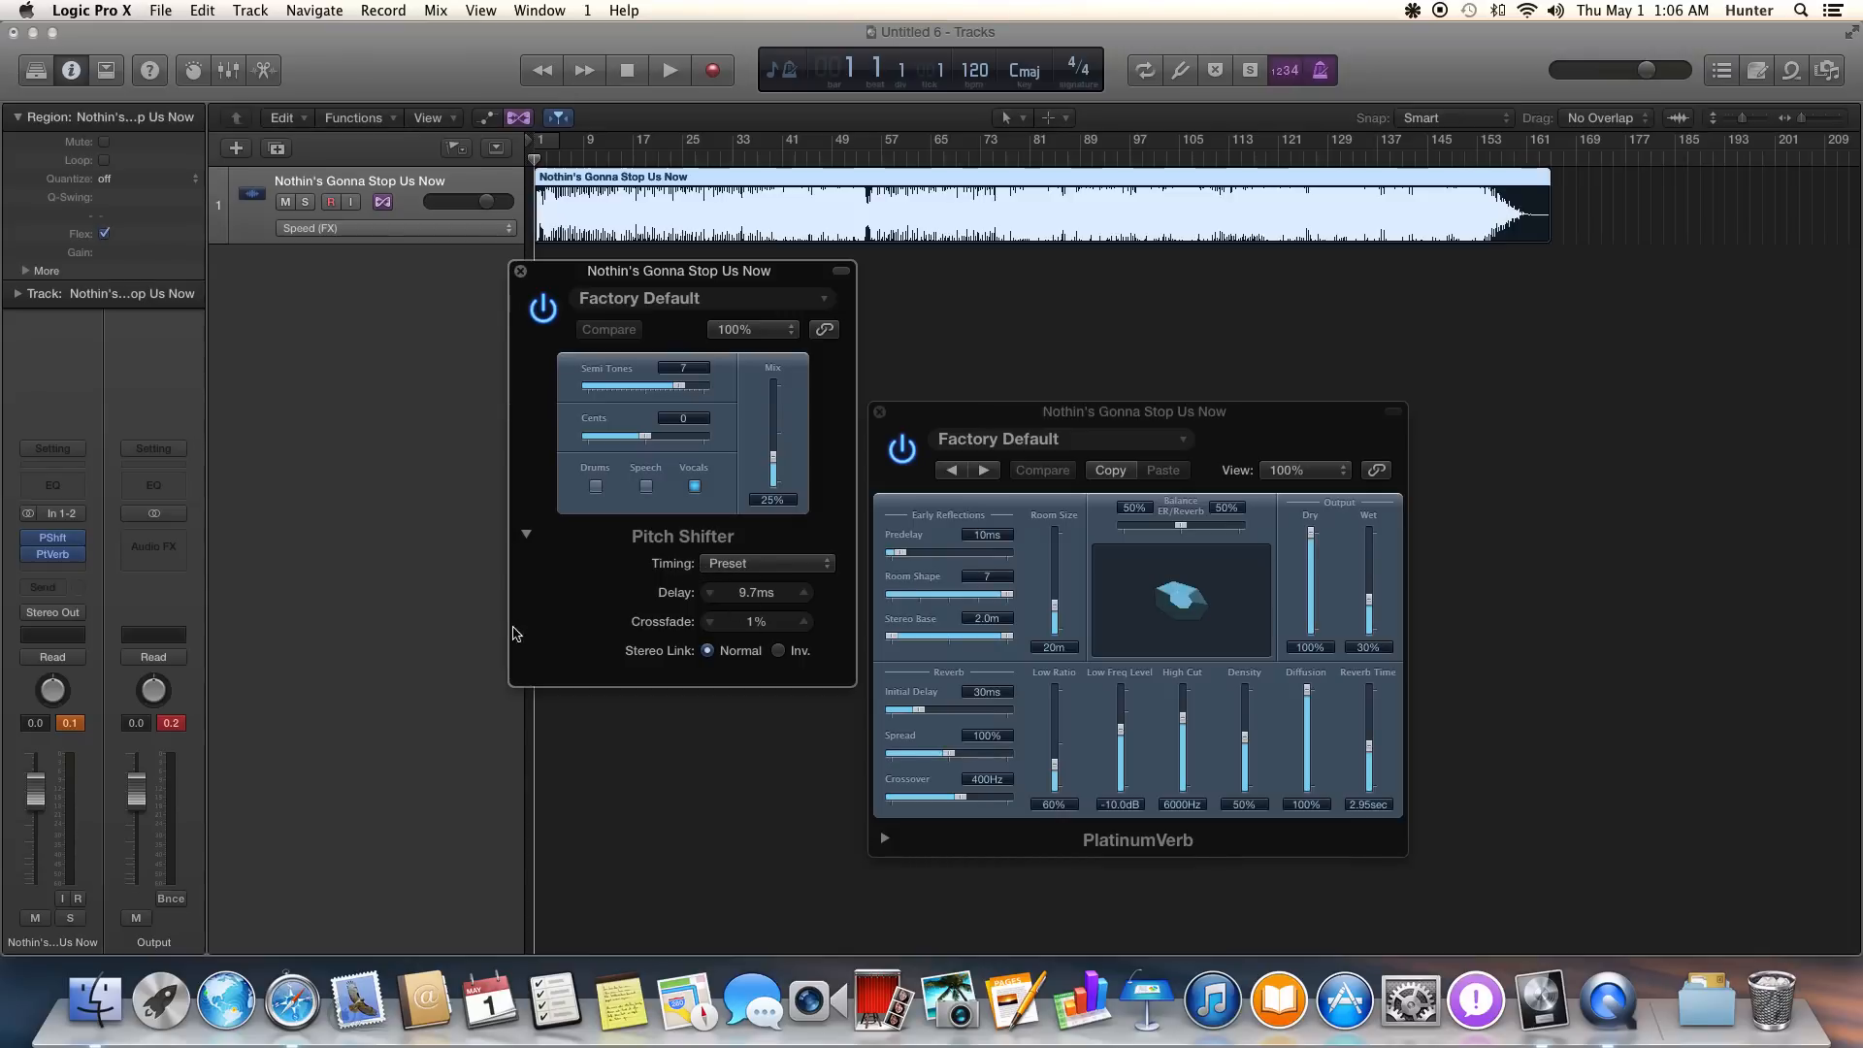
{"action": "mouse_move", "coordinate": [551, 645]}
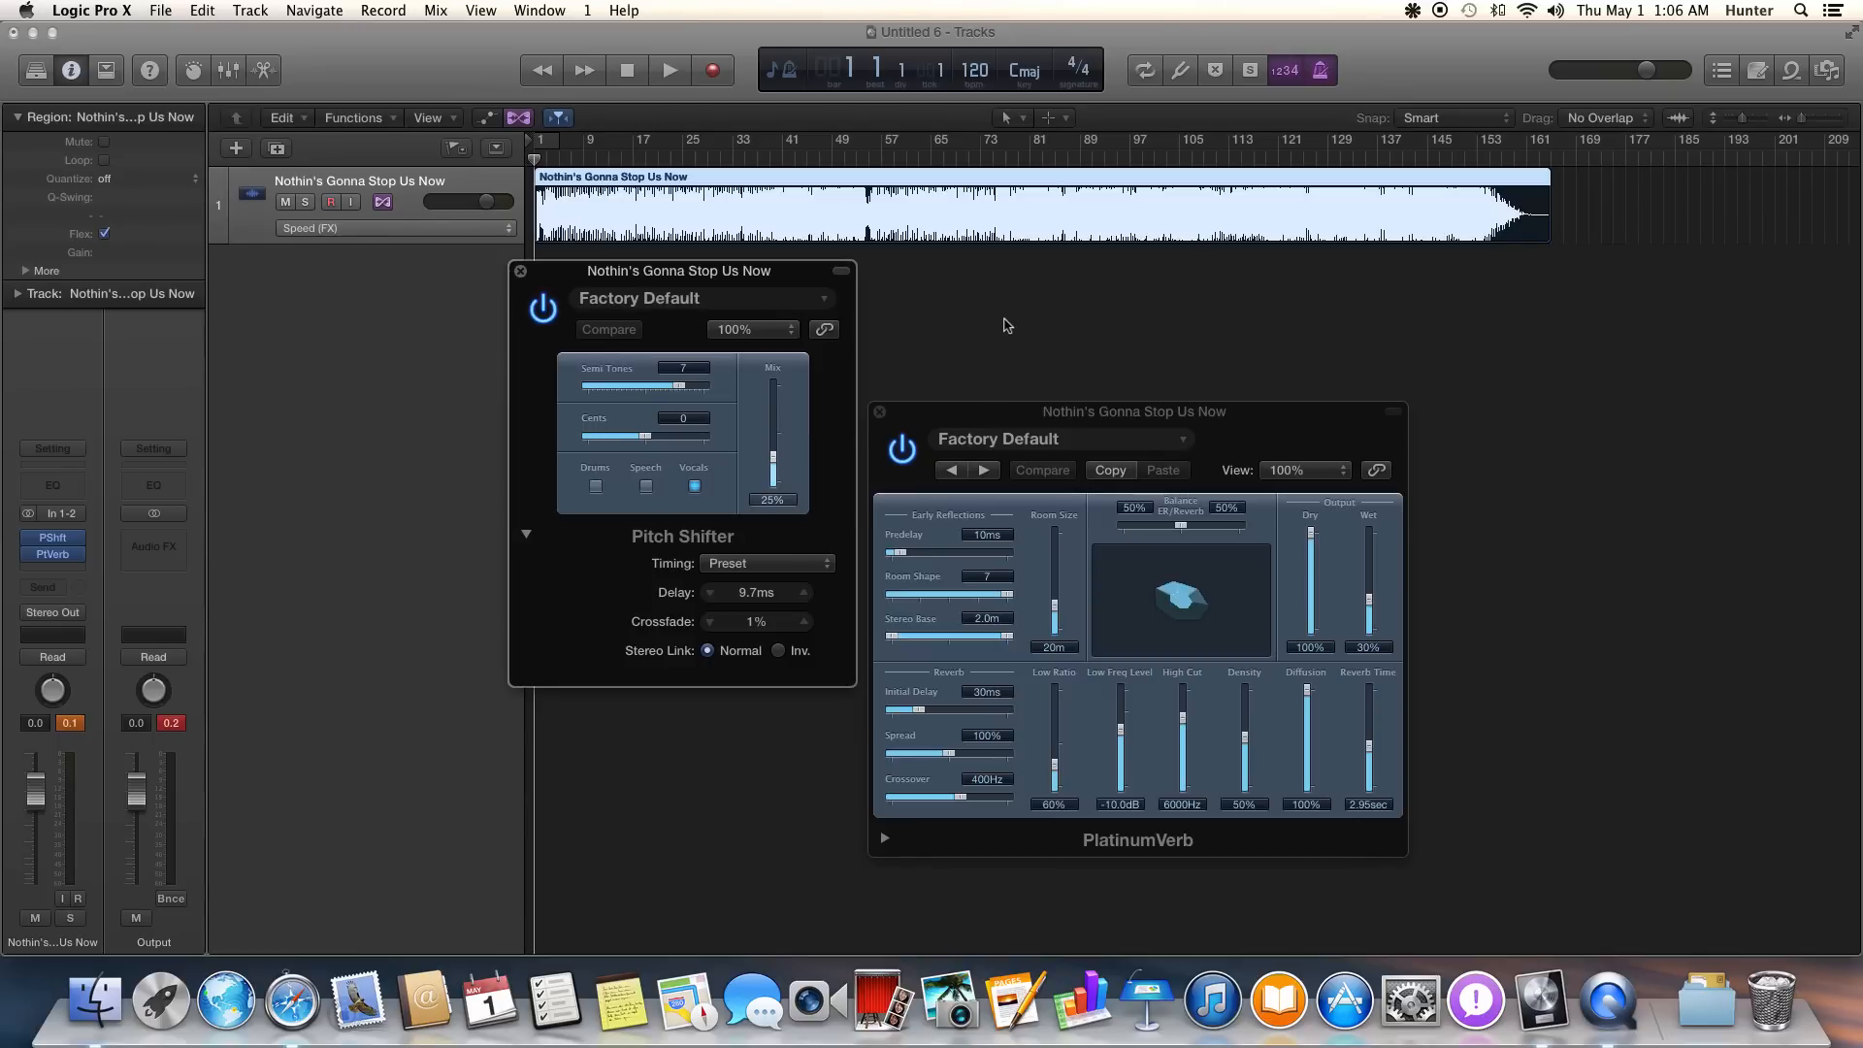
{"action": "left_click", "coordinate": [668, 69]}
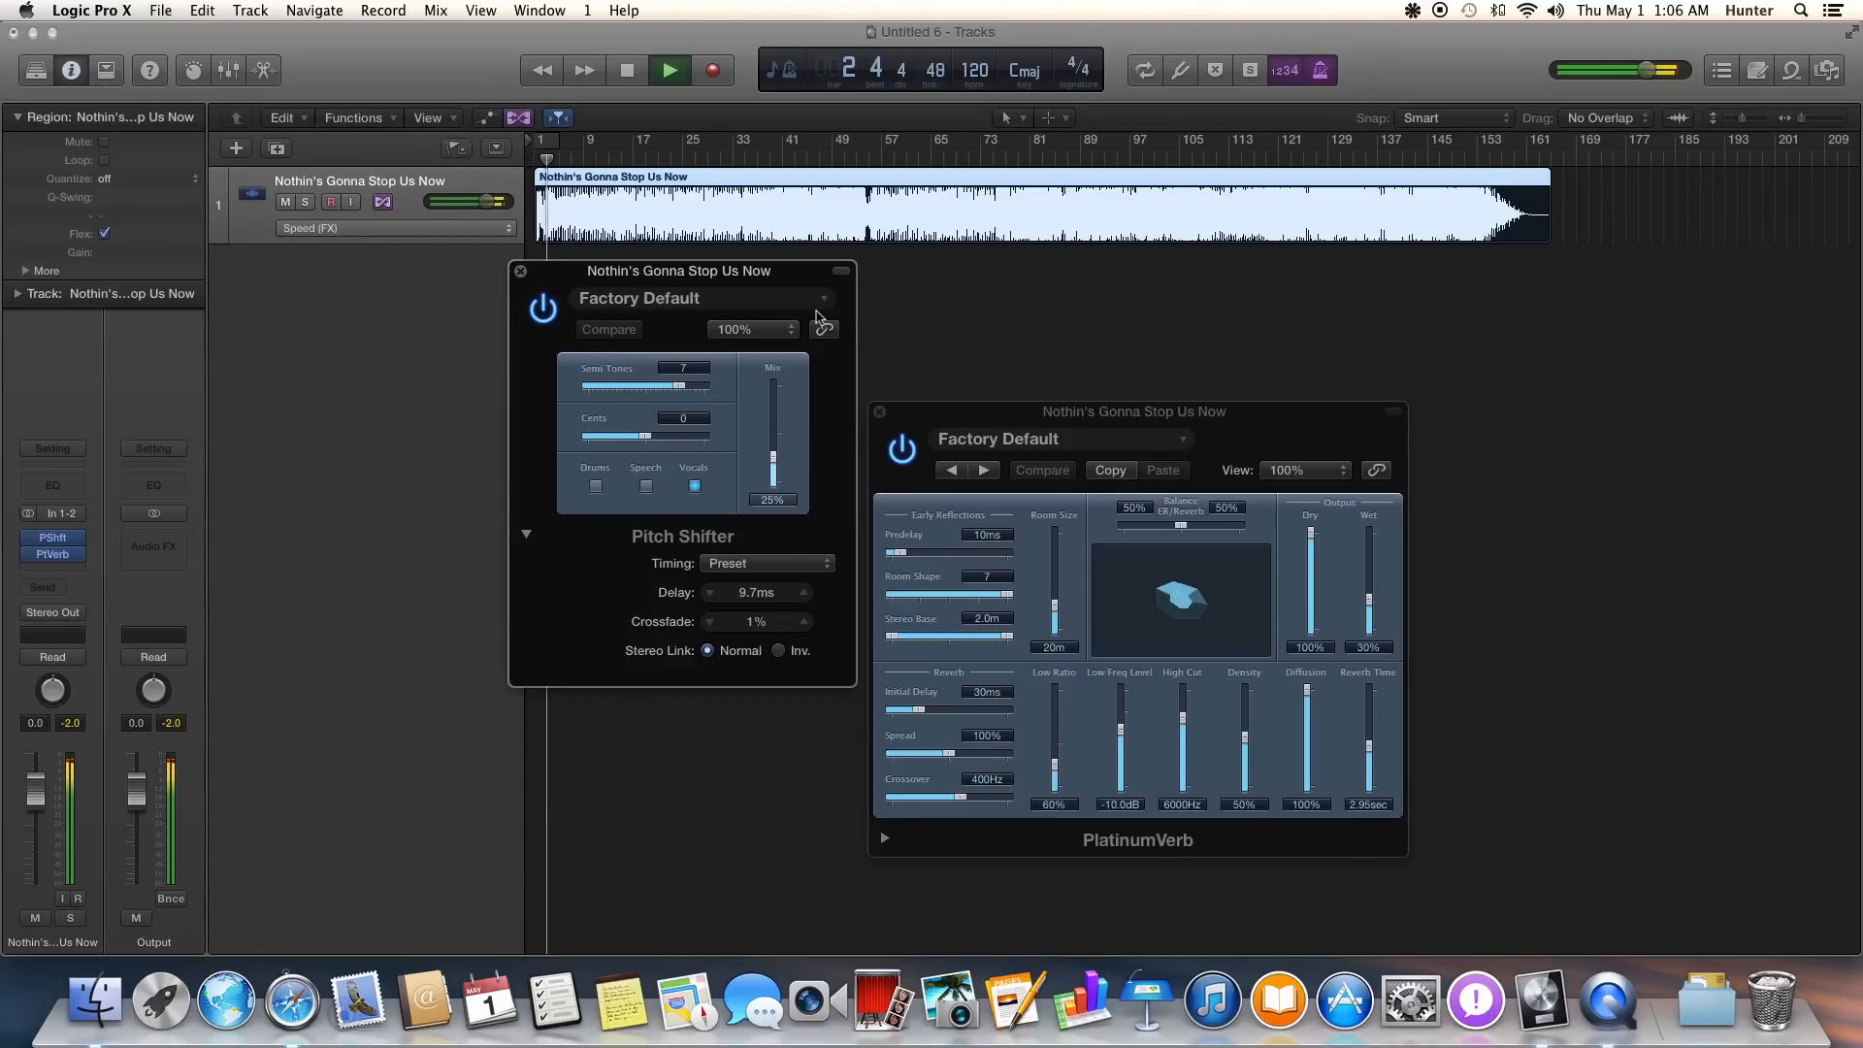
{"action": "left_click", "coordinate": [820, 298]}
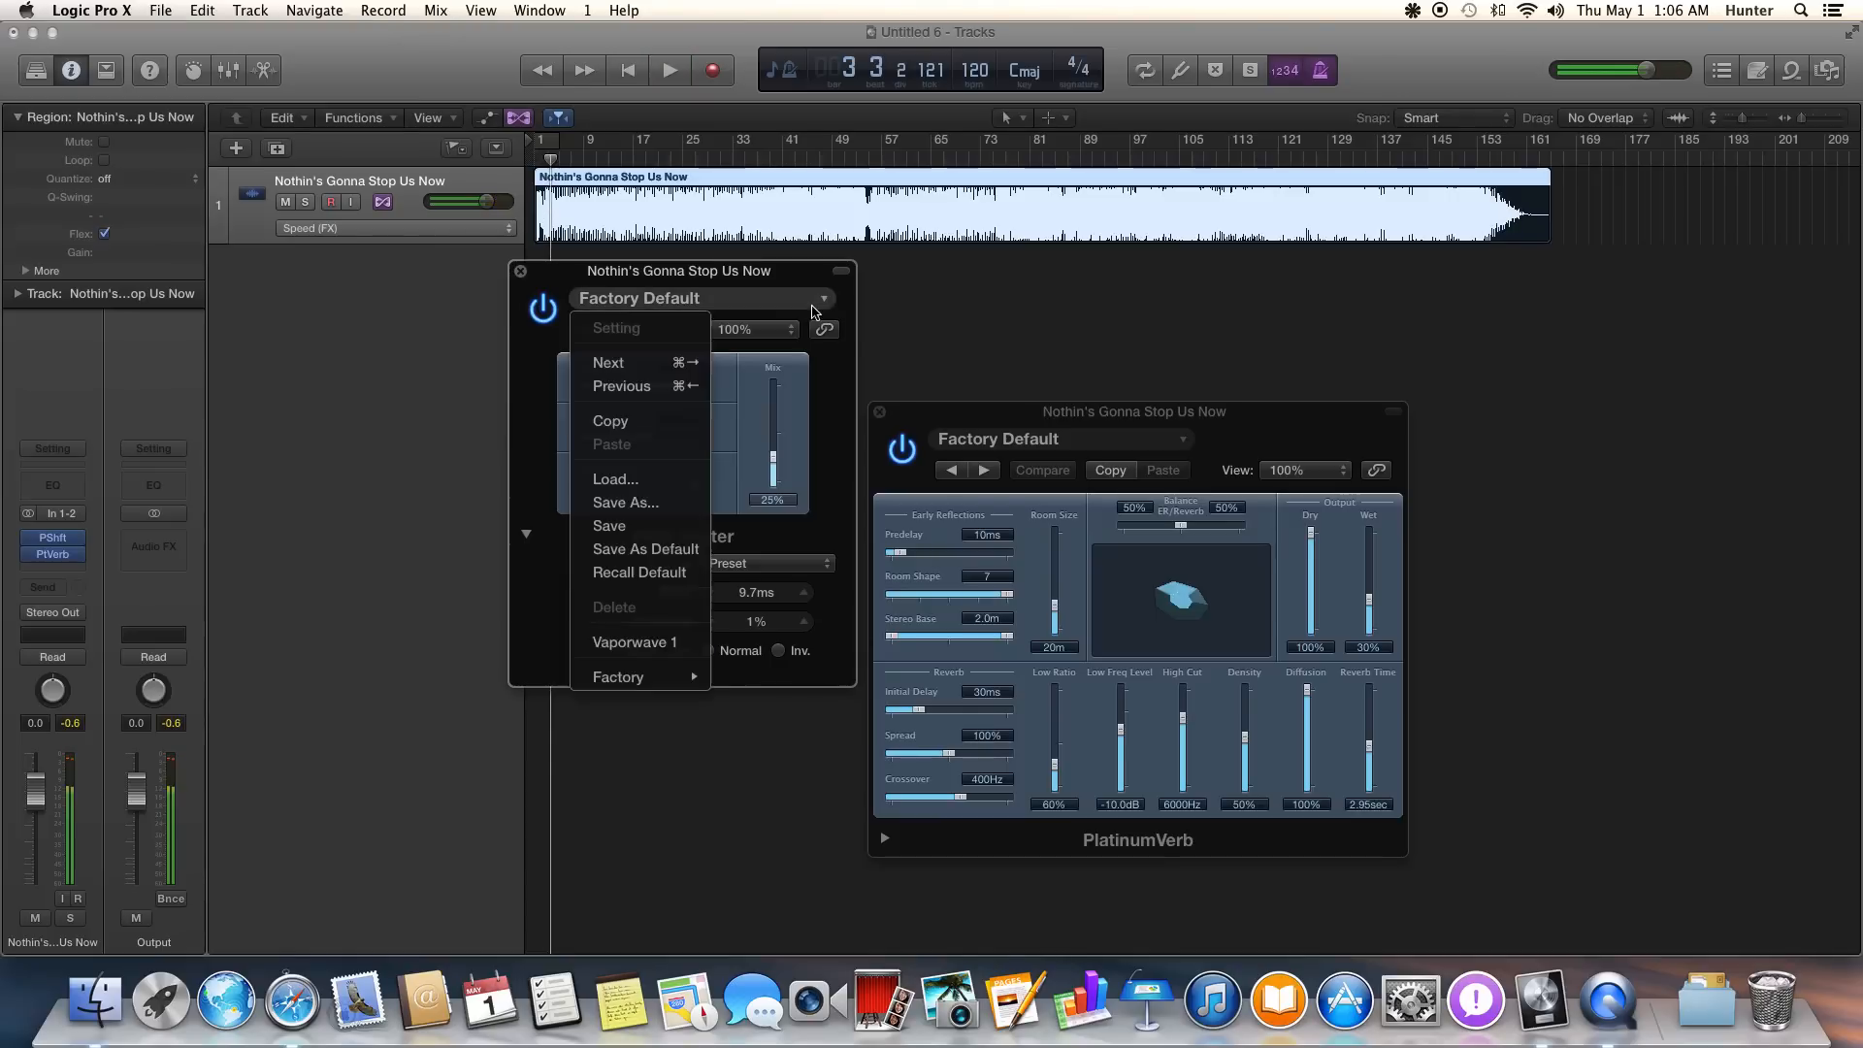
{"action": "mouse_move", "coordinate": [642, 642]}
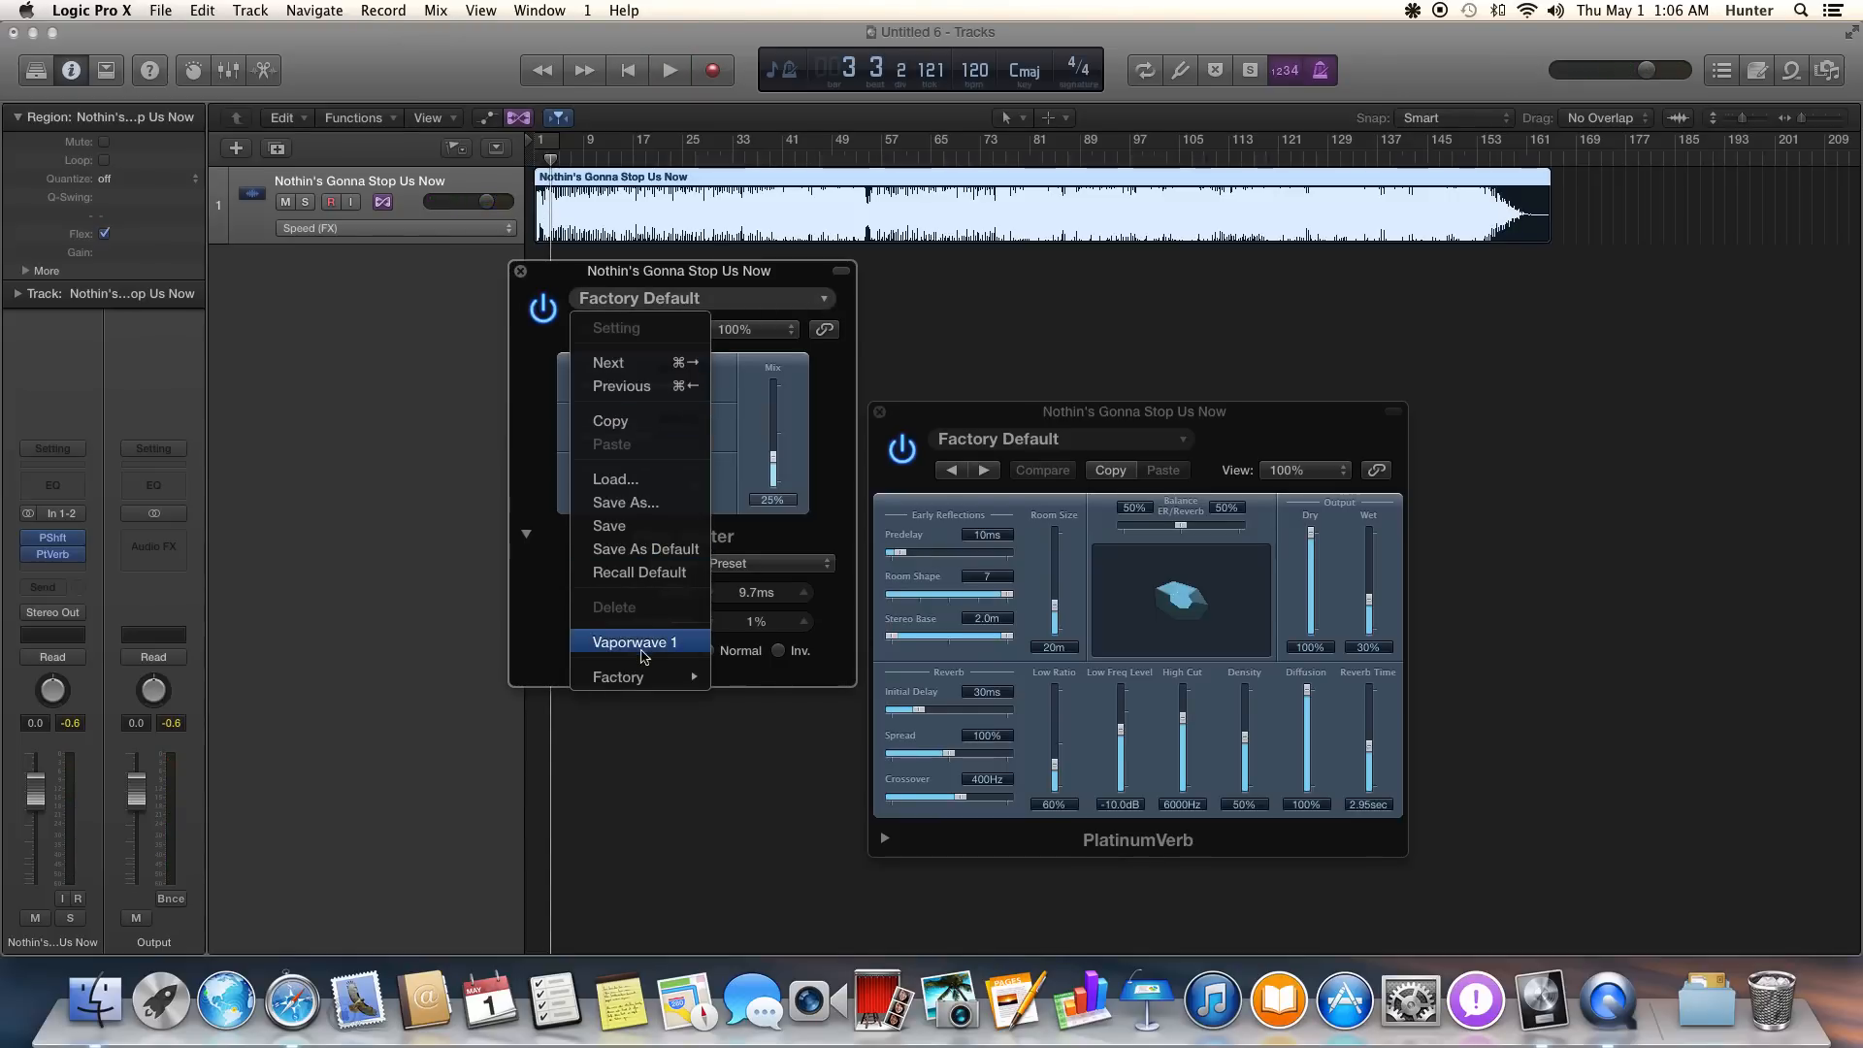
{"action": "left_click", "coordinate": [637, 641]}
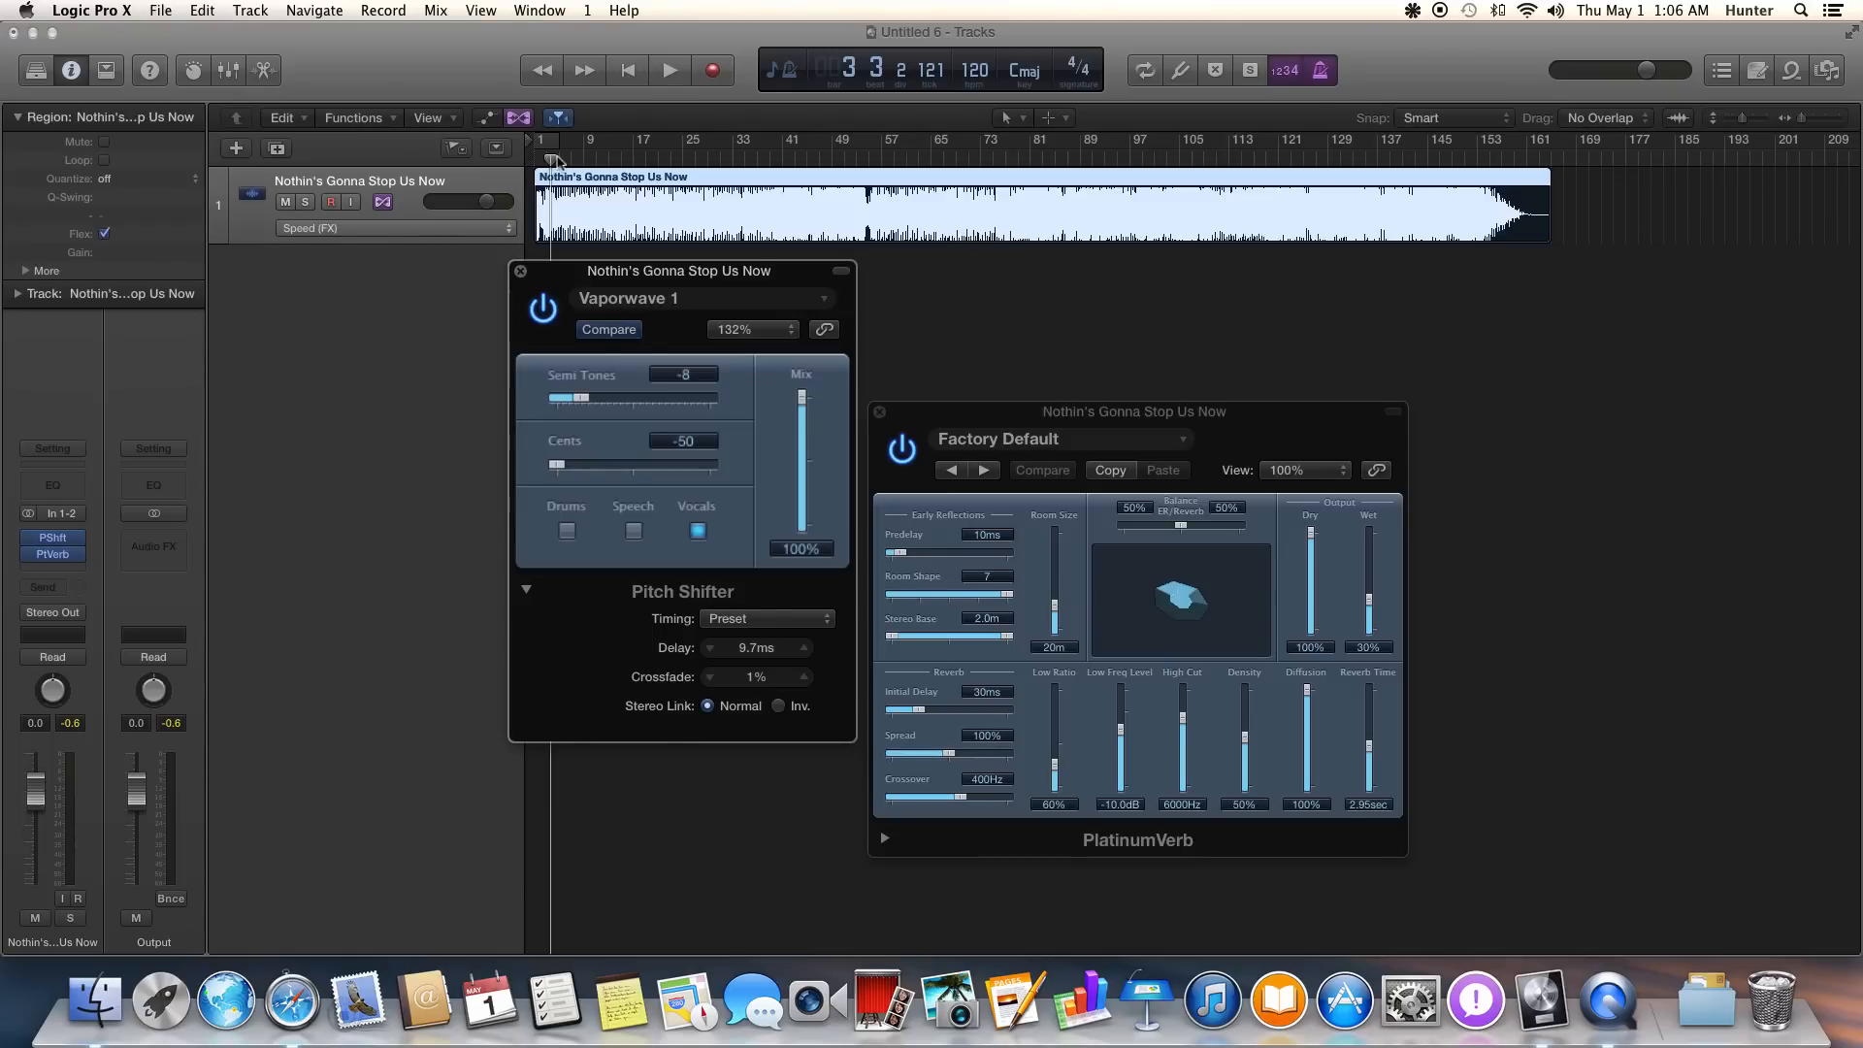
{"action": "left_click", "coordinate": [667, 69]}
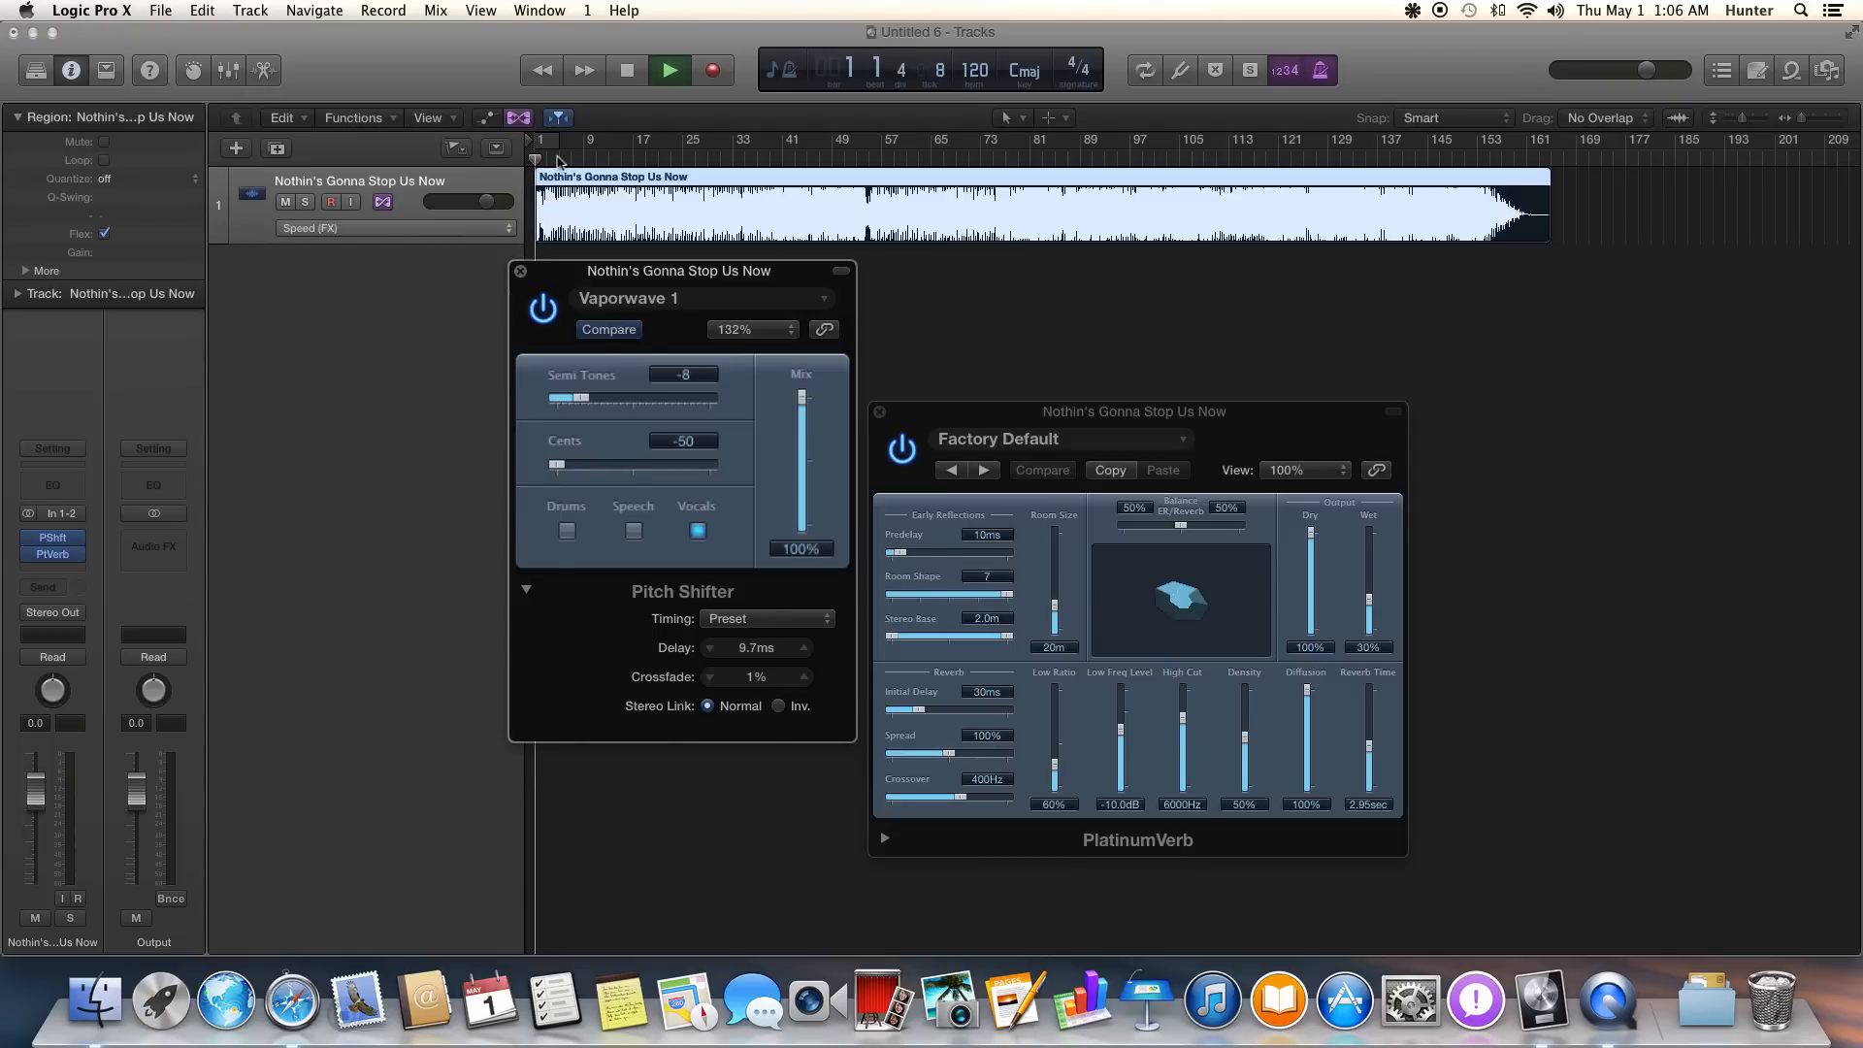
{"action": "left_click", "coordinate": [669, 69]}
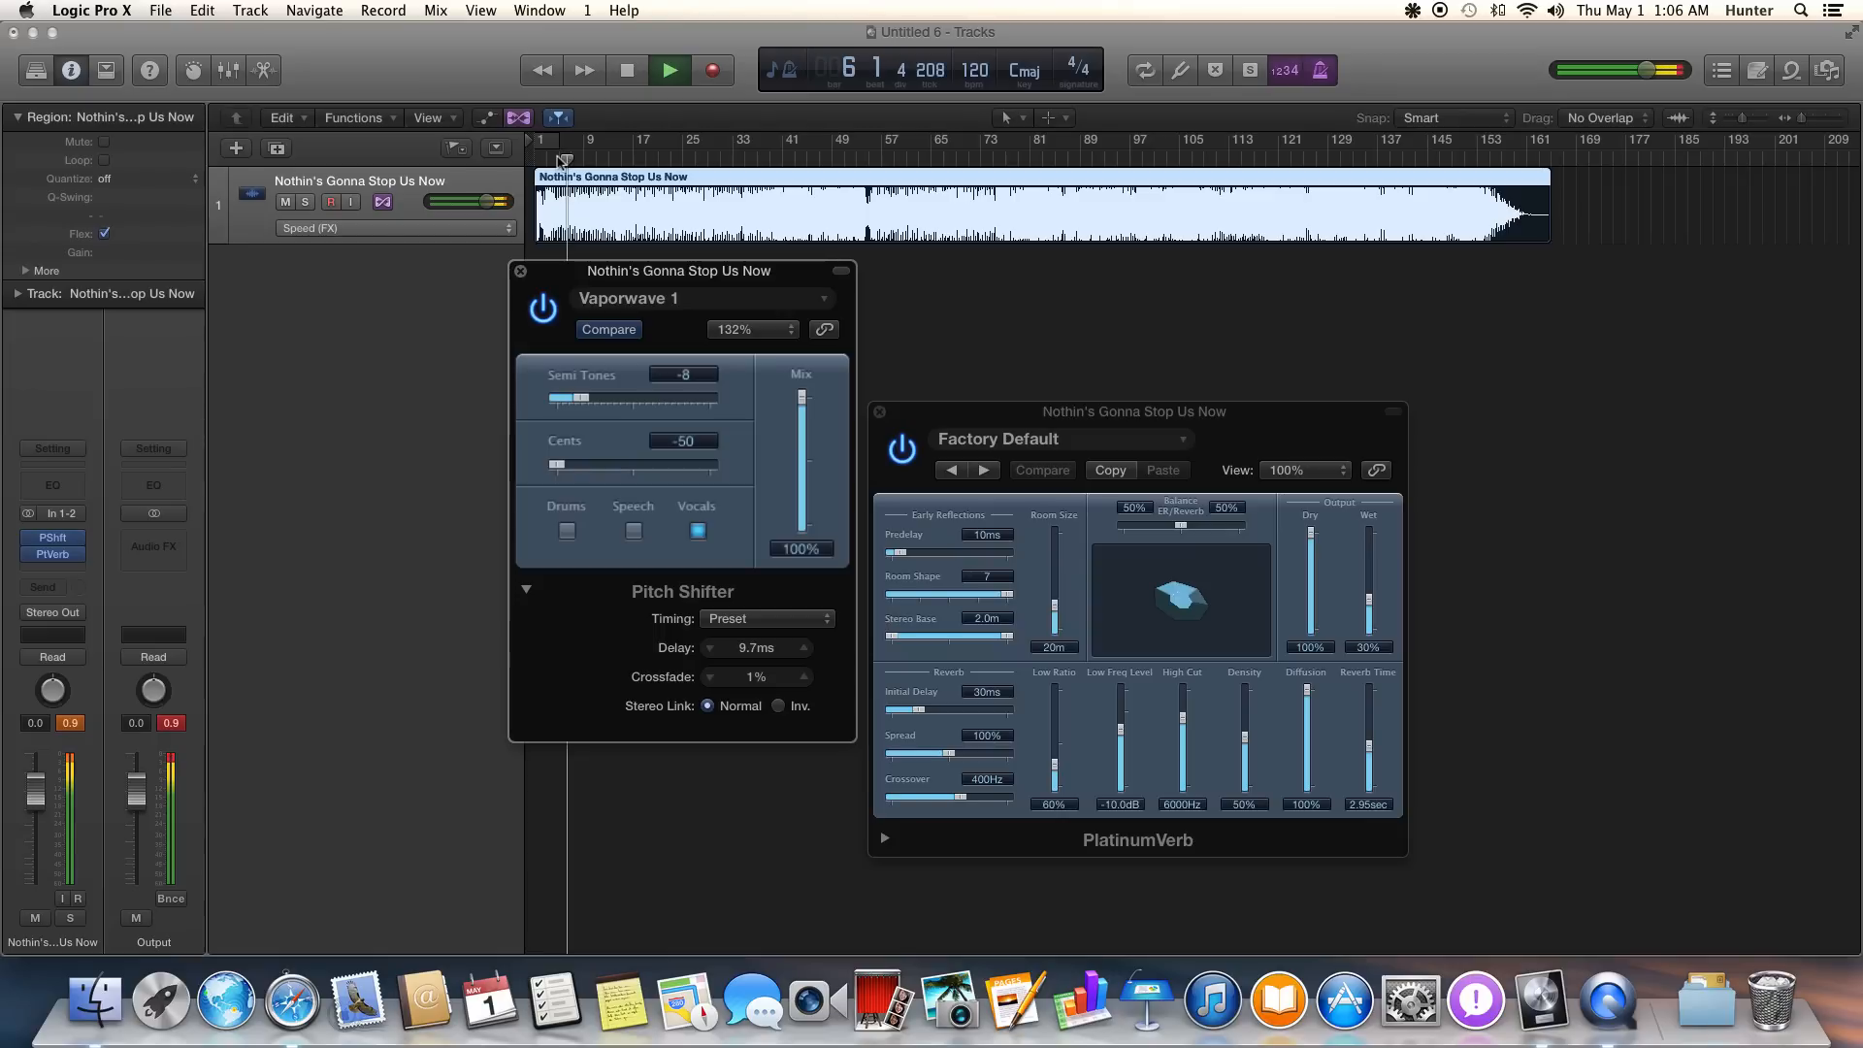
{"action": "left_click", "coordinate": [626, 69]}
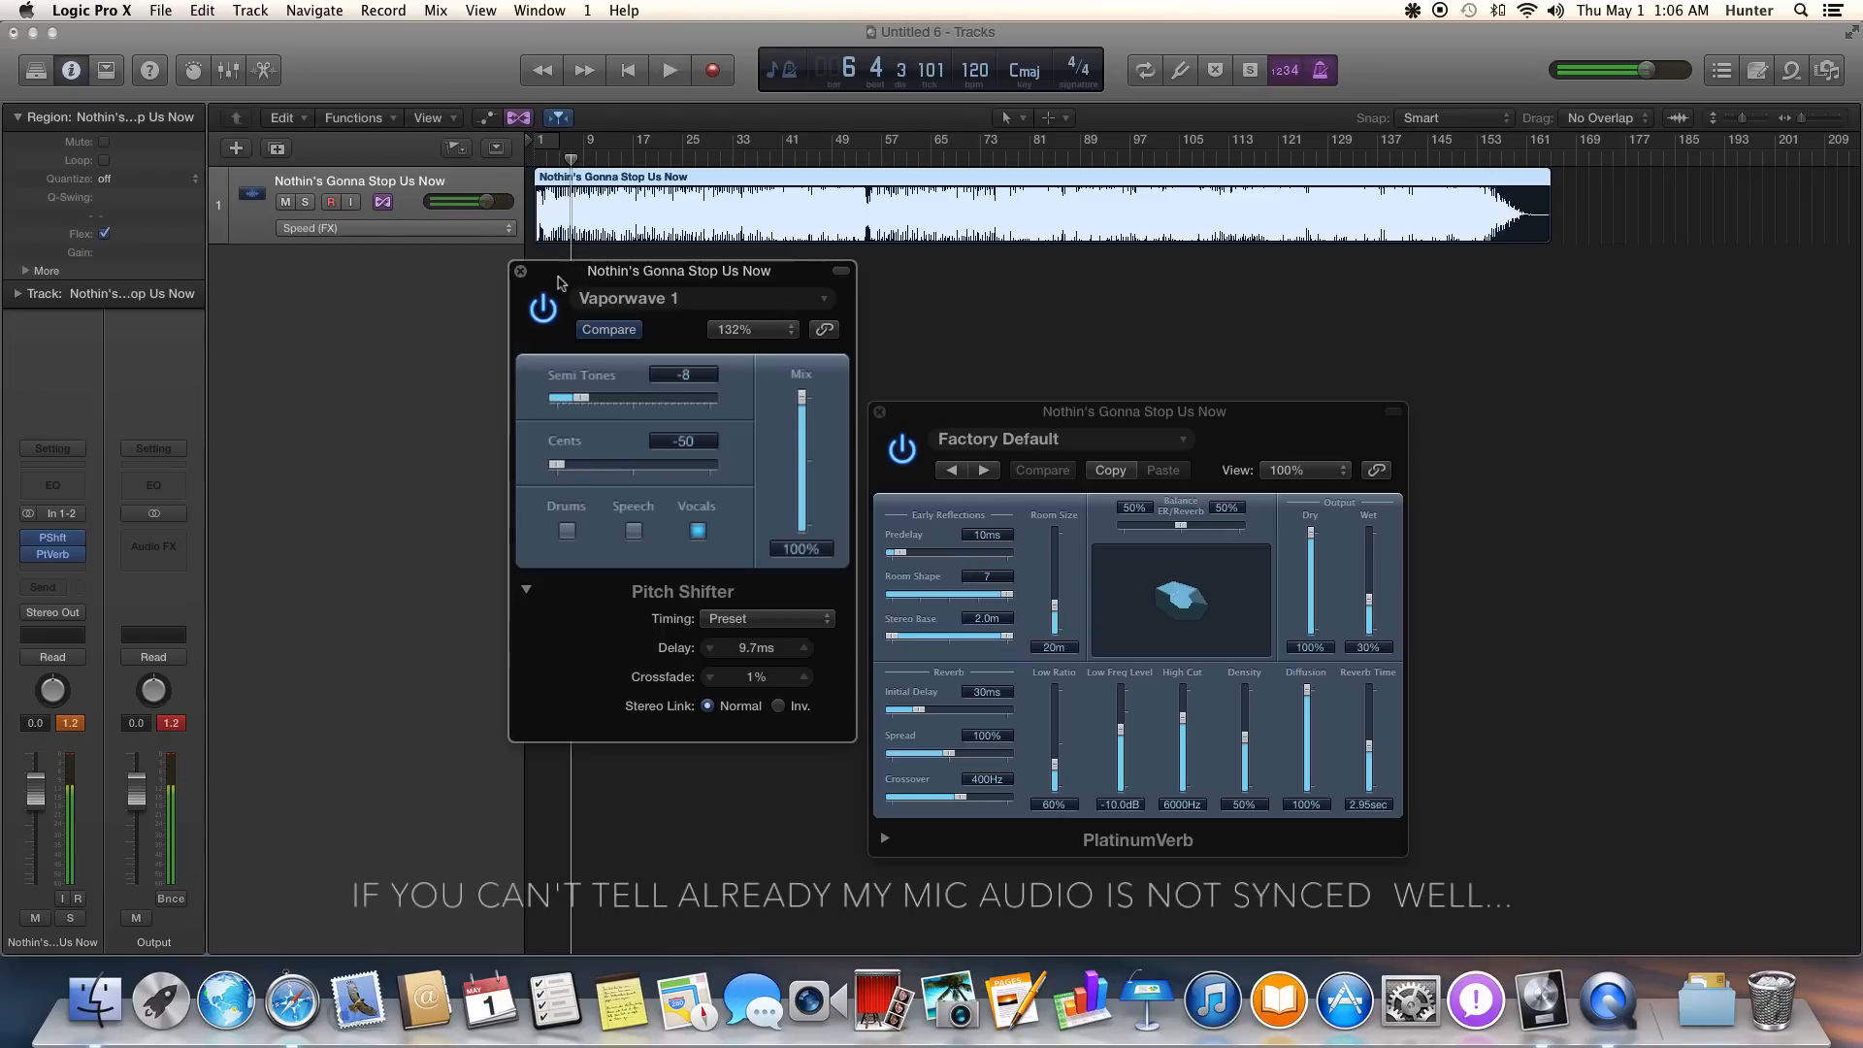
{"action": "mouse_move", "coordinate": [710, 279]}
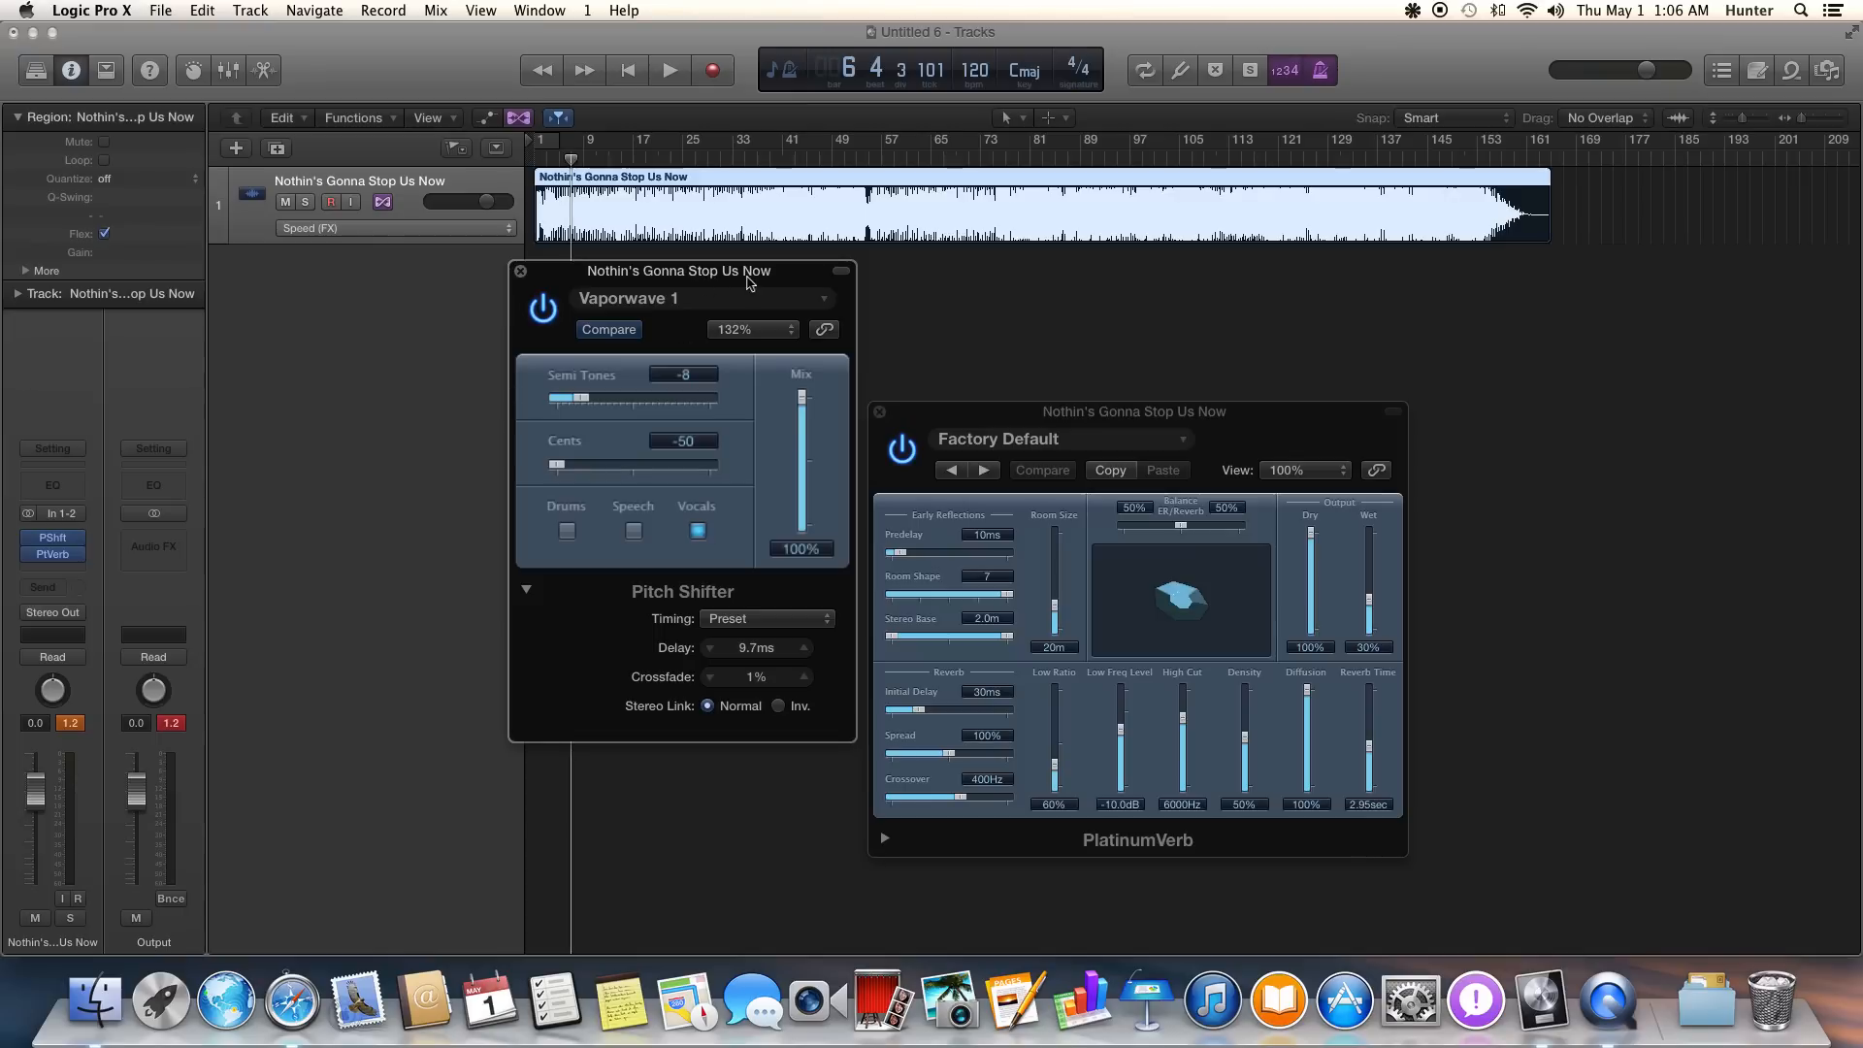
{"action": "mouse_move", "coordinate": [651, 485]}
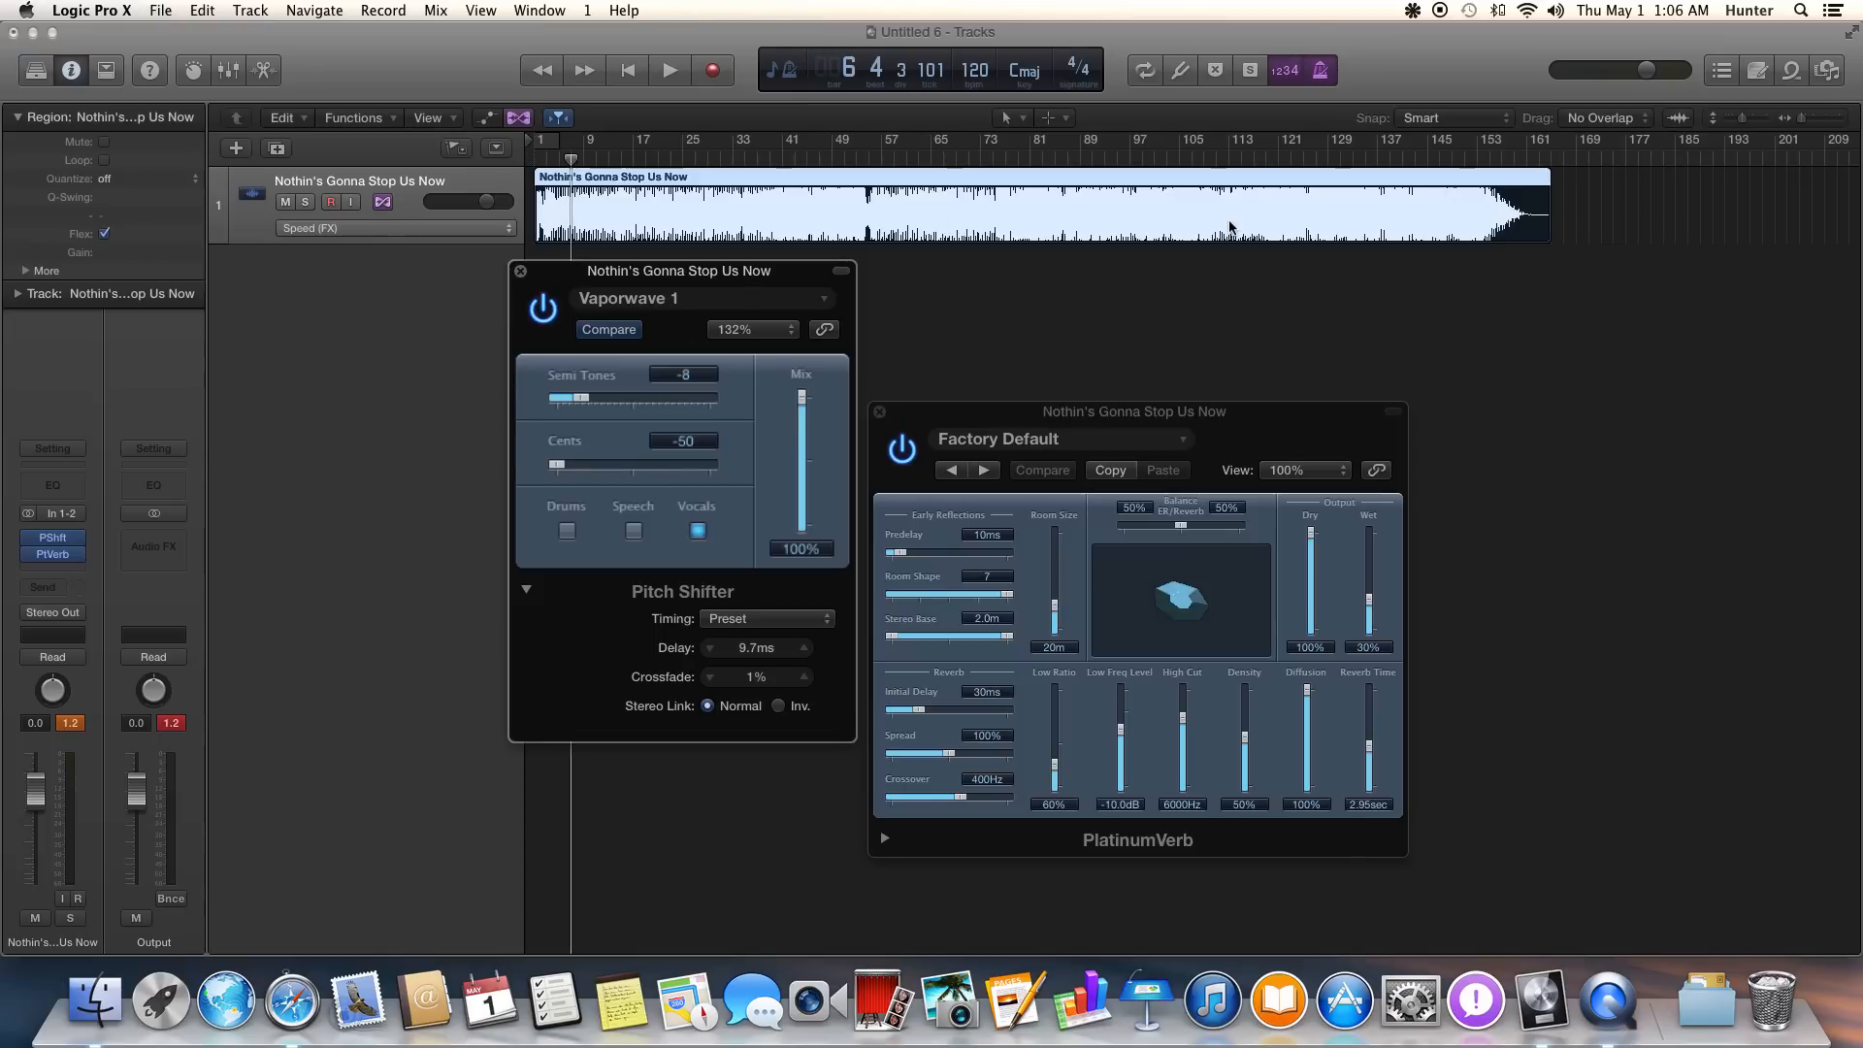
{"action": "left_click", "coordinate": [565, 531]}
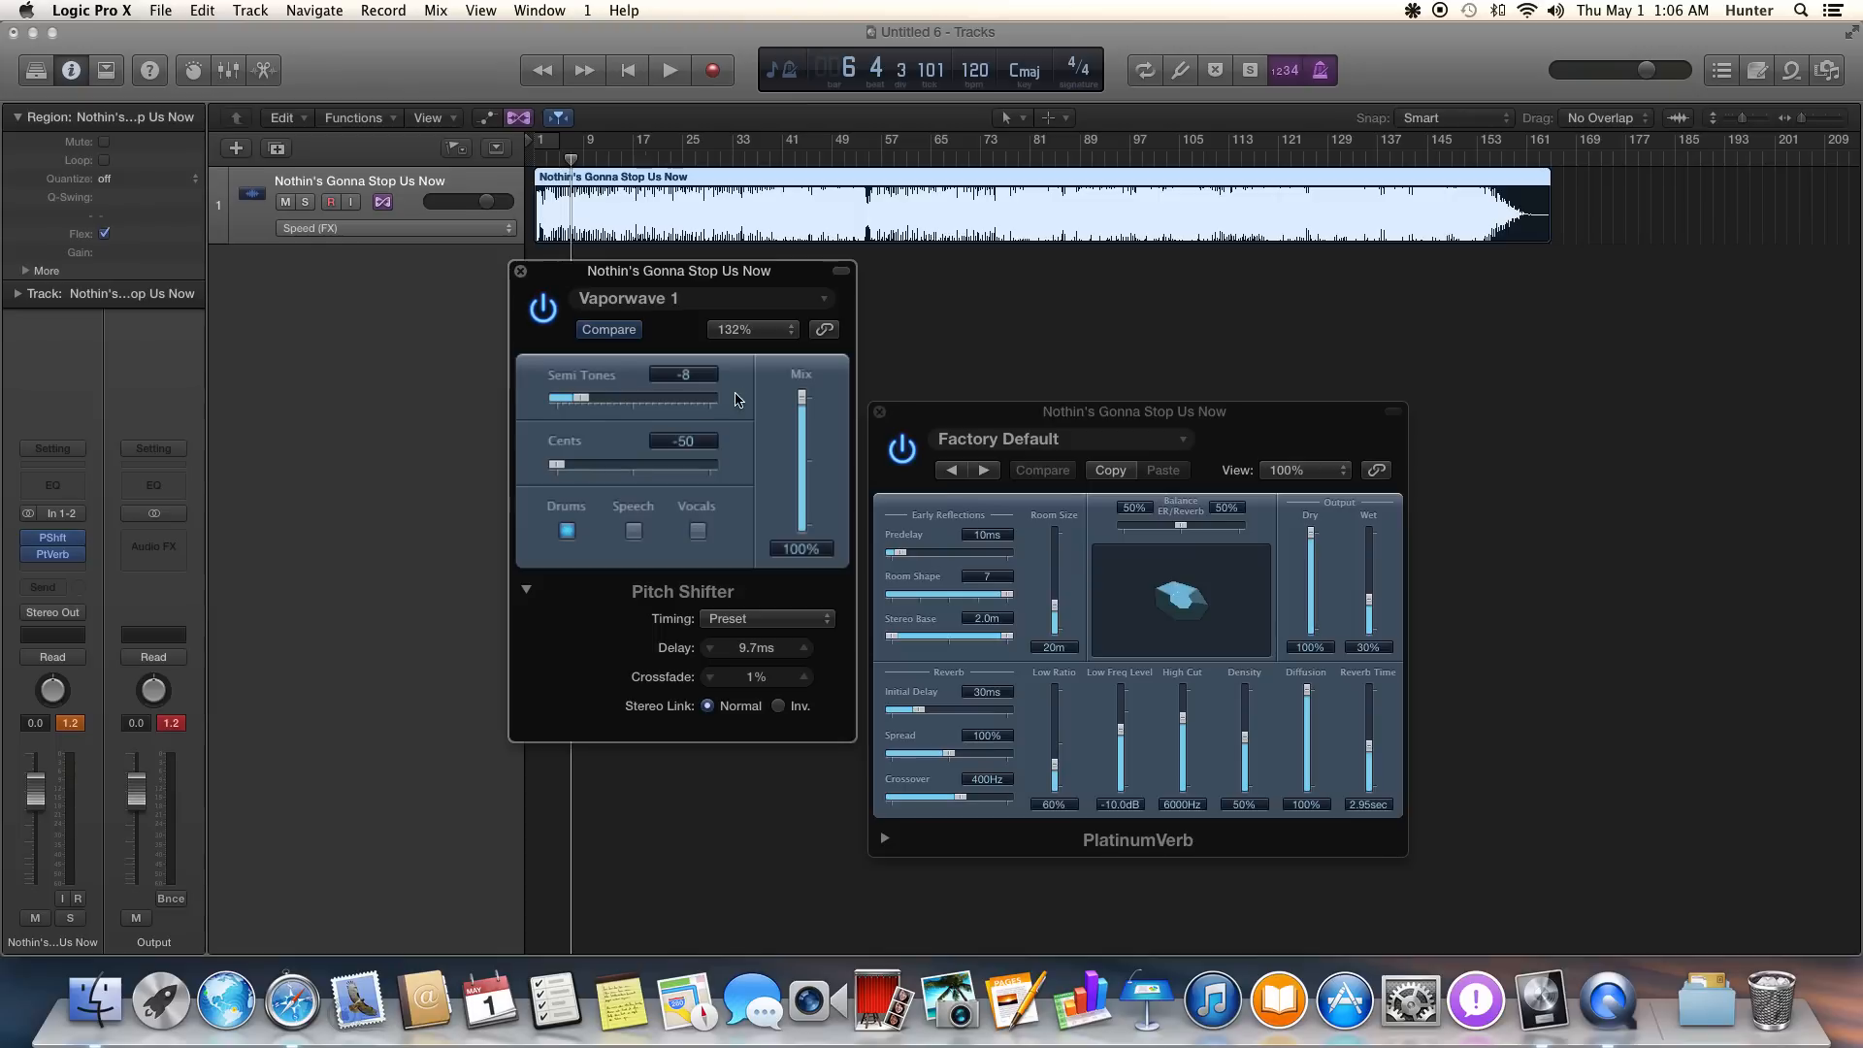
{"action": "left_click", "coordinate": [669, 69]}
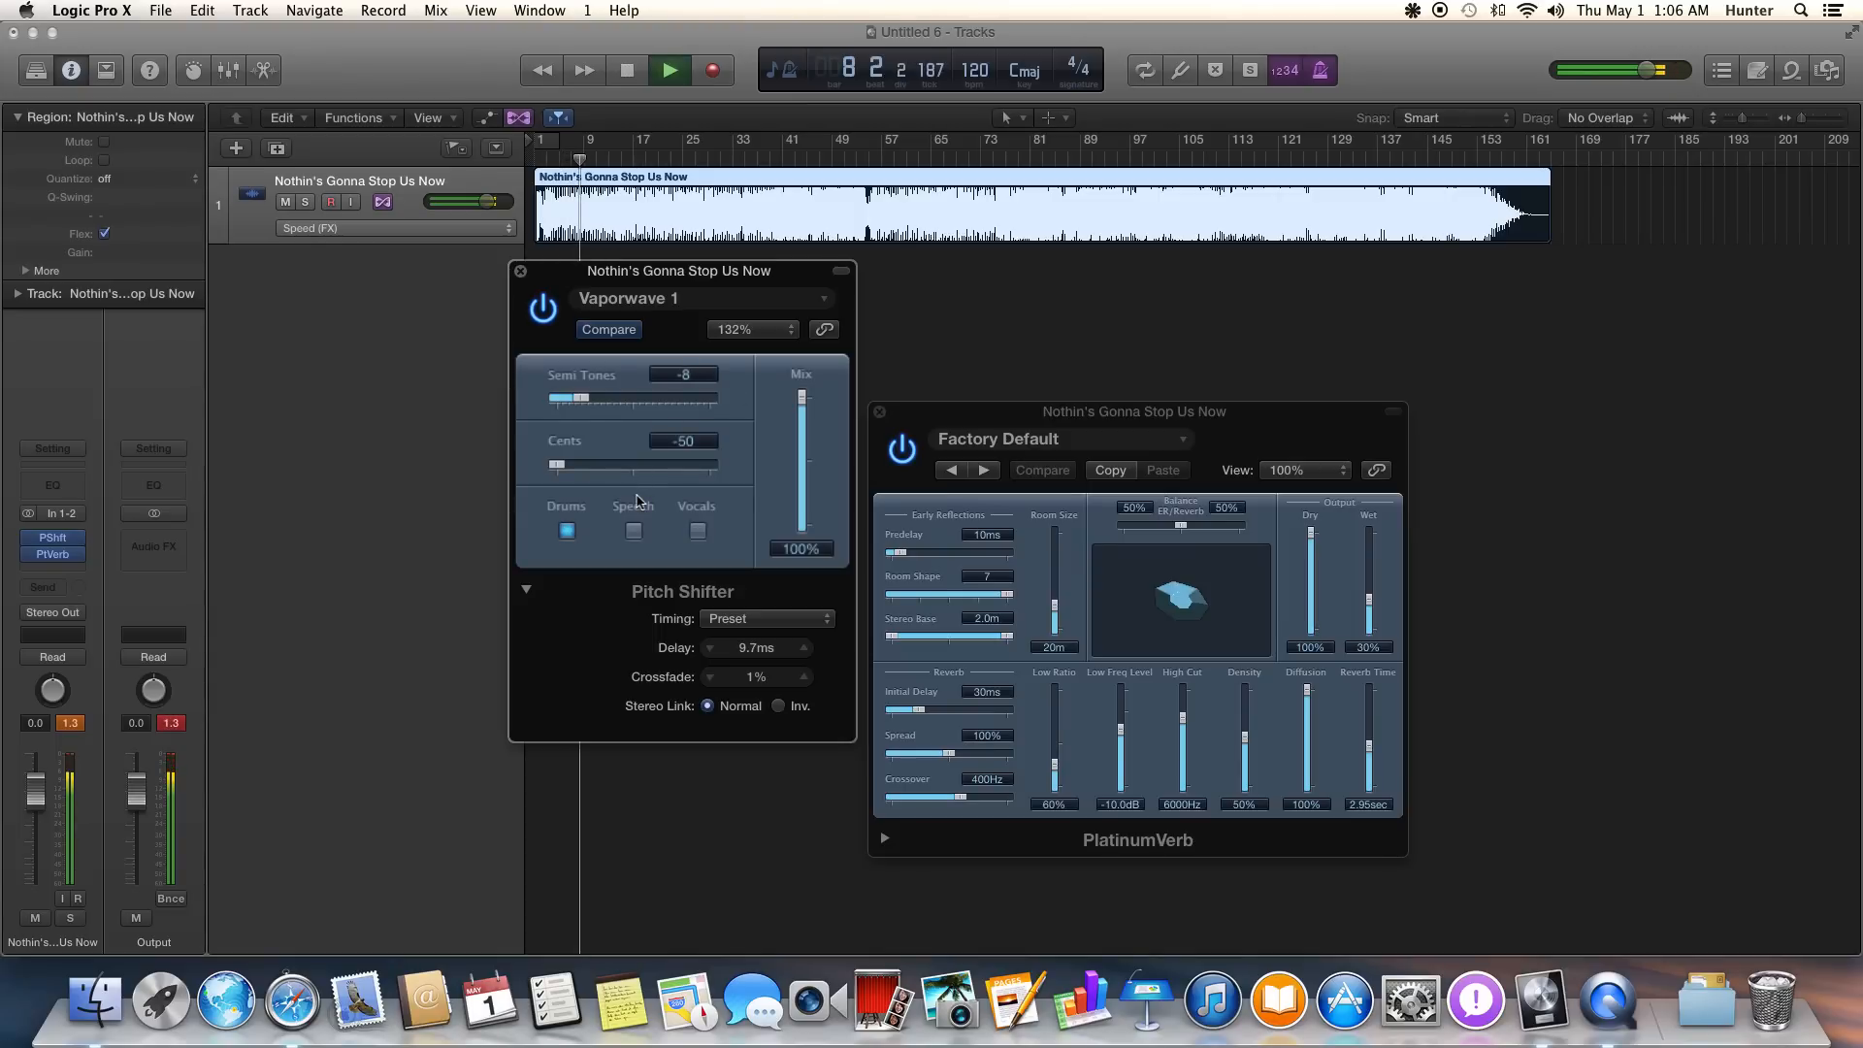
{"action": "left_click", "coordinate": [634, 531]}
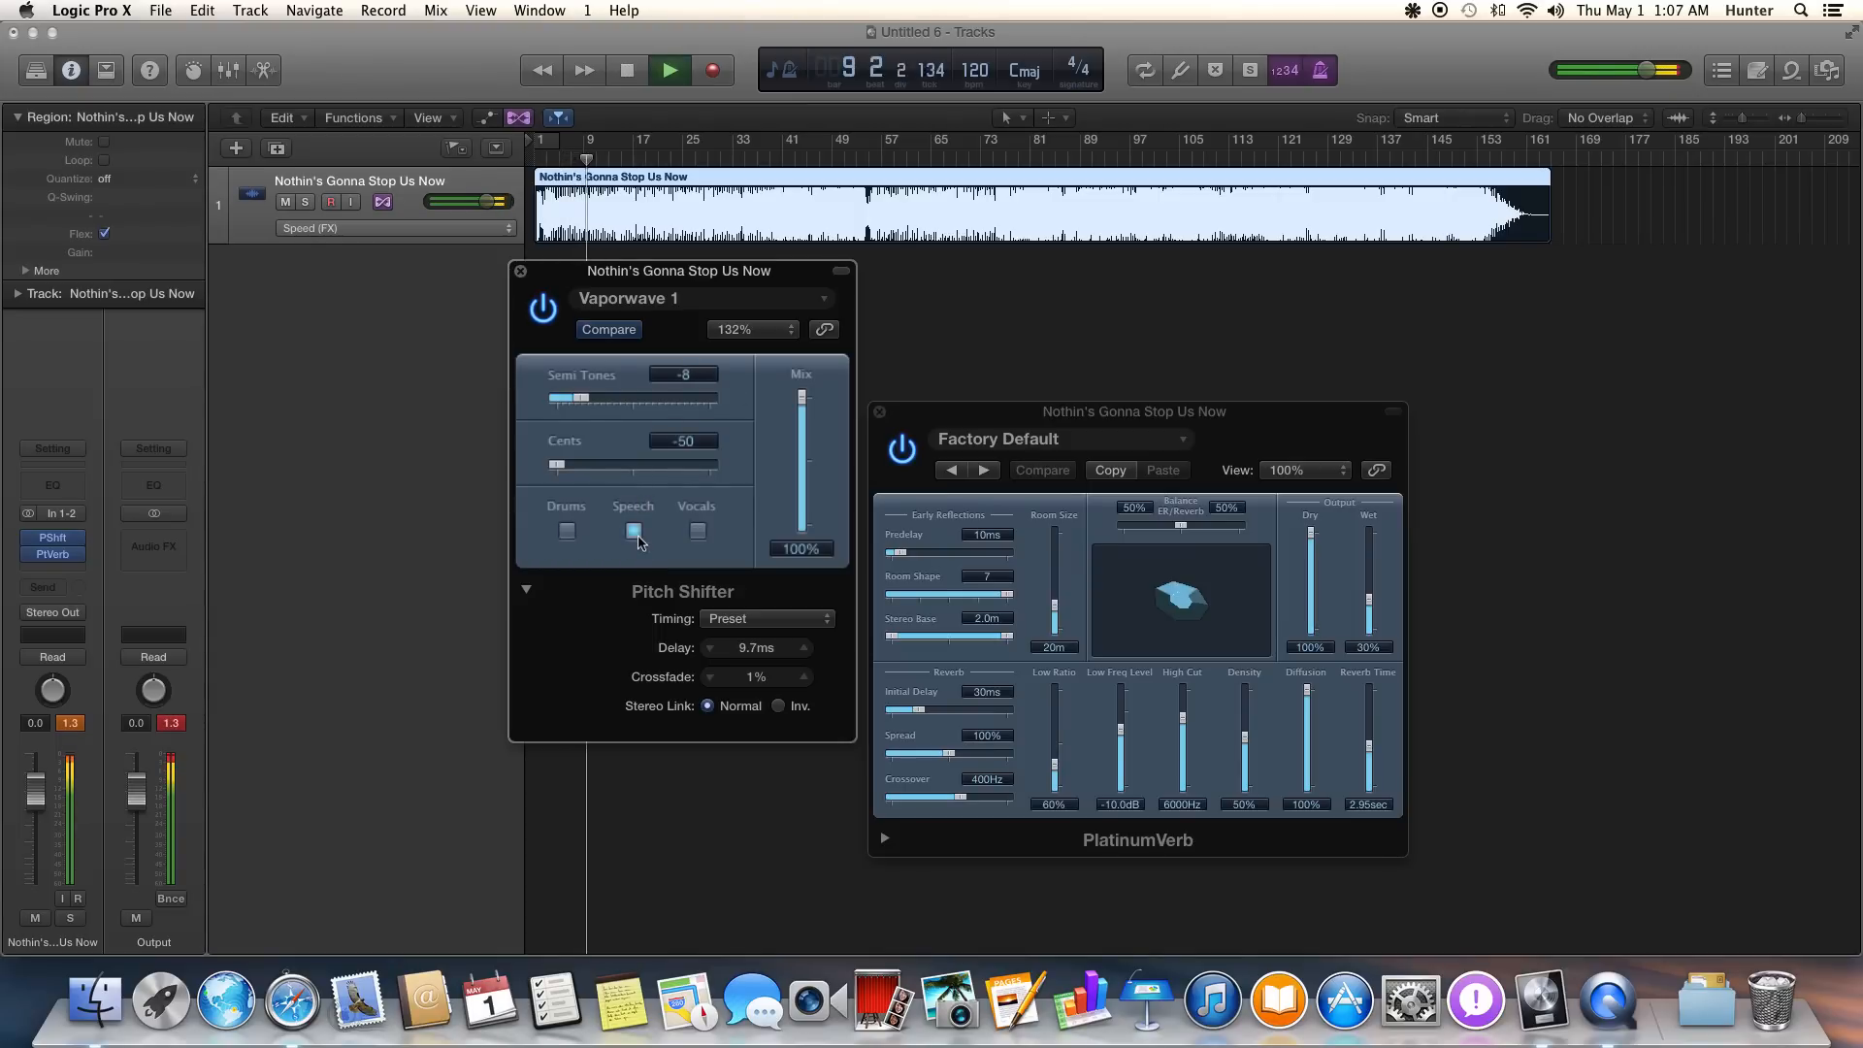
{"action": "left_click", "coordinate": [698, 531]}
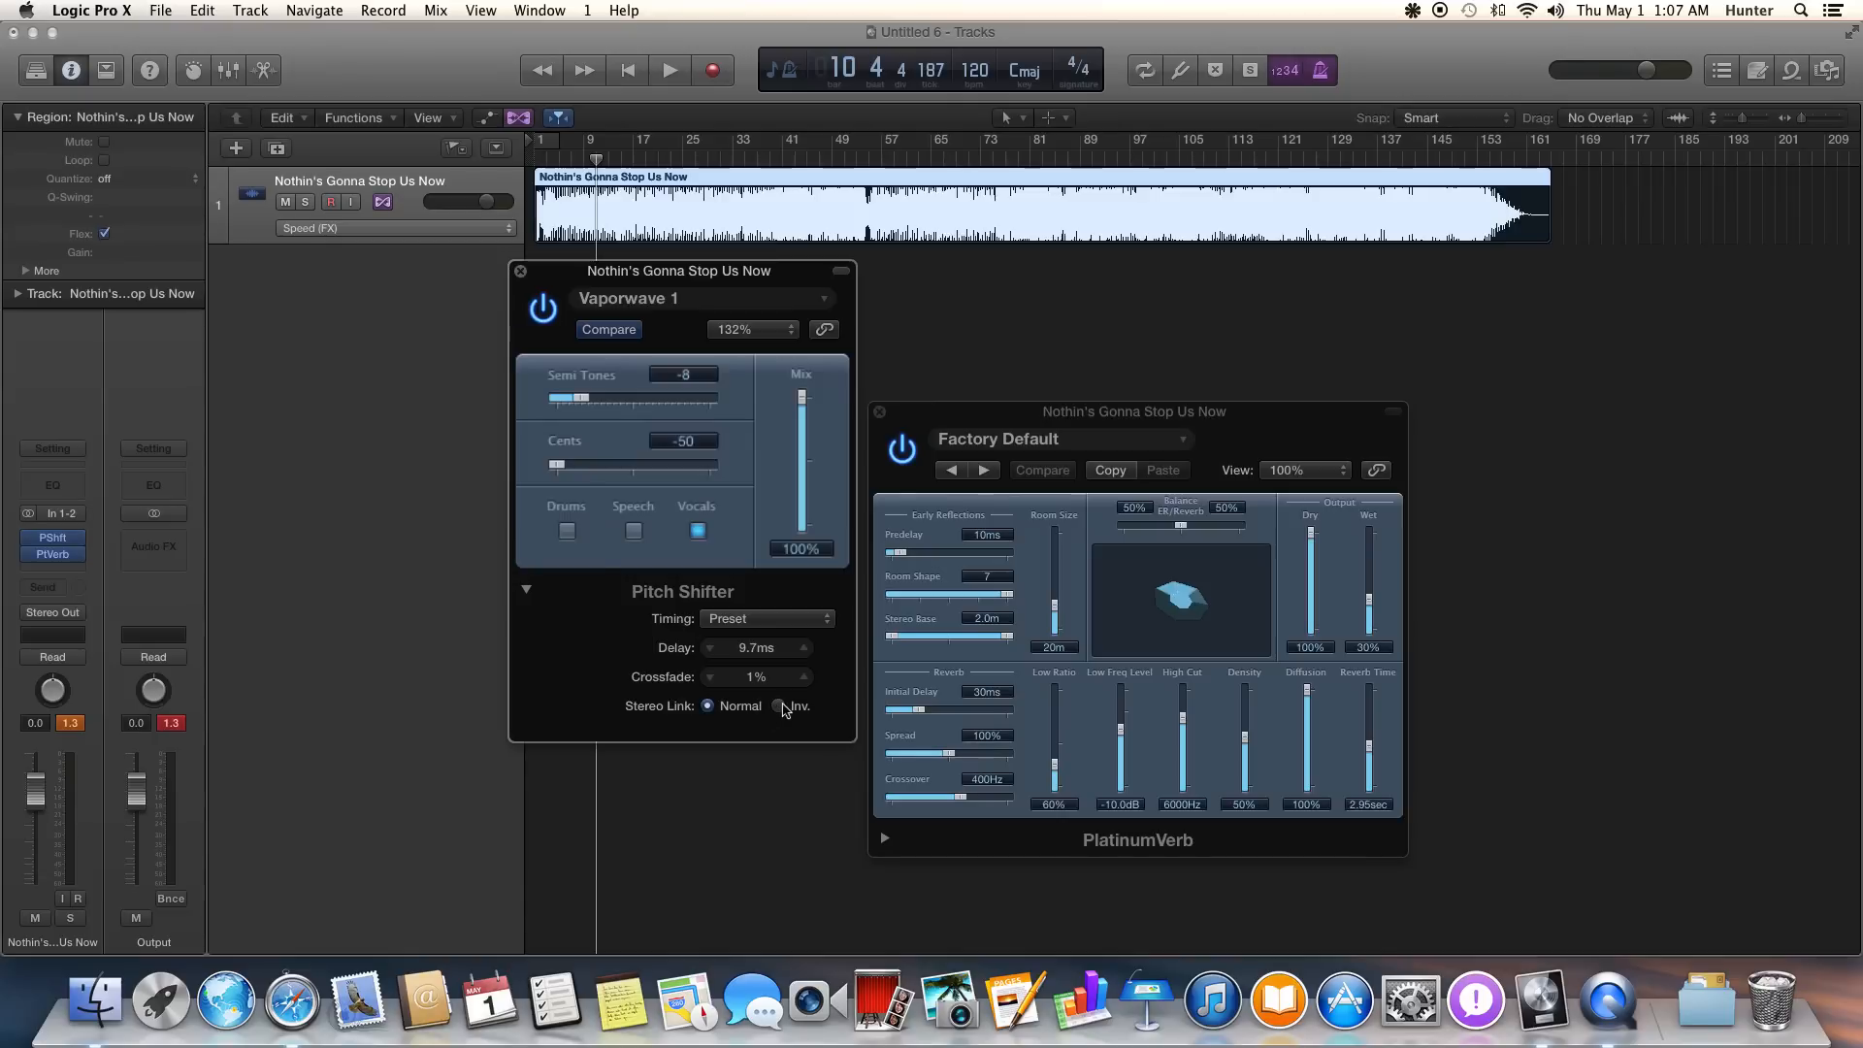
{"action": "left_click", "coordinate": [669, 69]}
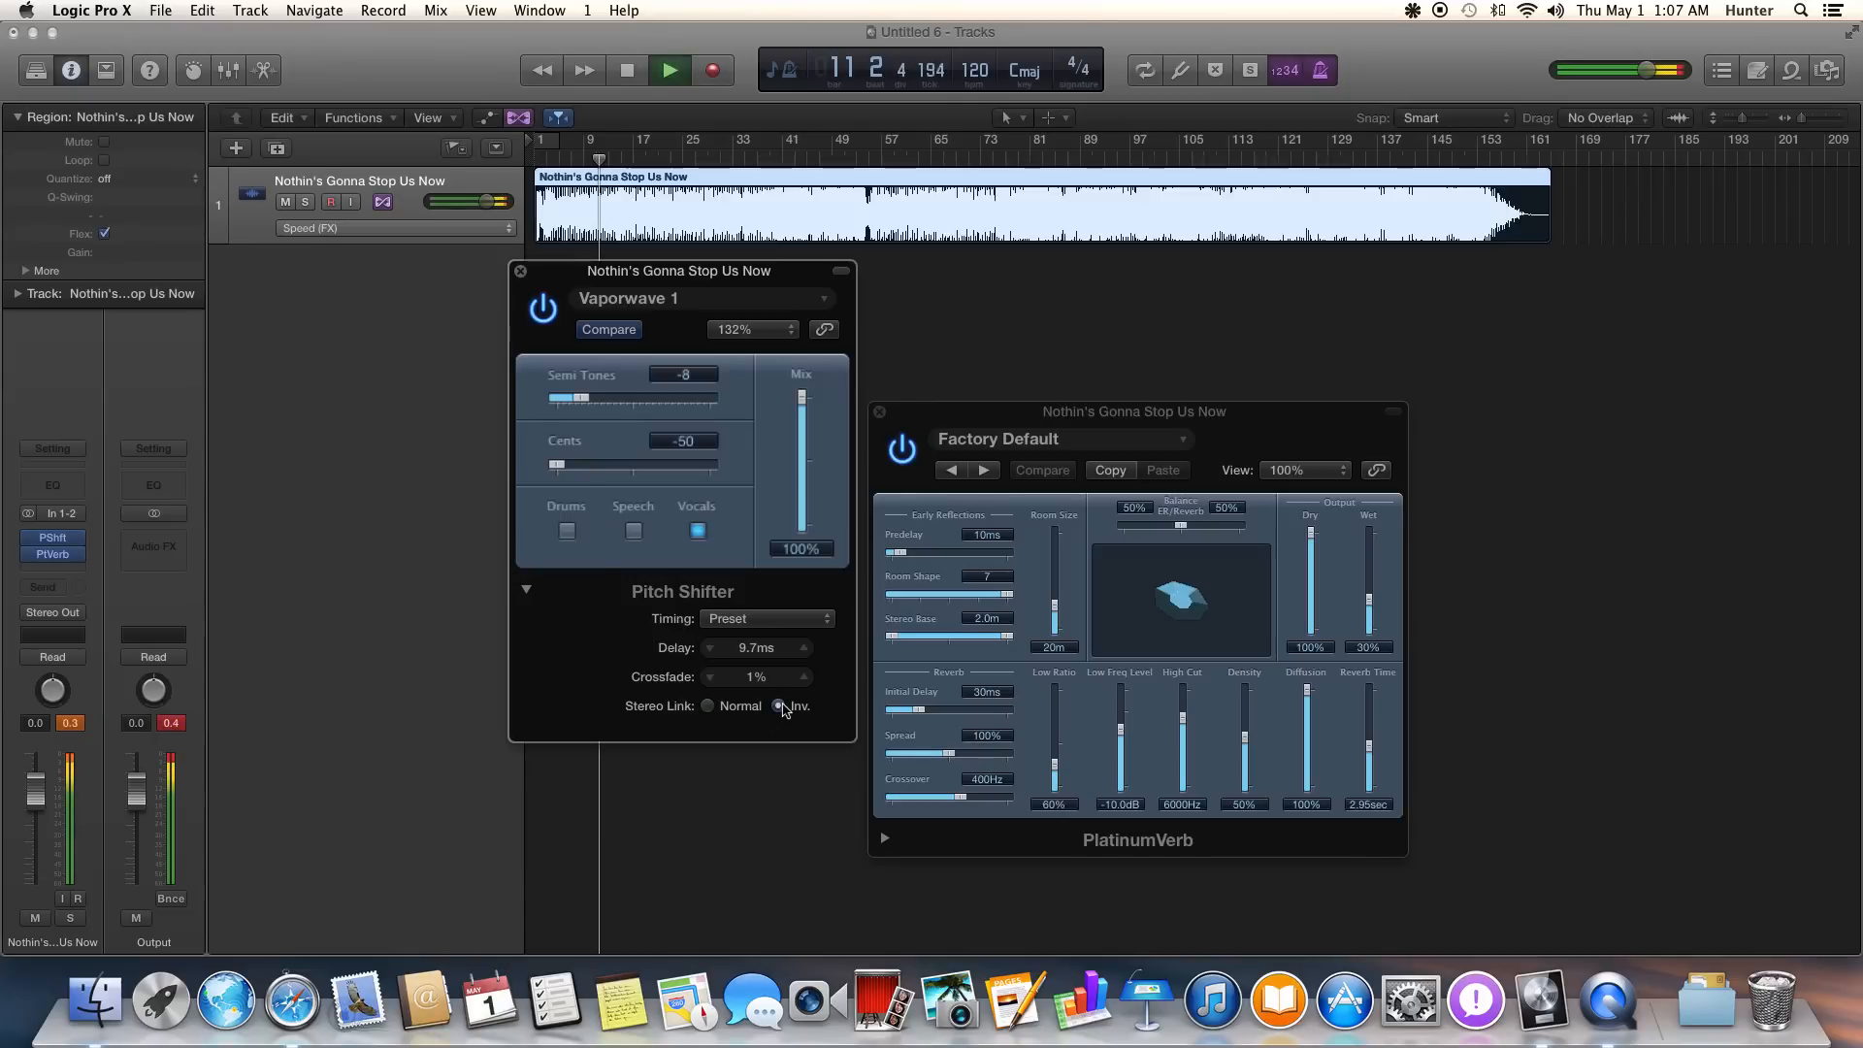
{"action": "left_click", "coordinate": [780, 705]}
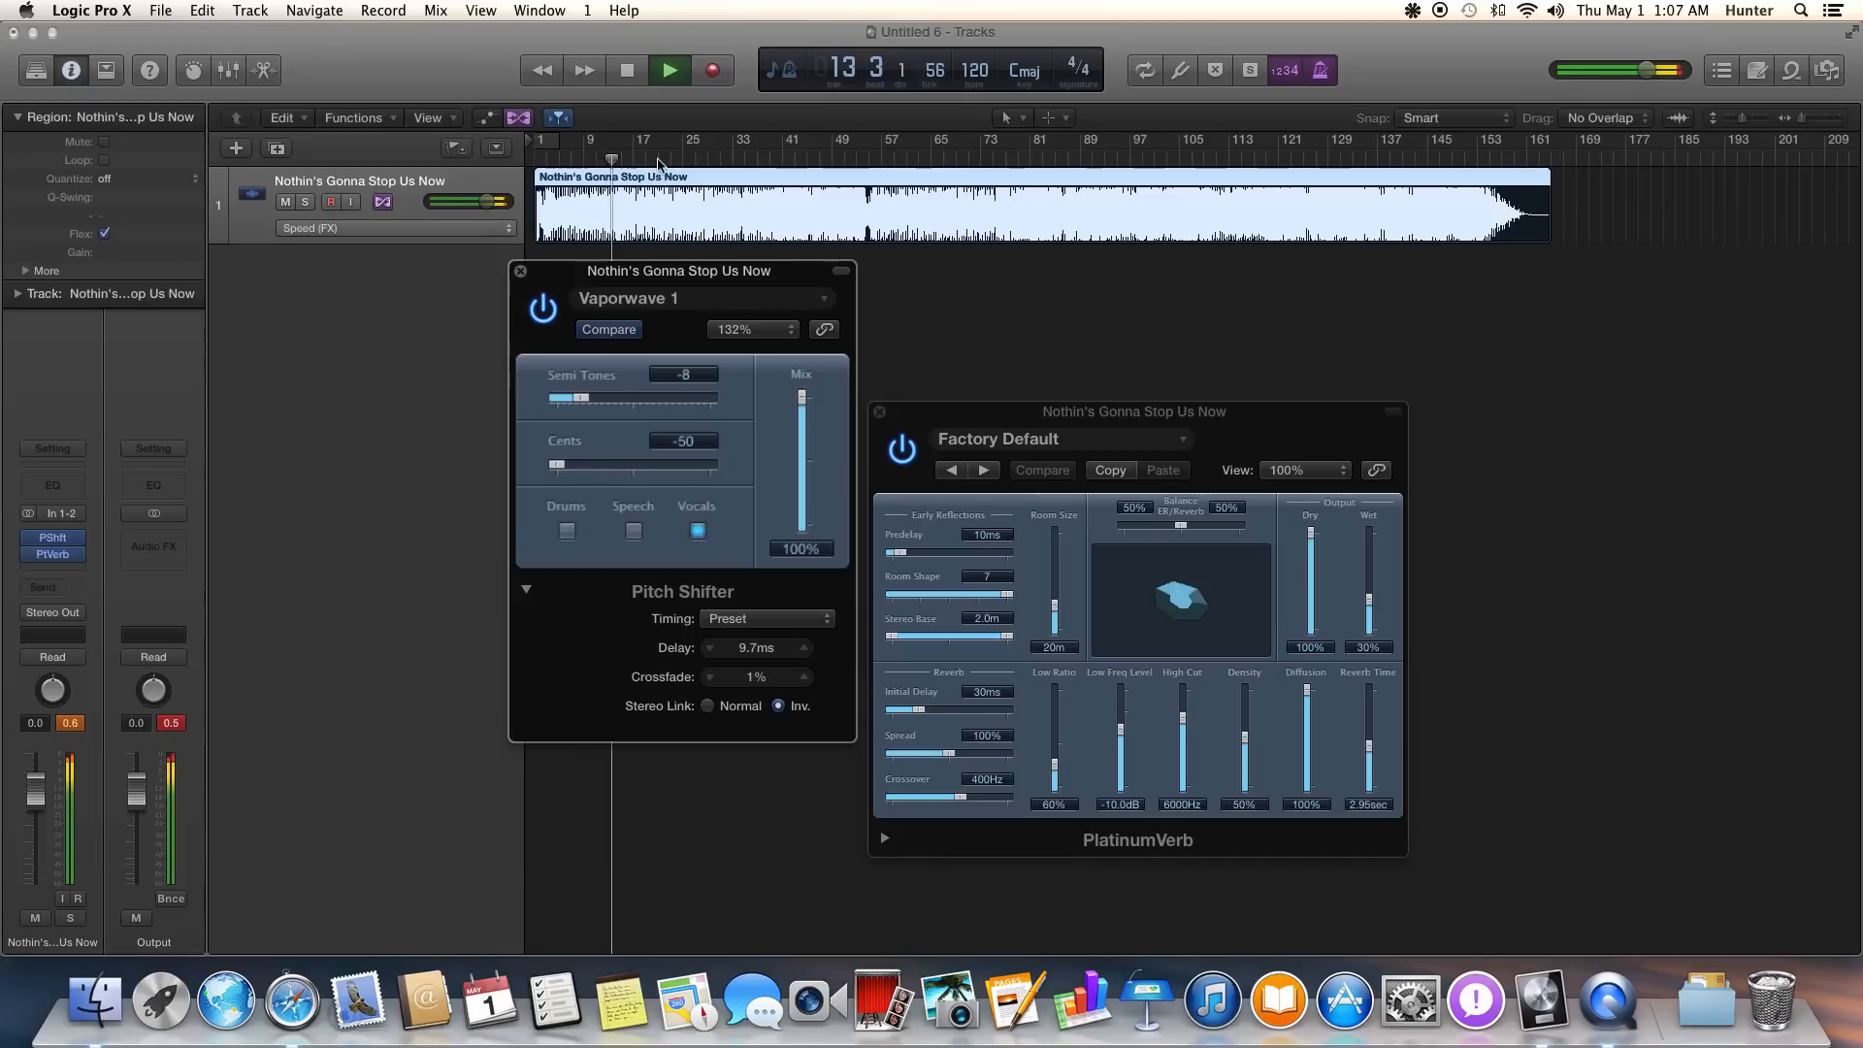
{"action": "left_click", "coordinate": [669, 68]}
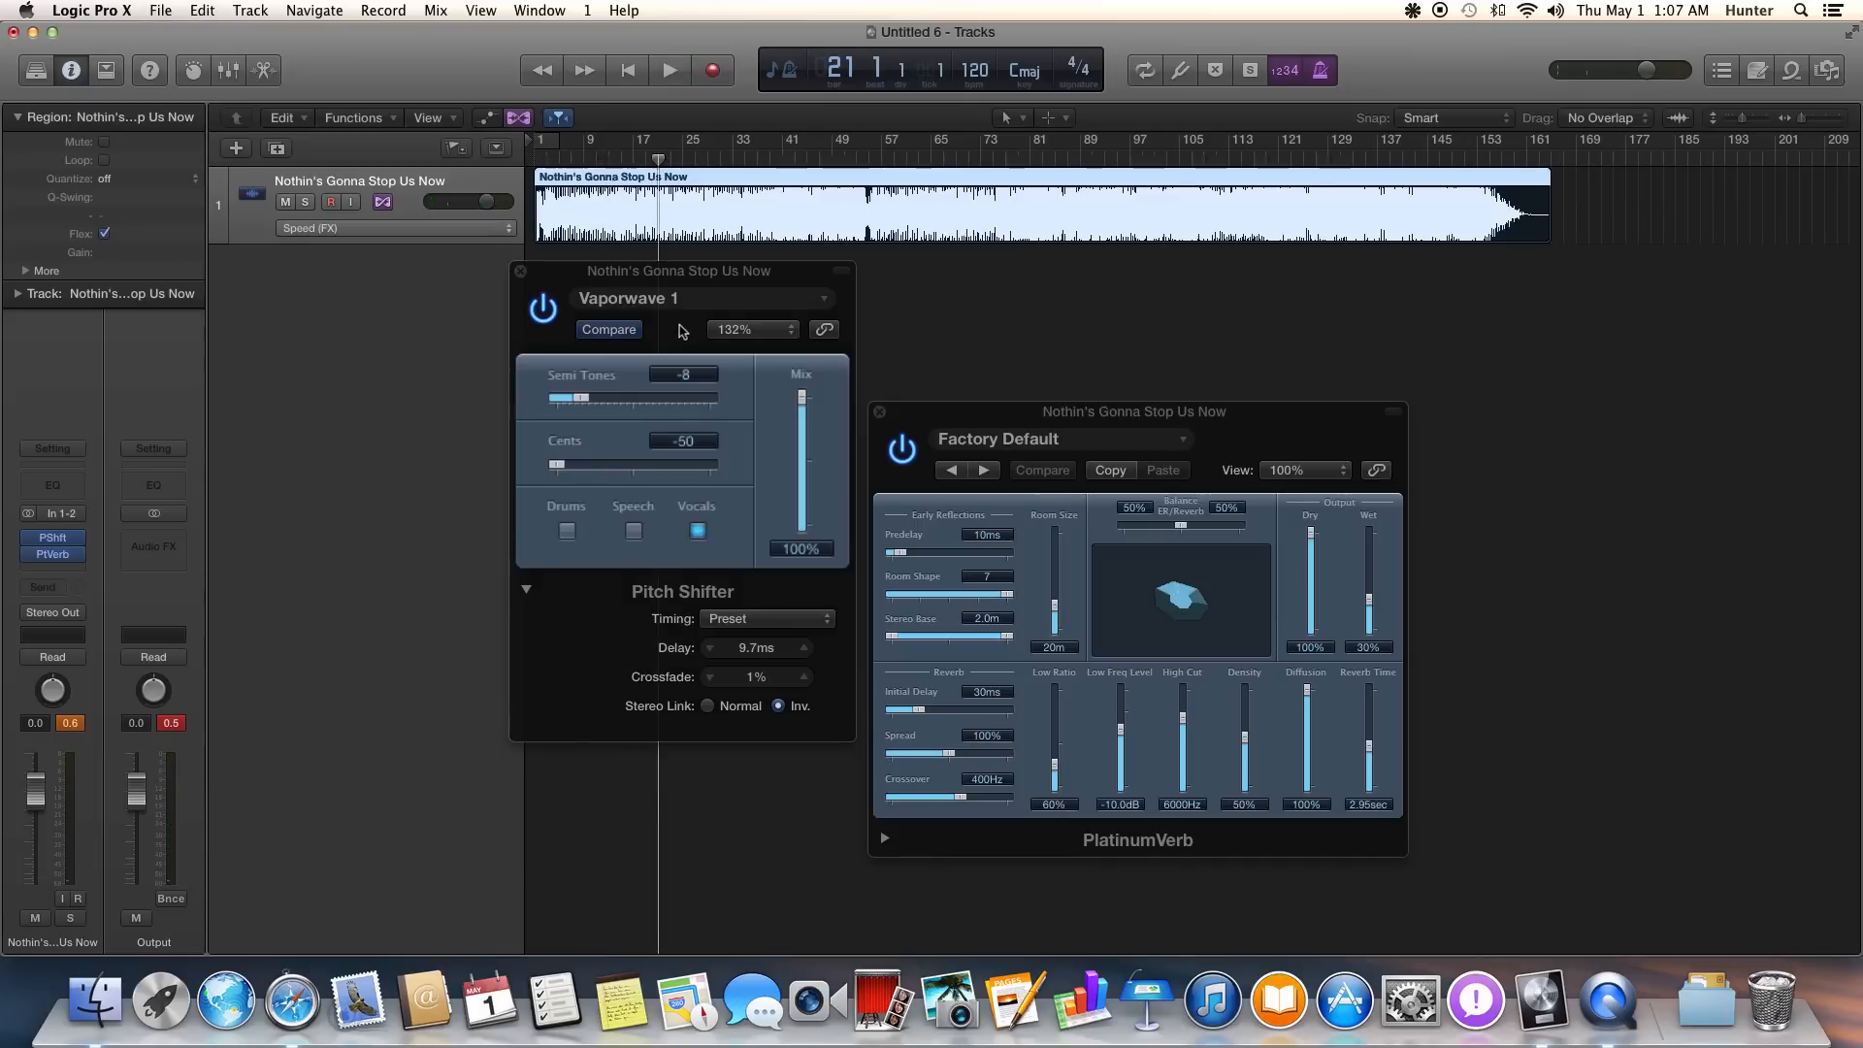
{"action": "left_click", "coordinate": [709, 705]}
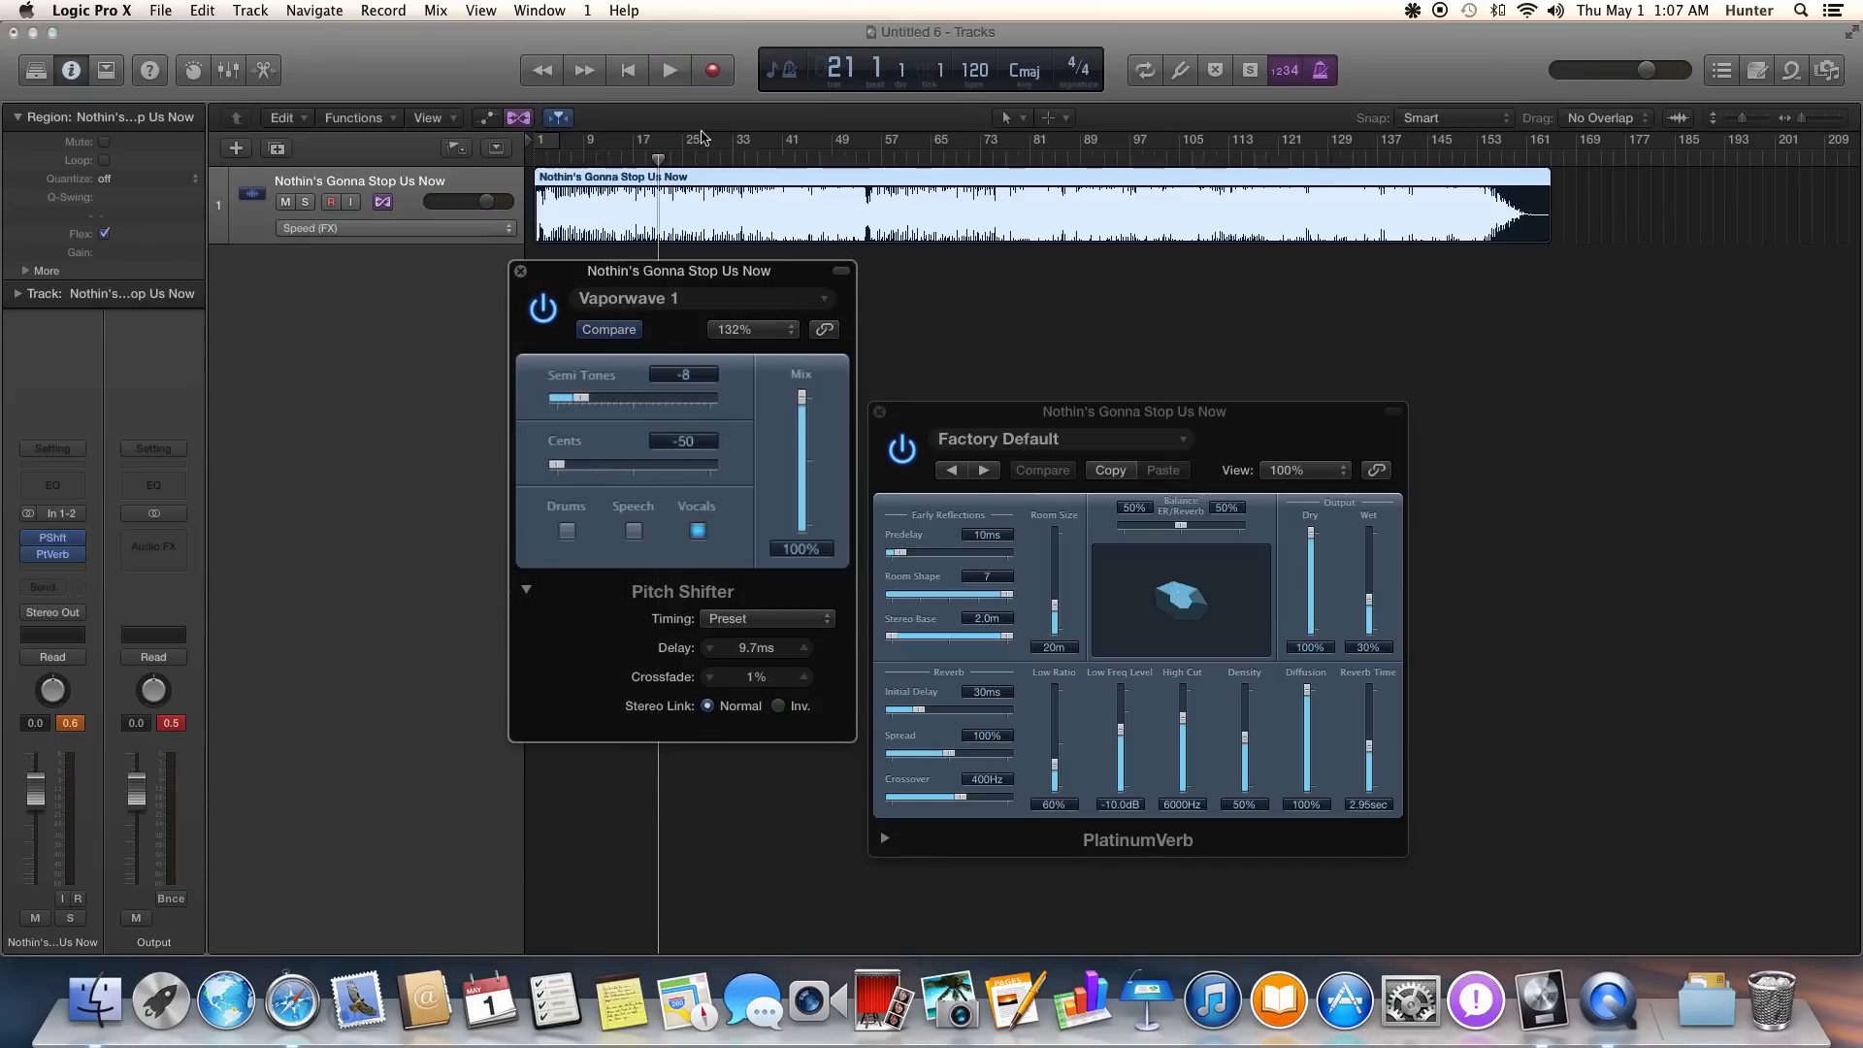
{"action": "left_click", "coordinate": [669, 69]}
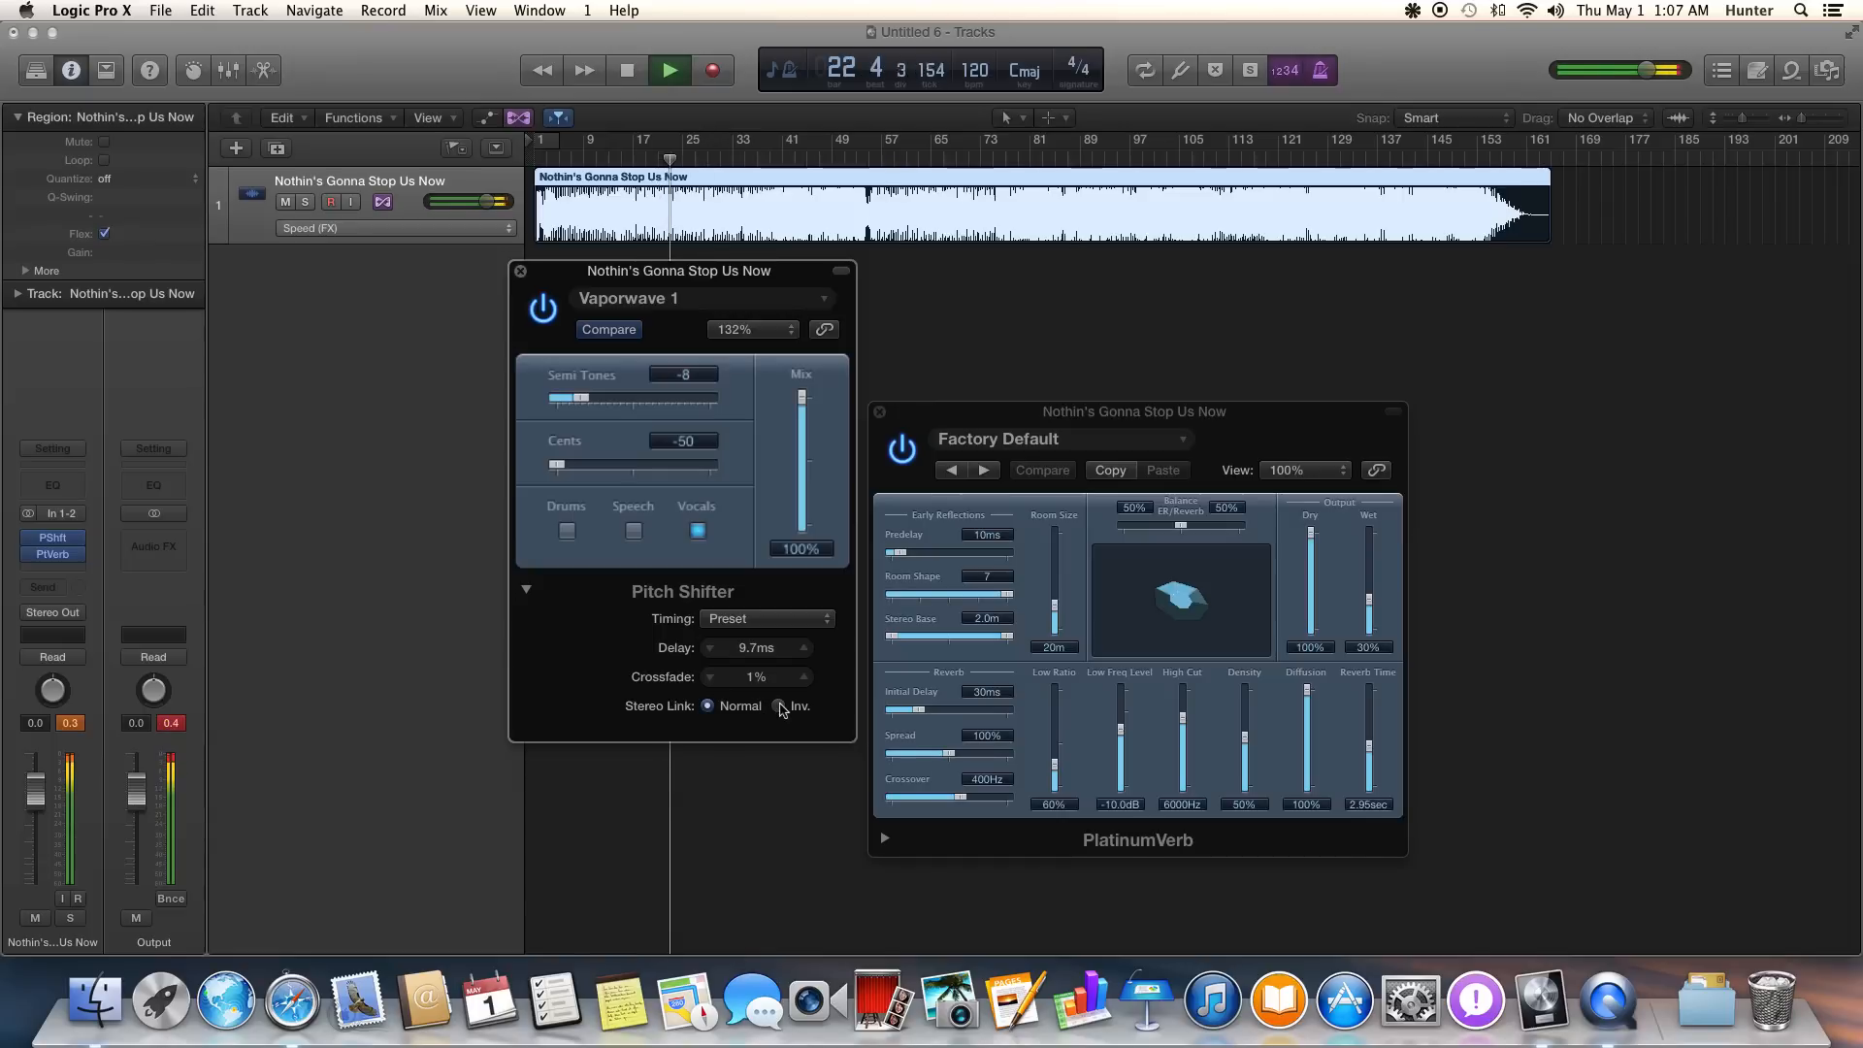
{"action": "left_click", "coordinate": [626, 69]}
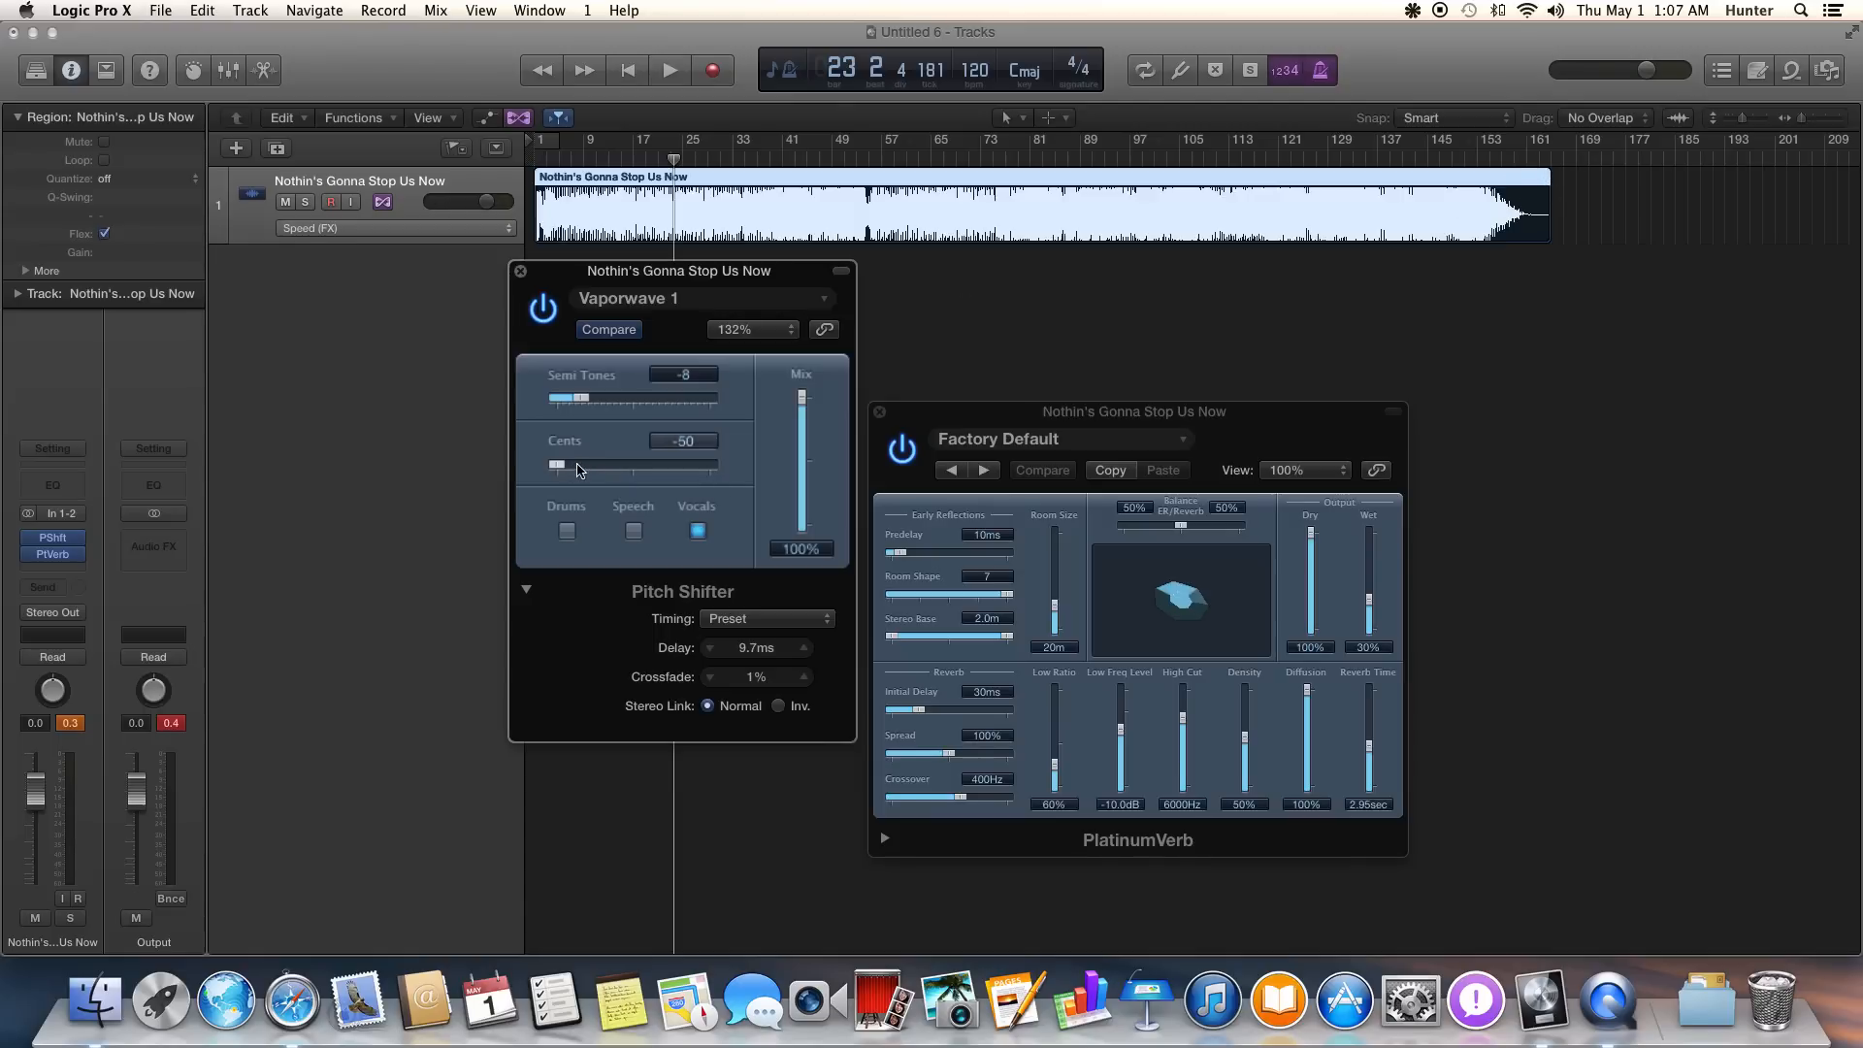
Set Pitch Shifter to -6 semitones with cents at -50, stop playback, and move its window aside.
{"action": "left_click_drag", "start_coordinate": [559, 464], "coordinate": [582, 463]}
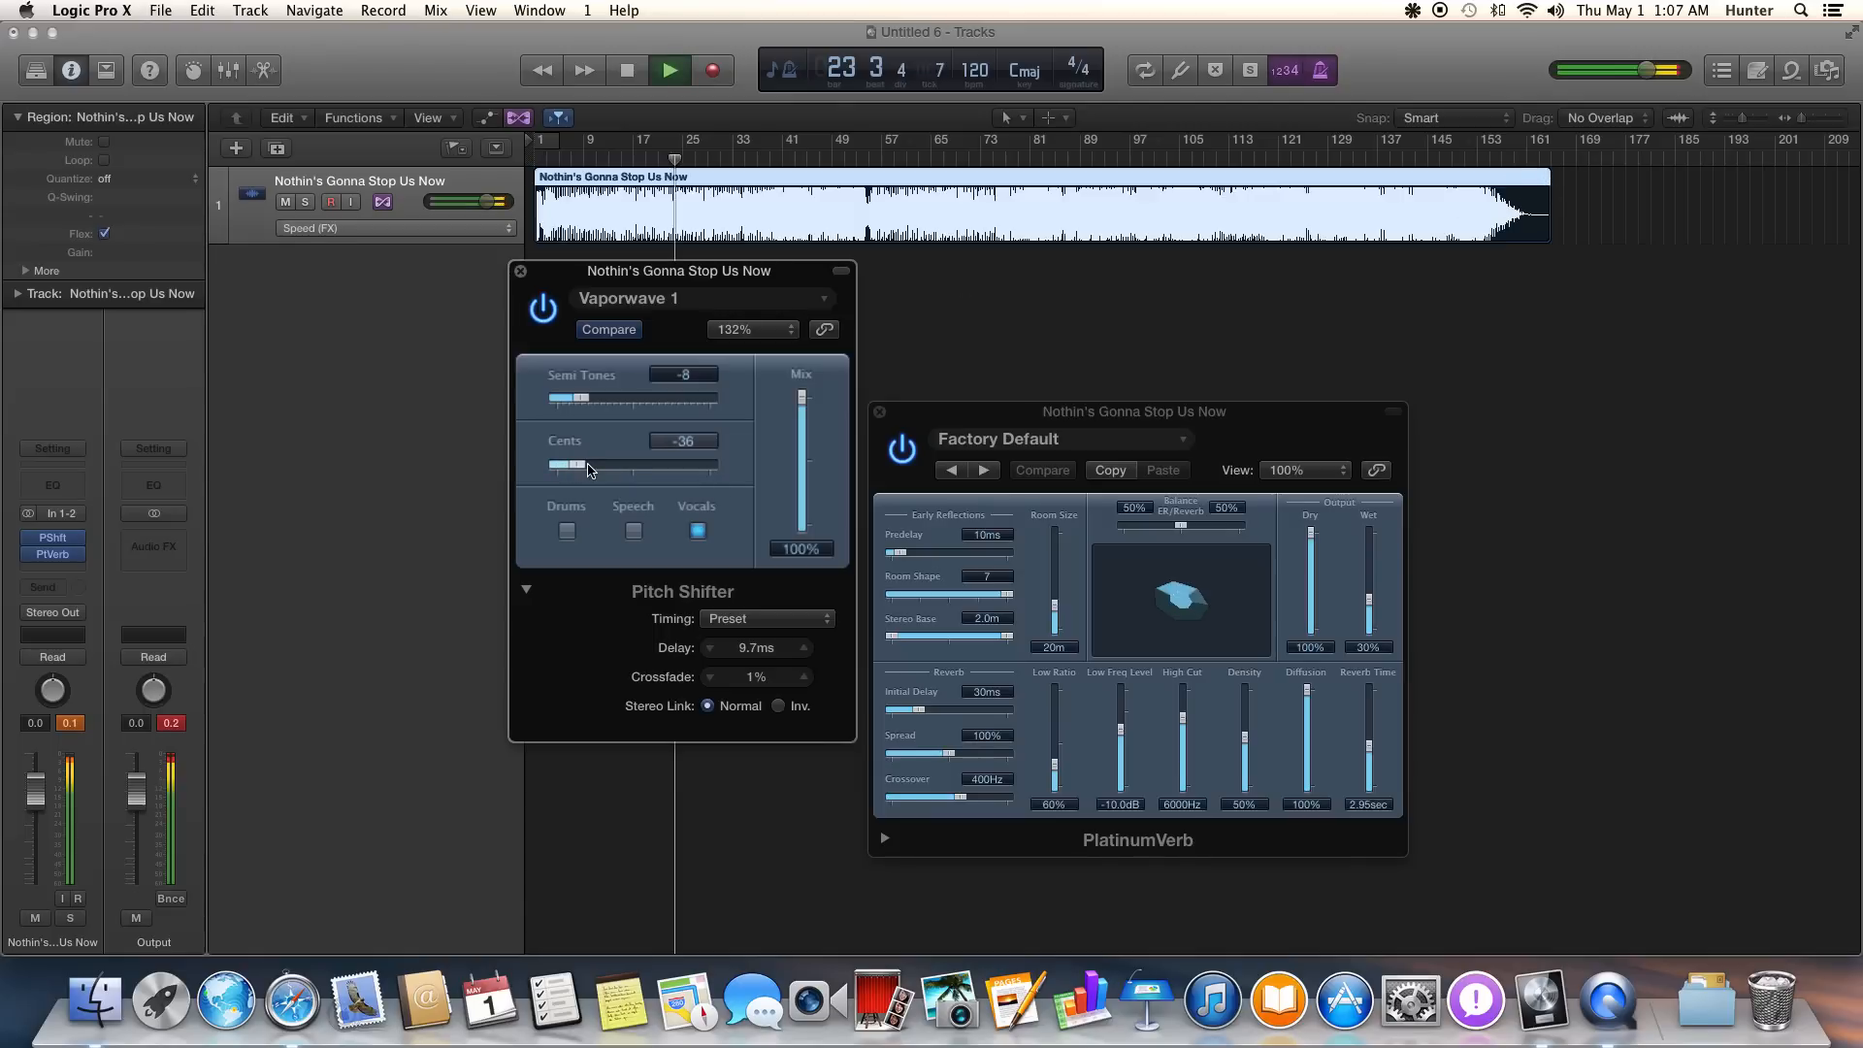
{"action": "left_click_drag", "start_coordinate": [573, 465], "coordinate": [666, 465]}
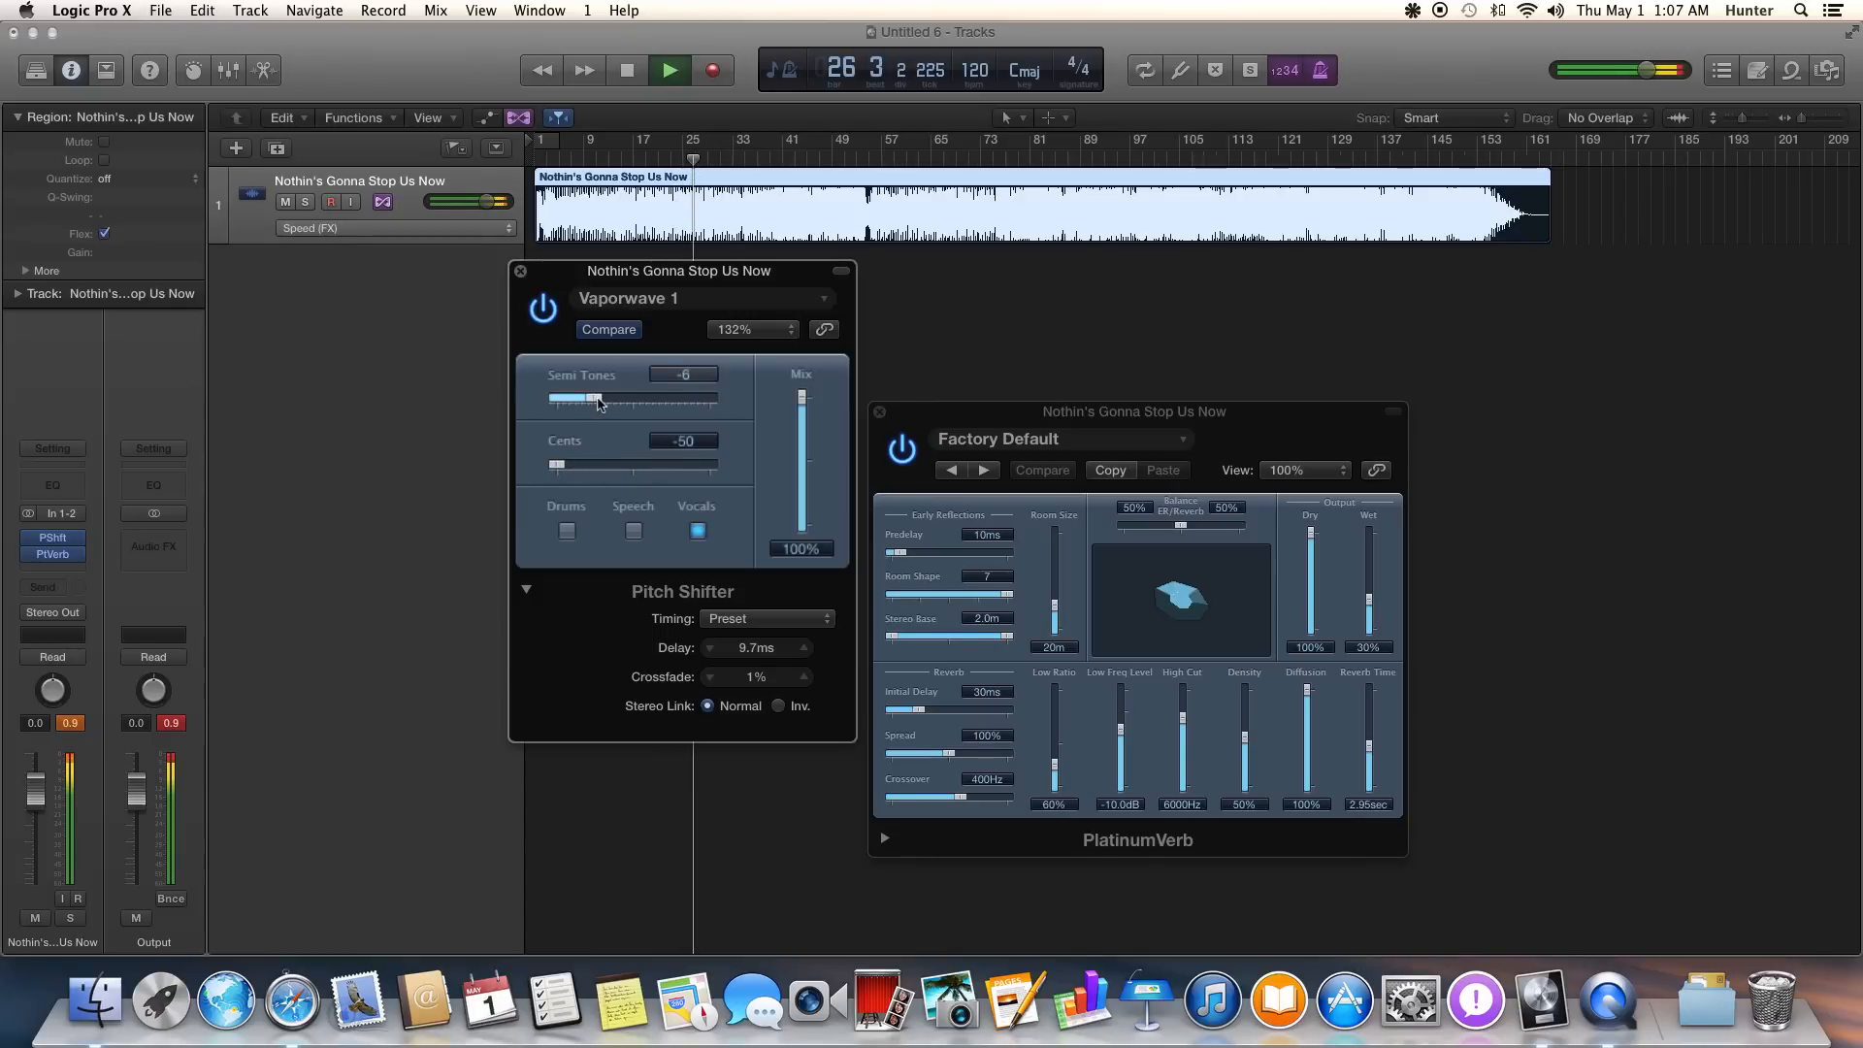
{"action": "left_click_drag", "start_coordinate": [592, 397], "coordinate": [599, 398]}
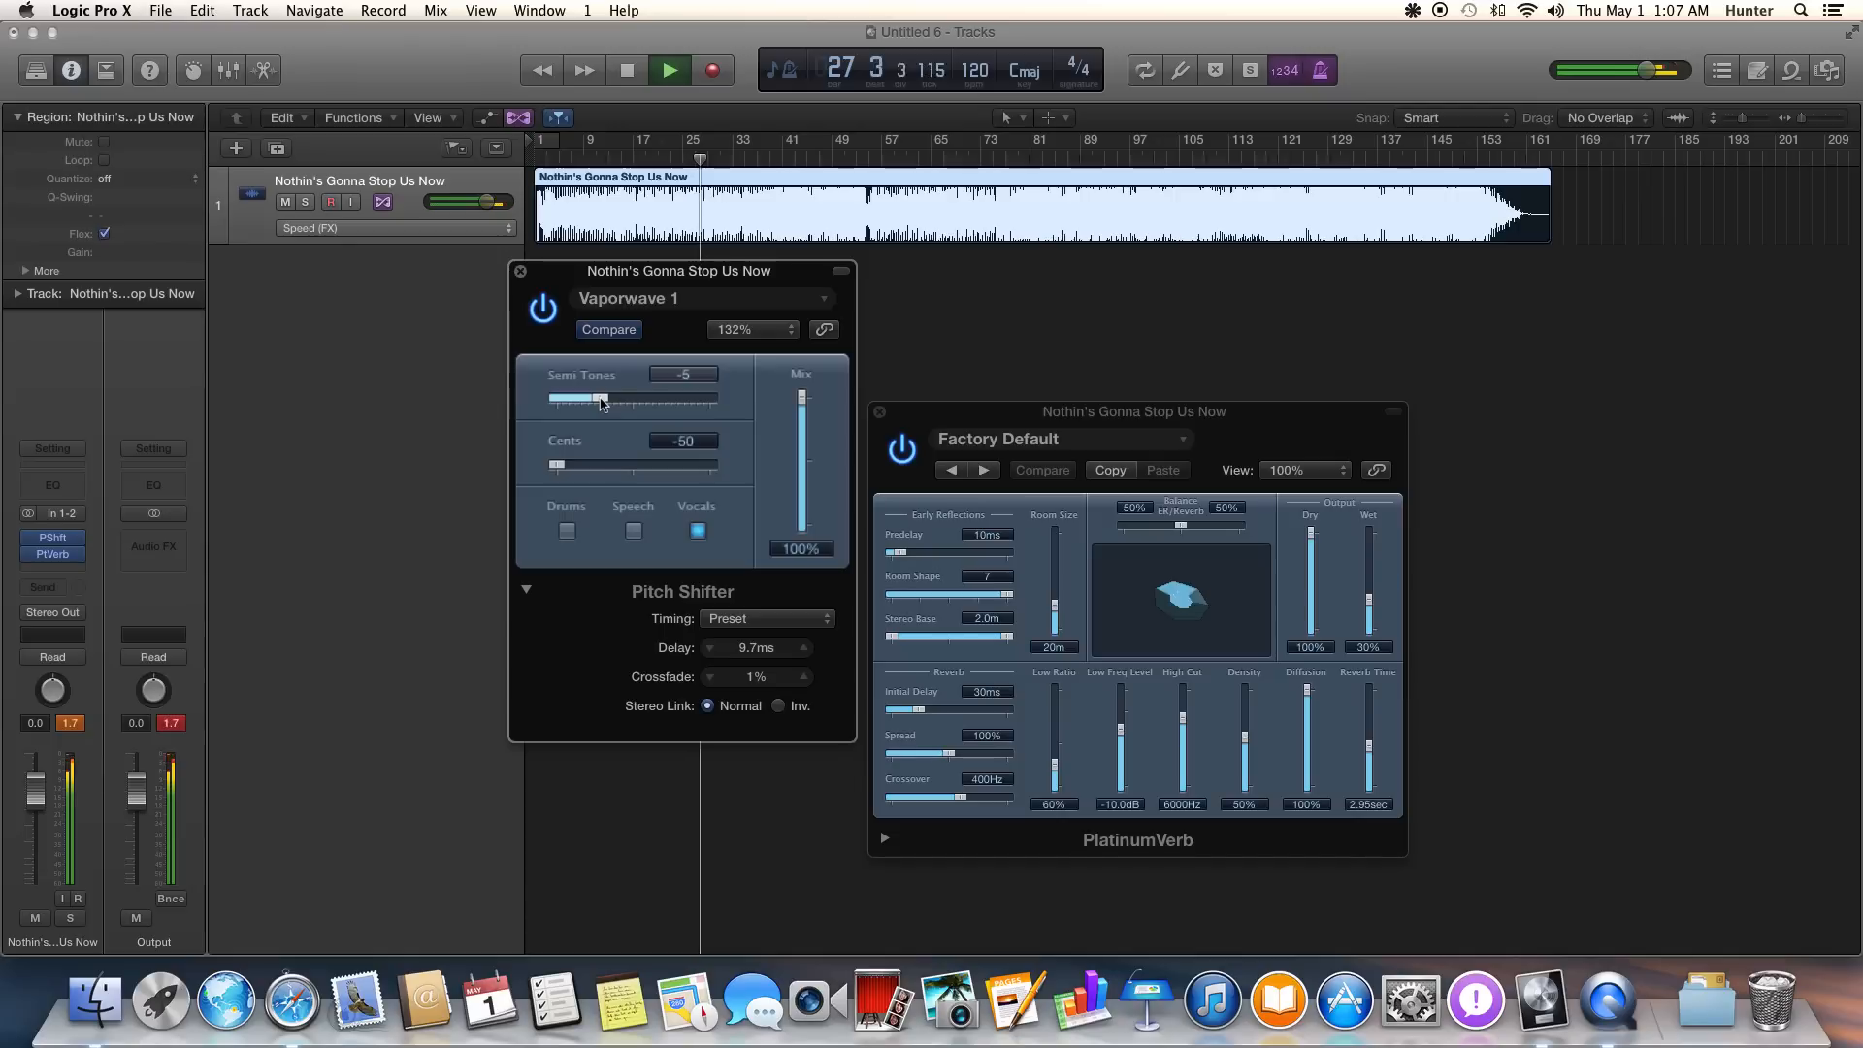
{"action": "left_click_drag", "start_coordinate": [598, 399], "coordinate": [594, 399]}
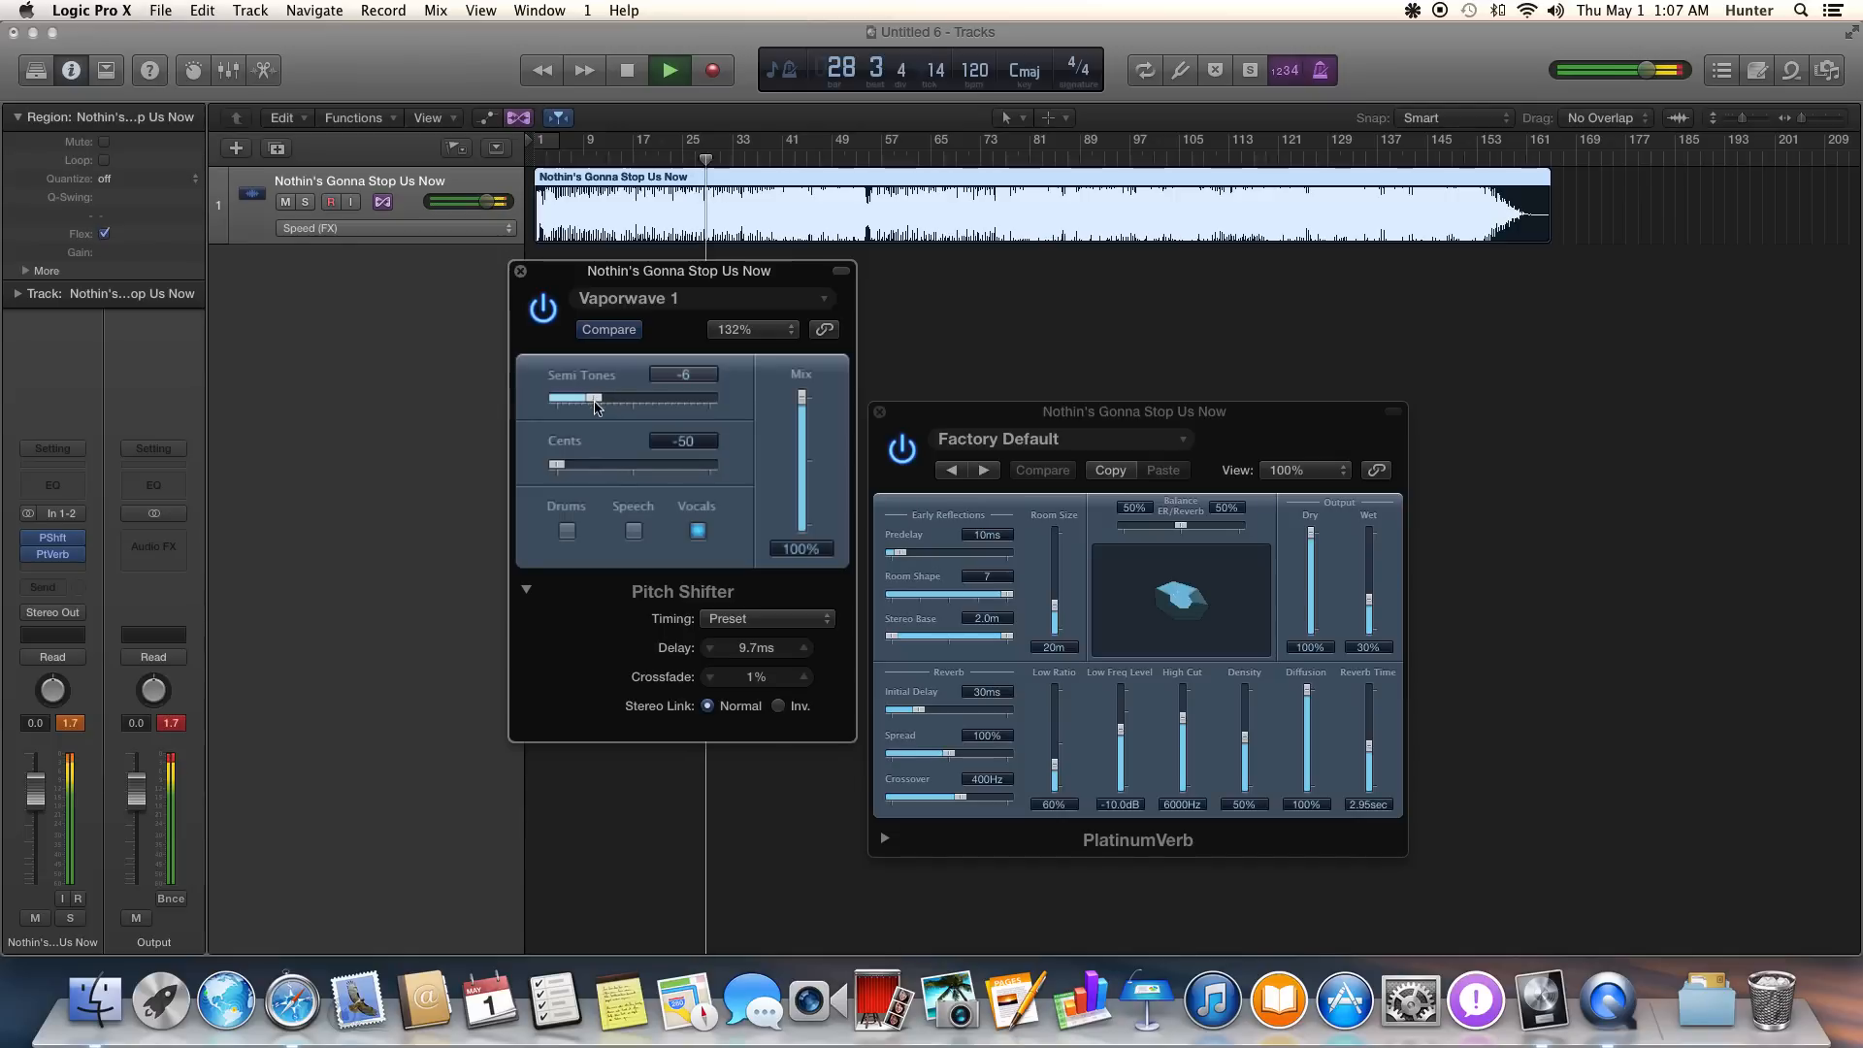
{"action": "left_click", "coordinate": [669, 69]}
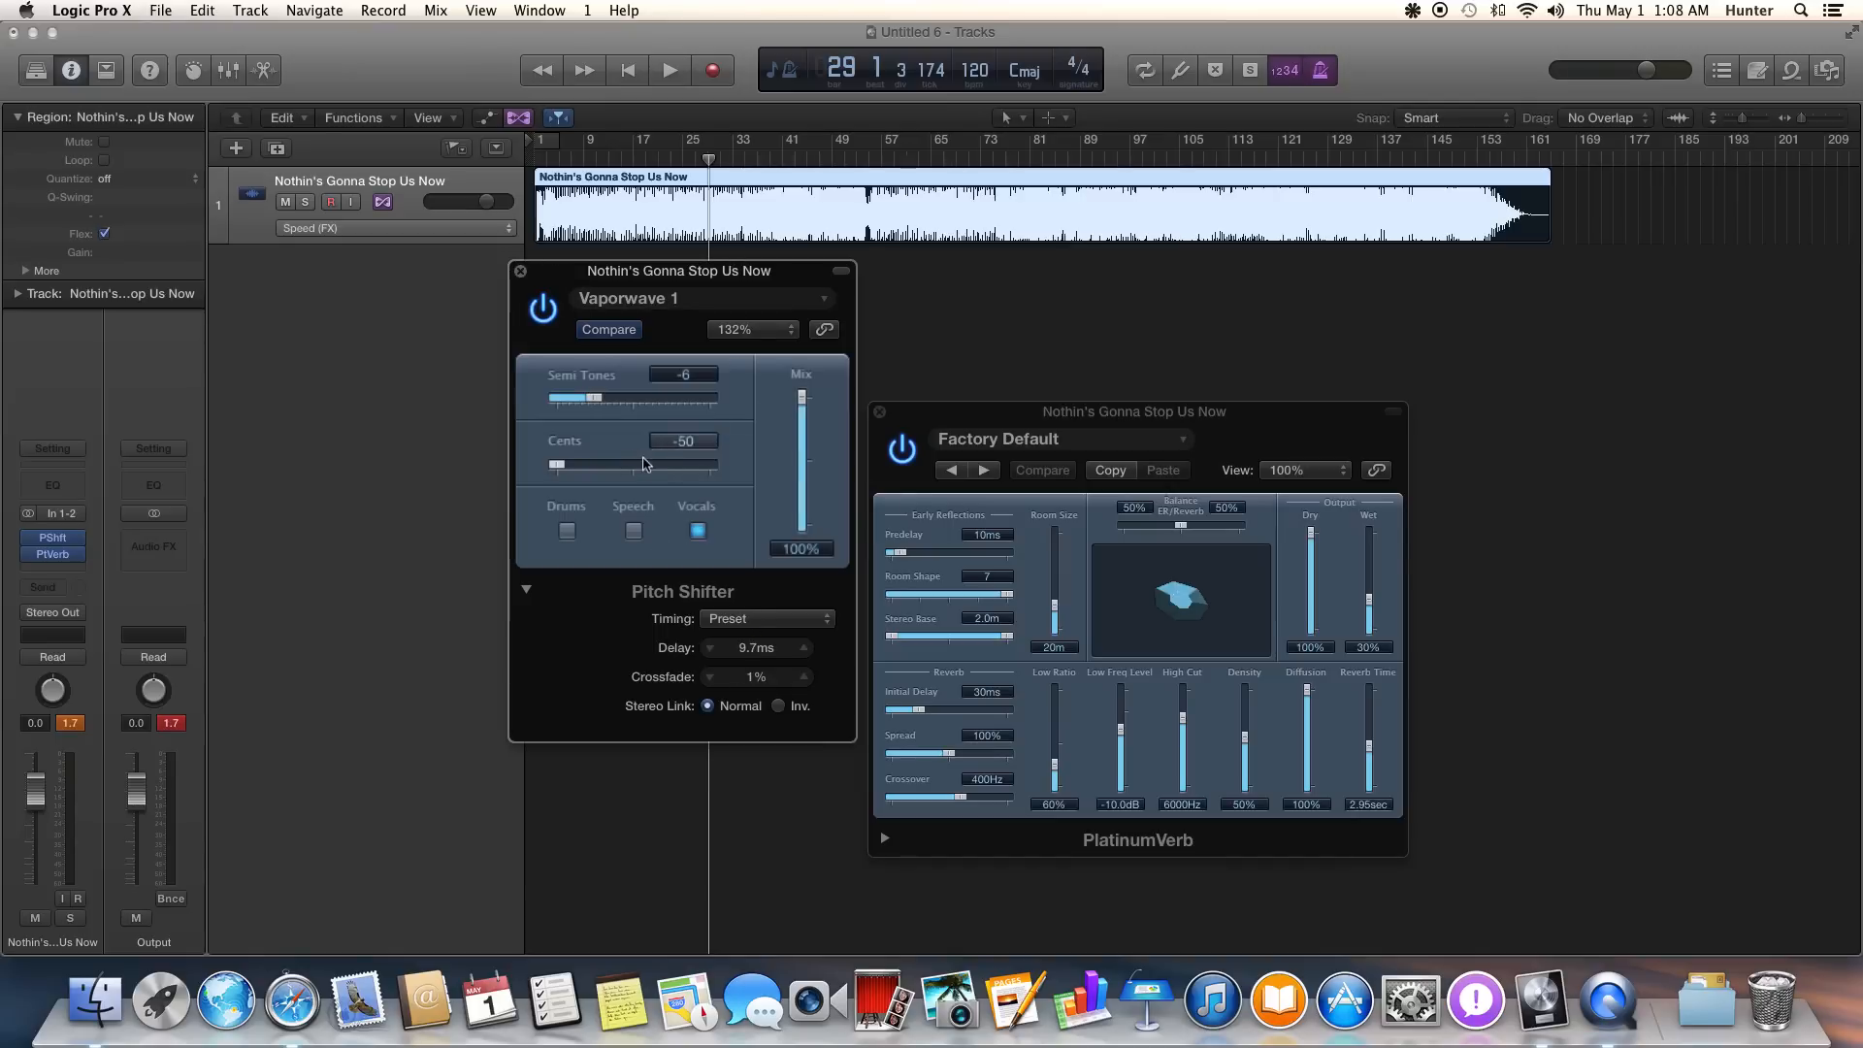
{"action": "left_click_drag", "start_coordinate": [678, 271], "coordinate": [373, 306]}
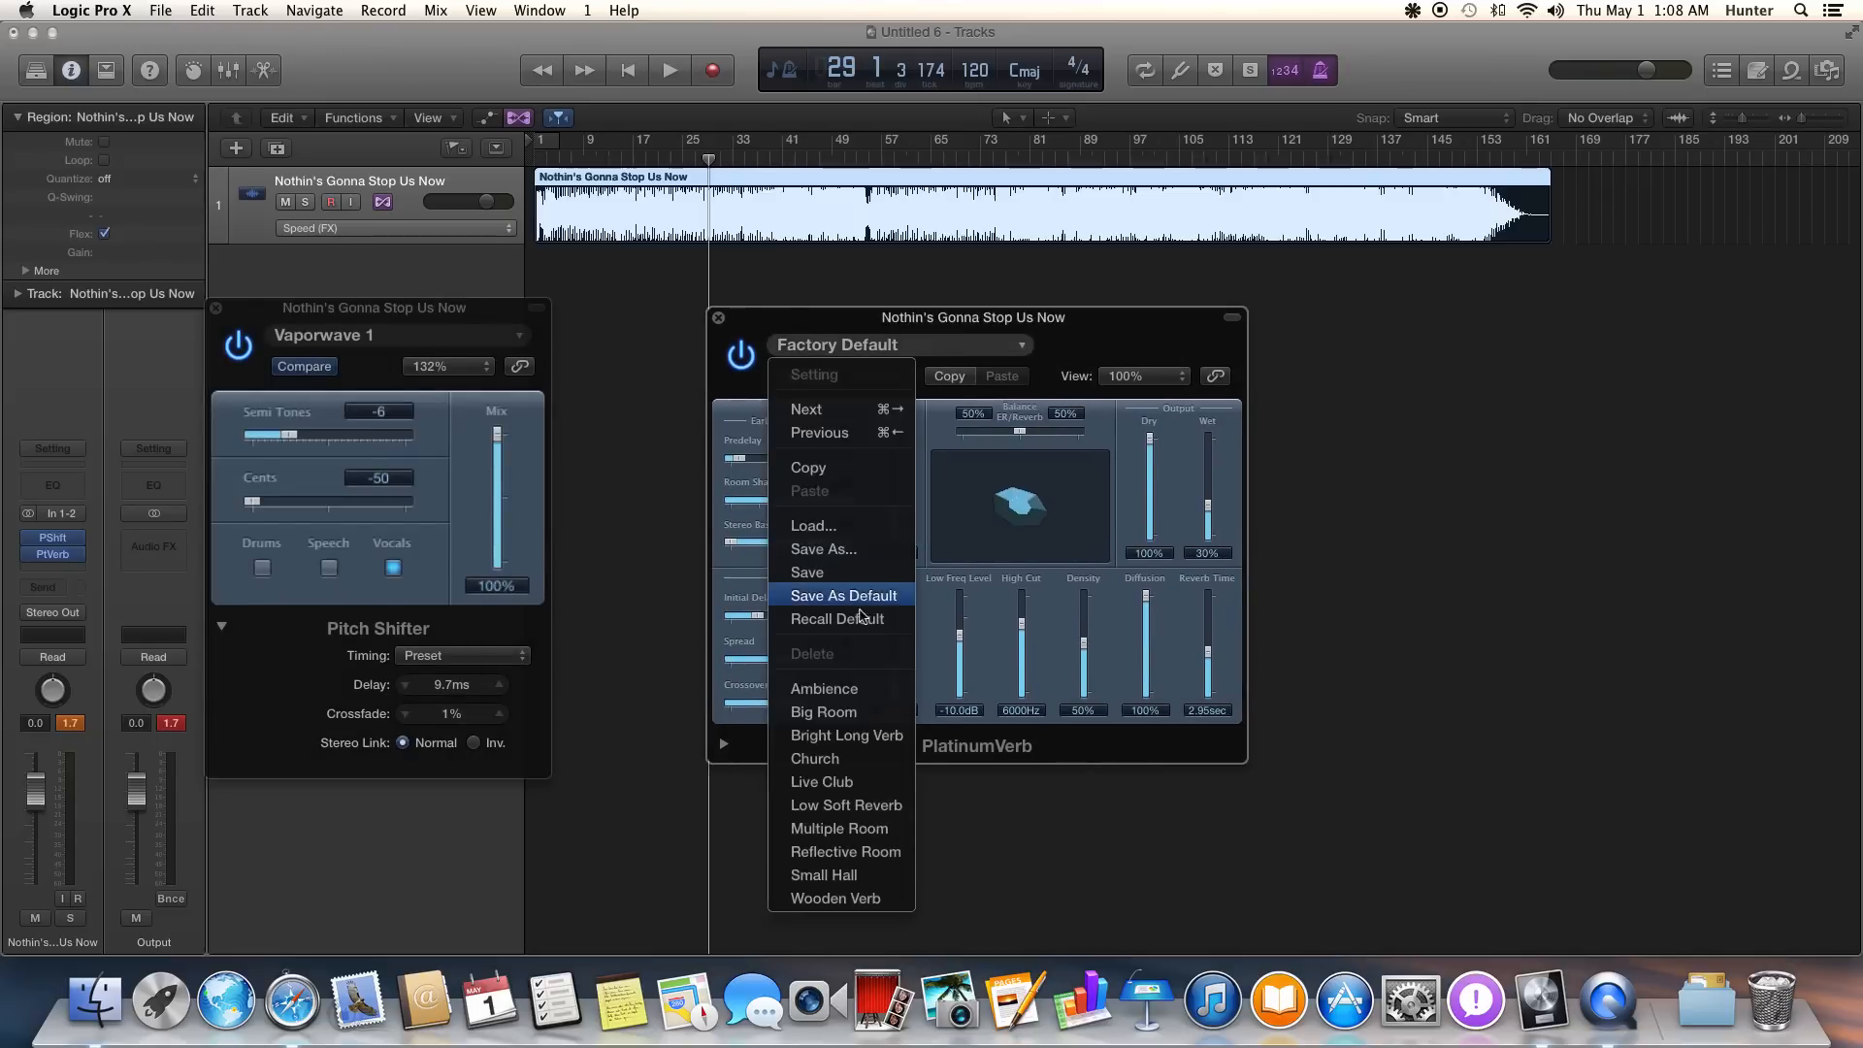
{"action": "mouse_move", "coordinate": [852, 874]}
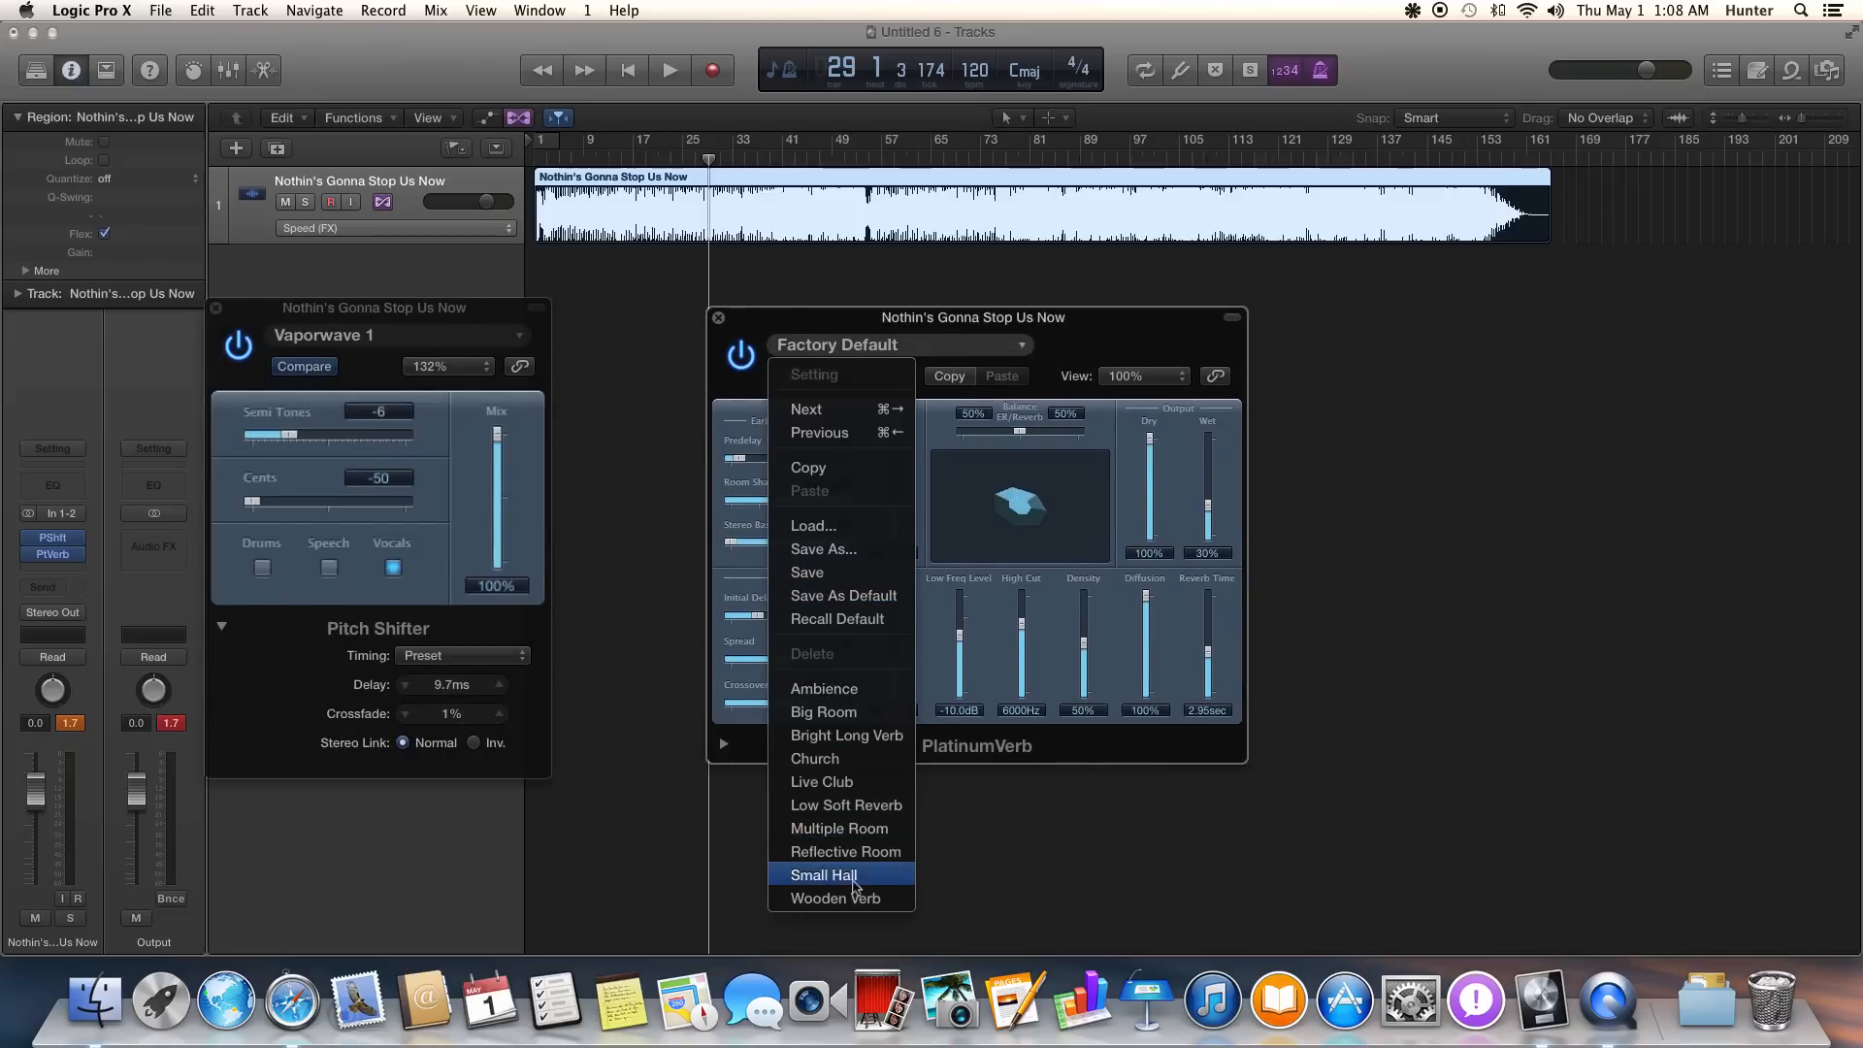
{"action": "mouse_move", "coordinate": [839, 827]}
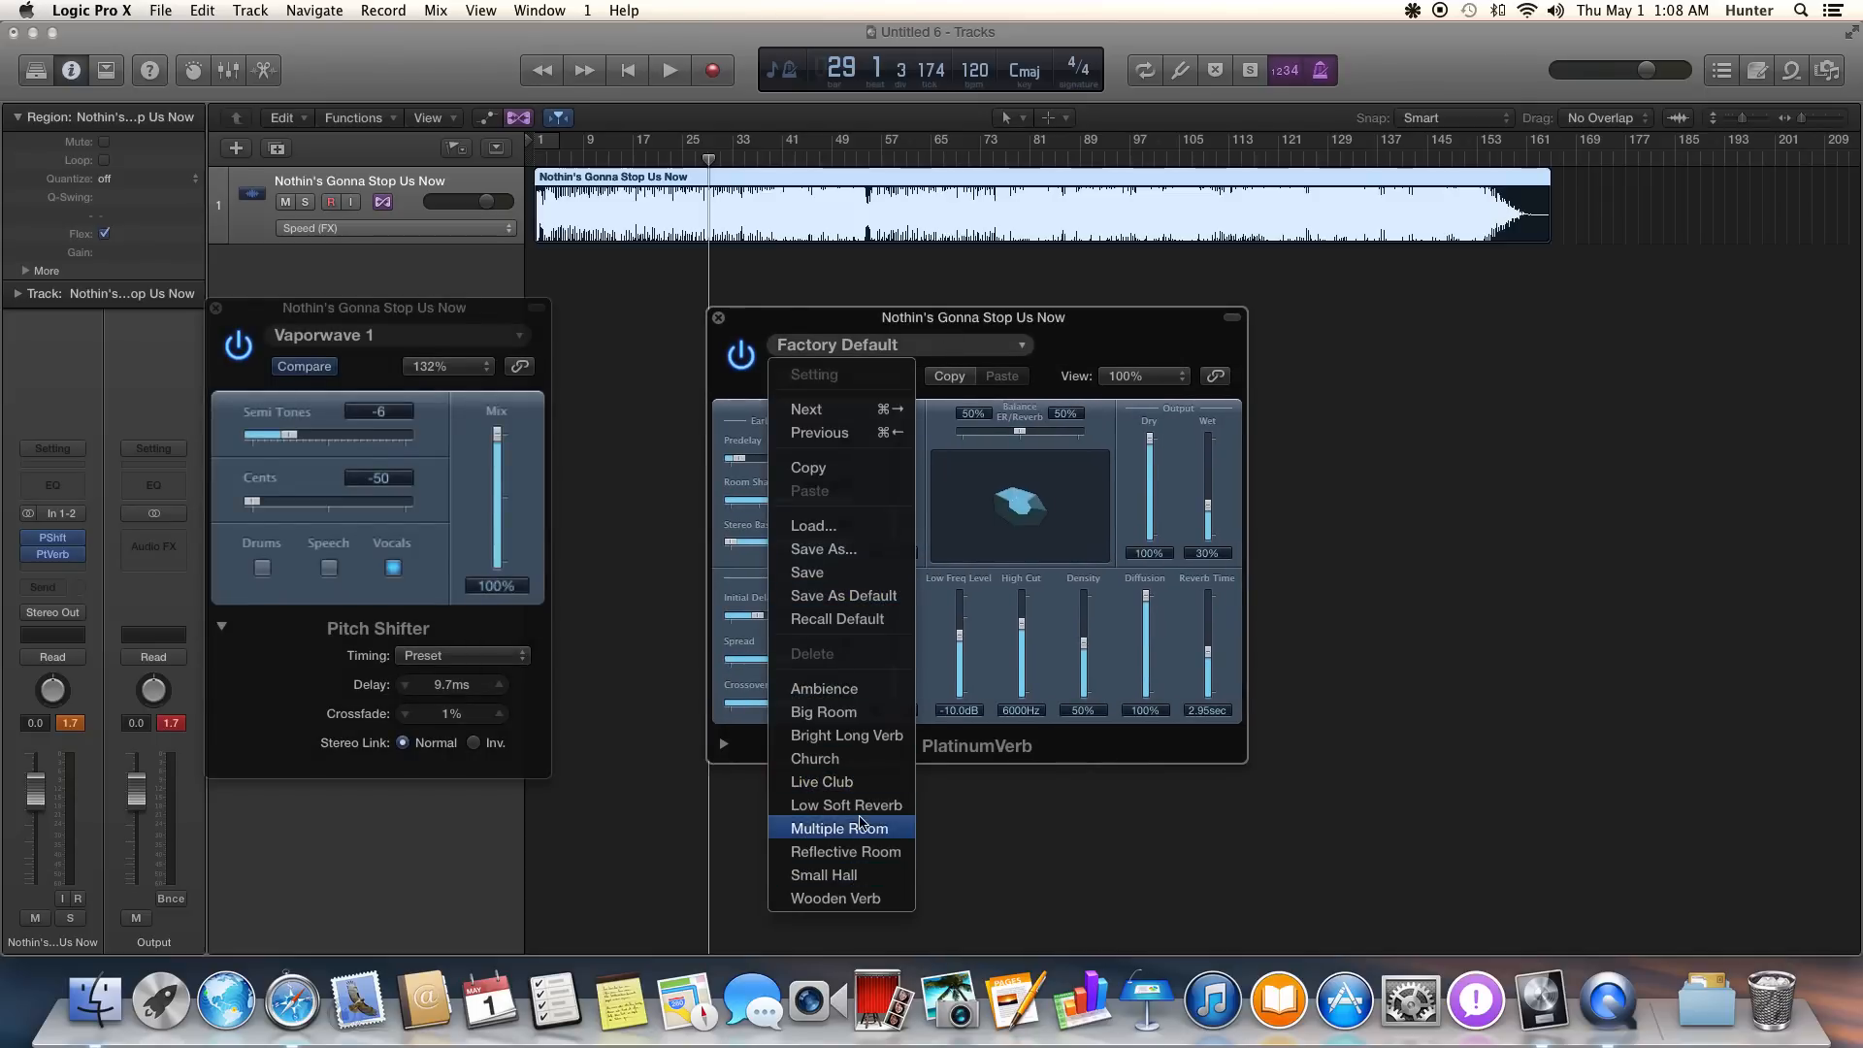
Audition PlatinumVerb from Low Soft Reverb through Multiple Room to Reflective Room, then close it.
{"action": "left_click", "coordinate": [846, 805]}
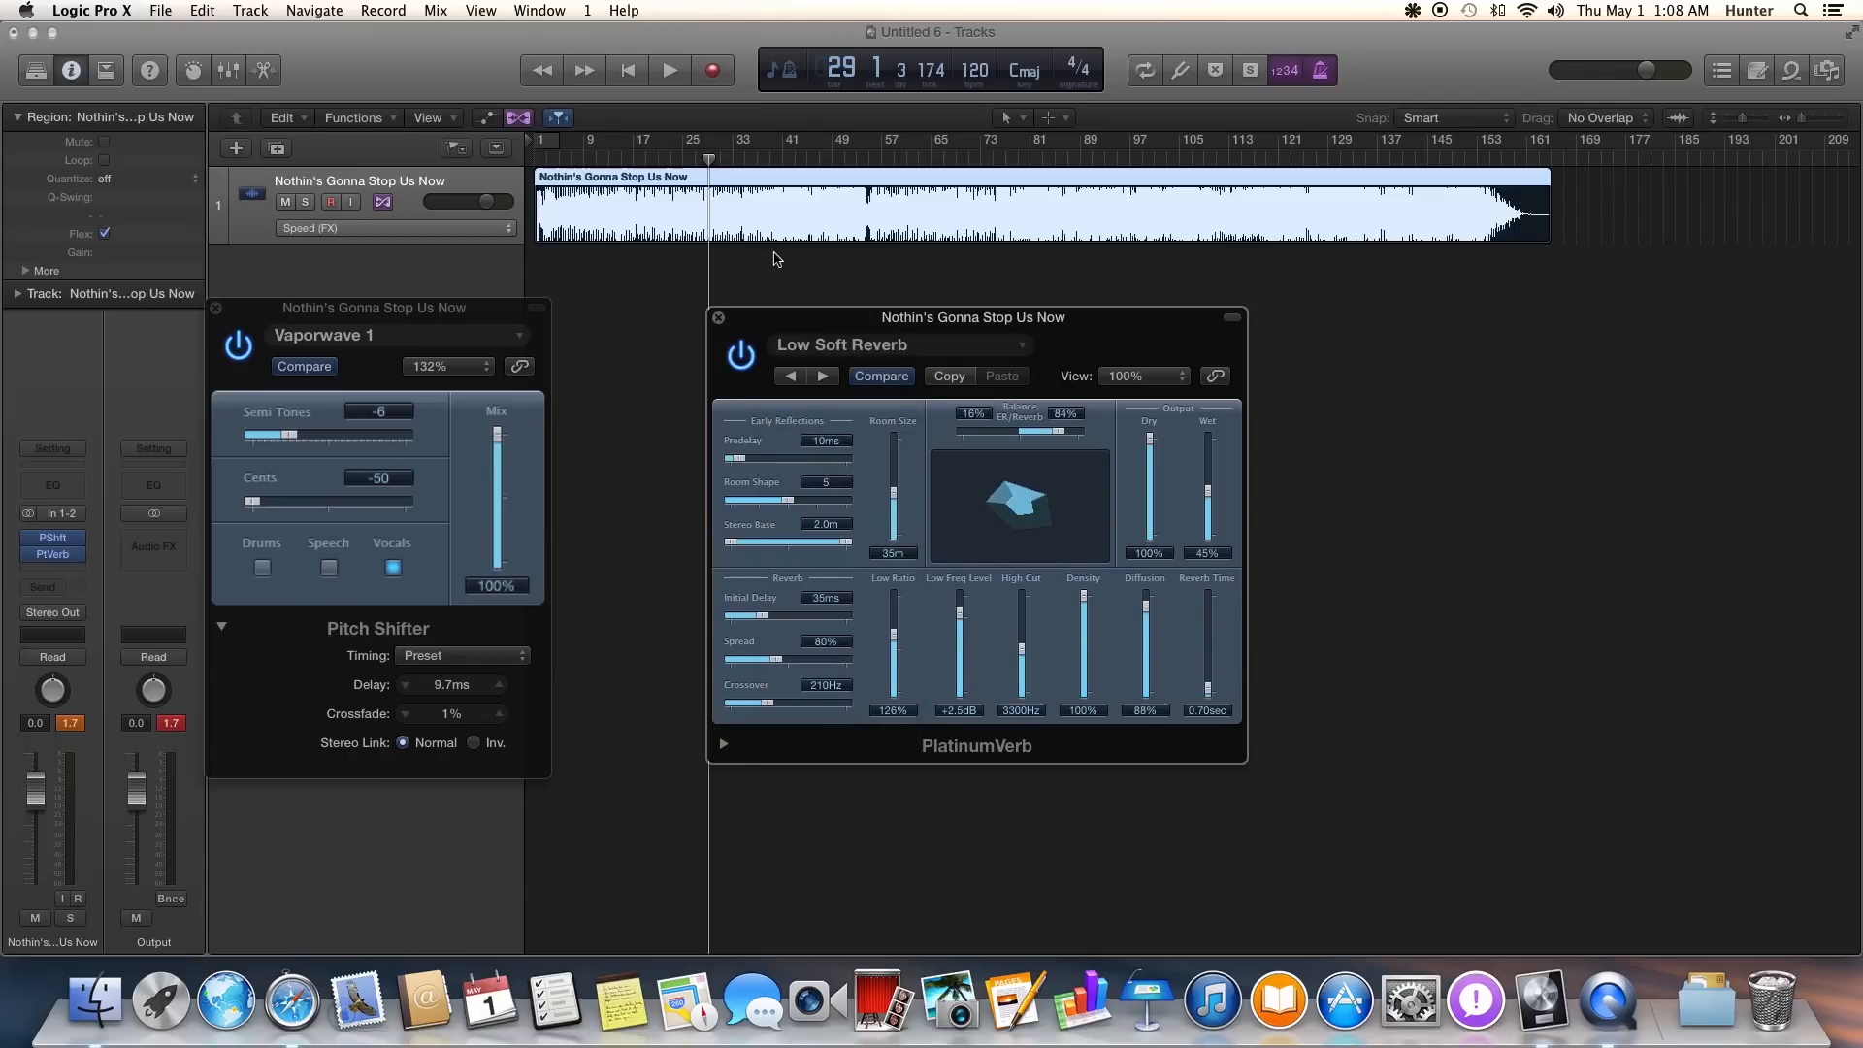
{"action": "left_click", "coordinate": [668, 69]}
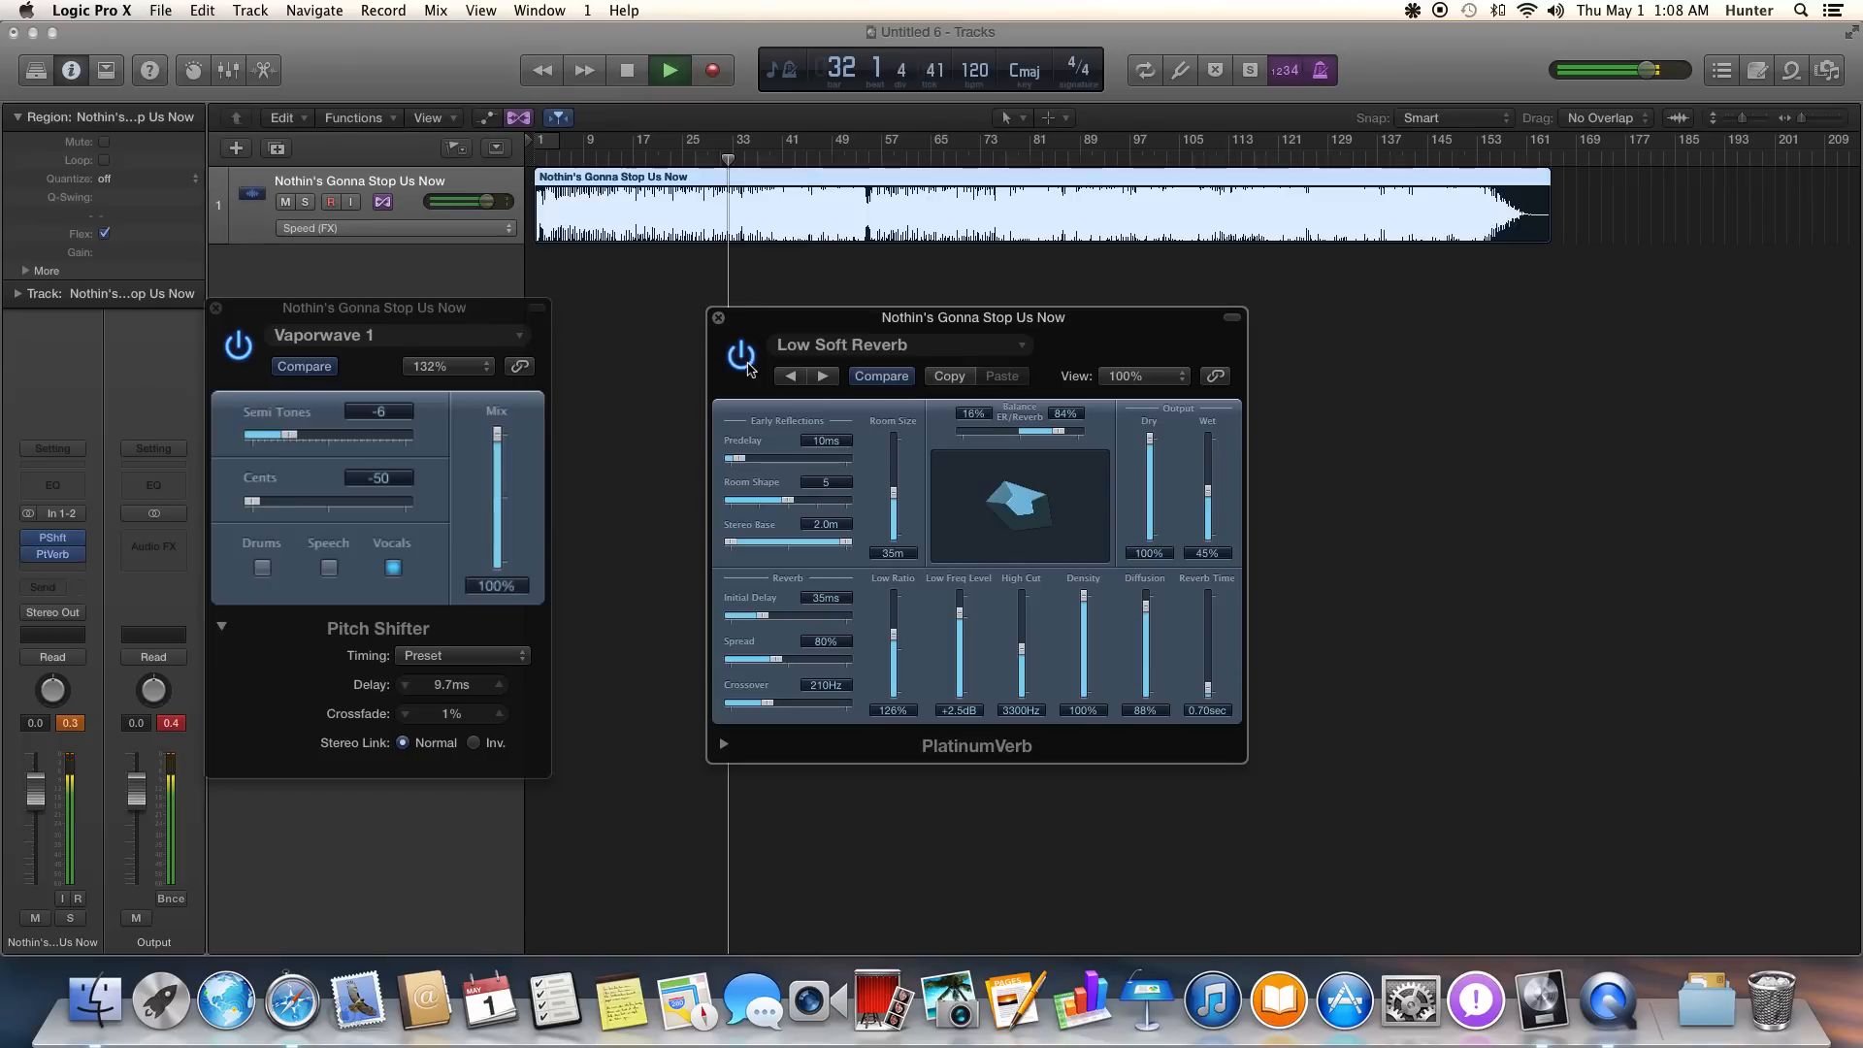
{"action": "left_click", "coordinate": [790, 376]}
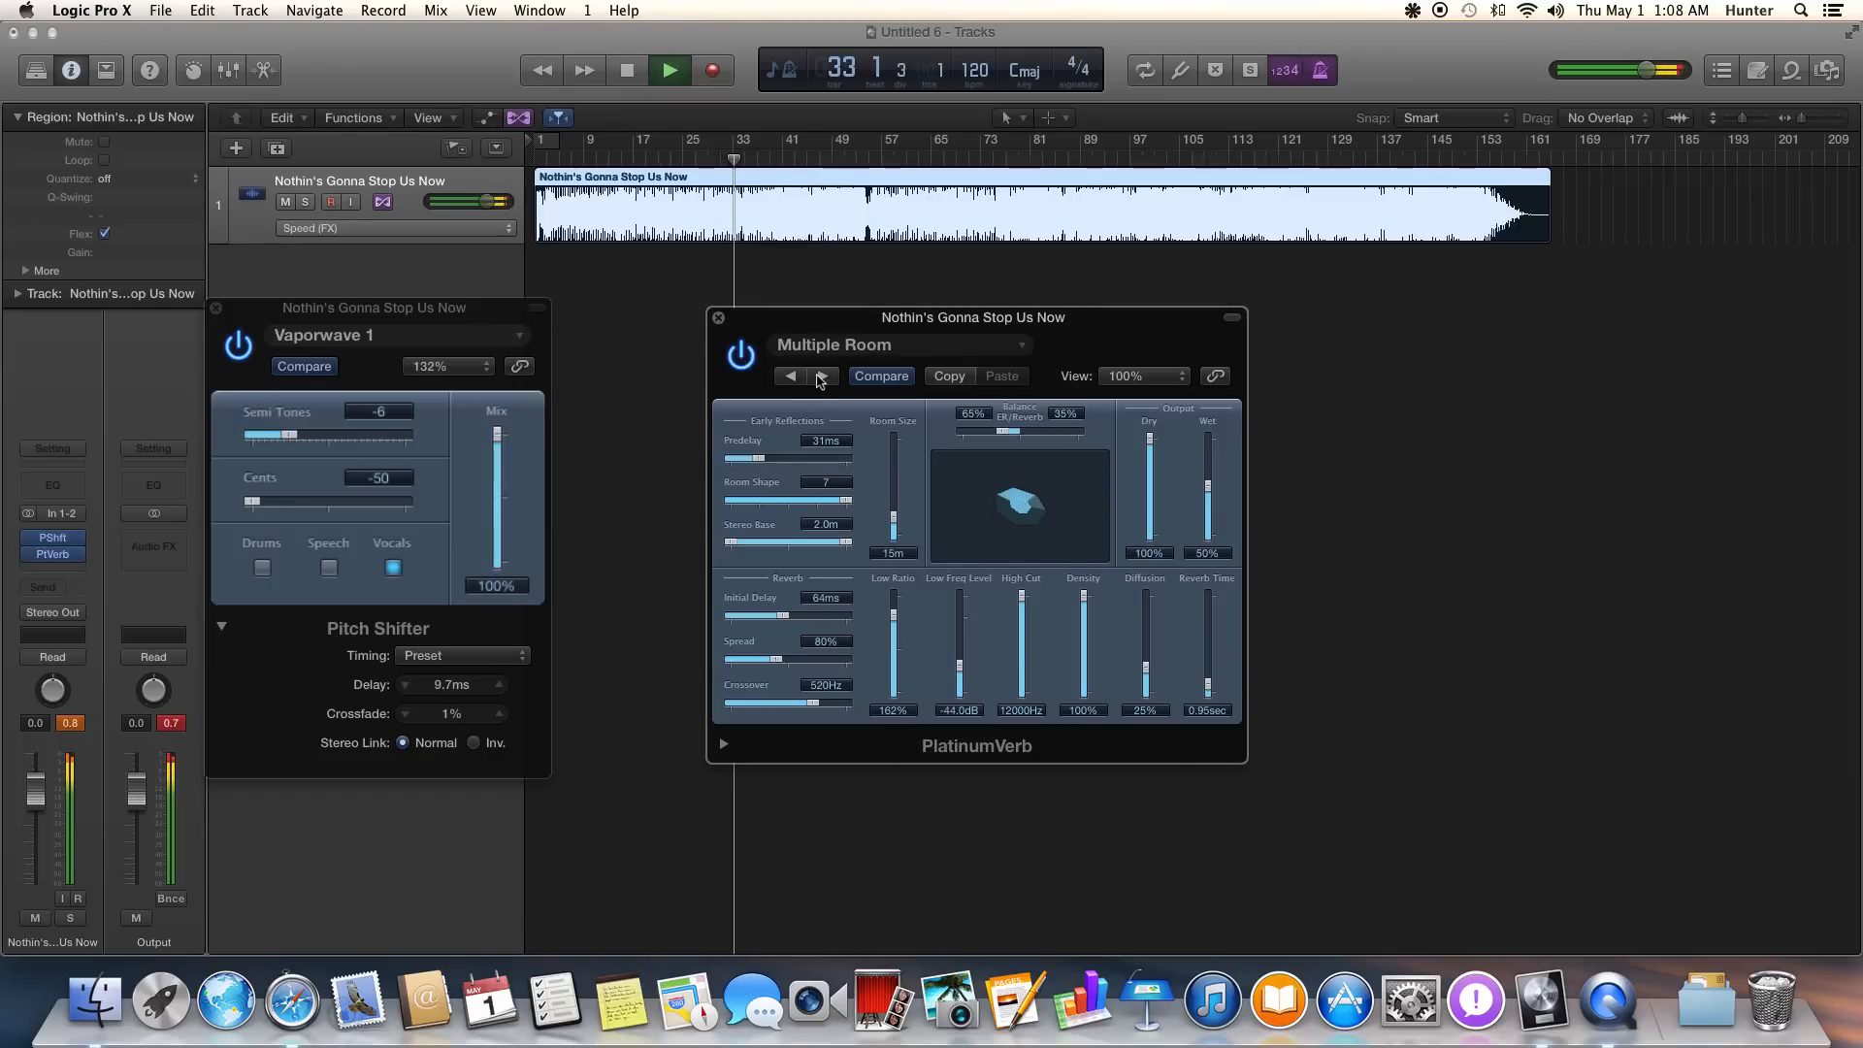
{"action": "left_click", "coordinate": [790, 375]}
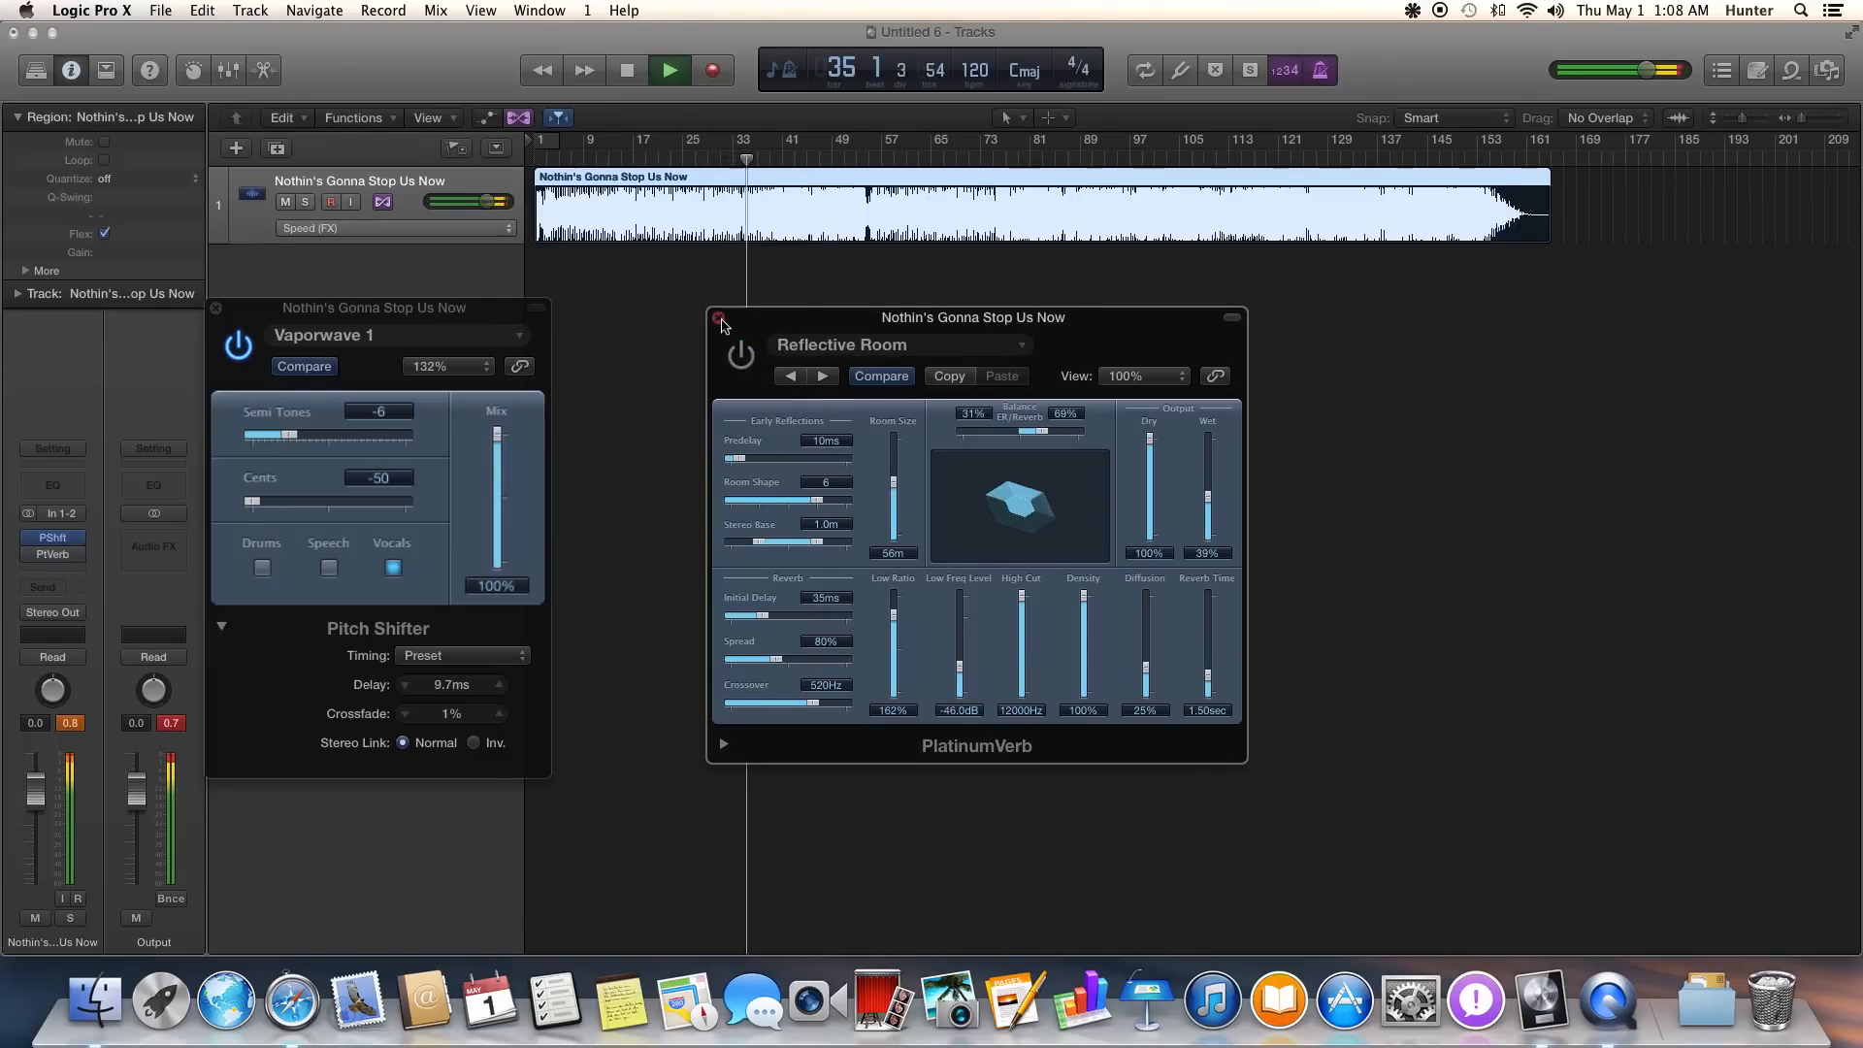
{"action": "left_click", "coordinate": [626, 69]}
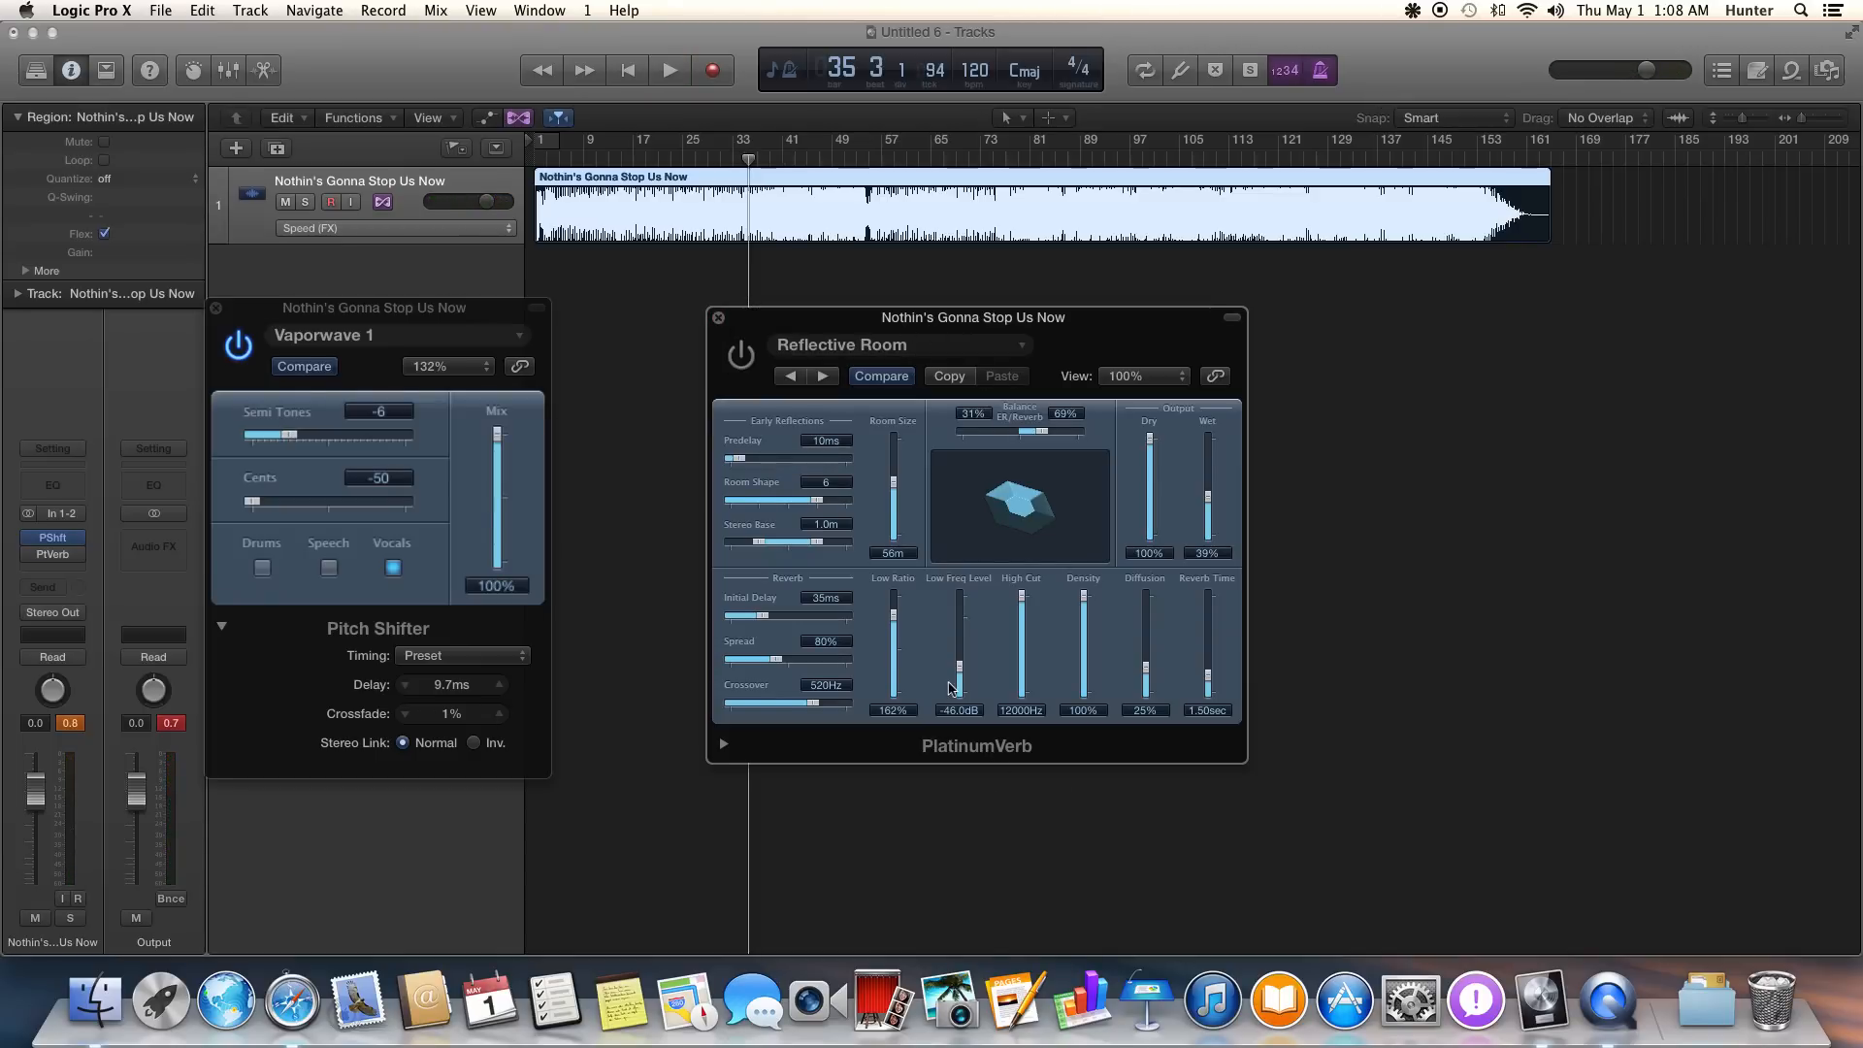
{"action": "left_click", "coordinate": [718, 317]}
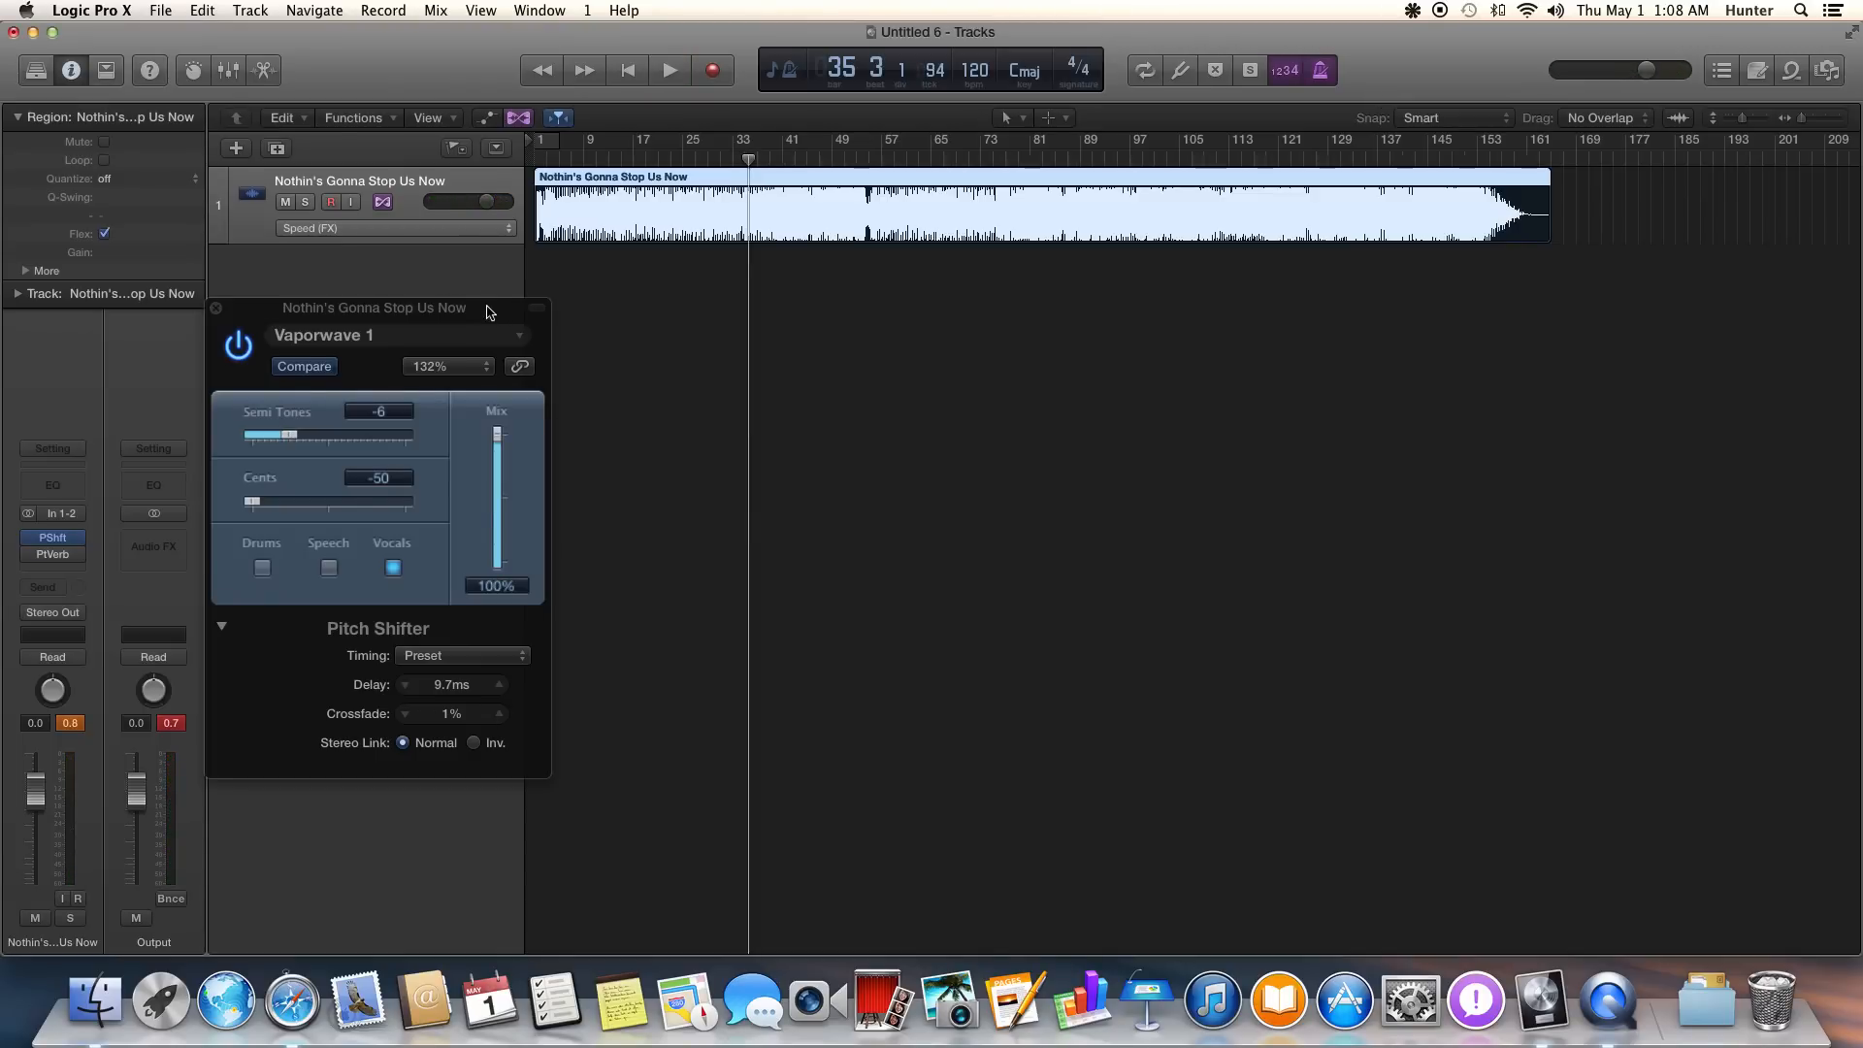
Move the Pitch Shifter window and swap the reverb insert slot for Space Designer.
{"action": "left_click_drag", "start_coordinate": [374, 307], "coordinate": [784, 282]}
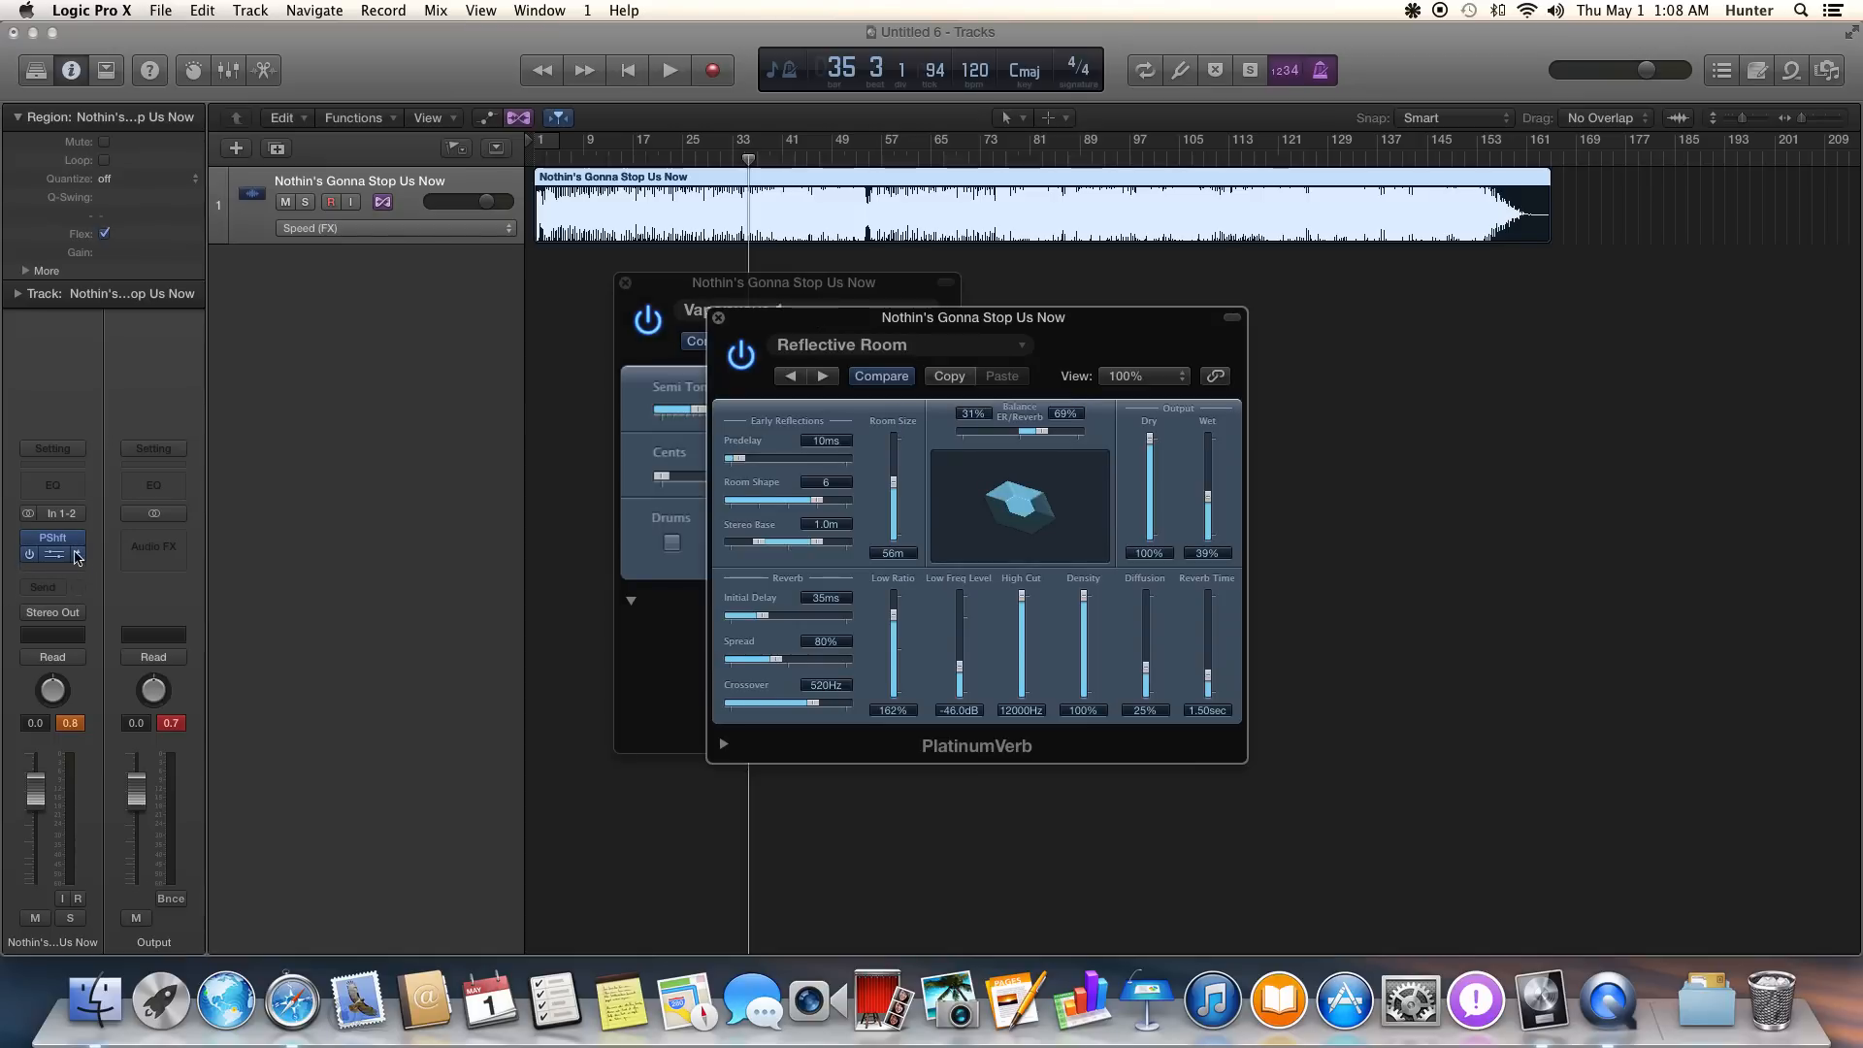
{"action": "left_click", "coordinate": [52, 536]}
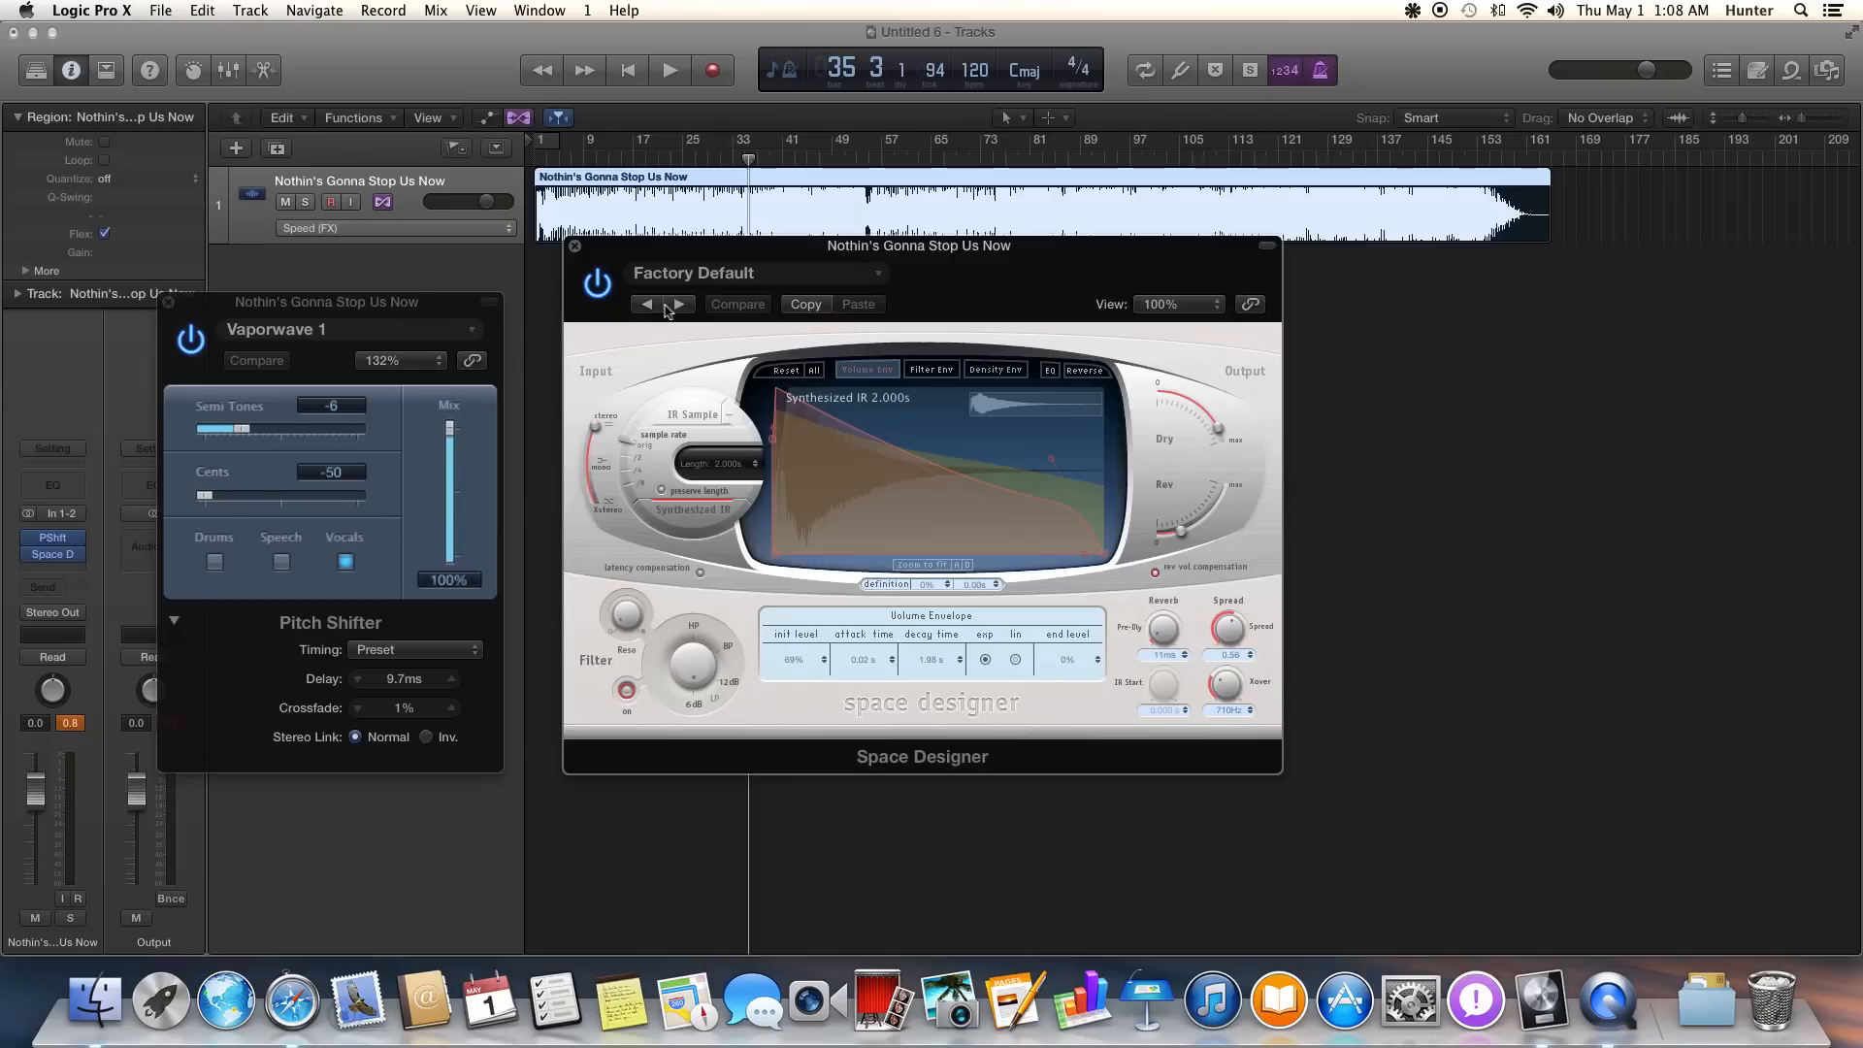
{"action": "mouse_move", "coordinate": [816, 292]}
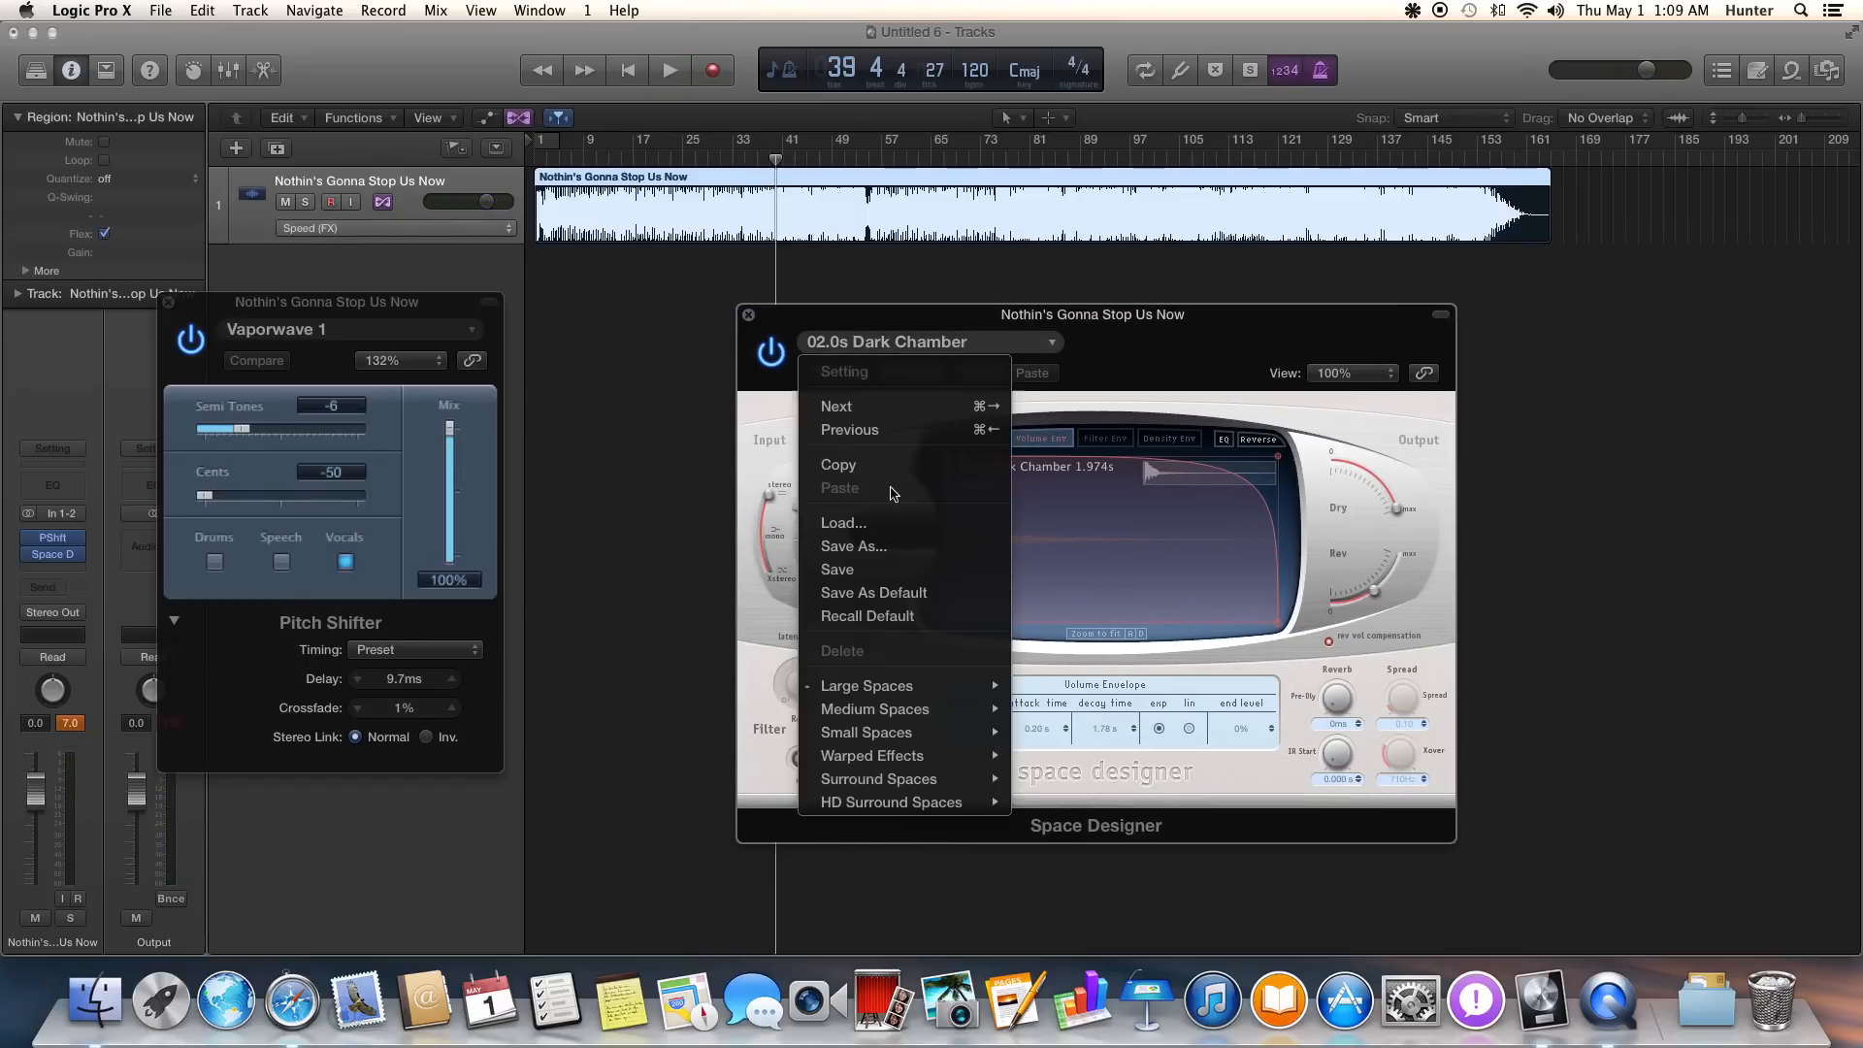
{"action": "mouse_move", "coordinate": [927, 493]}
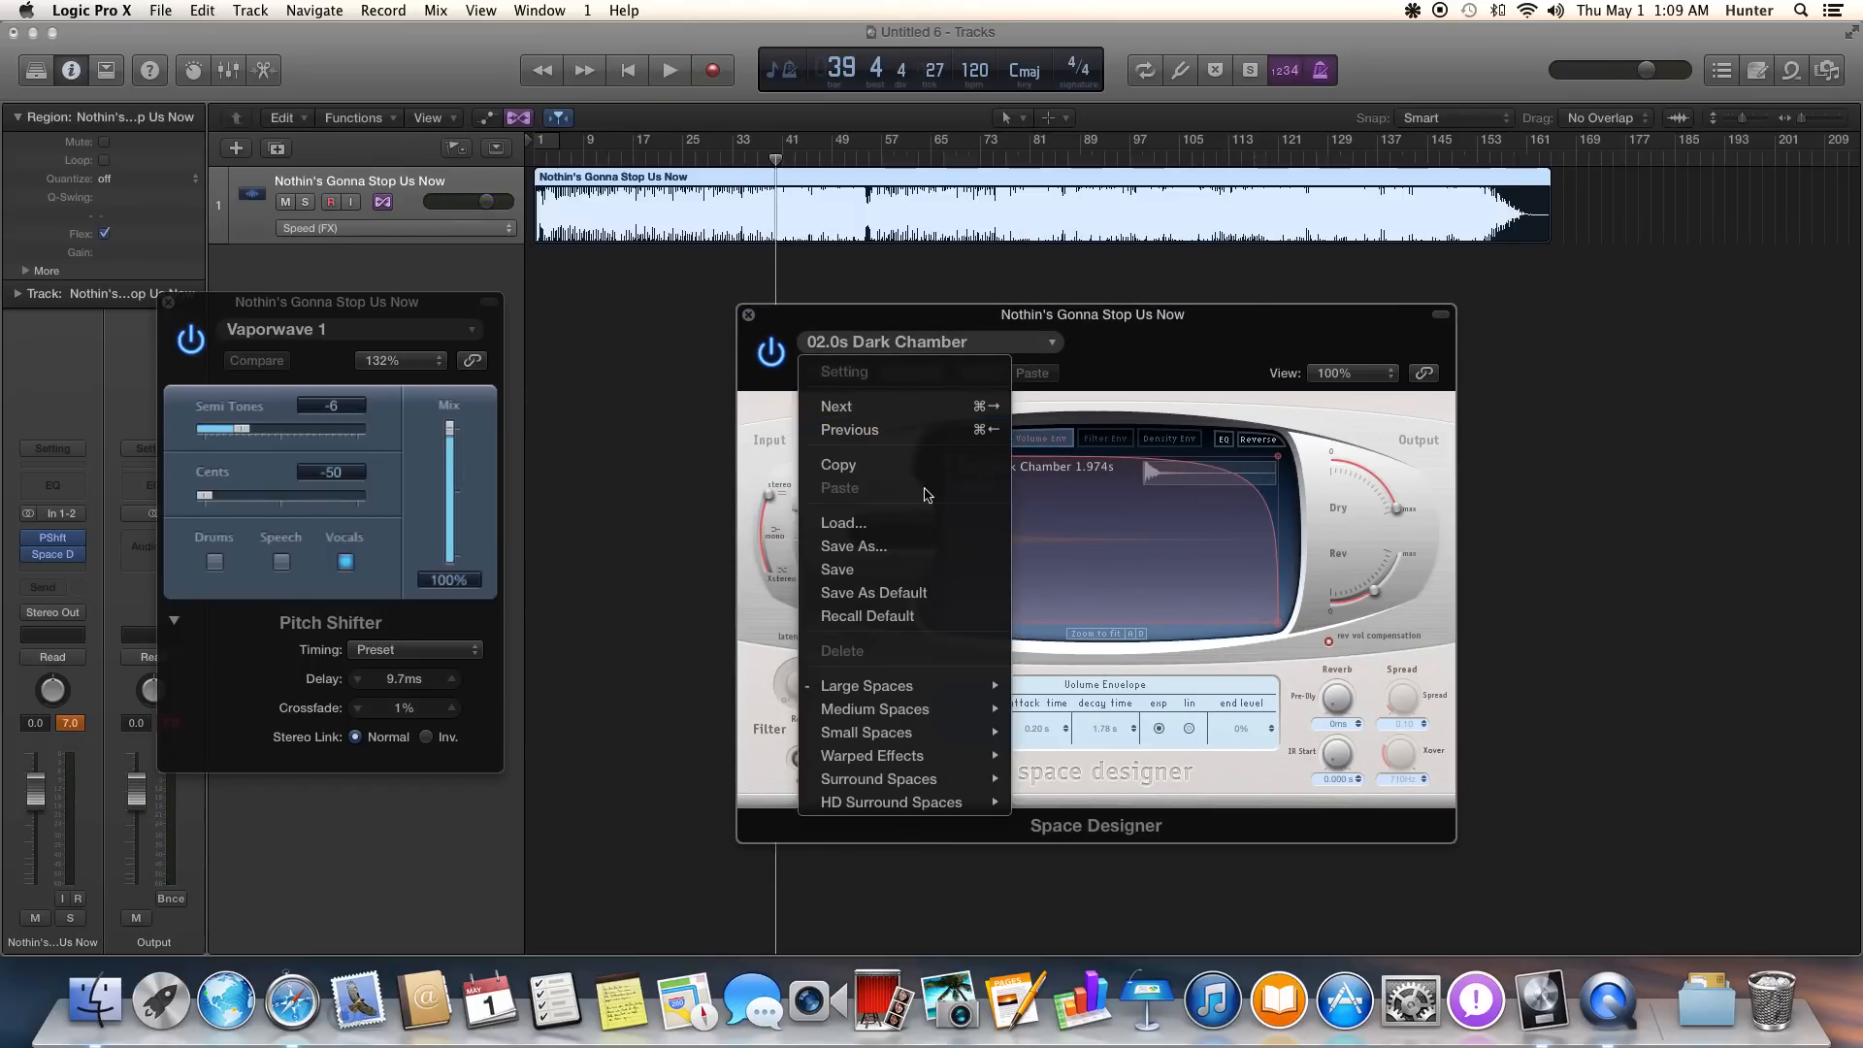
{"action": "mouse_move", "coordinate": [371, 244]}
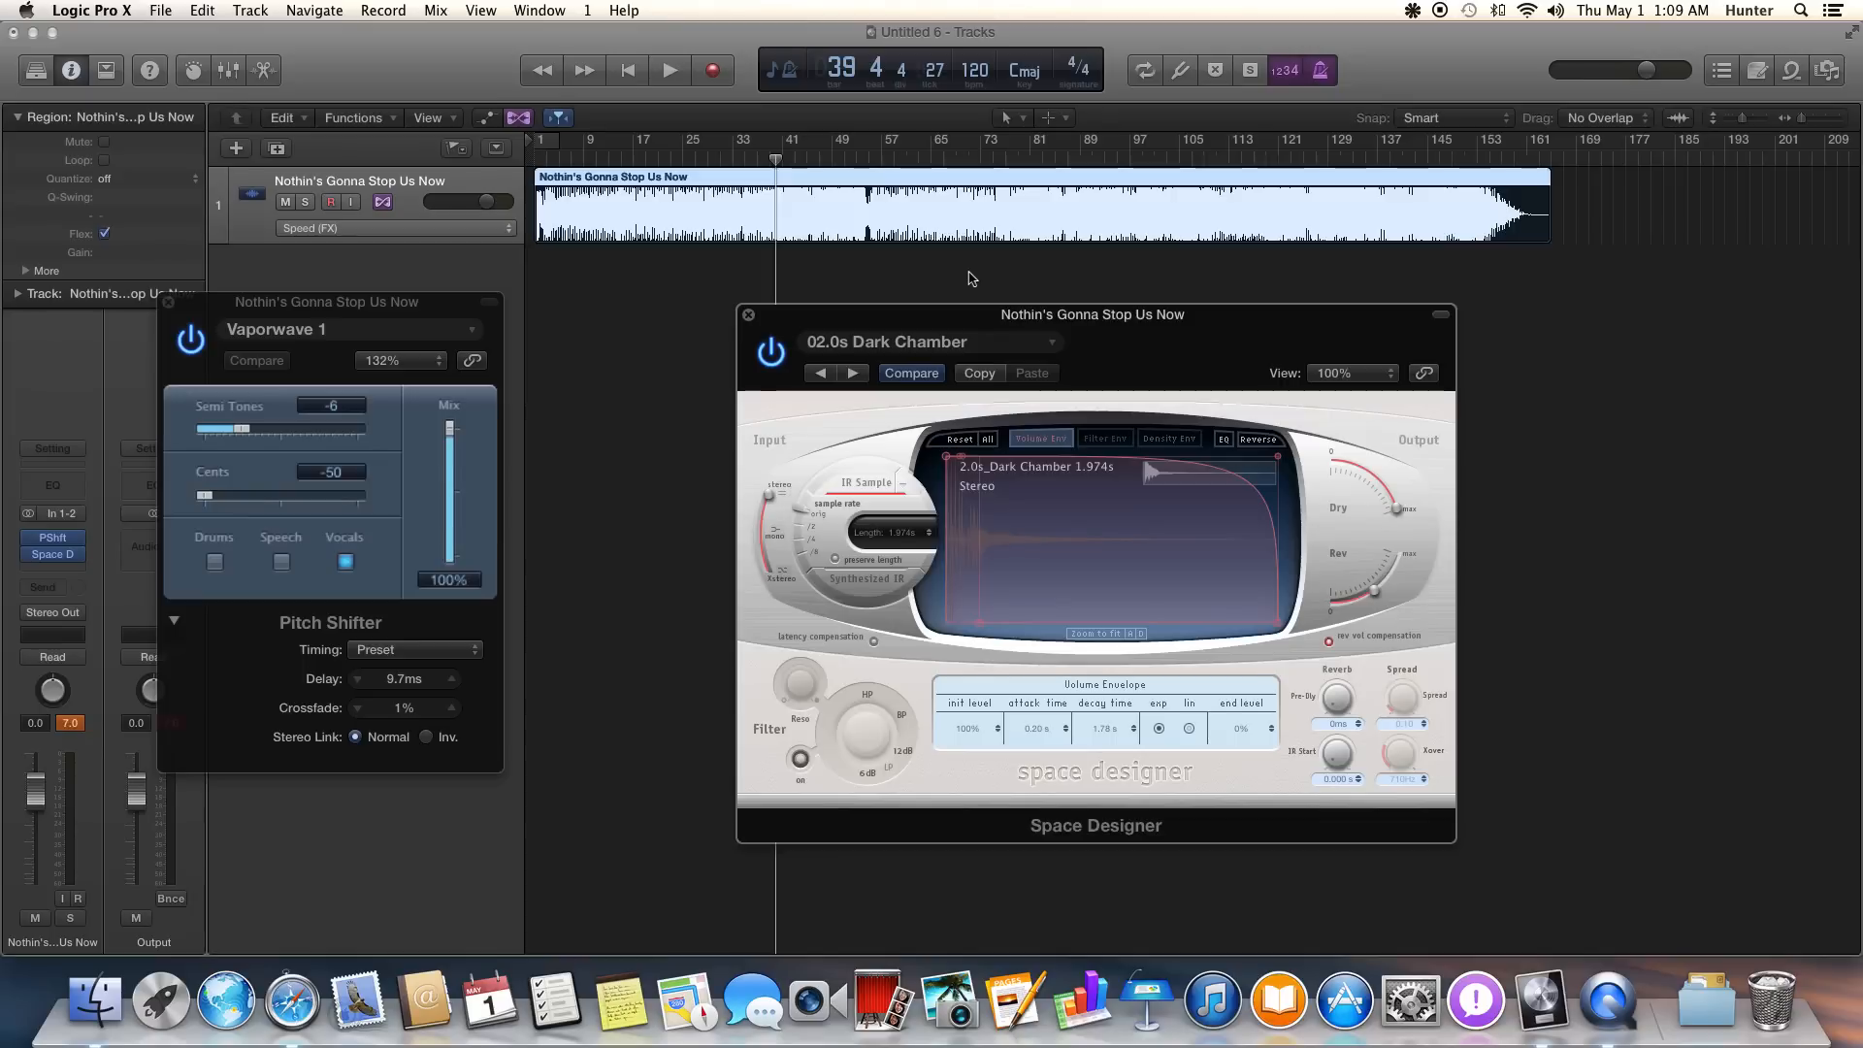
{"action": "mouse_move", "coordinate": [1763, 377]}
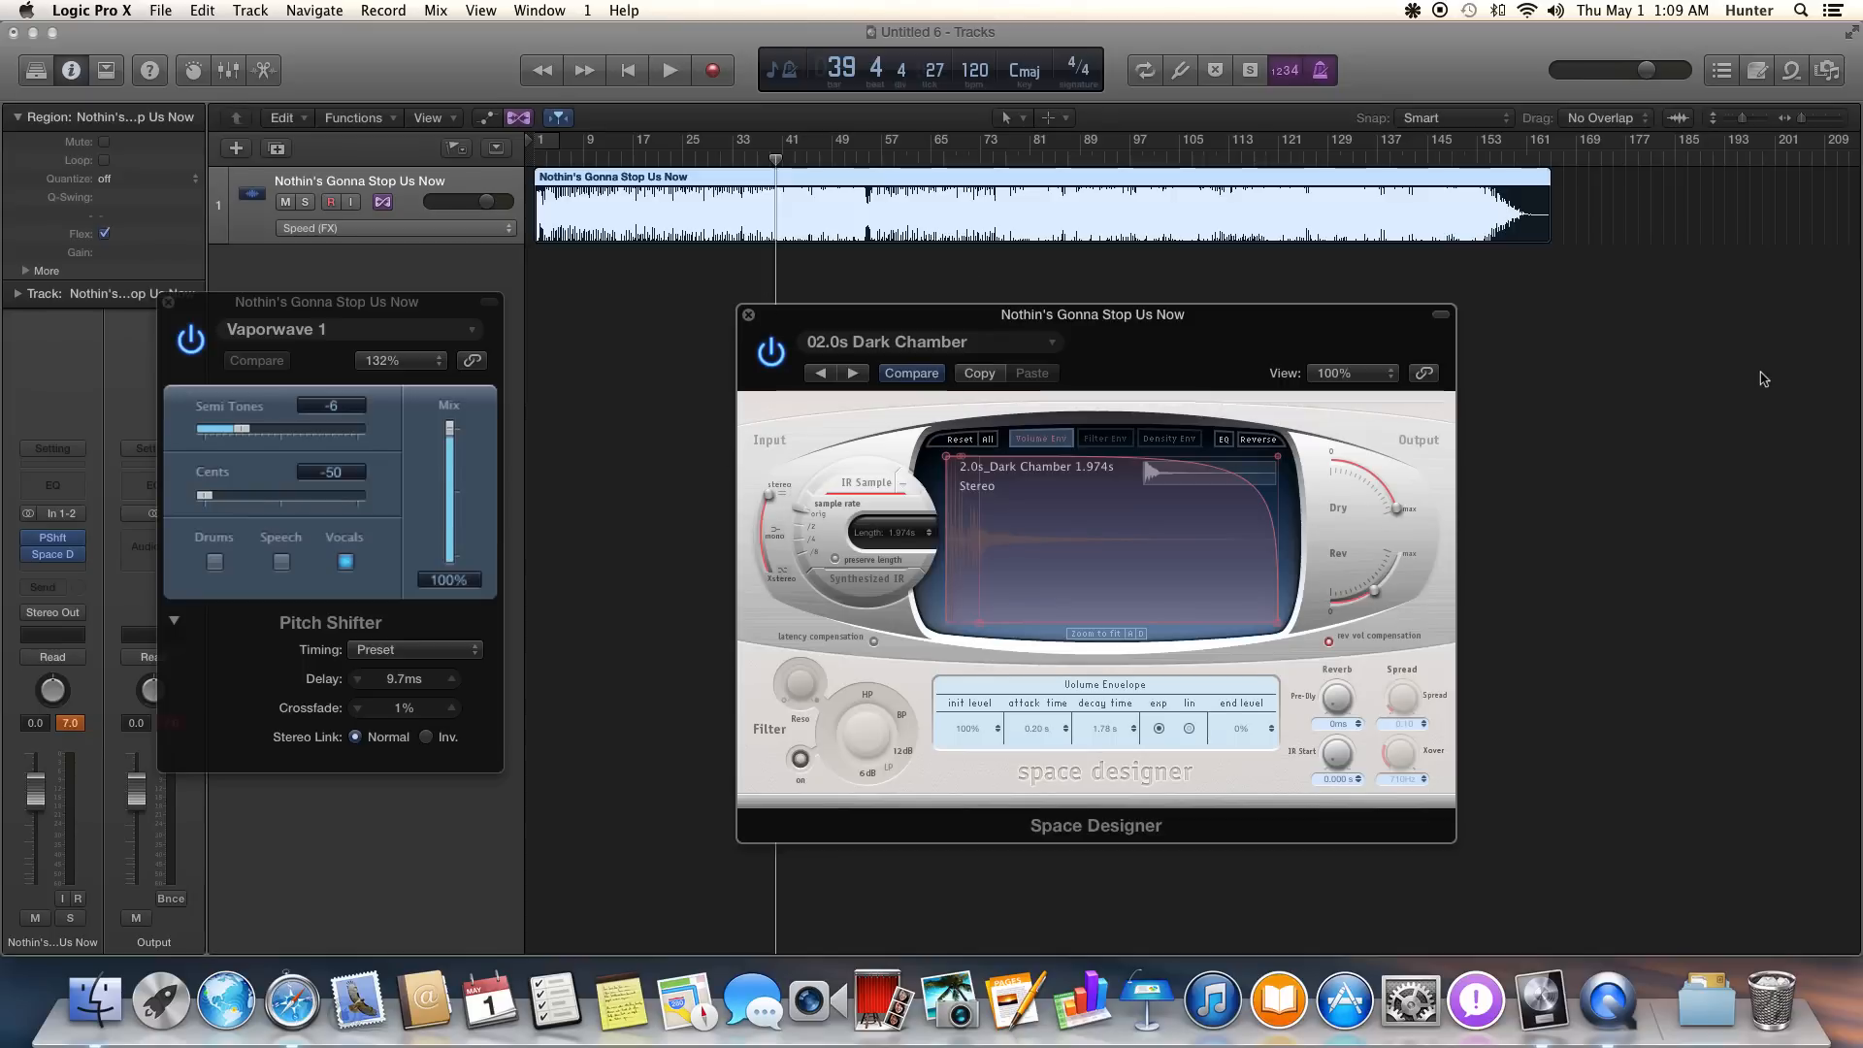
{"action": "mouse_move", "coordinate": [189, 227]}
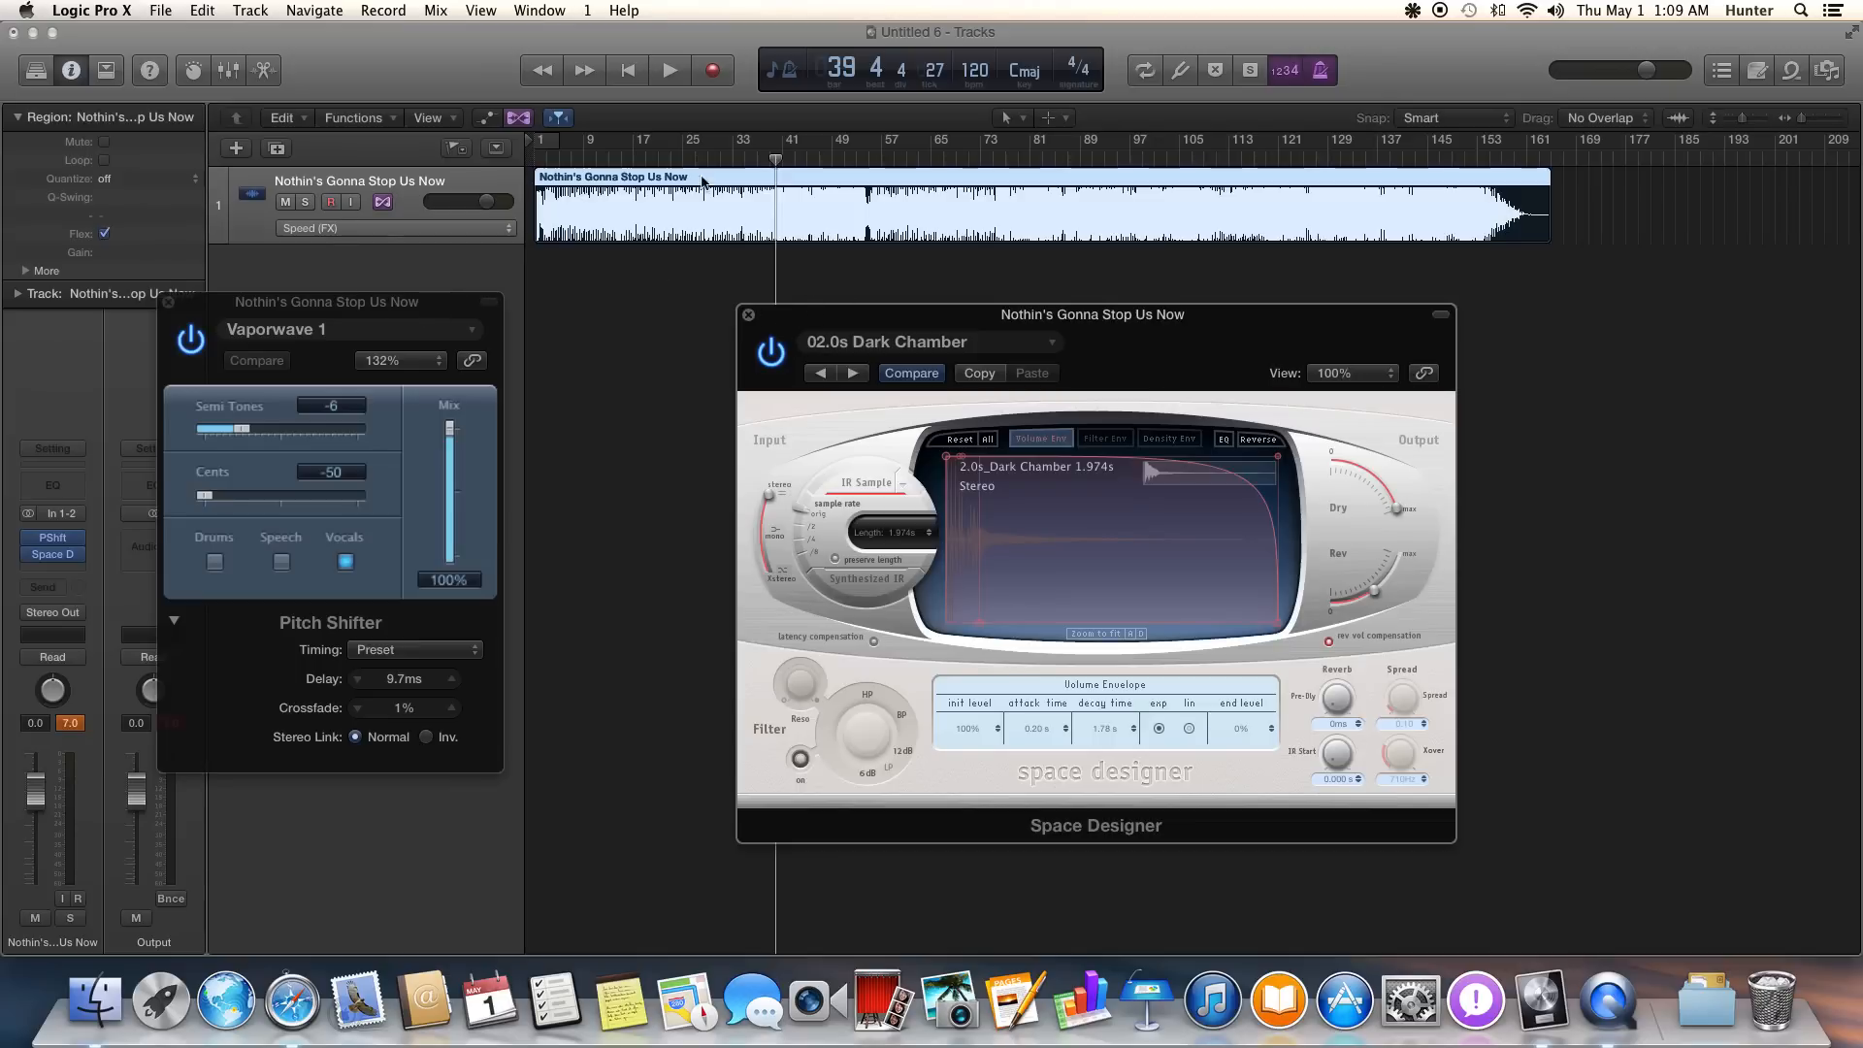
{"action": "mouse_move", "coordinate": [301, 180]}
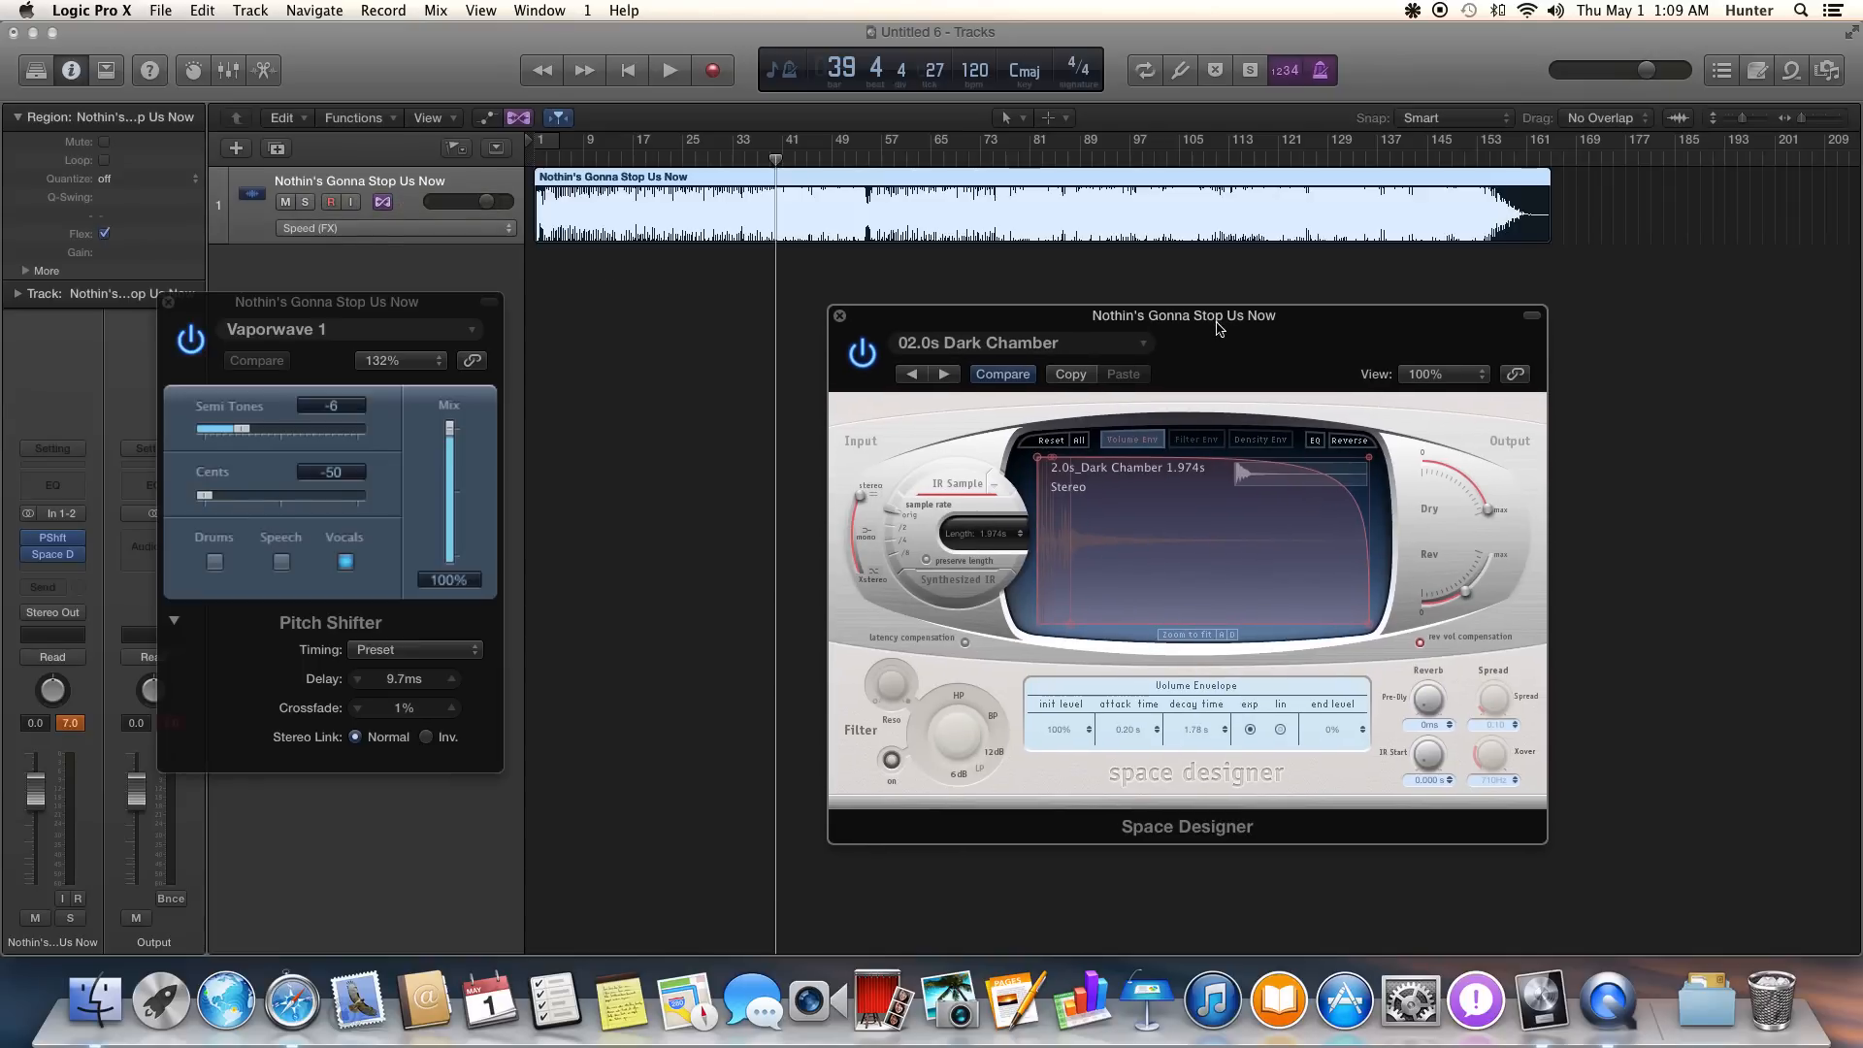
Drag the Pitch Shifter window beside the Space Designer 02.0s Dark Chamber window.
{"action": "left_click_drag", "start_coordinate": [324, 301], "coordinate": [448, 293]}
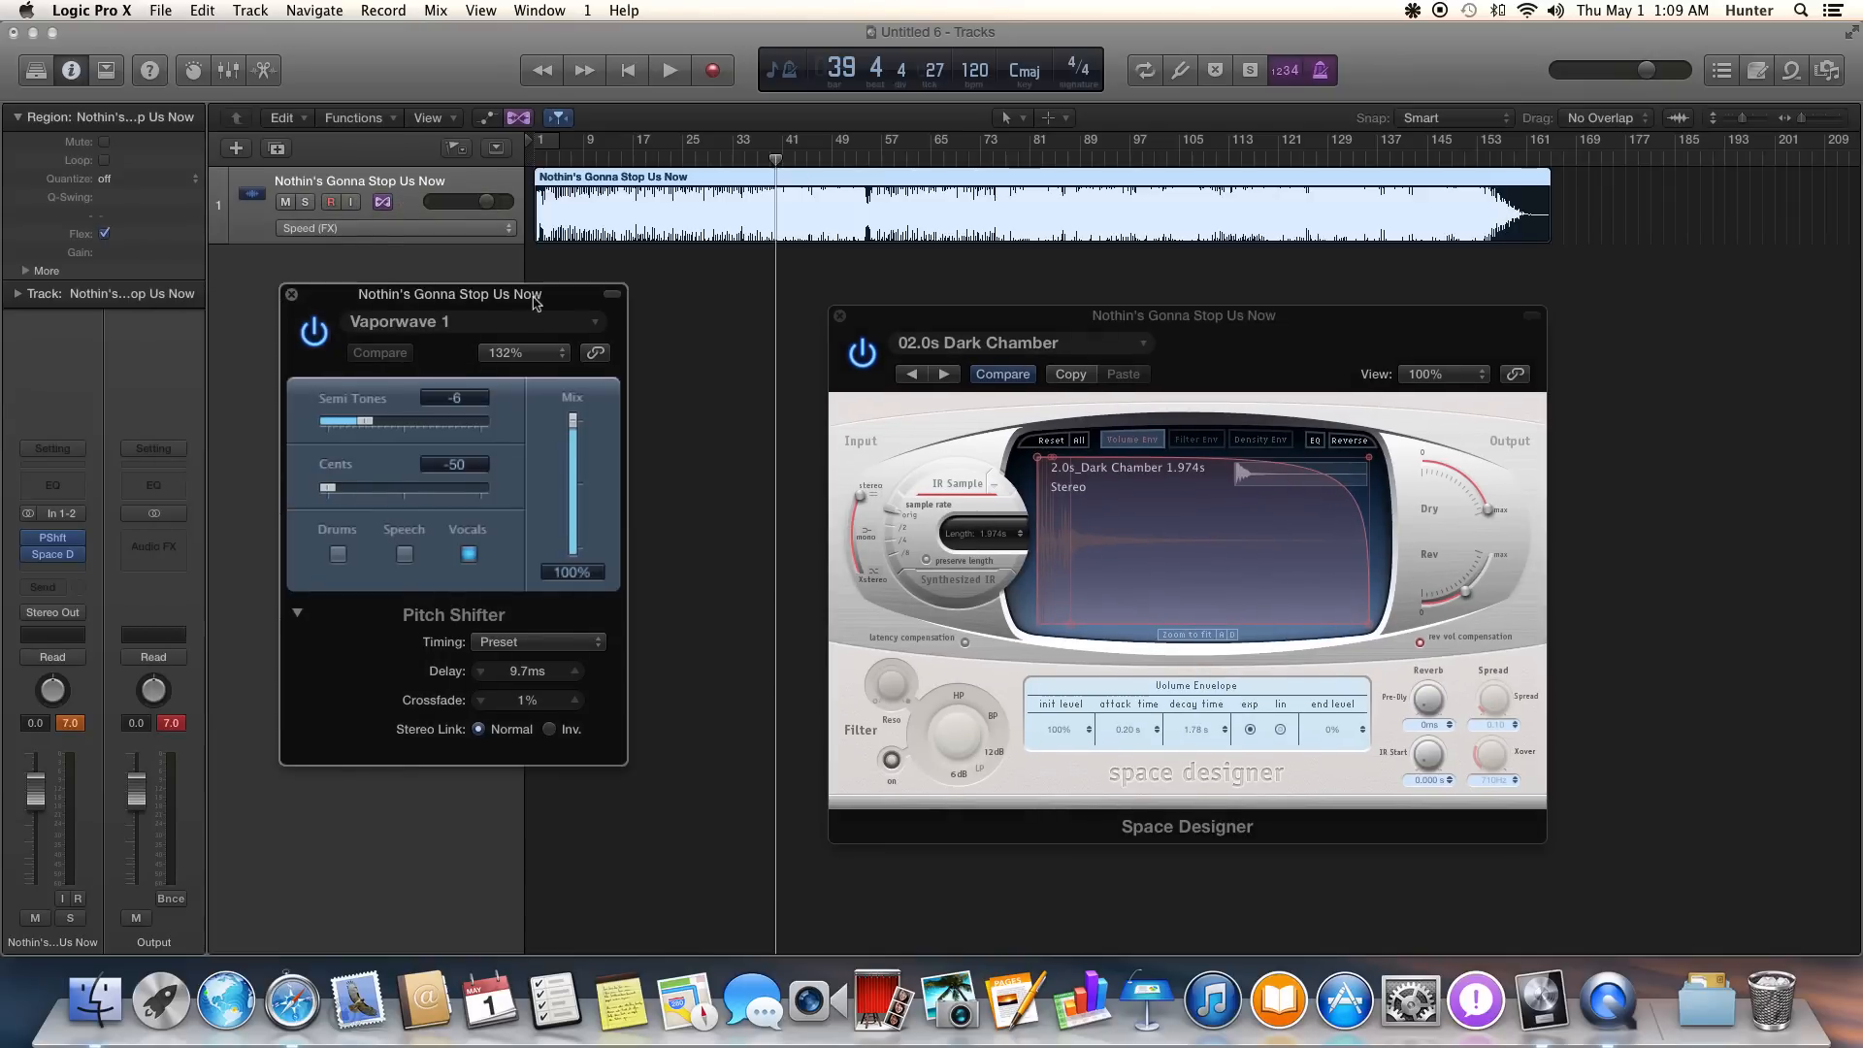
{"action": "mouse_move", "coordinate": [559, 298]}
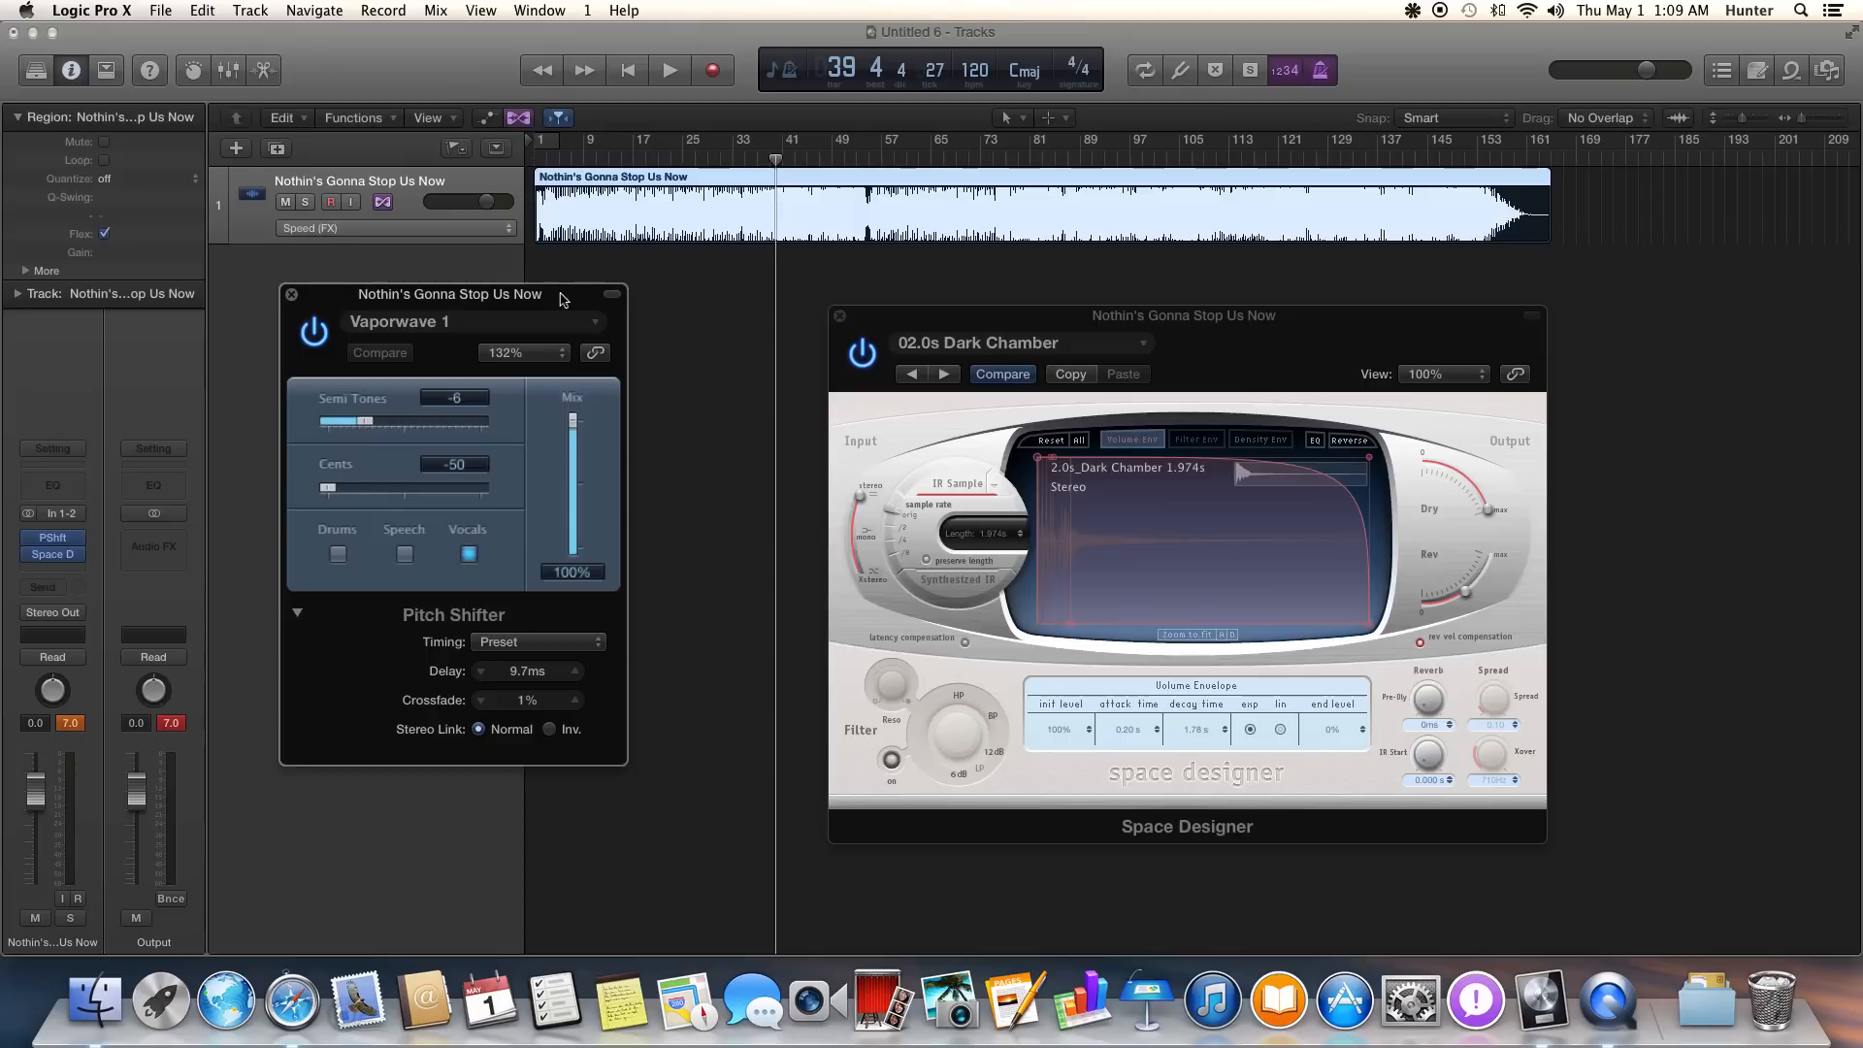
{"action": "mouse_move", "coordinate": [534, 304]}
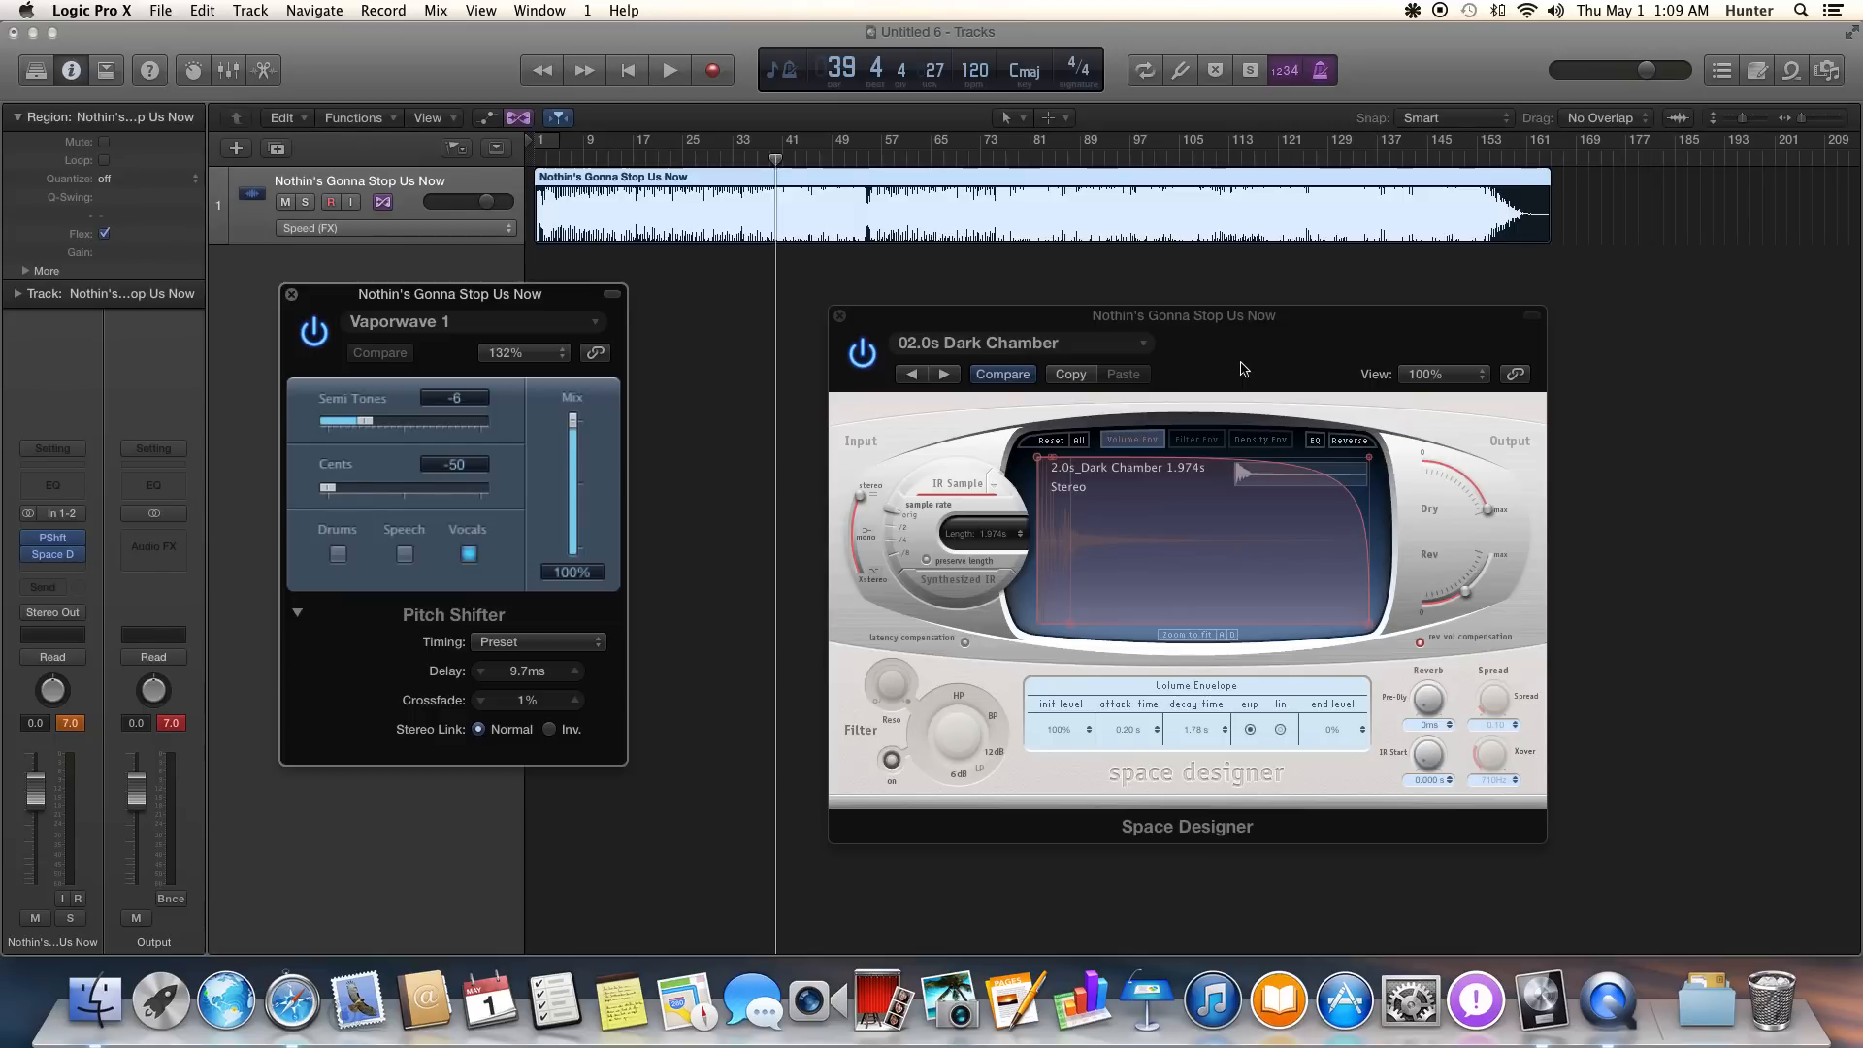
{"action": "mouse_move", "coordinate": [1244, 330]}
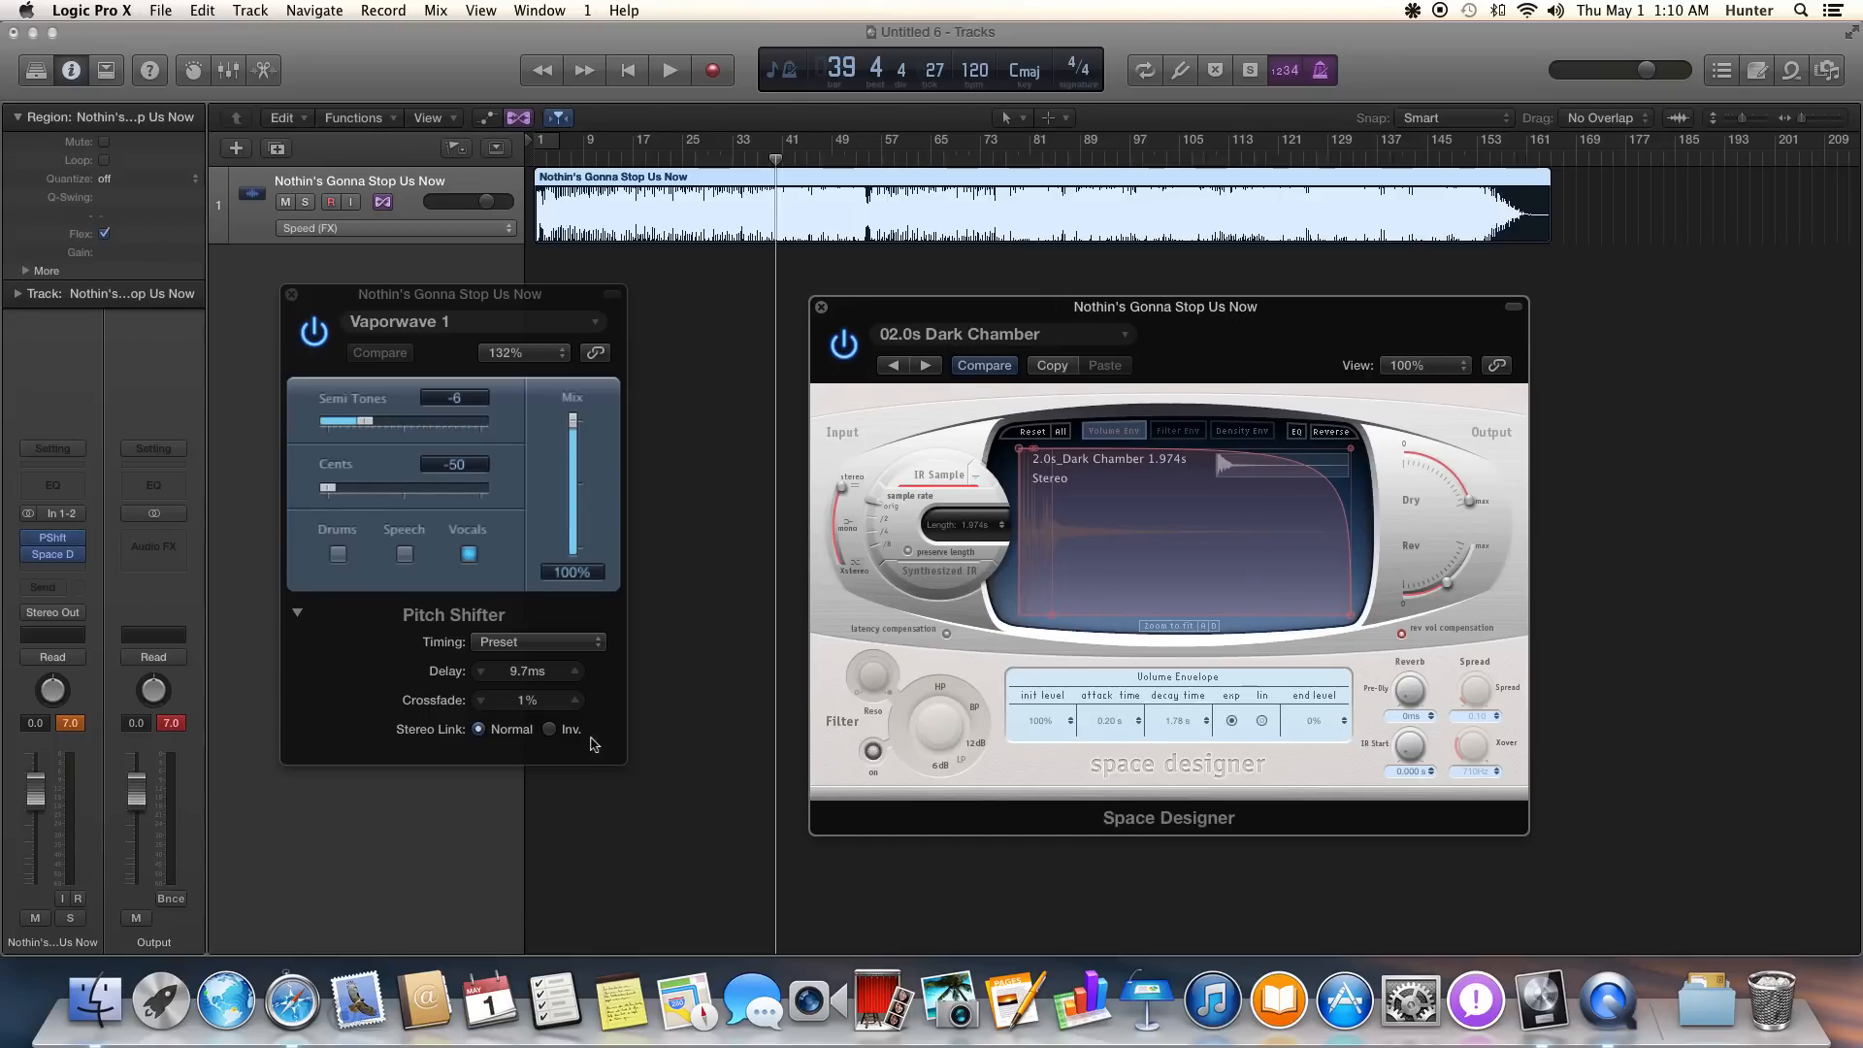
During playback, set Pitch Shifter's Stereo Link to Inv. and collapse its extended parameters.
{"action": "left_click", "coordinate": [669, 69]}
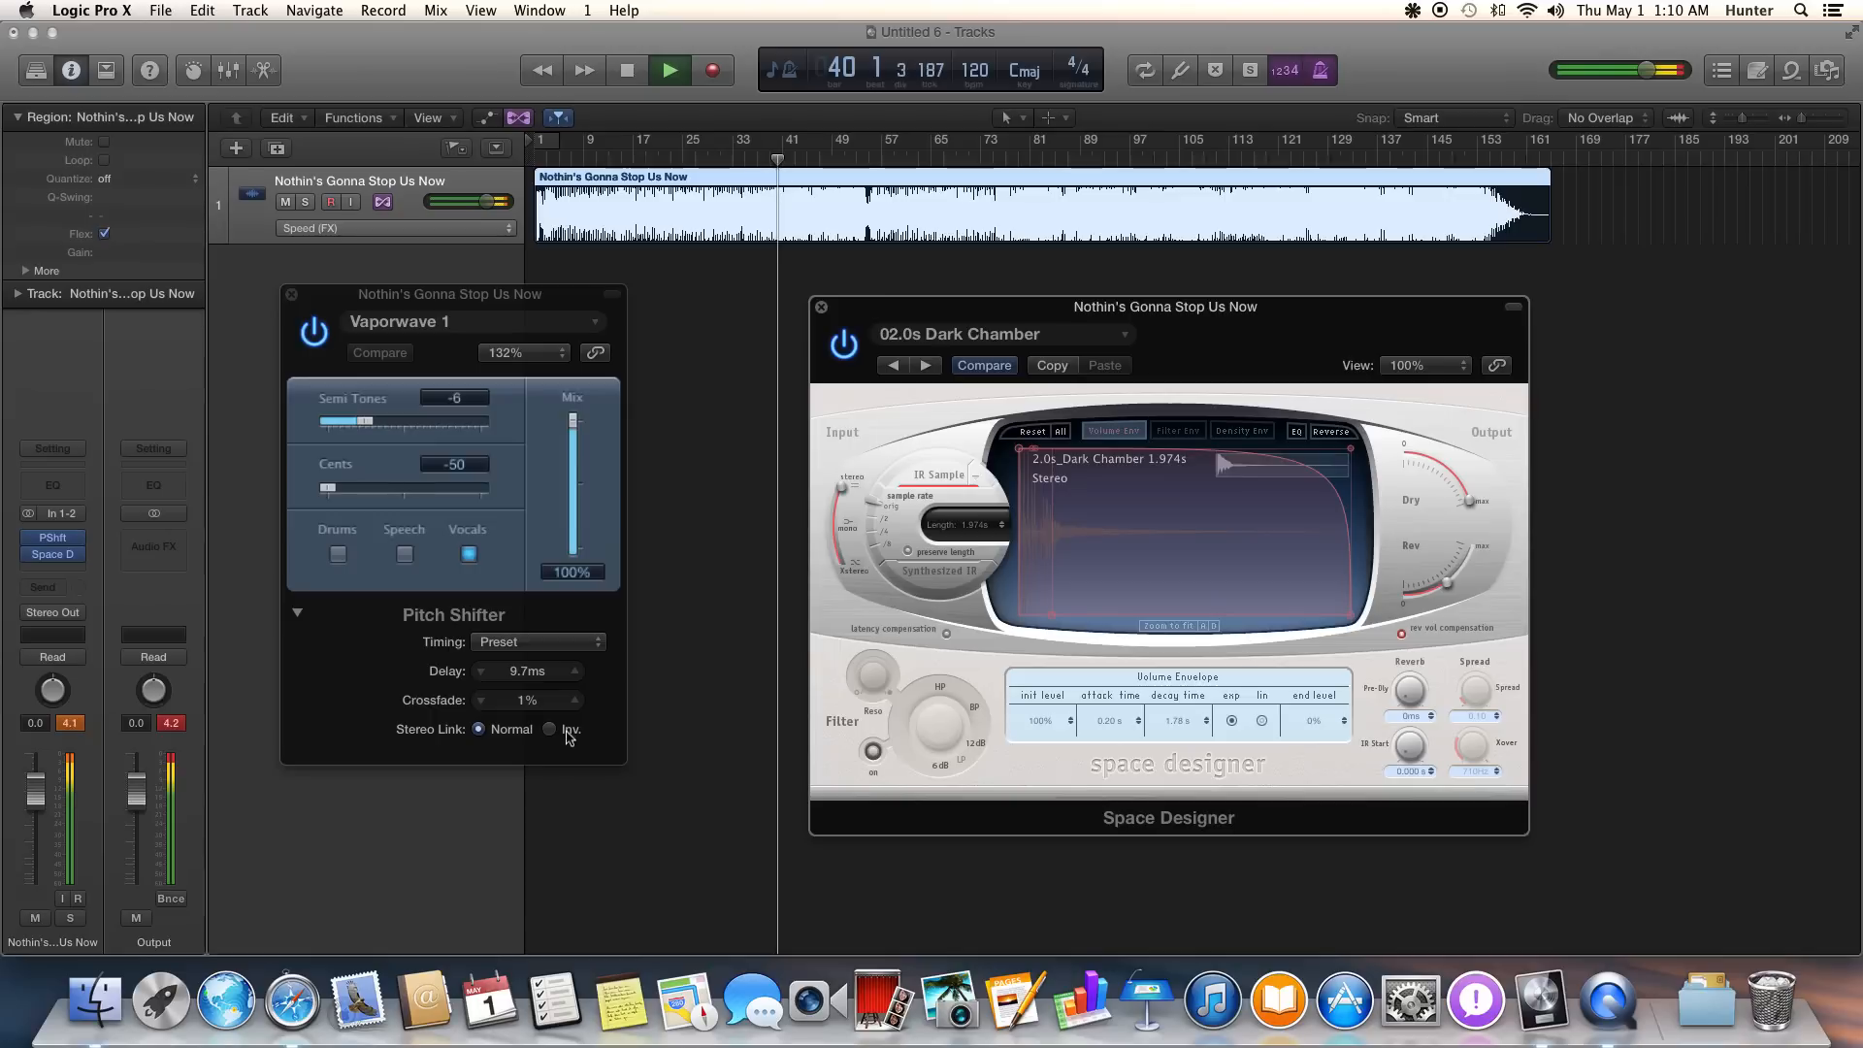
{"action": "left_click", "coordinate": [550, 729]}
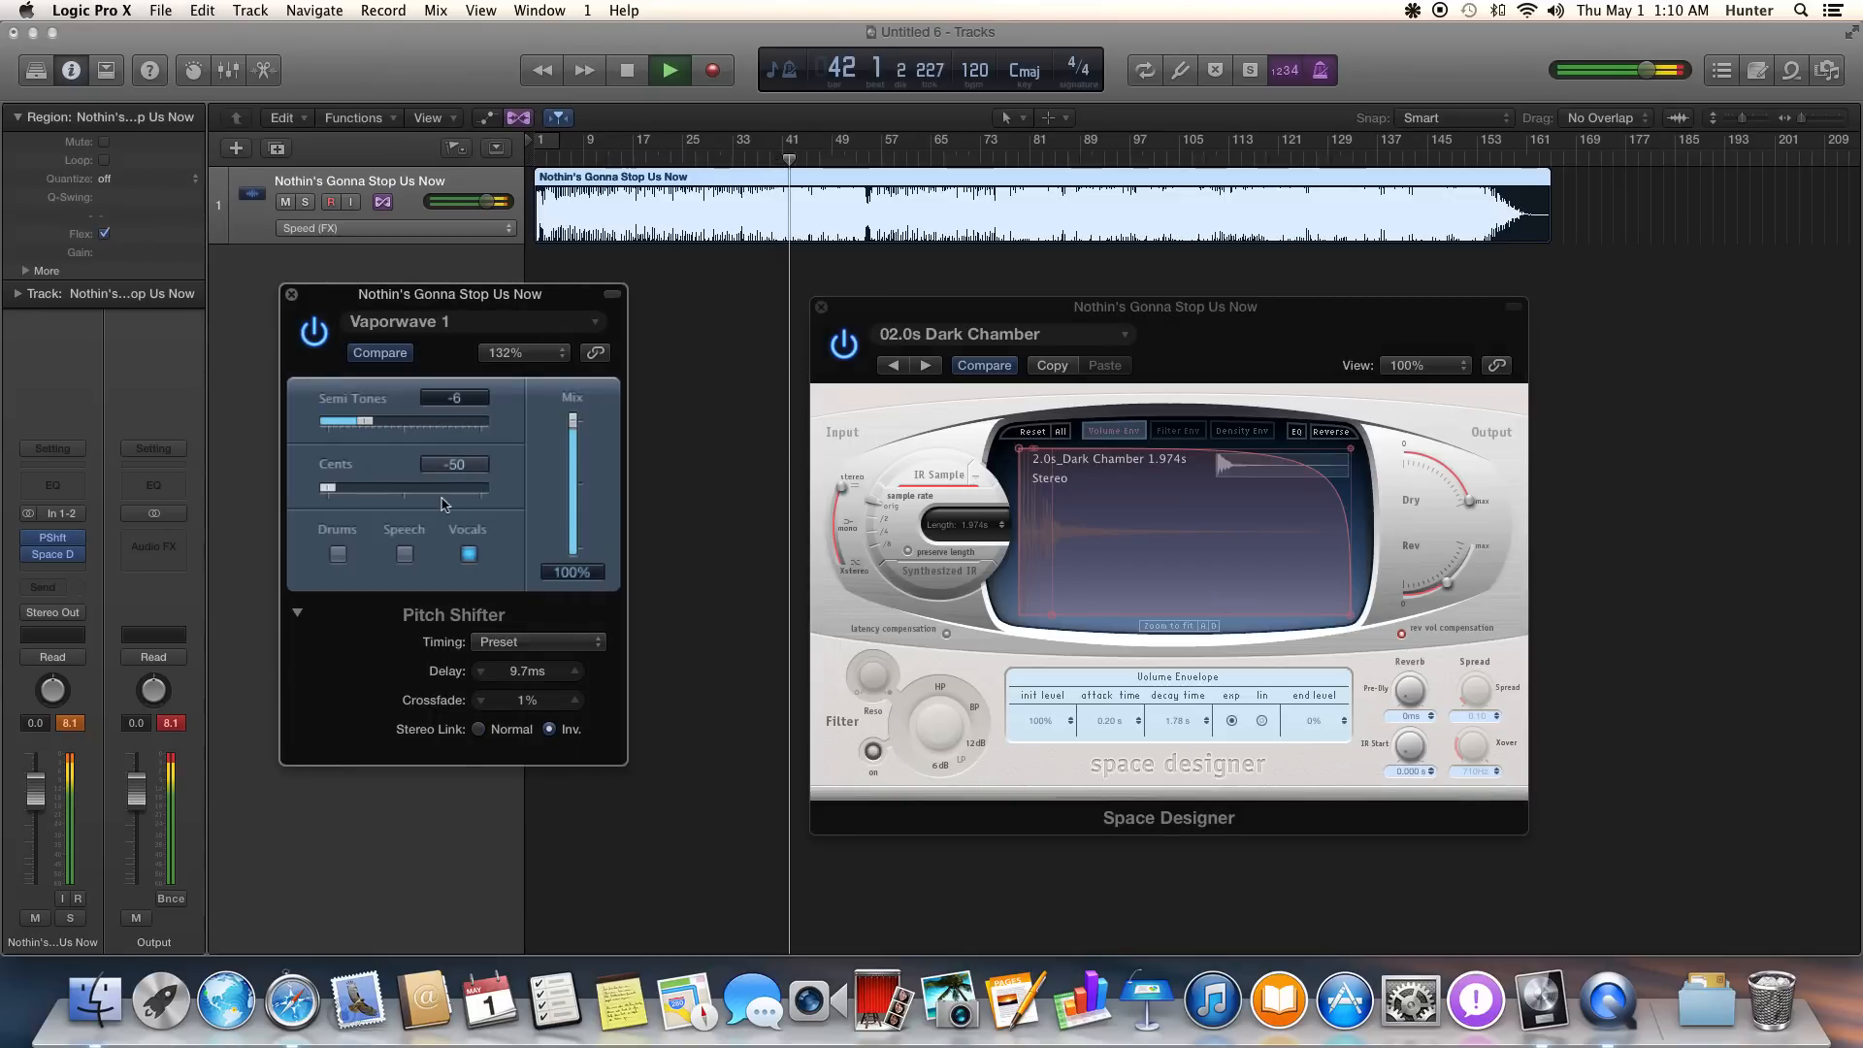
{"action": "left_click", "coordinate": [520, 353]}
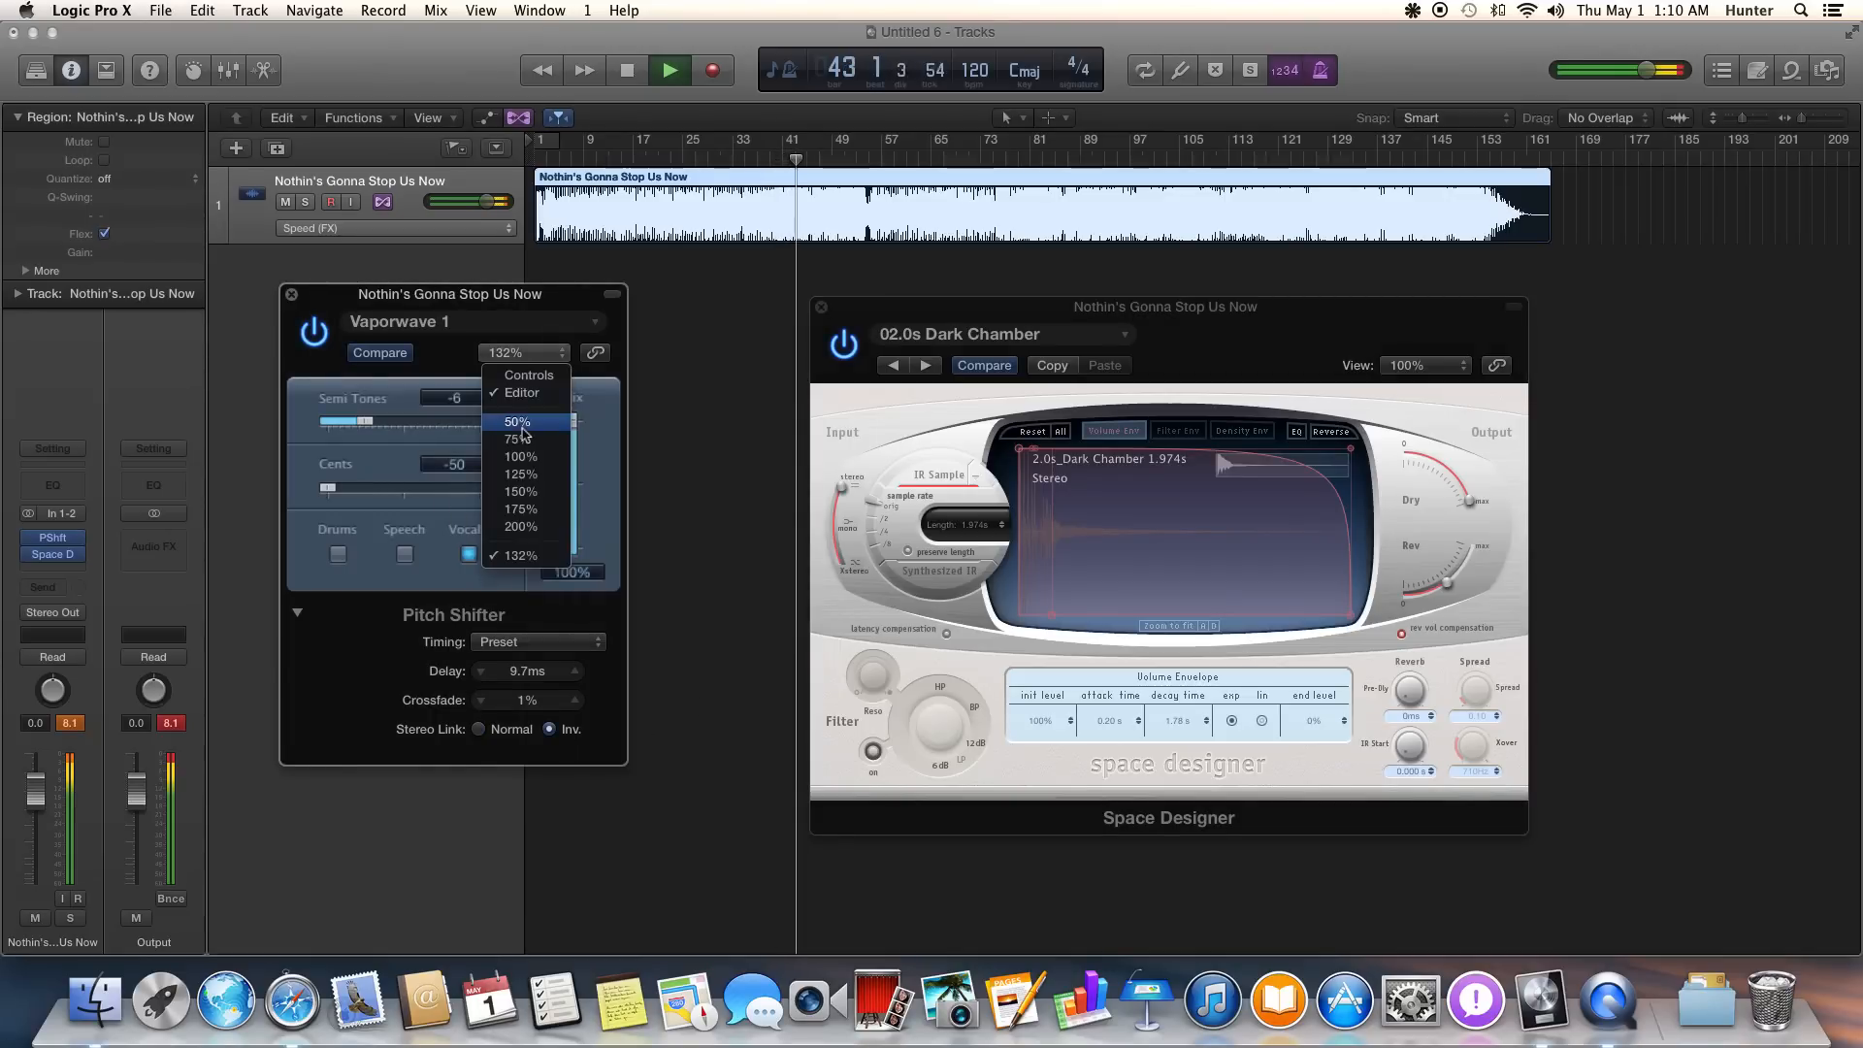
{"action": "left_click", "coordinate": [519, 555]}
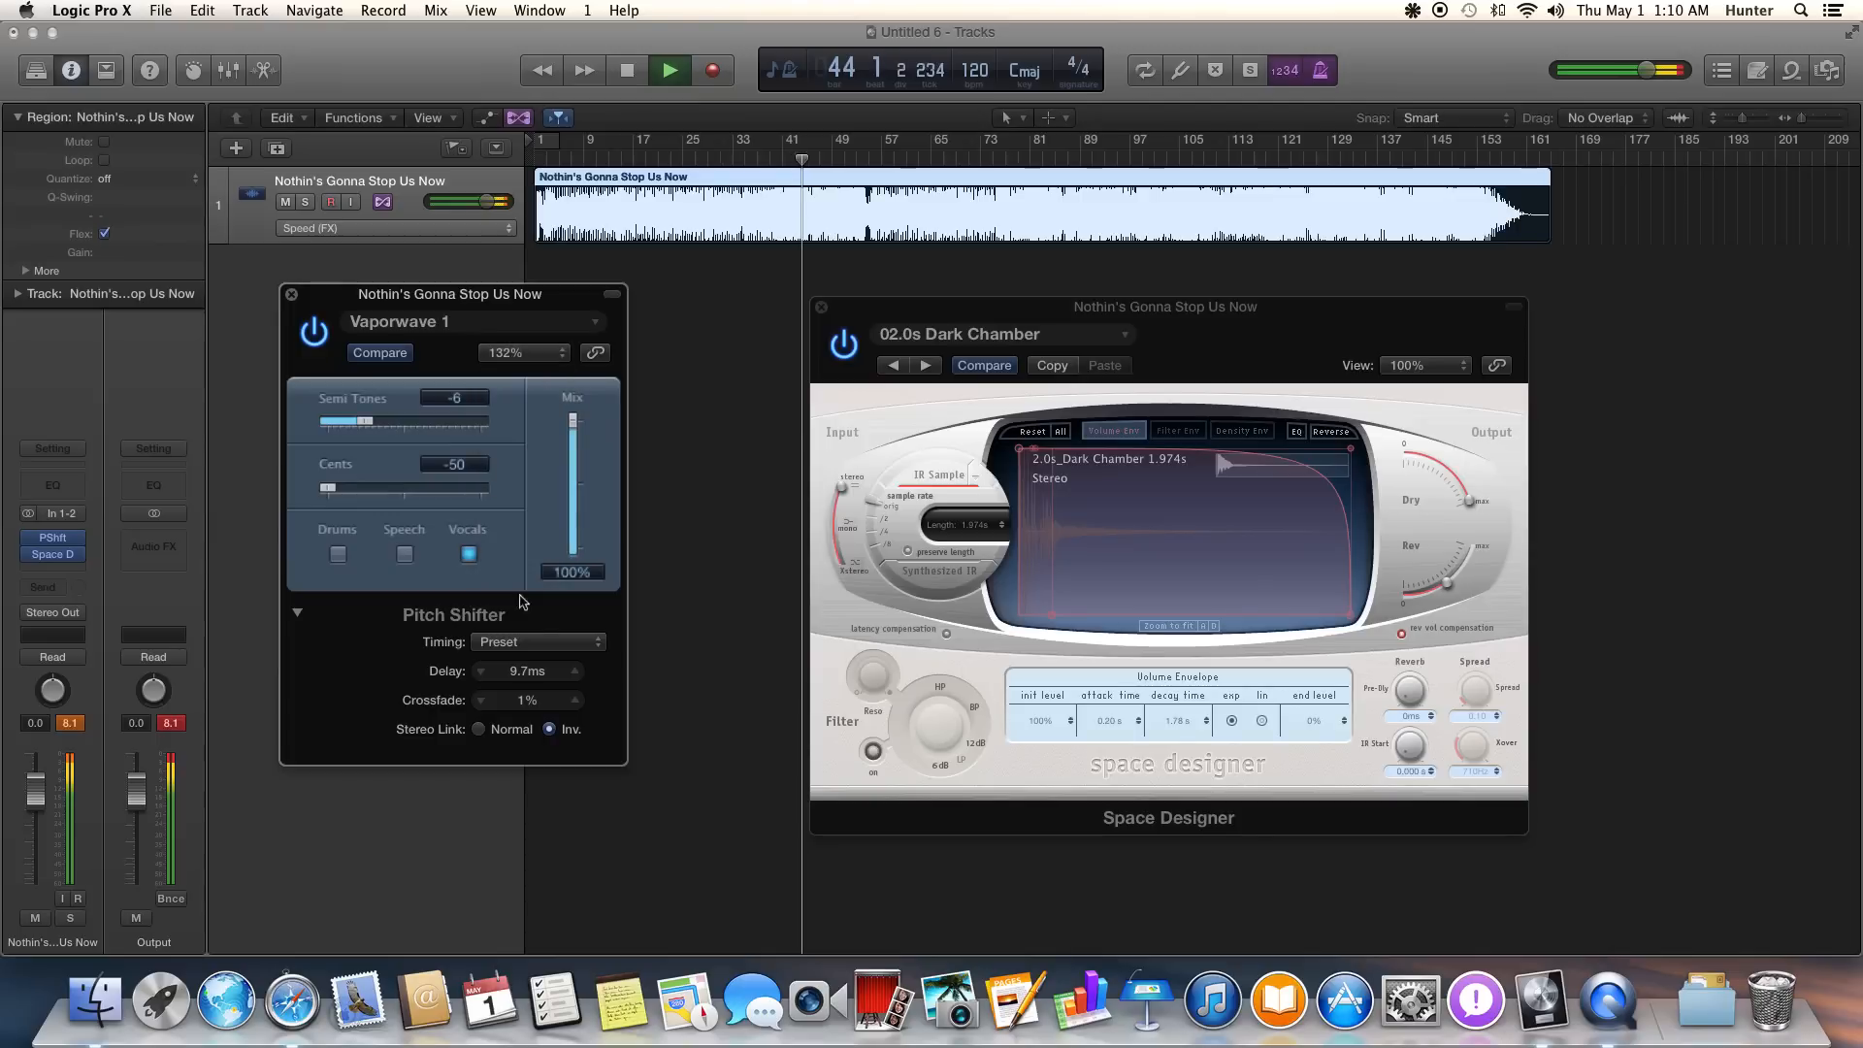
{"action": "left_click", "coordinate": [519, 353]}
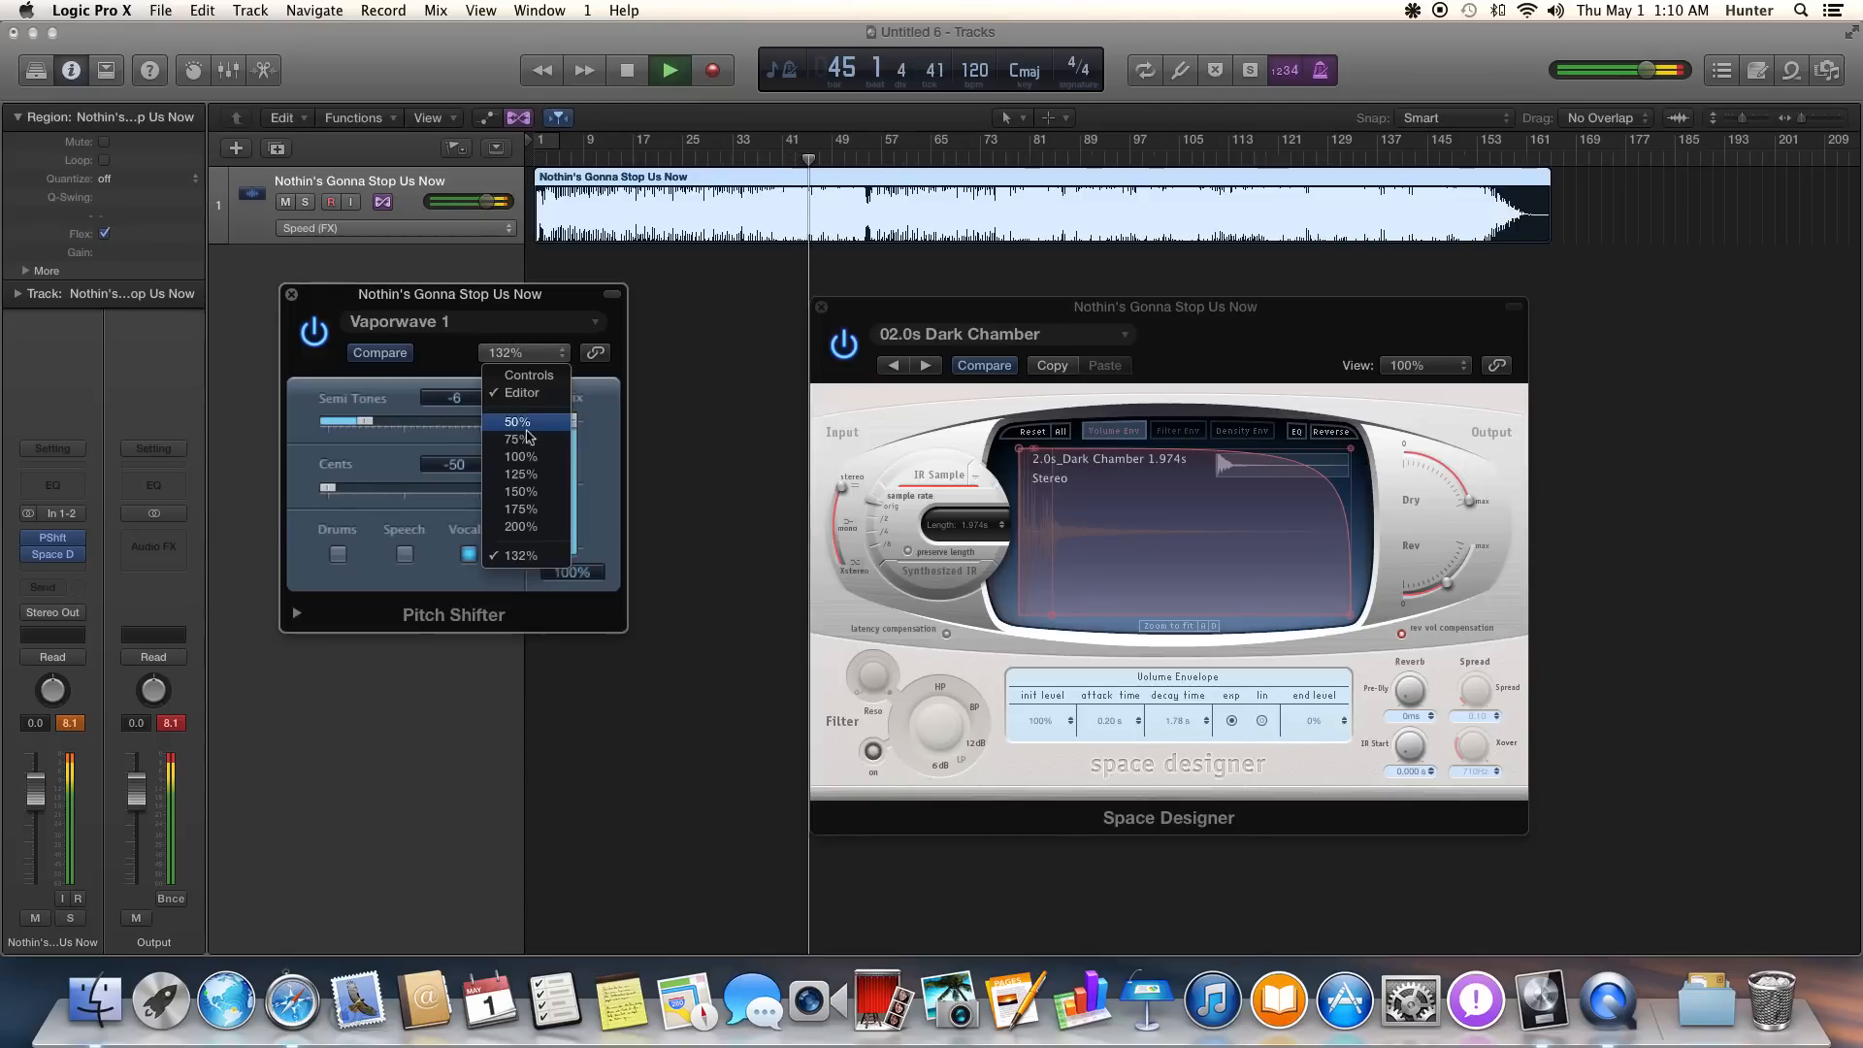
{"action": "left_click", "coordinate": [520, 456]}
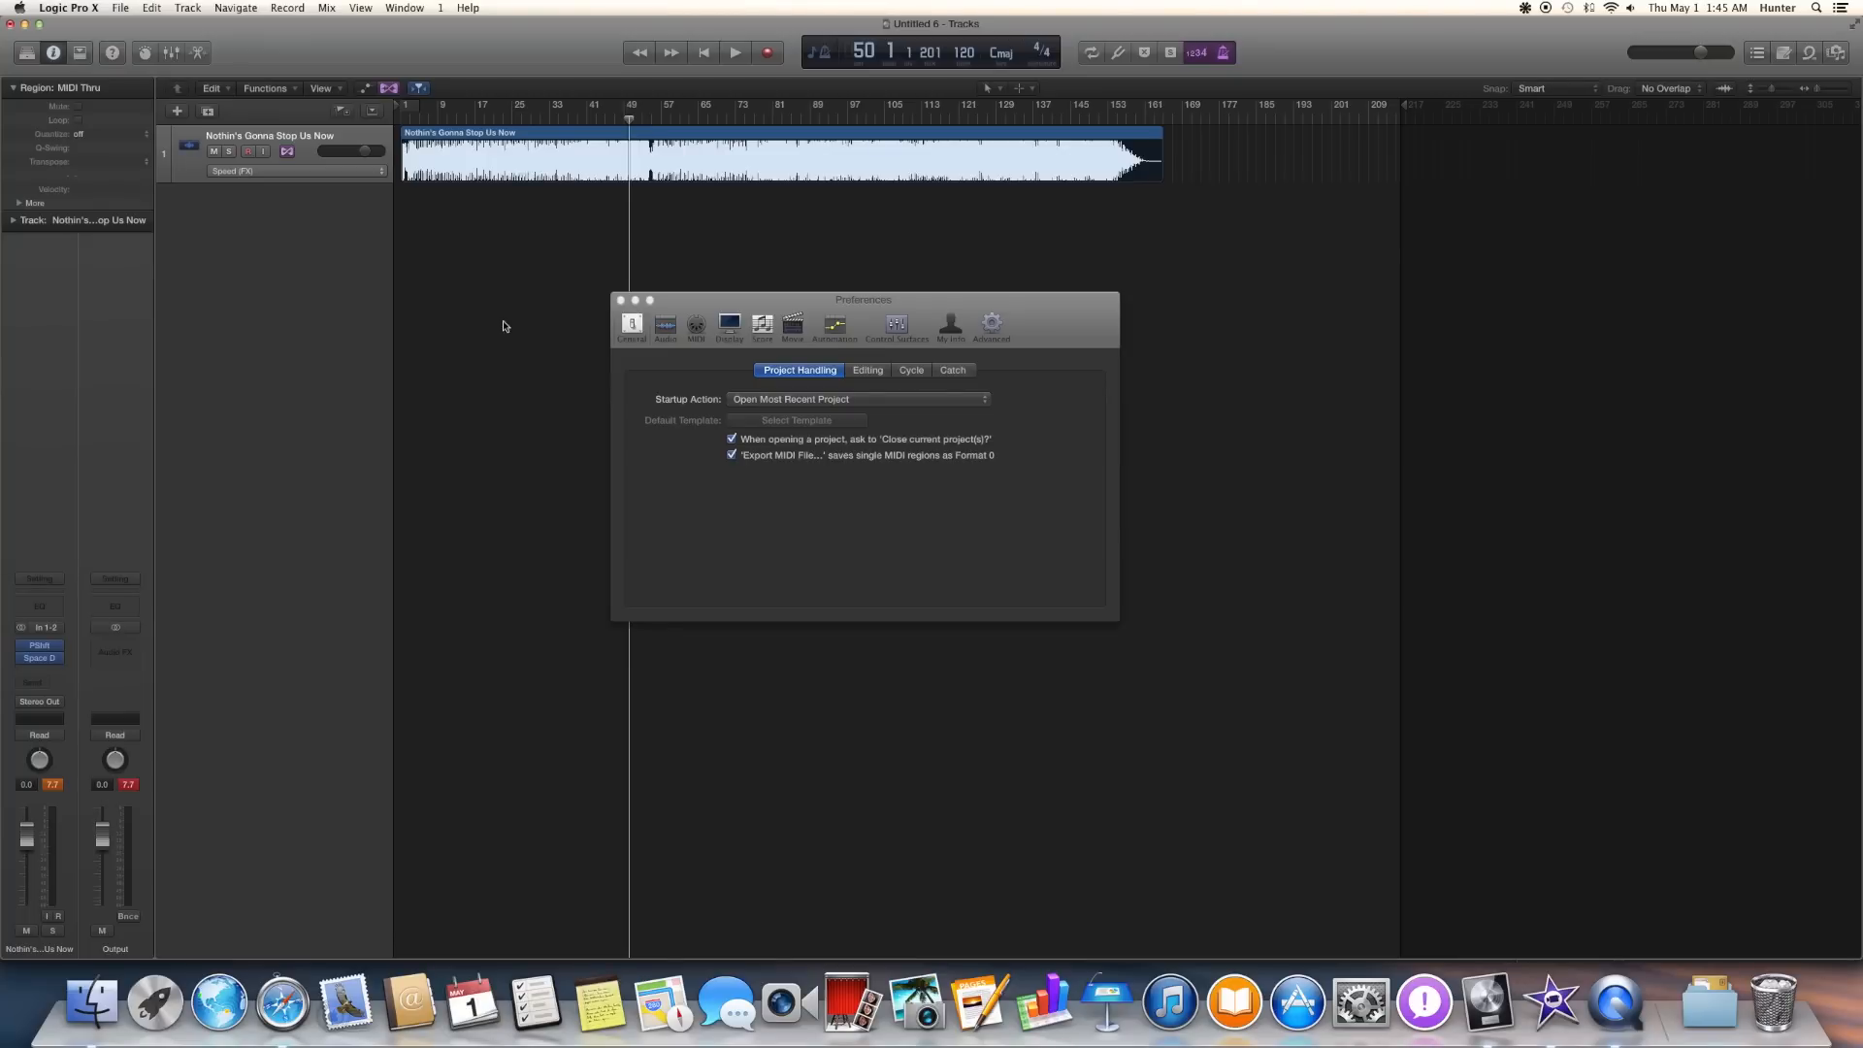
{"action": "mouse_move", "coordinate": [1424, 191]}
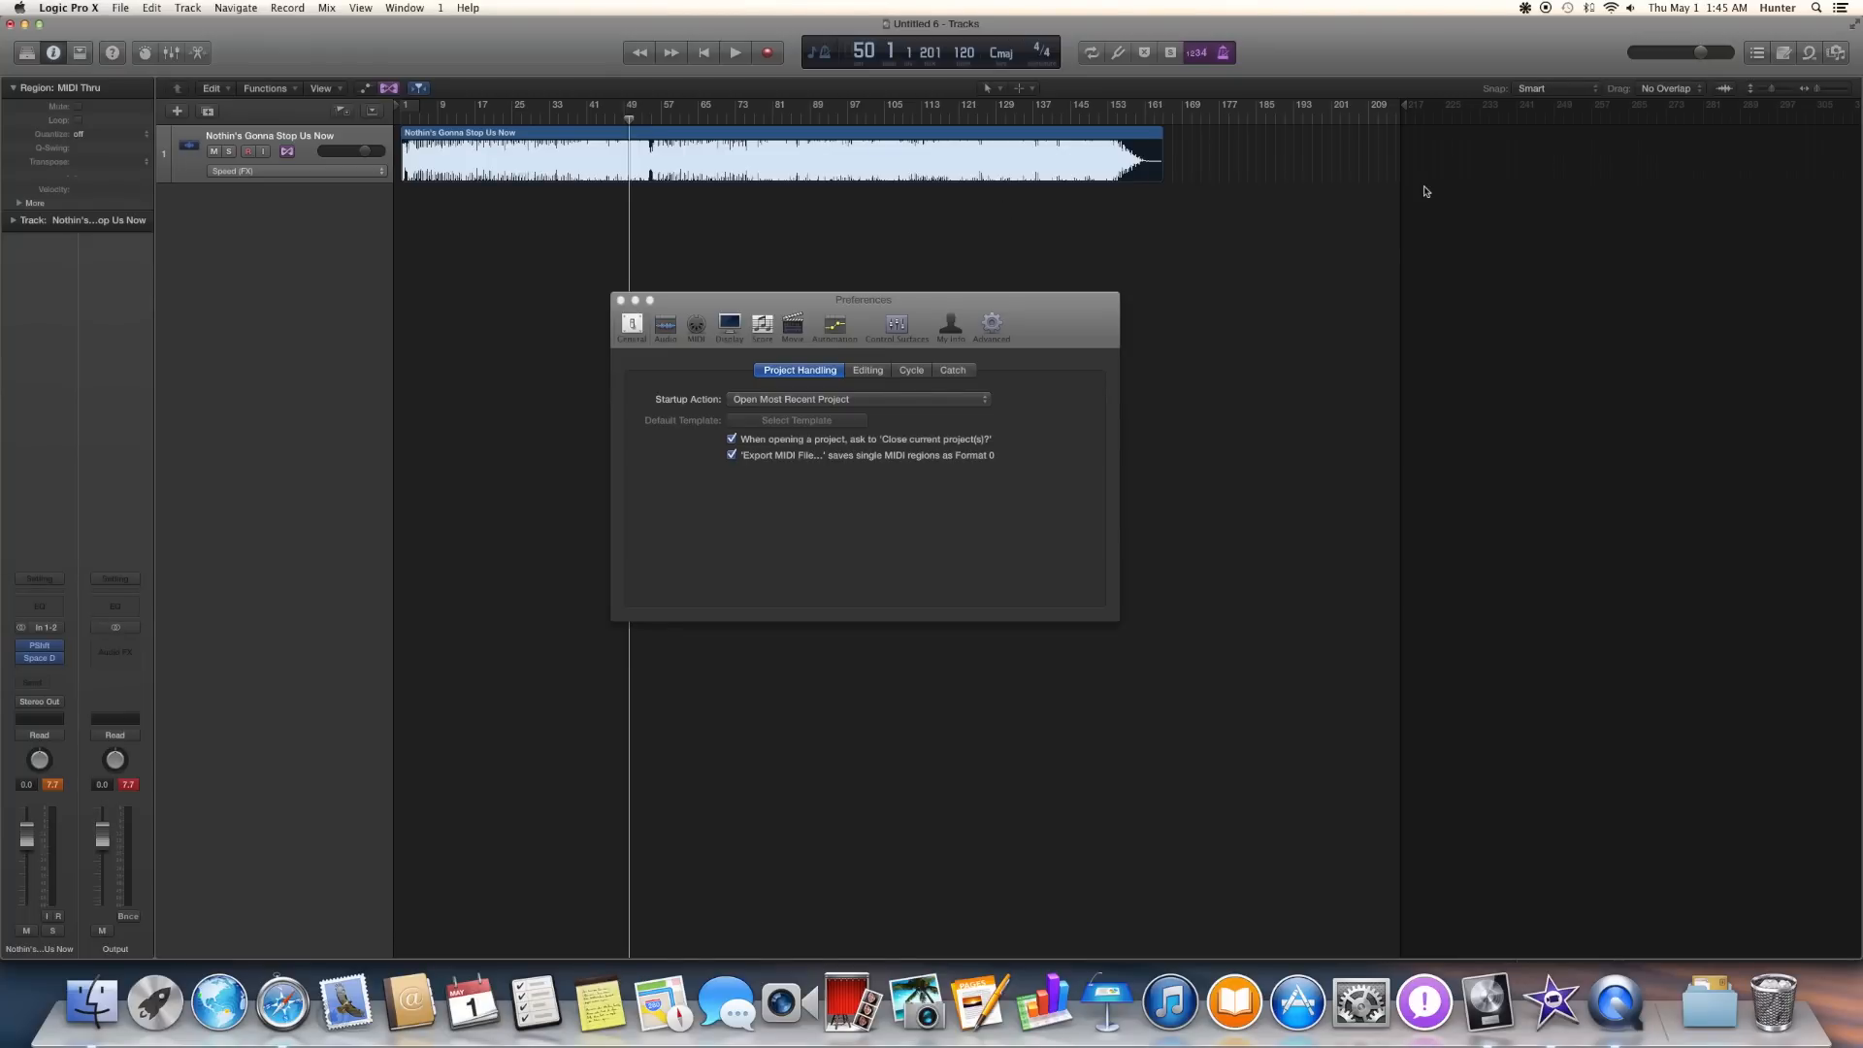
{"action": "mouse_move", "coordinate": [1210, 198]}
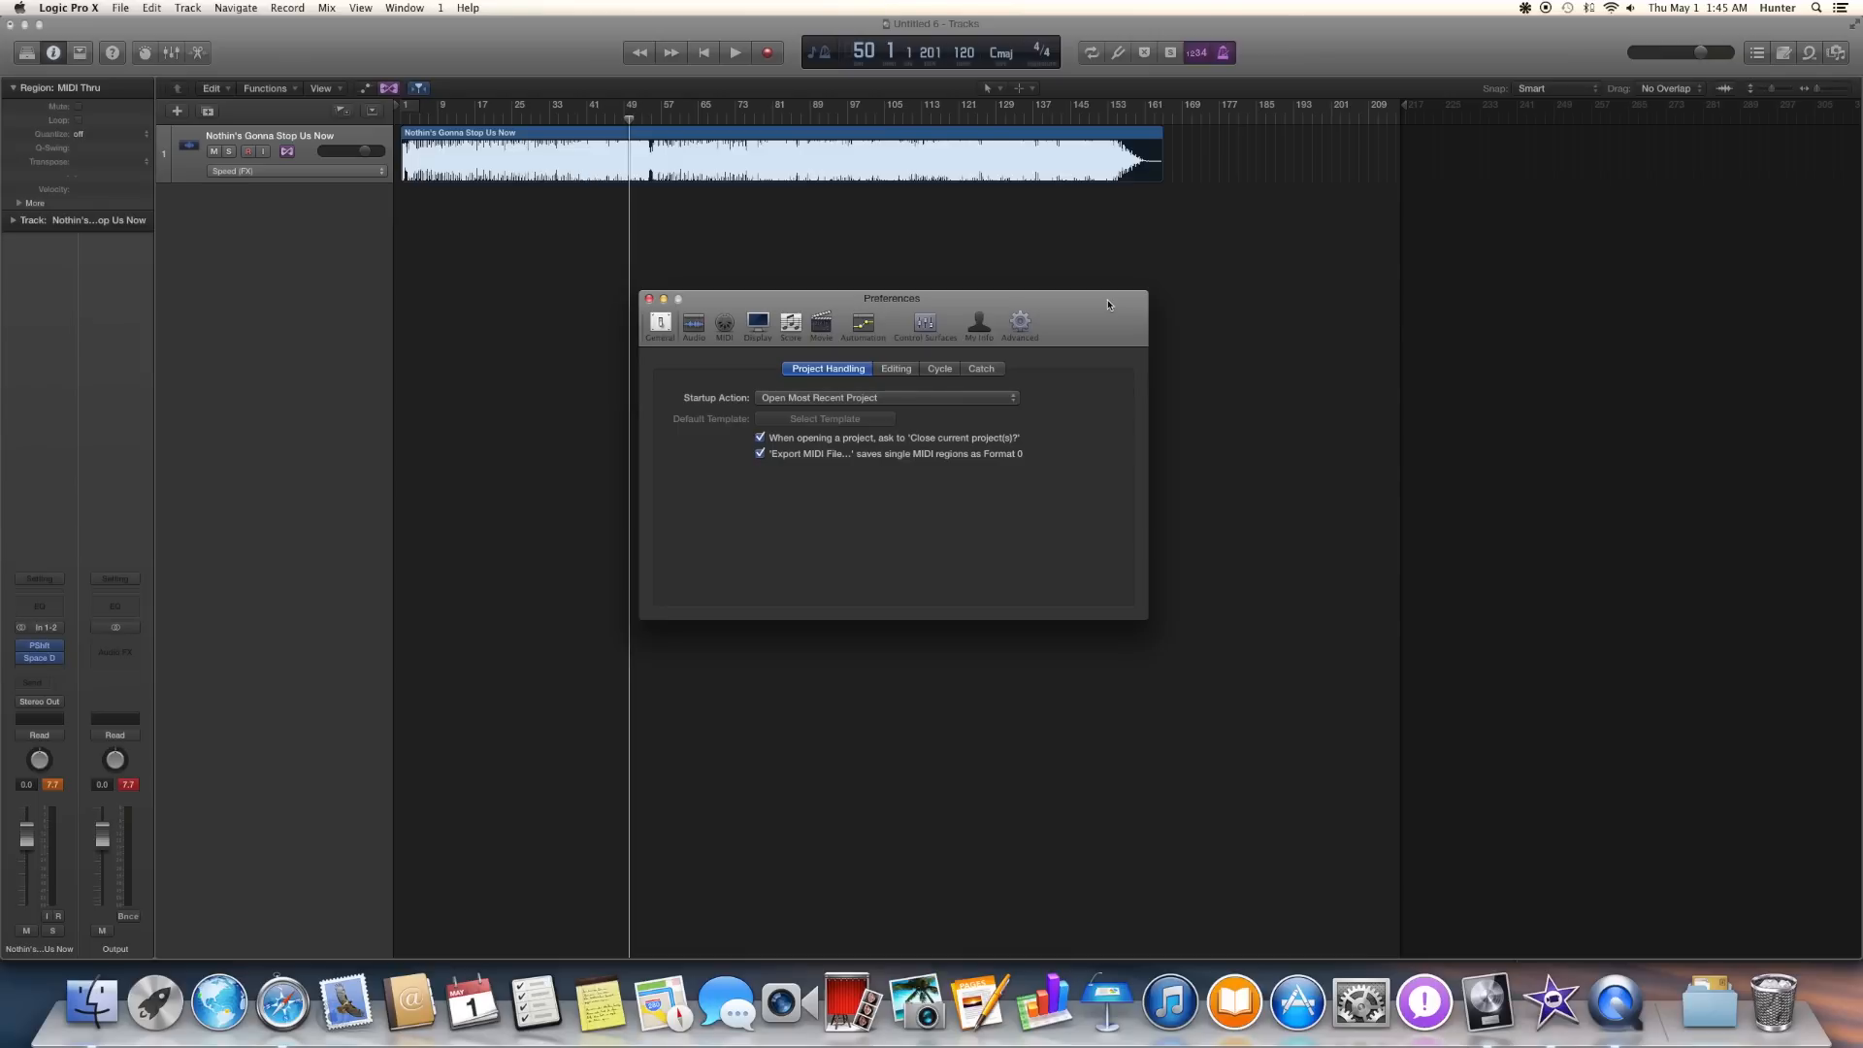
Switch Preferences to the Audio pane showing Soundflower (2ch) input and output devices.
{"action": "left_click", "coordinate": [693, 323]}
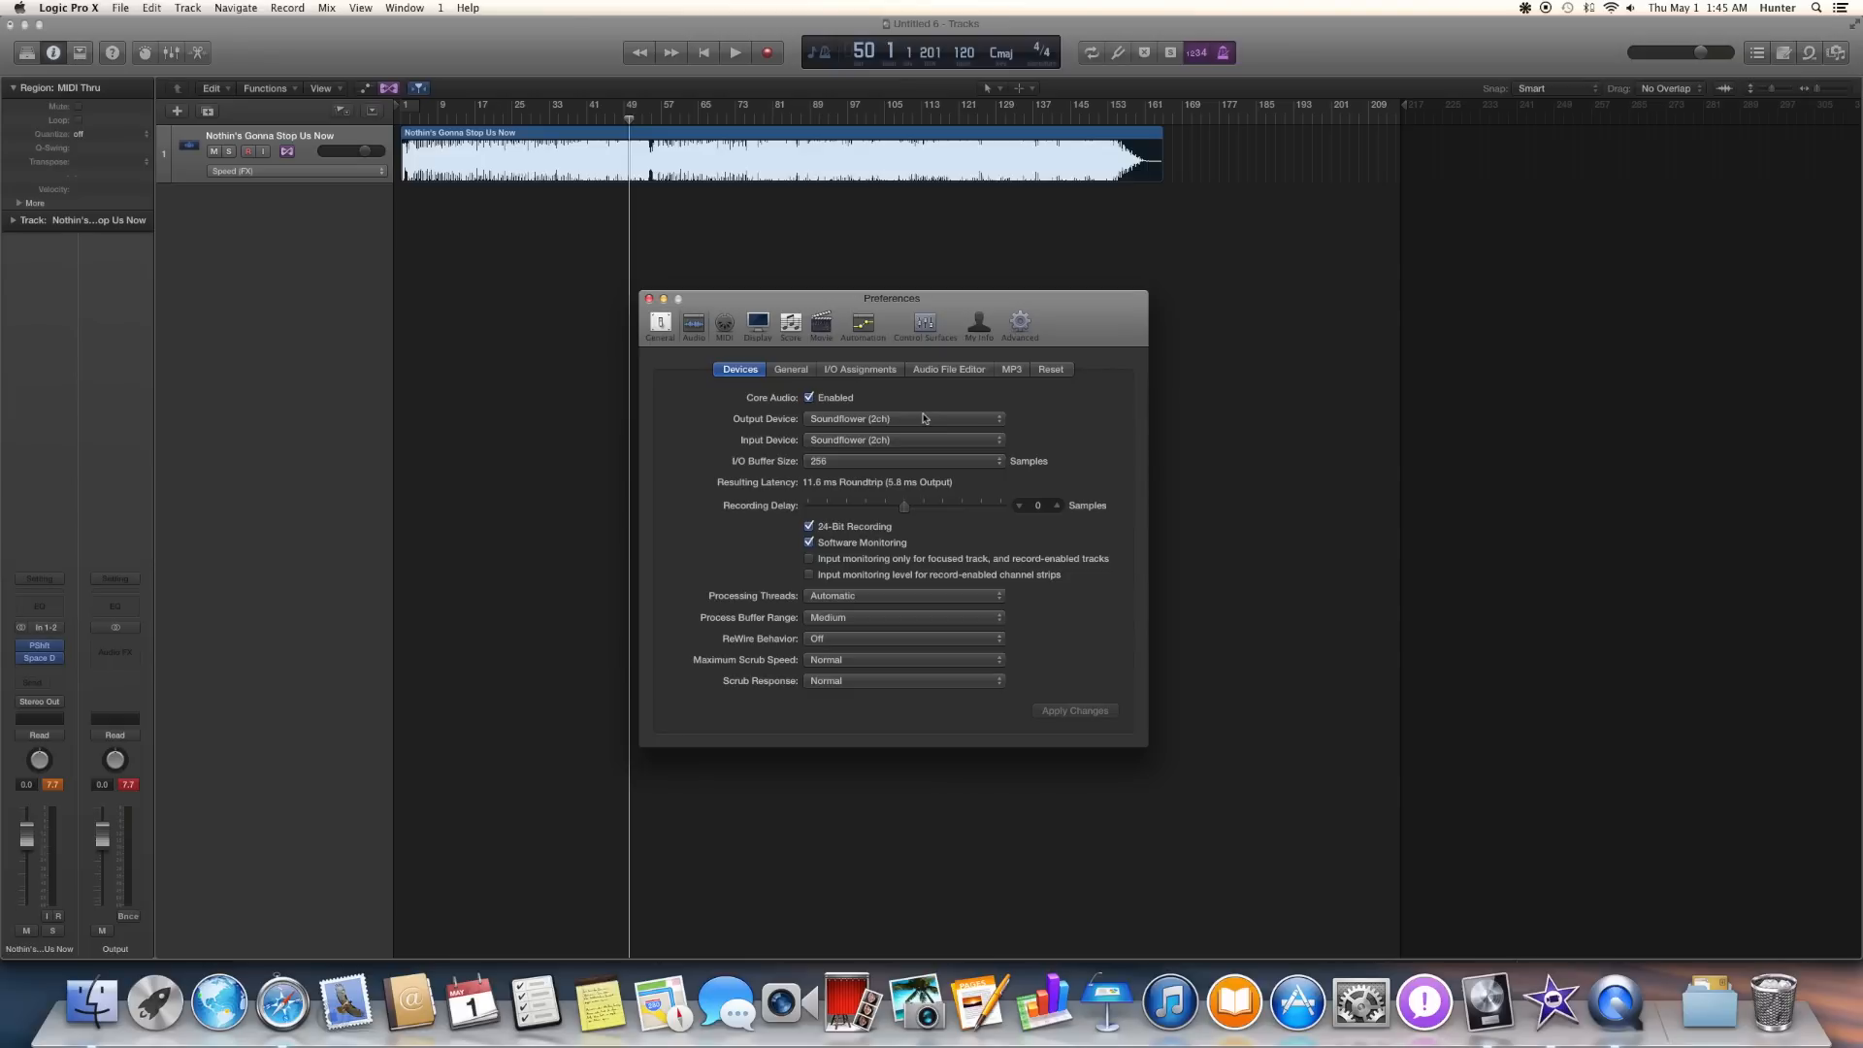
{"action": "mouse_move", "coordinate": [910, 424]}
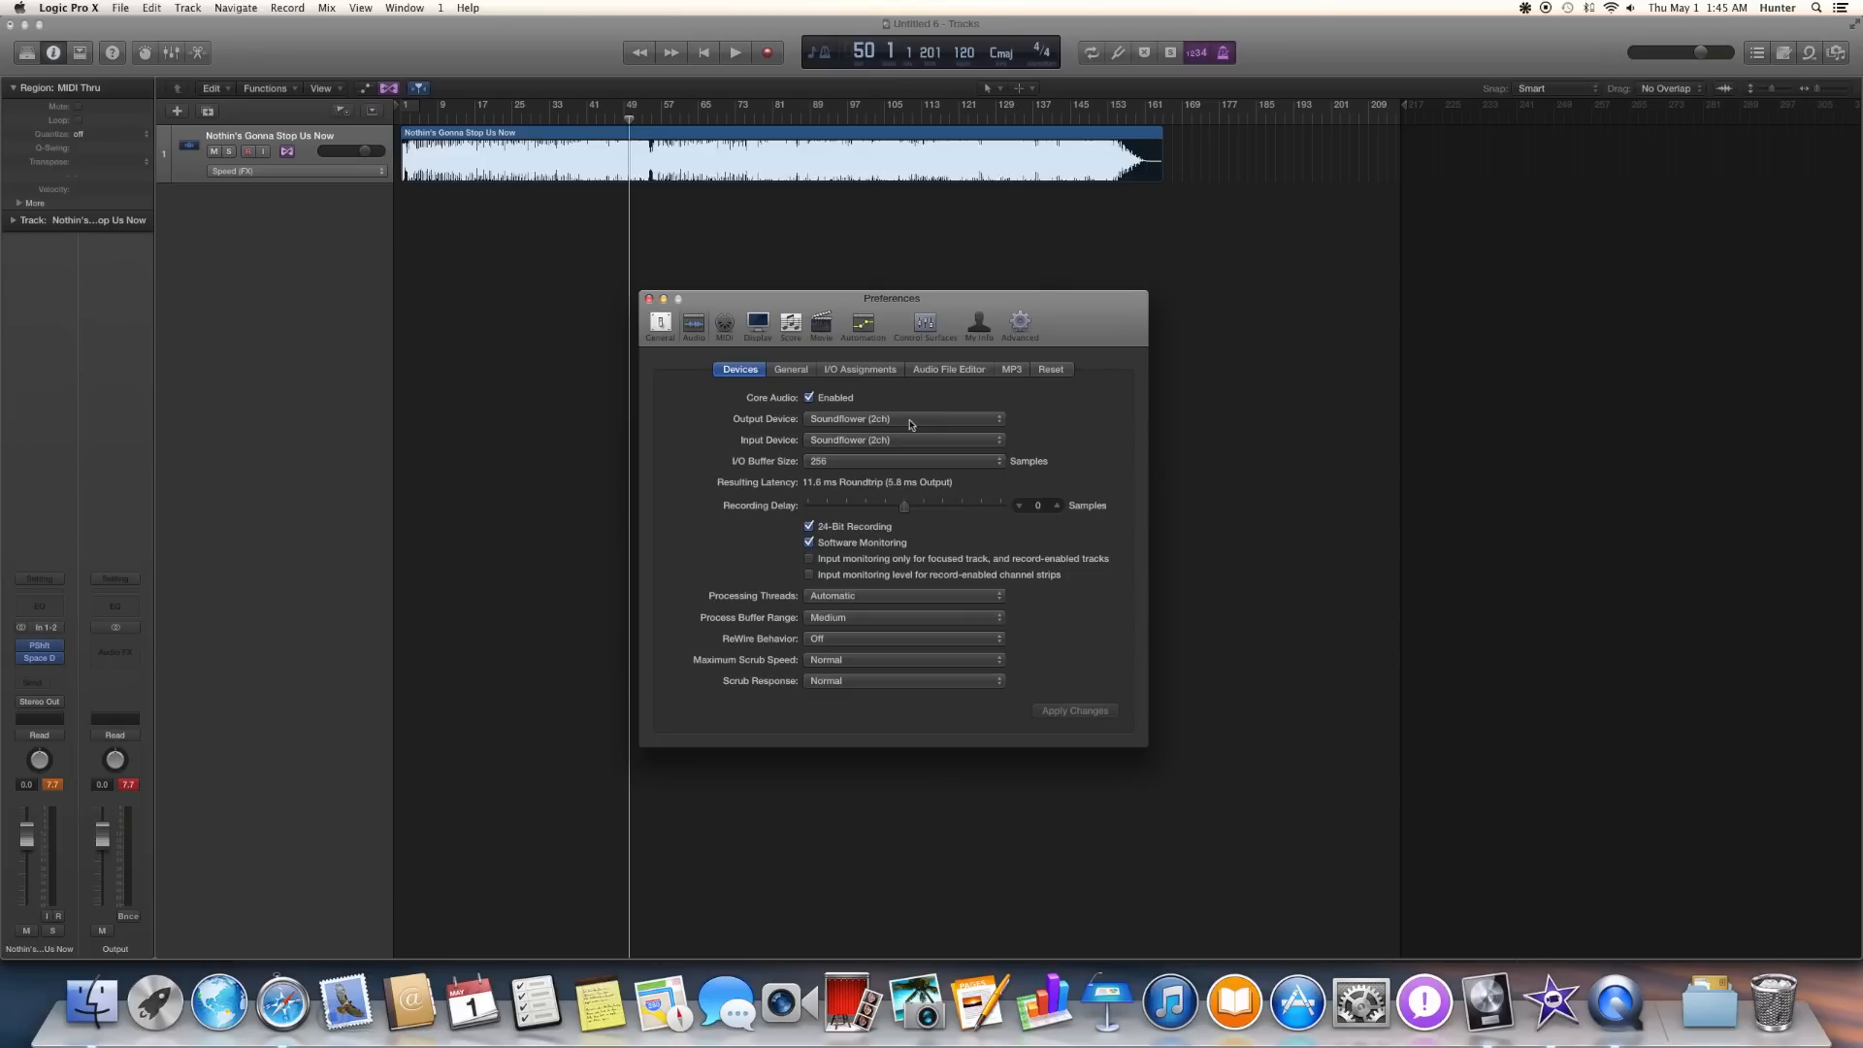
{"action": "mouse_move", "coordinate": [1037, 293]}
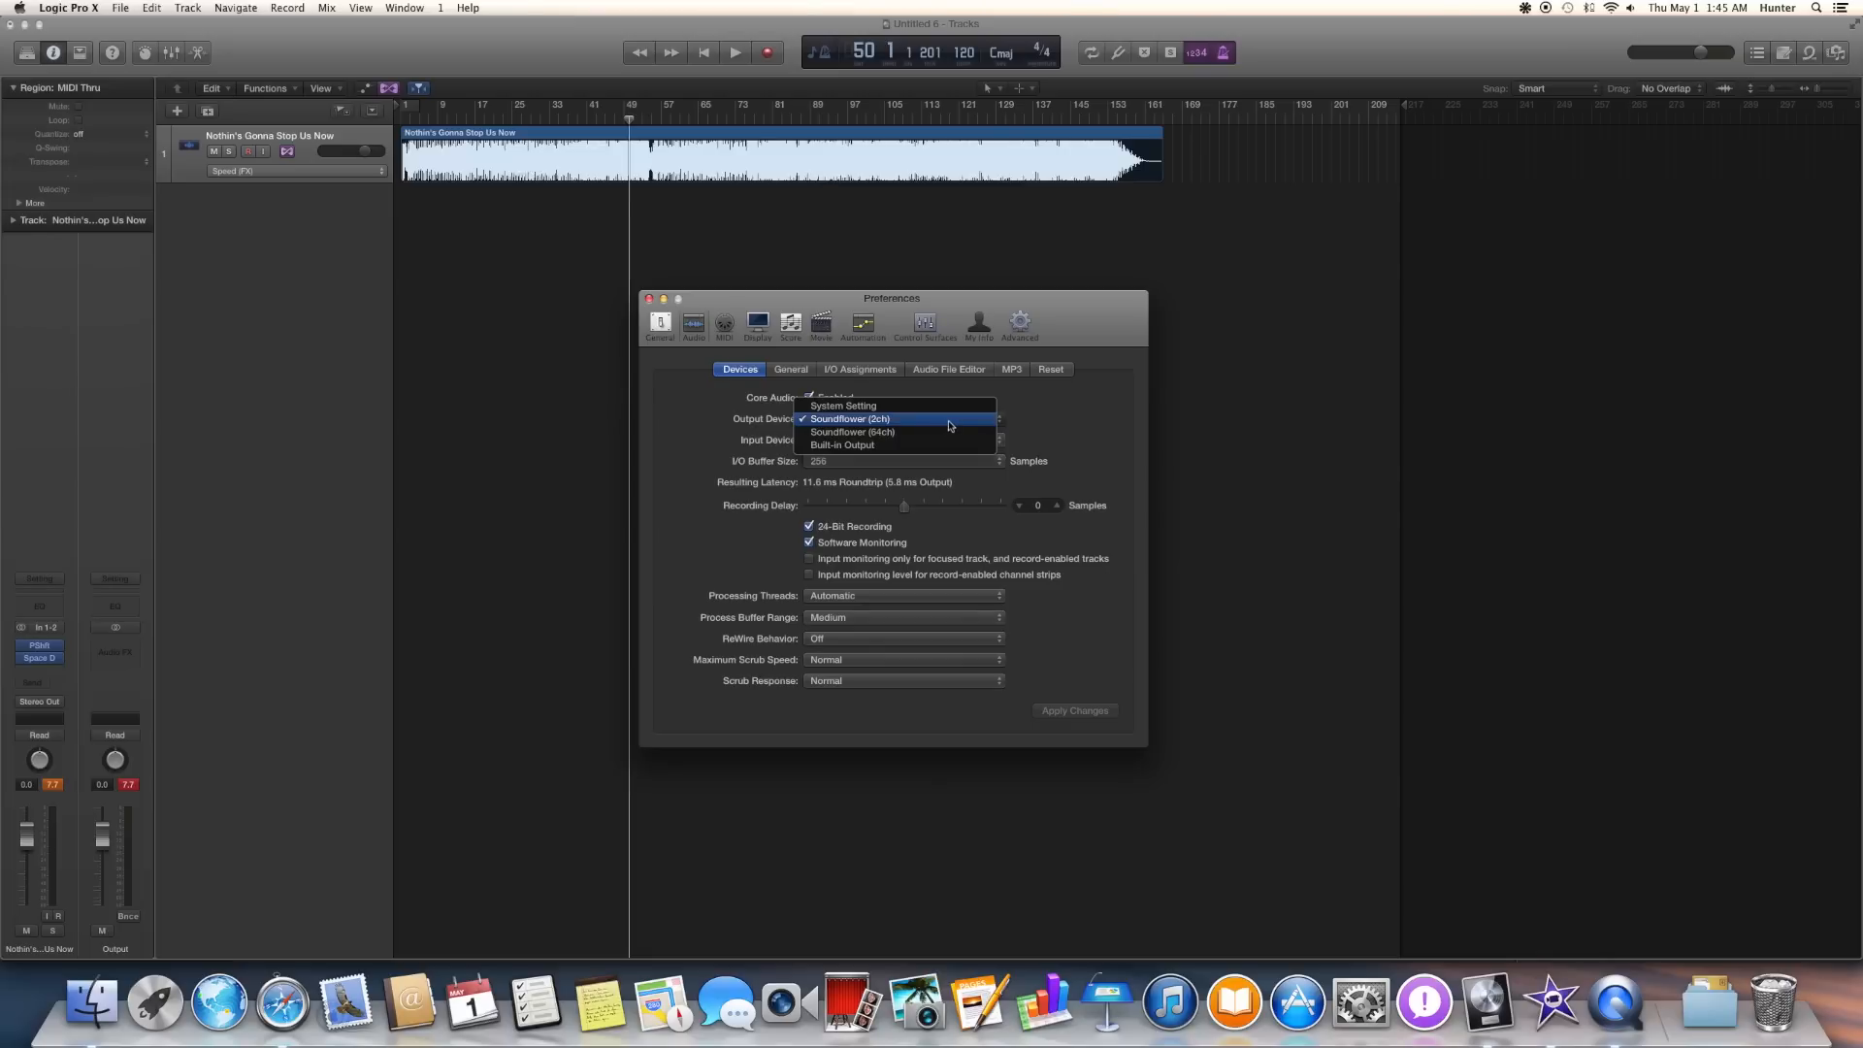
{"action": "mouse_move", "coordinate": [949, 406]}
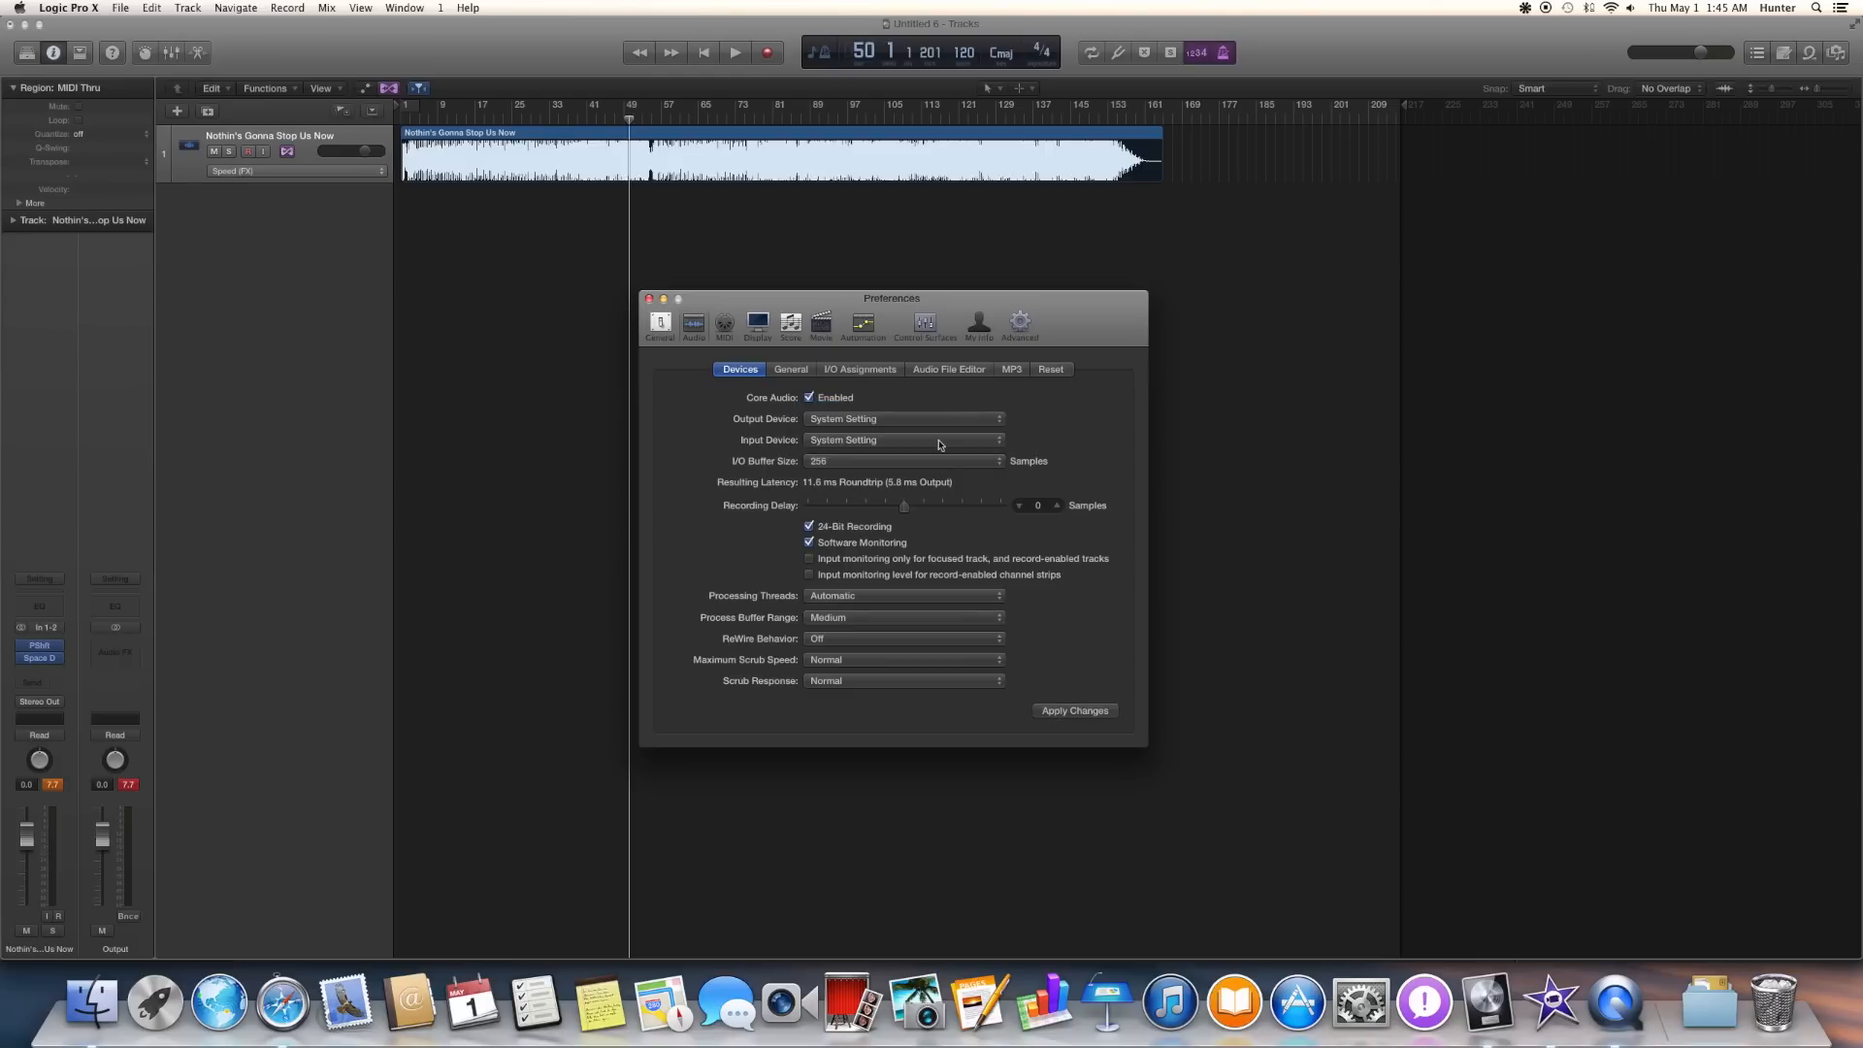
{"action": "mouse_move", "coordinate": [1065, 434]}
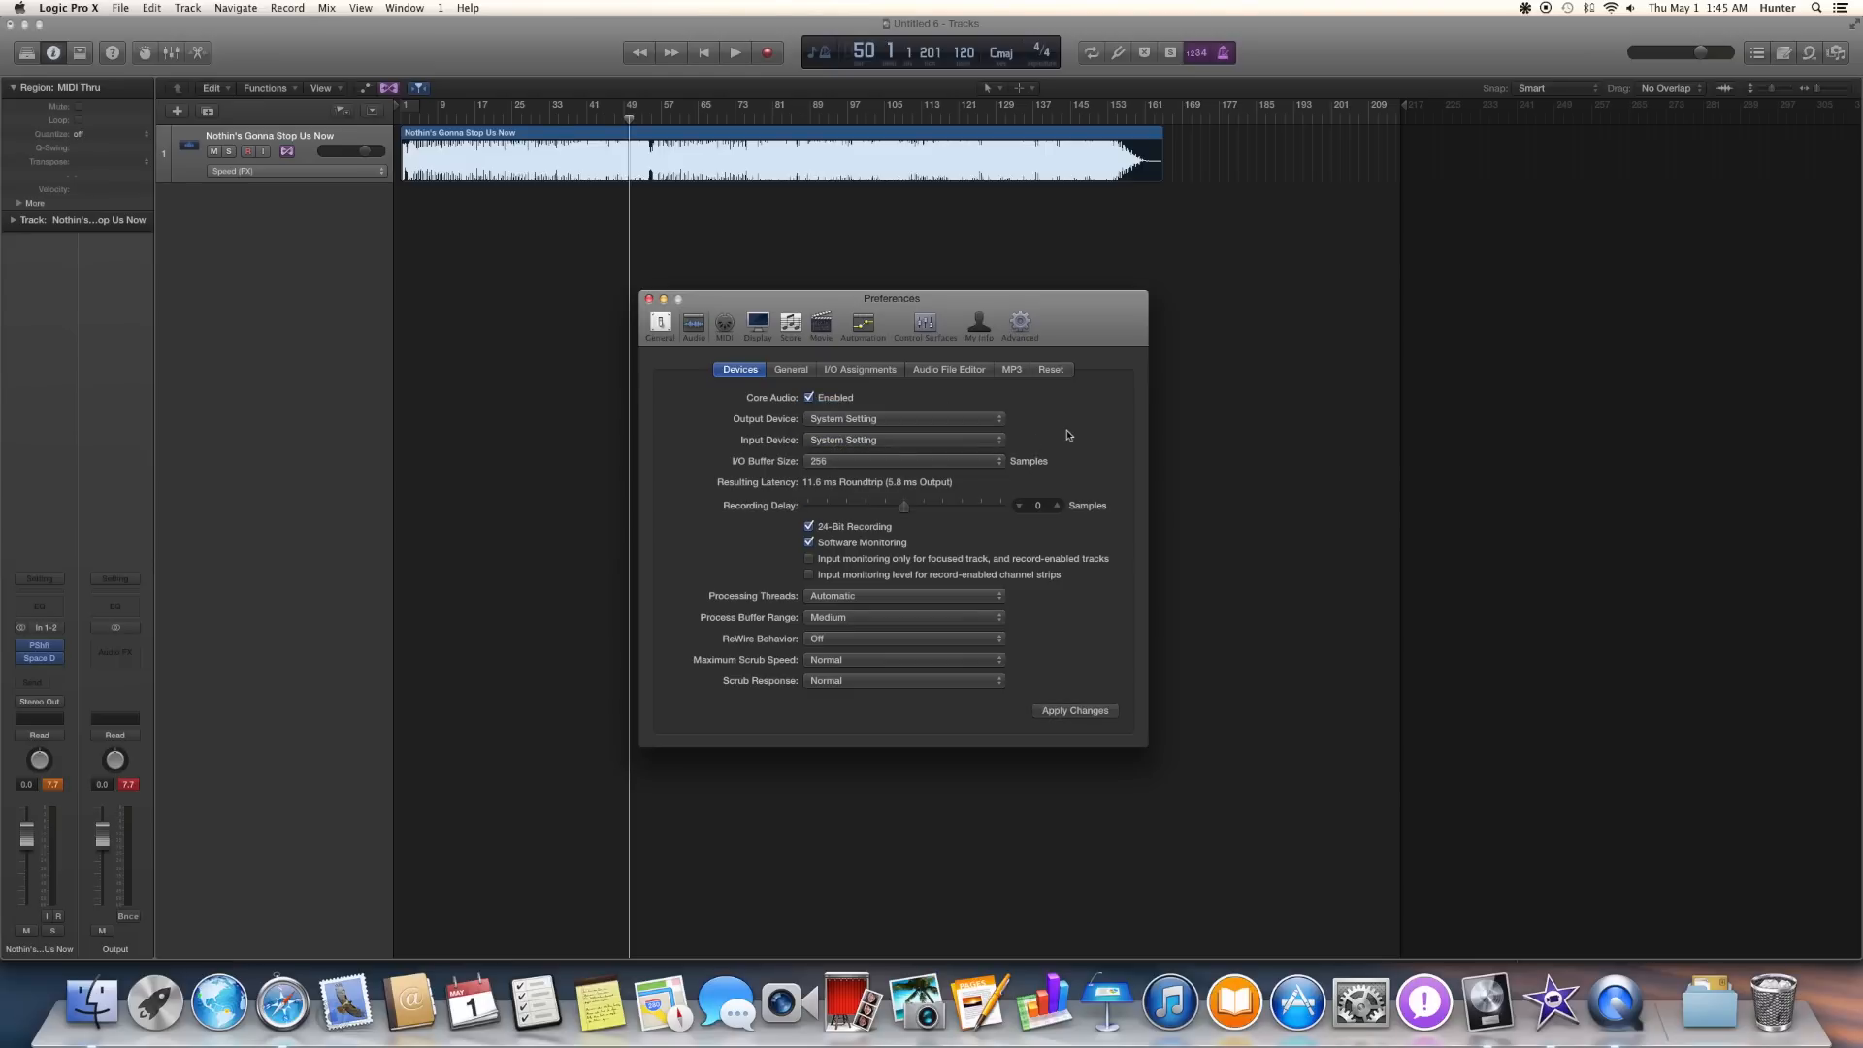
Apply System Setting as the audio output and input device, then start playback.
{"action": "left_click", "coordinate": [735, 52]}
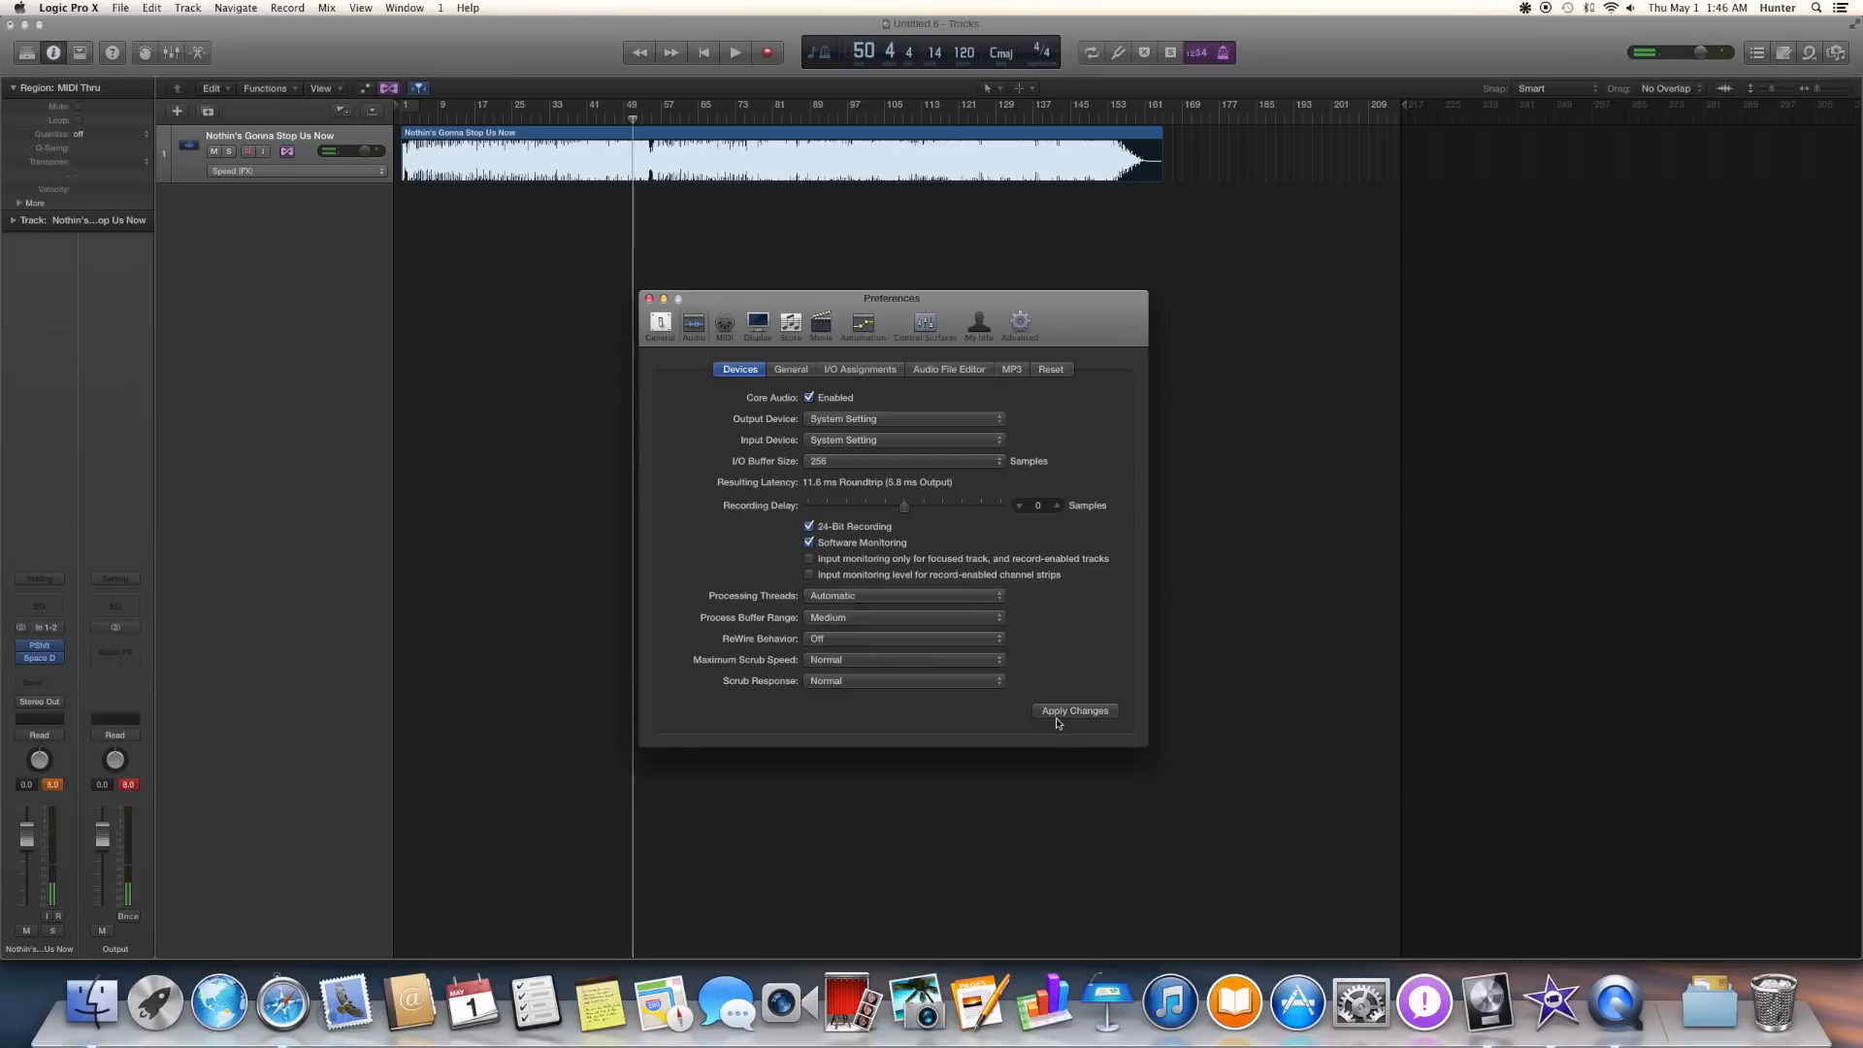
{"action": "left_click", "coordinate": [1073, 711]}
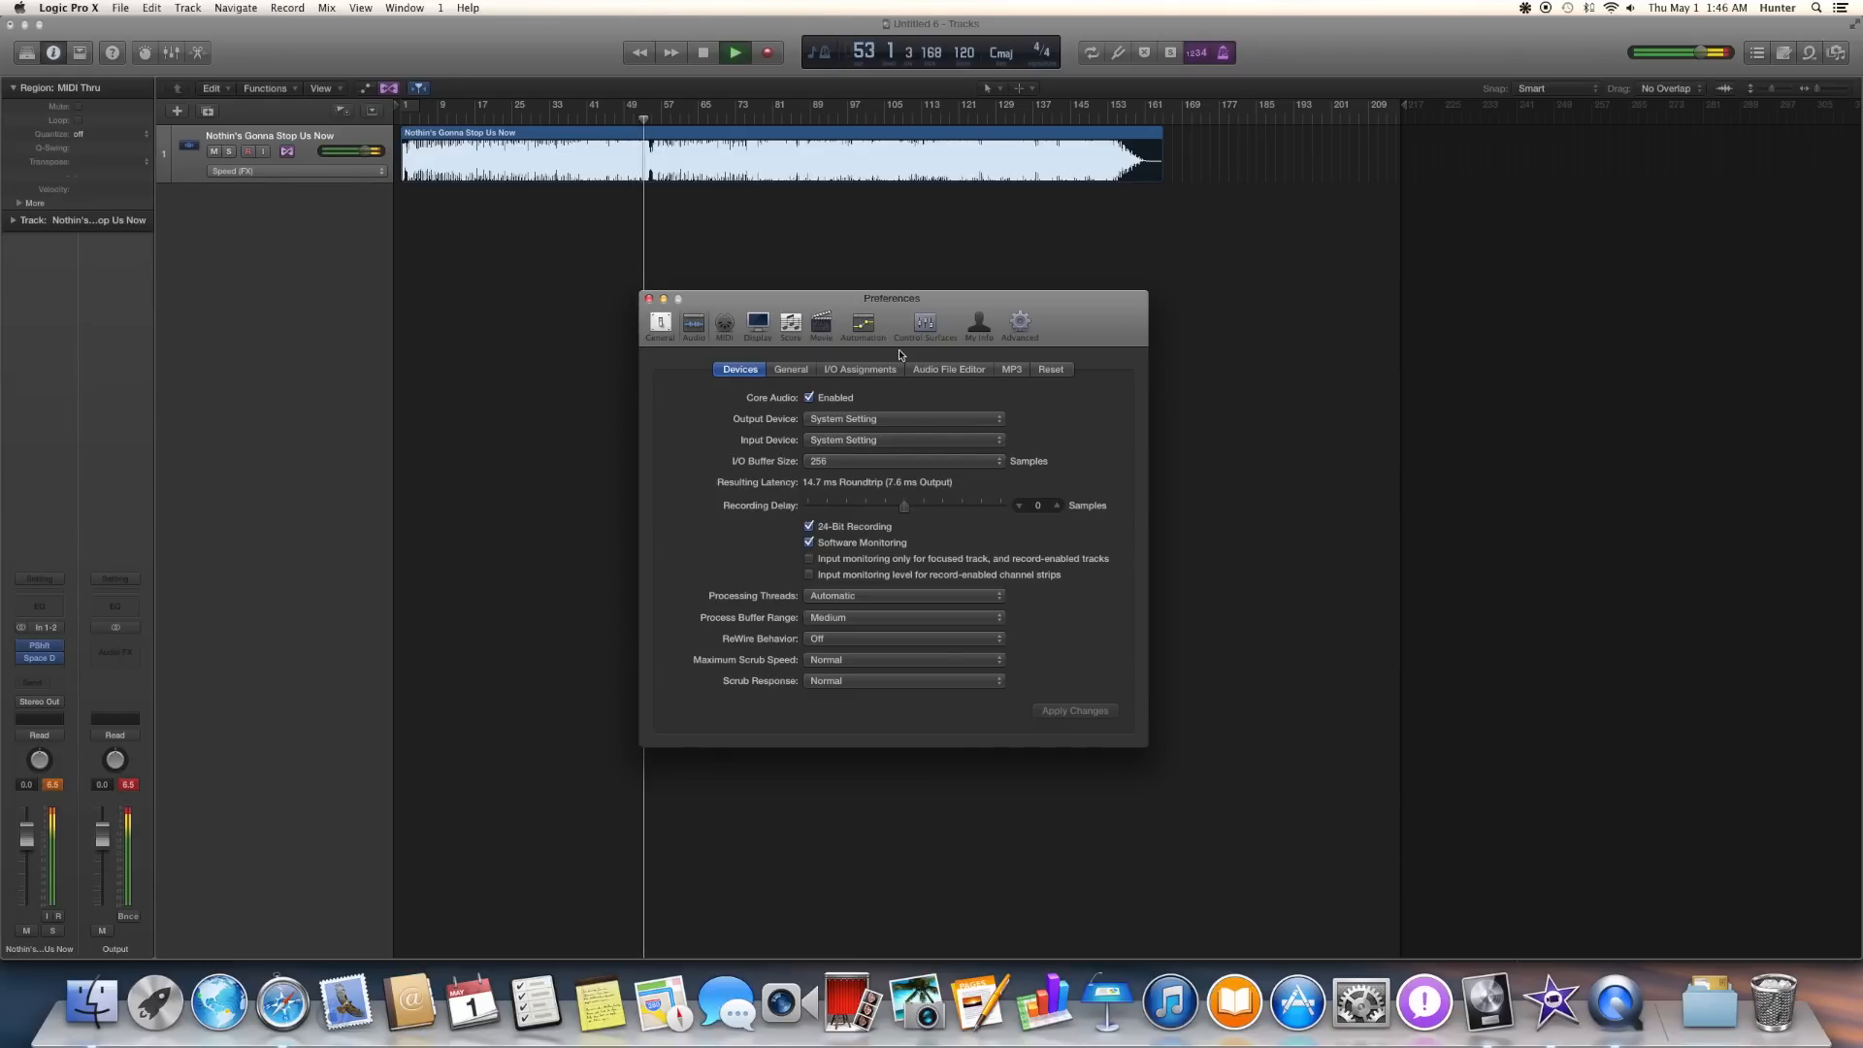
{"action": "left_click", "coordinate": [734, 51]}
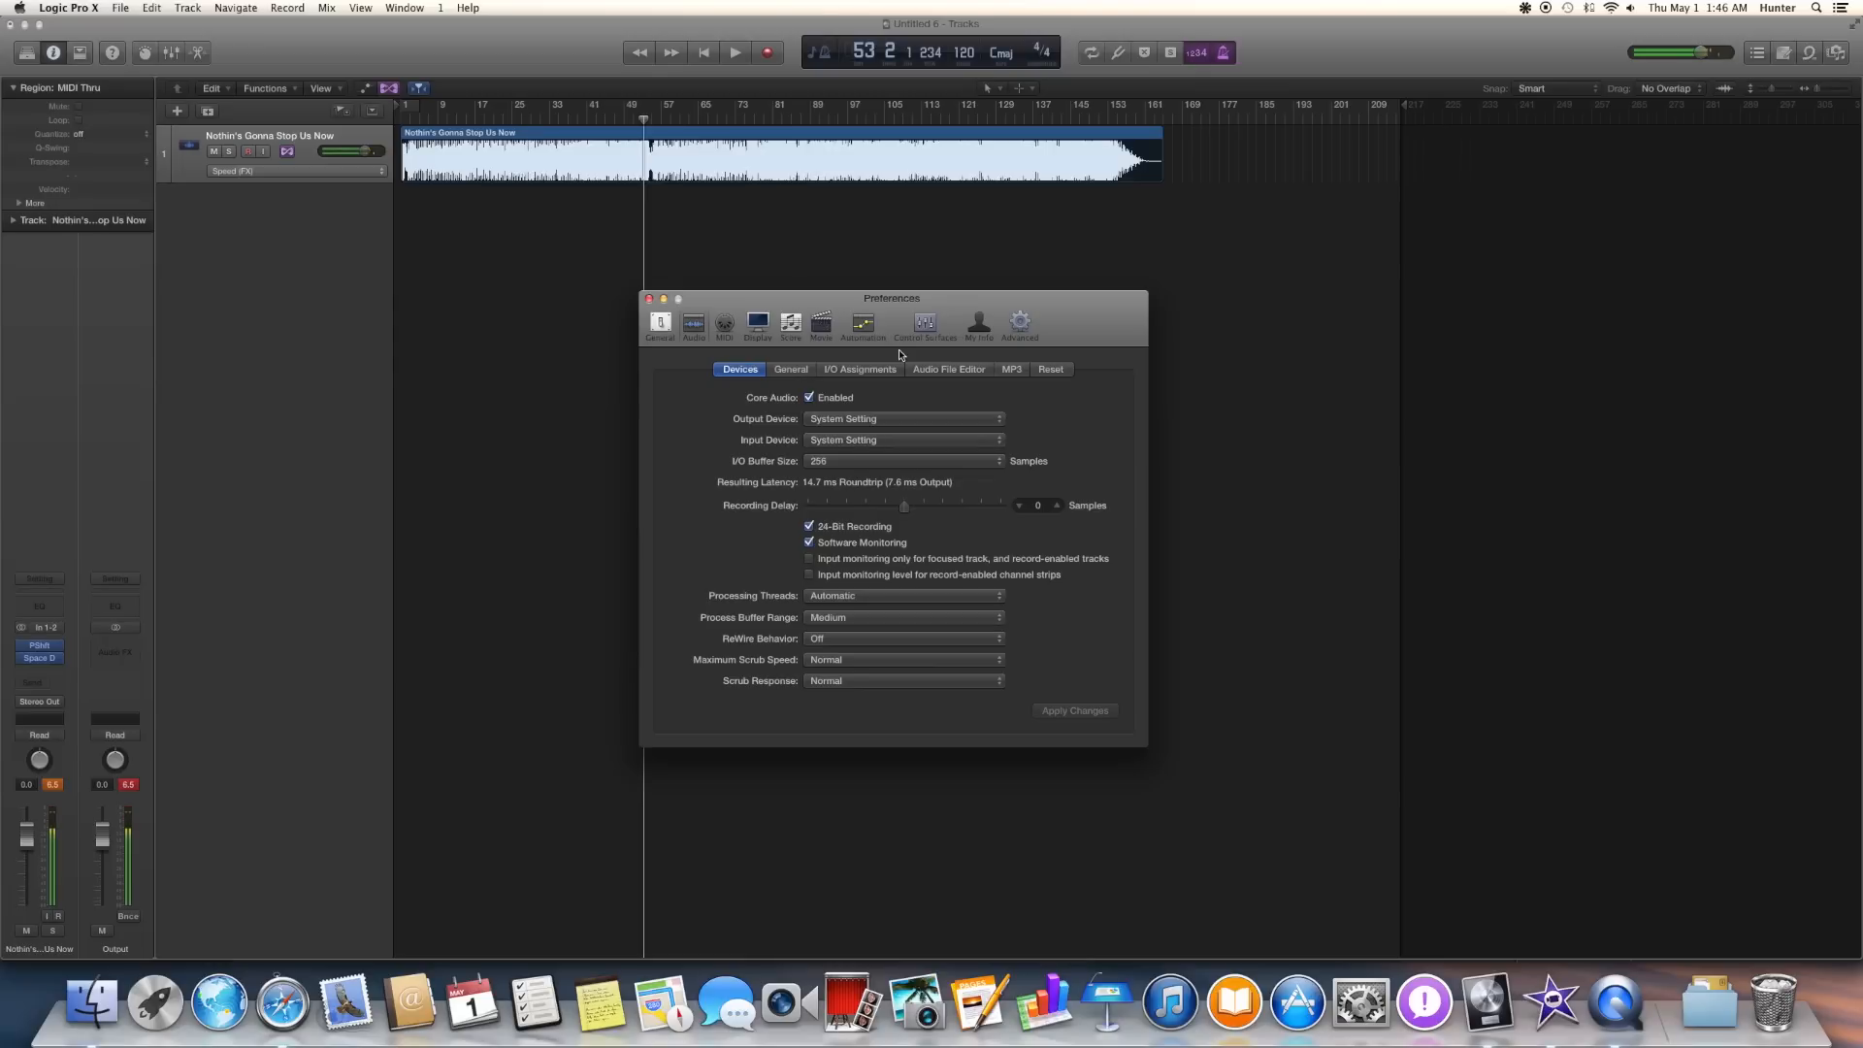